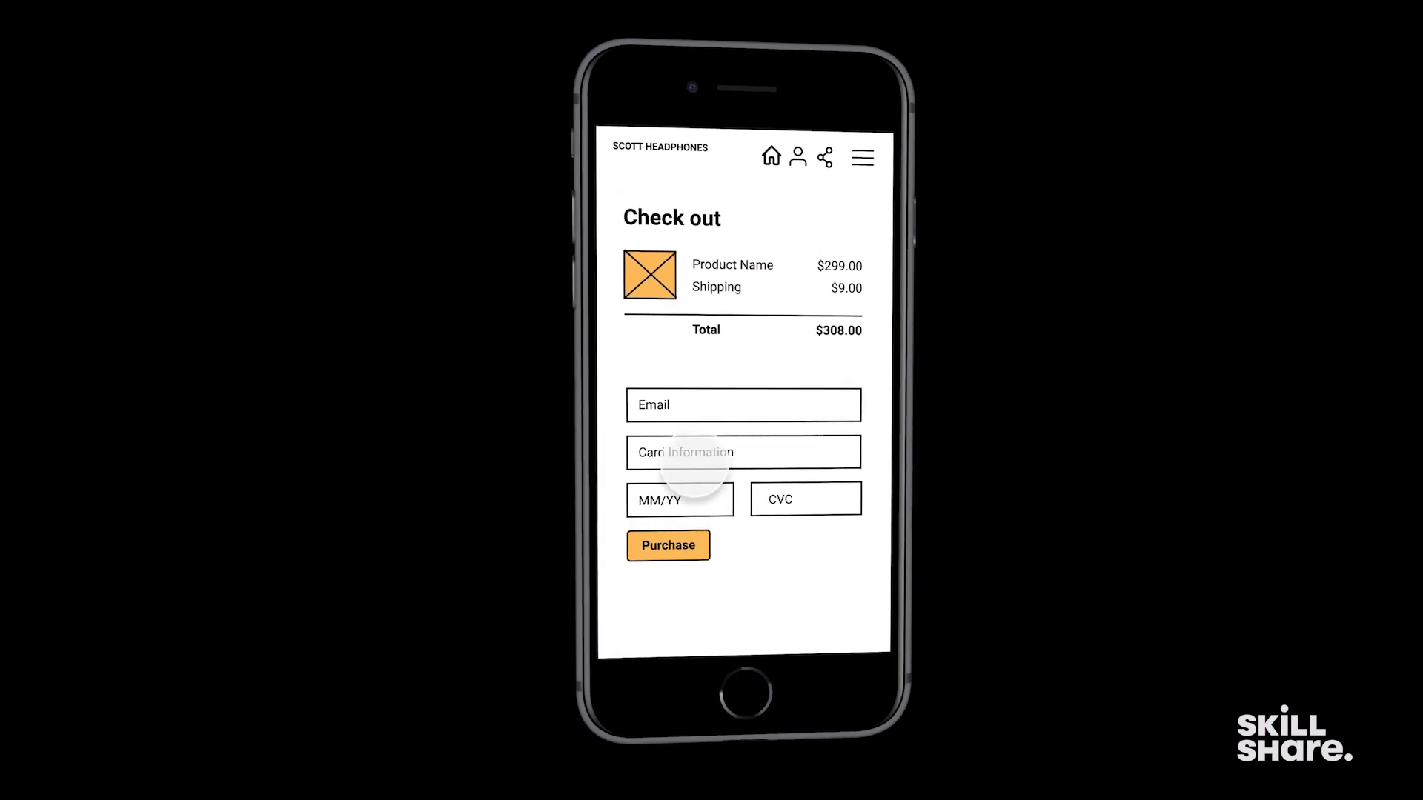
Advance the prototype to the Congratulations screen and return to the design file.
{"action": "left_click", "coordinate": [668, 545]}
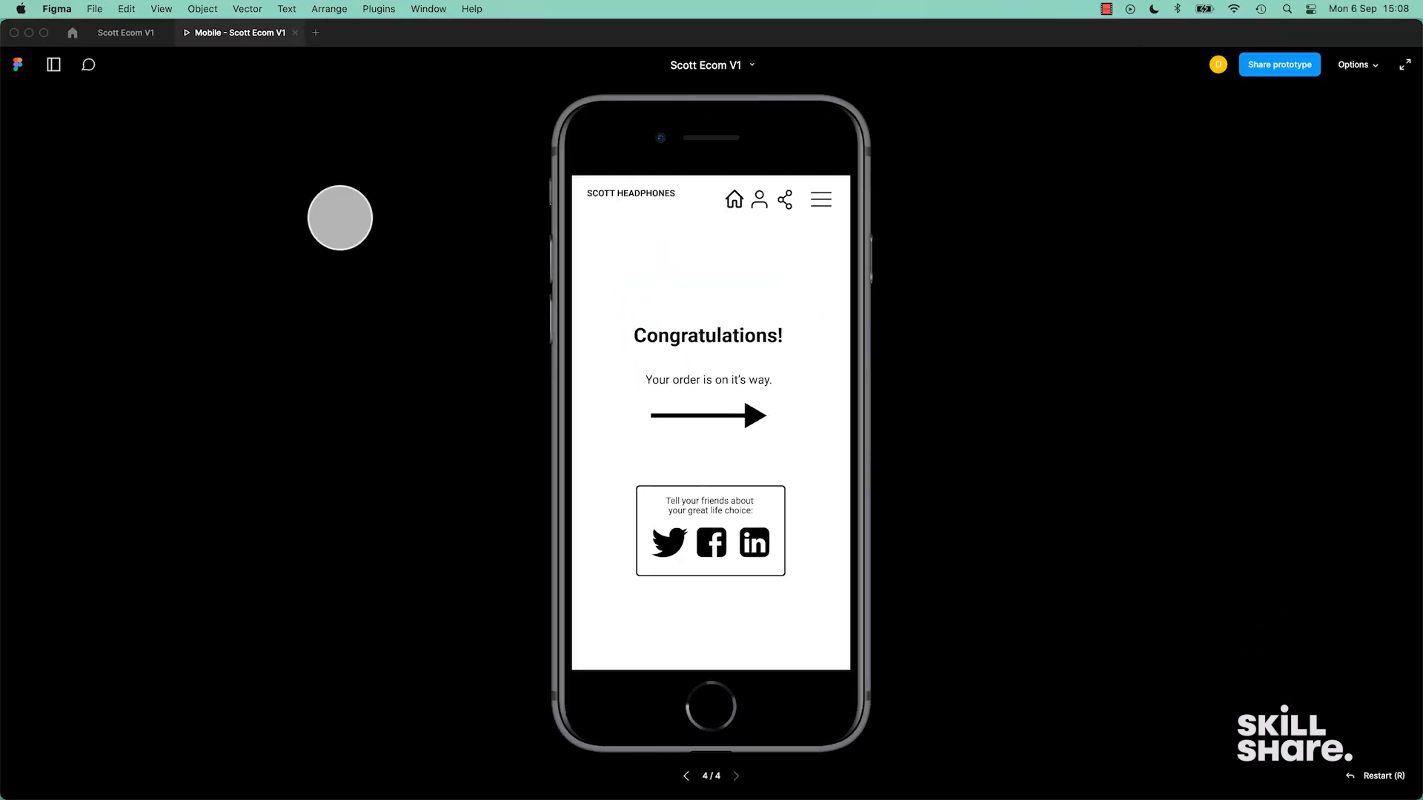
{"action": "left_click", "coordinate": [124, 33]}
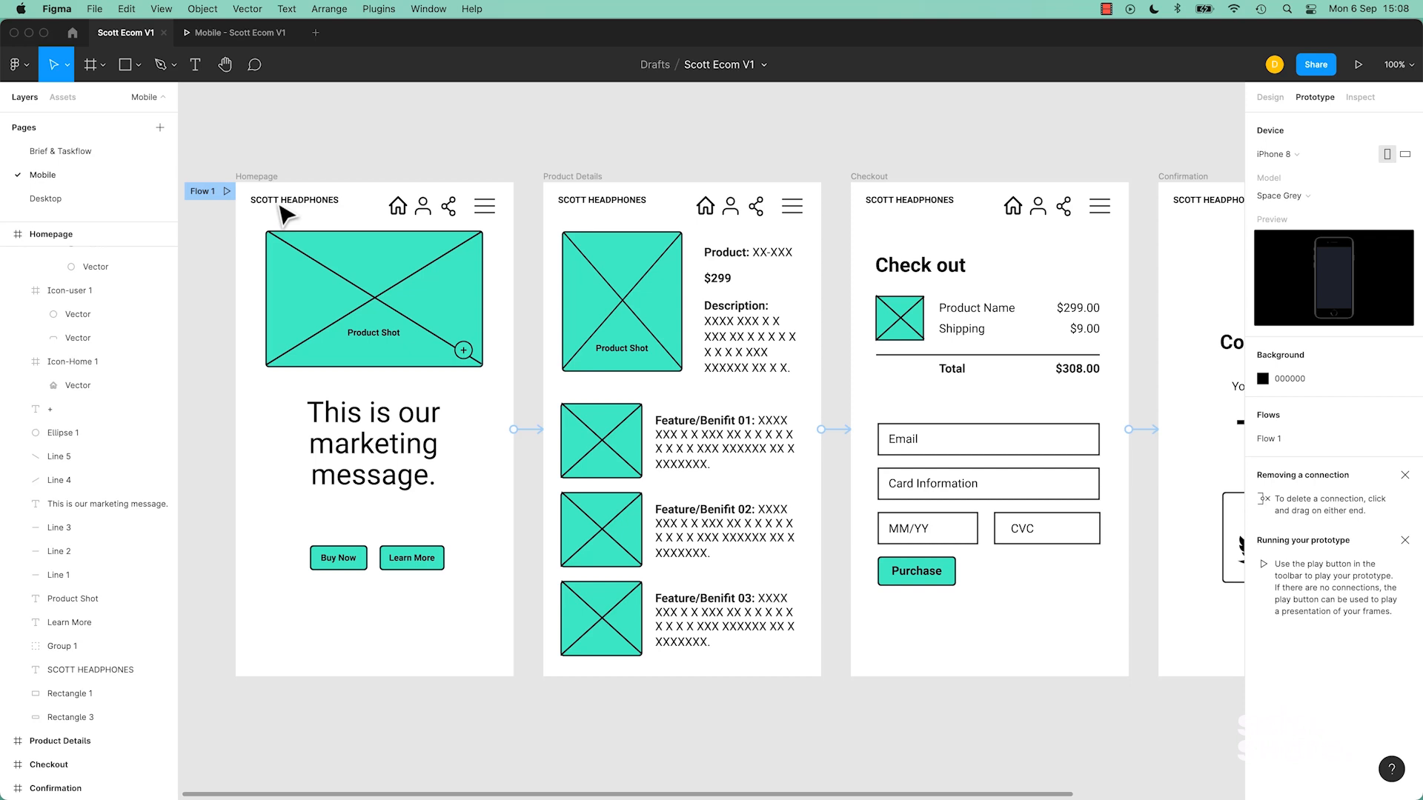
{"action": "mouse_move", "coordinate": [587, 131]}
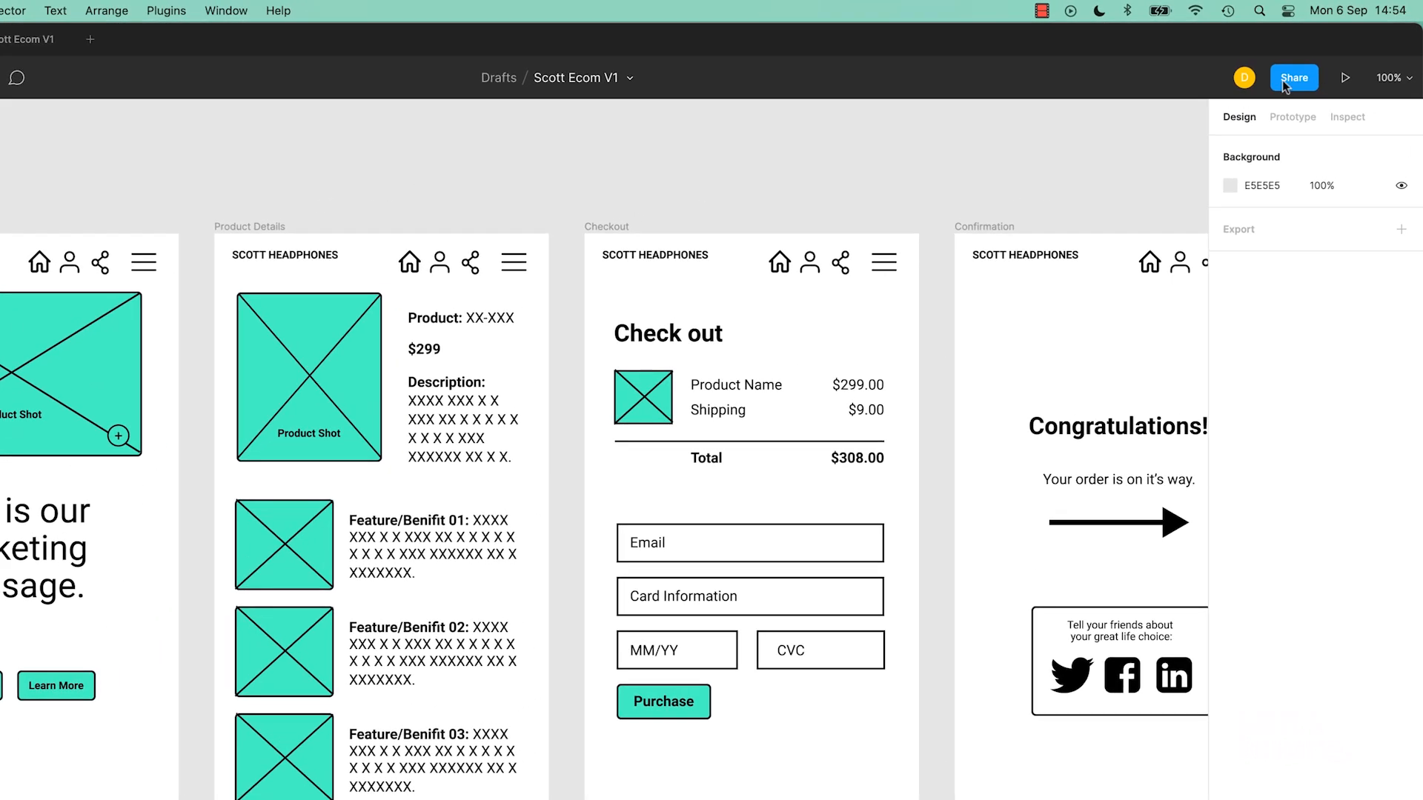
{"action": "mouse_move", "coordinate": [1243, 128]}
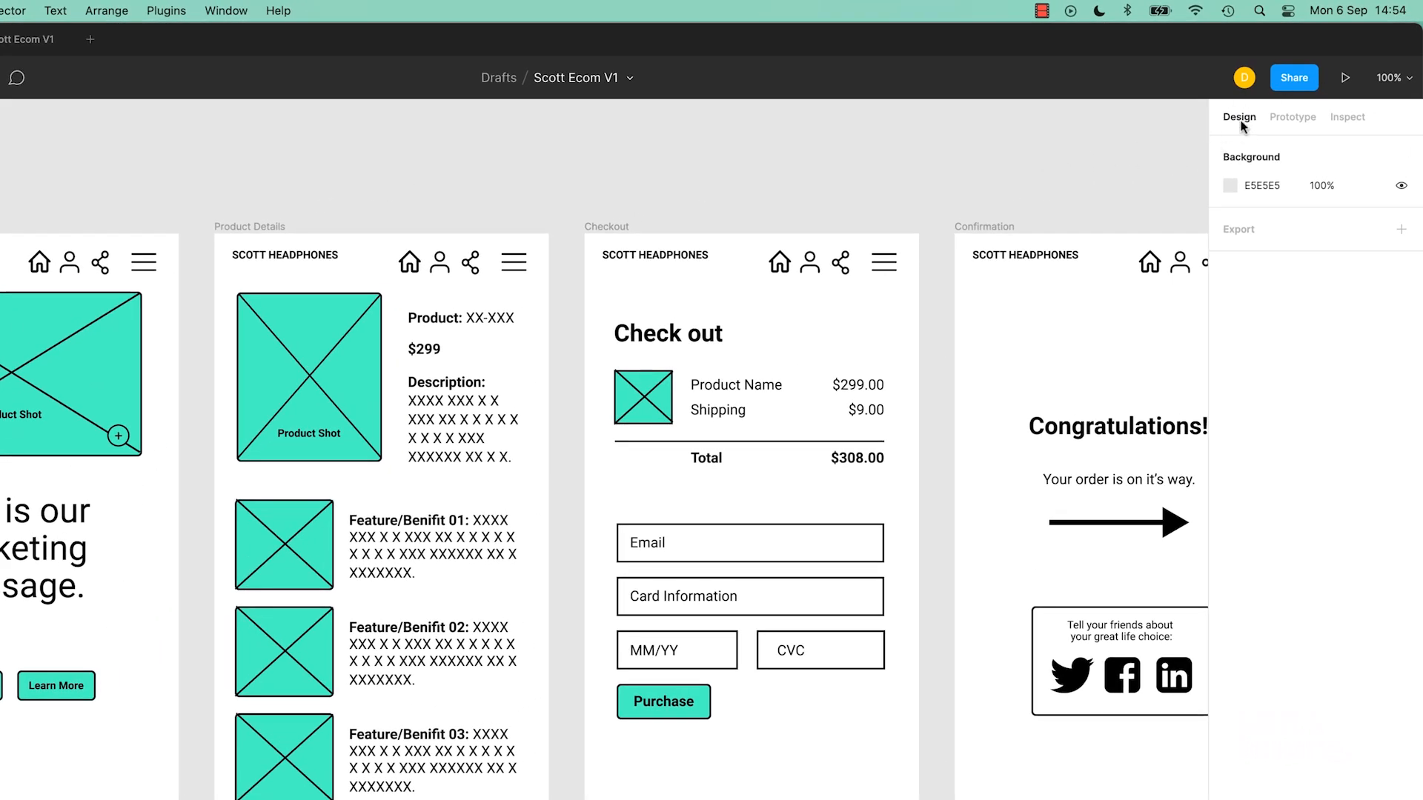
Switch to Prototype settings and start linking Checkout to the Confirmation frame.
{"action": "left_click", "coordinate": [1291, 116]}
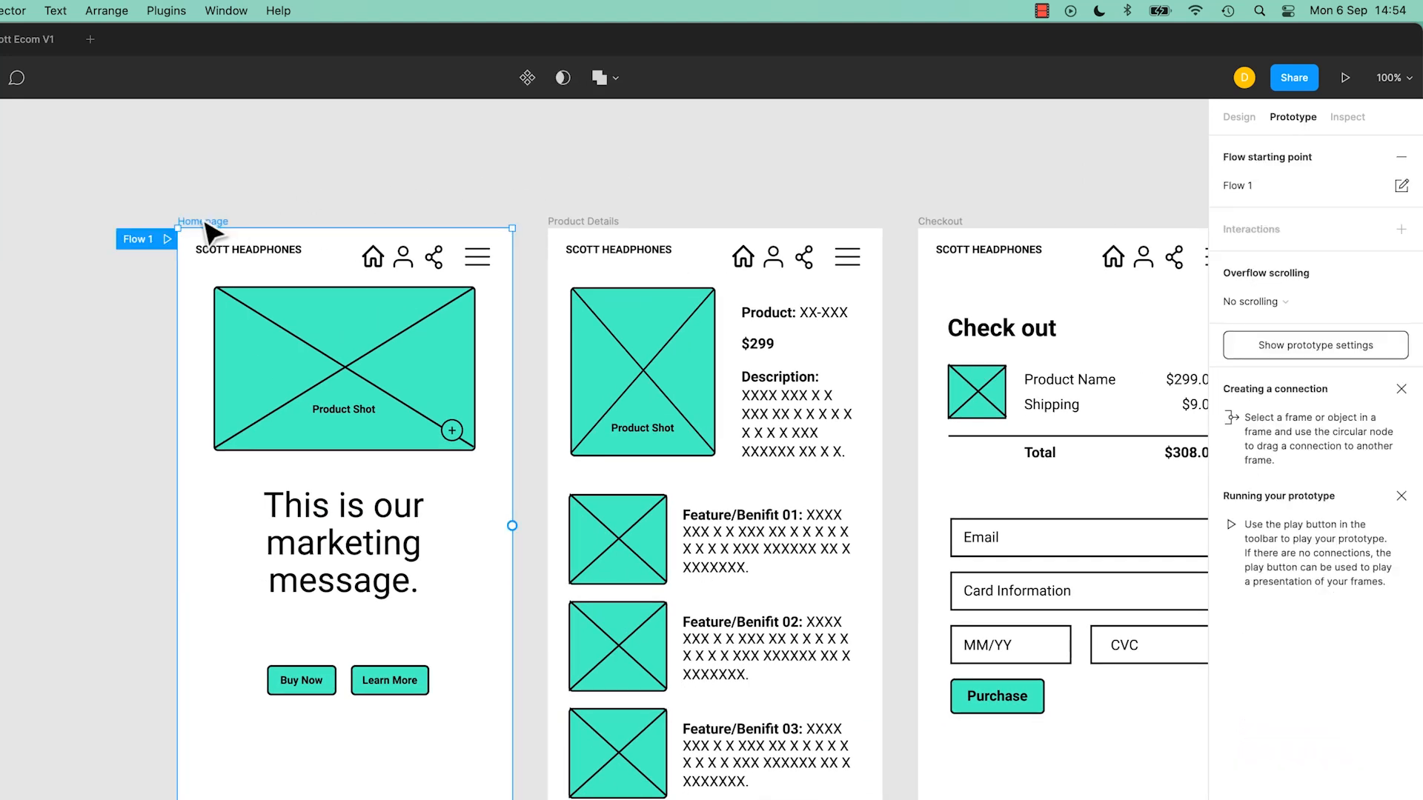
{"action": "mouse_move", "coordinate": [507, 526]}
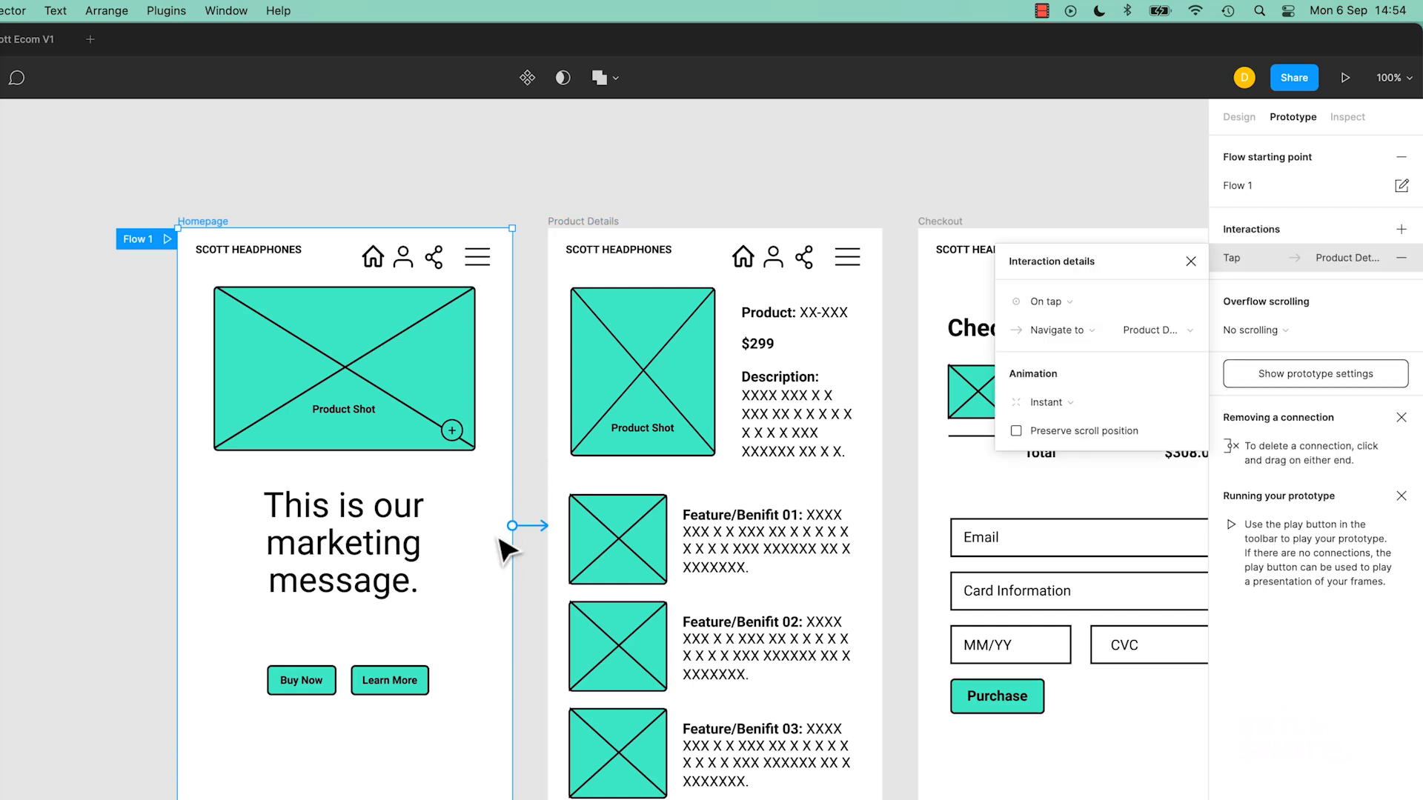
{"action": "mouse_move", "coordinate": [462, 565]}
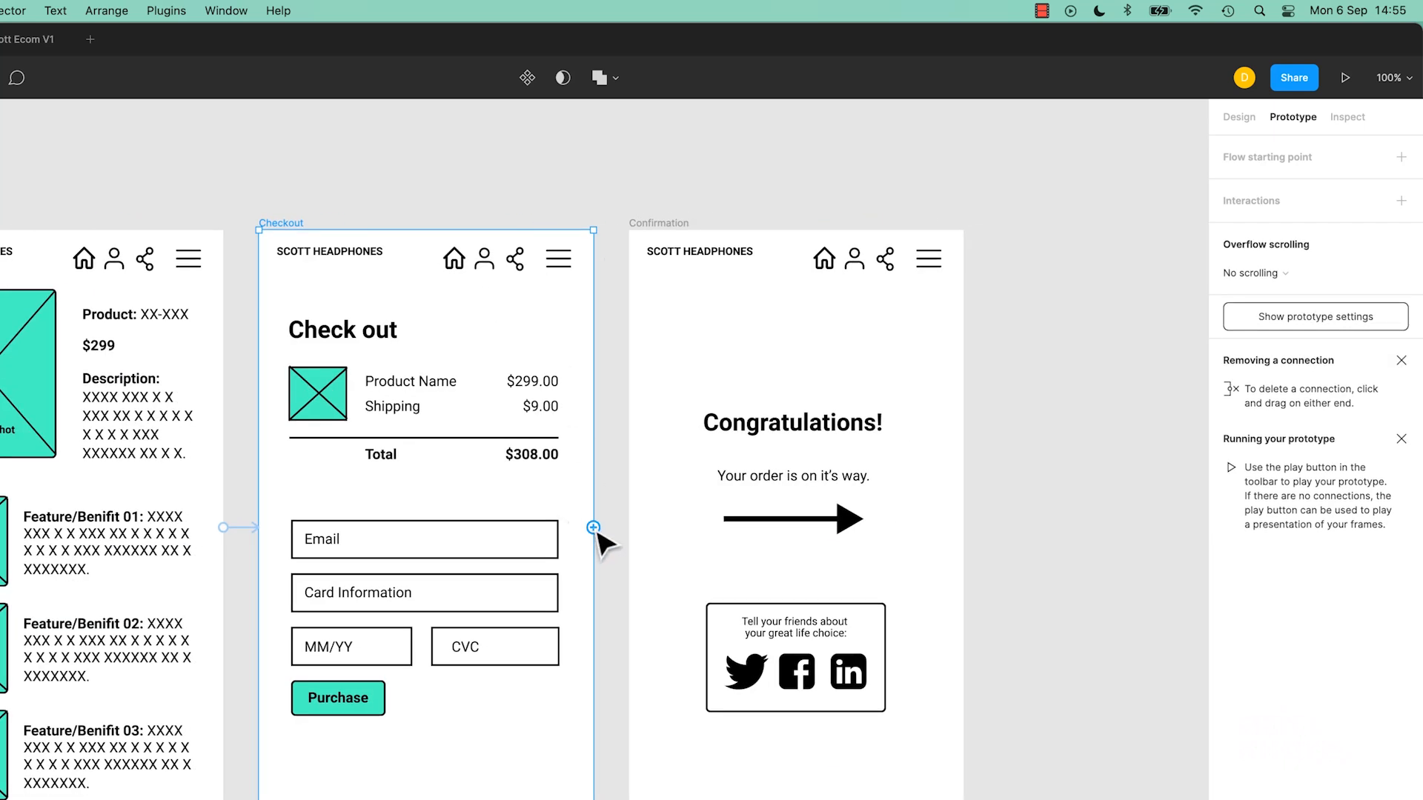
{"action": "left_click", "coordinate": [592, 528]}
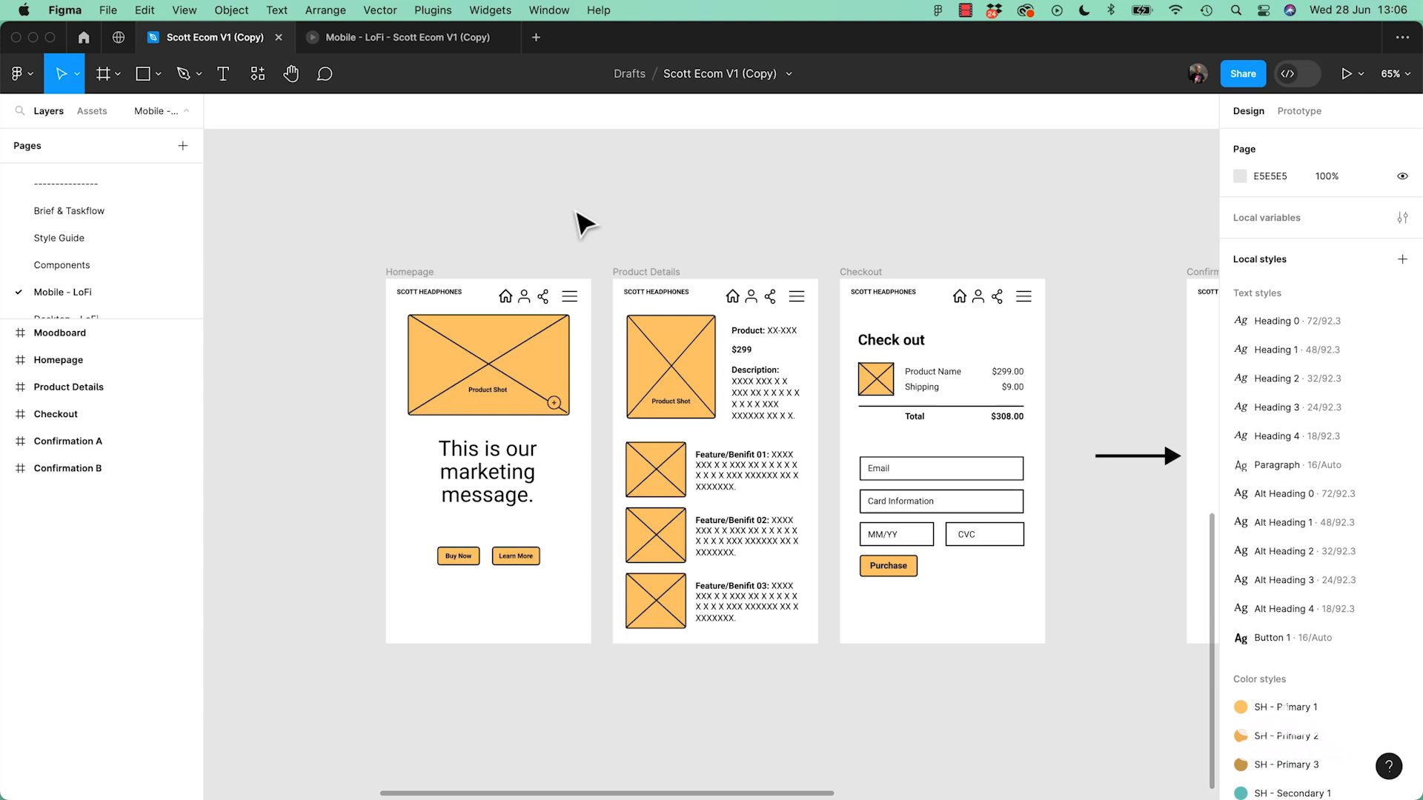
{"action": "mouse_move", "coordinate": [1272, 115]}
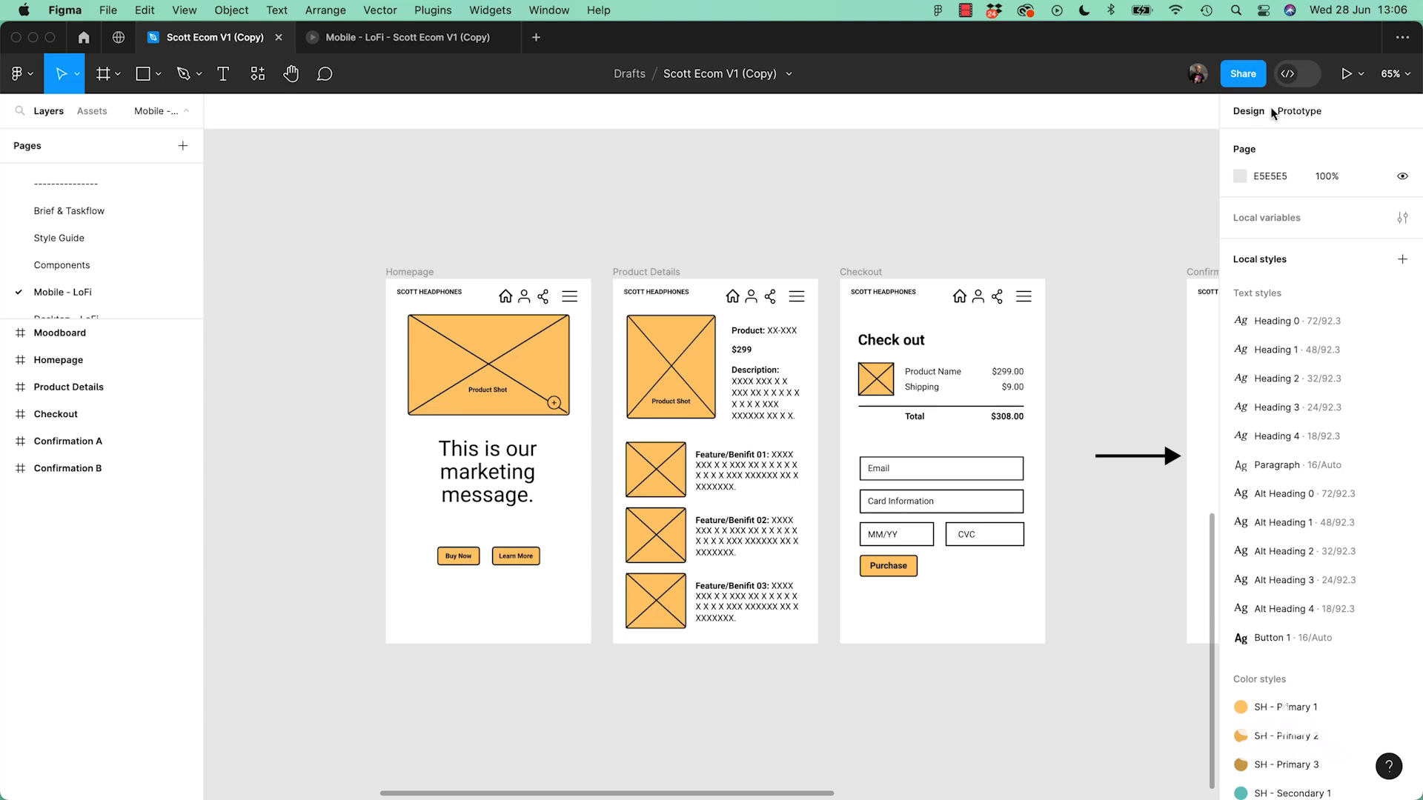
{"action": "mouse_move", "coordinate": [1351, 74]}
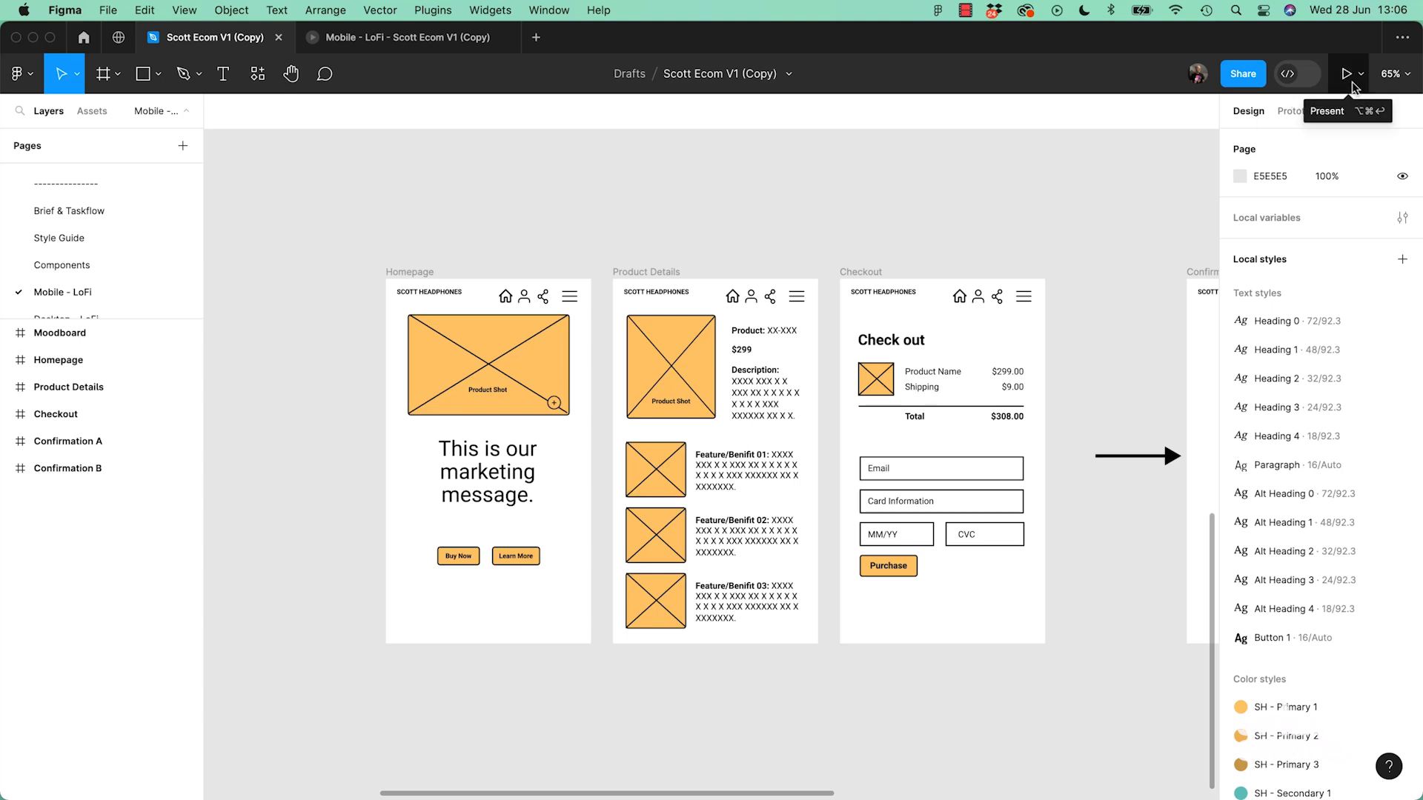
Present the Mobile LoFi prototype so Homepage opens in a phone frame in a new tab.
{"action": "left_click", "coordinate": [1365, 75]}
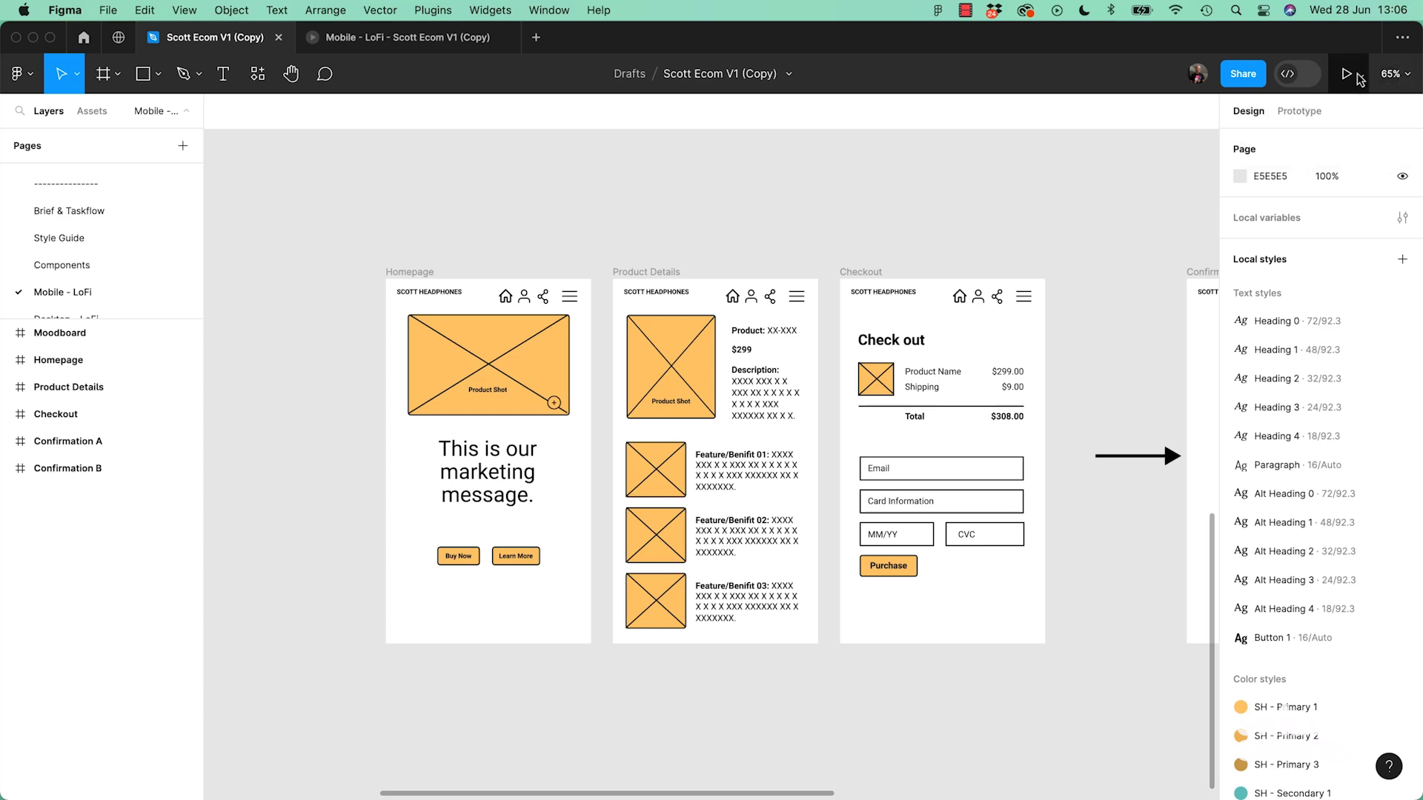
{"action": "left_click", "coordinate": [1347, 74]}
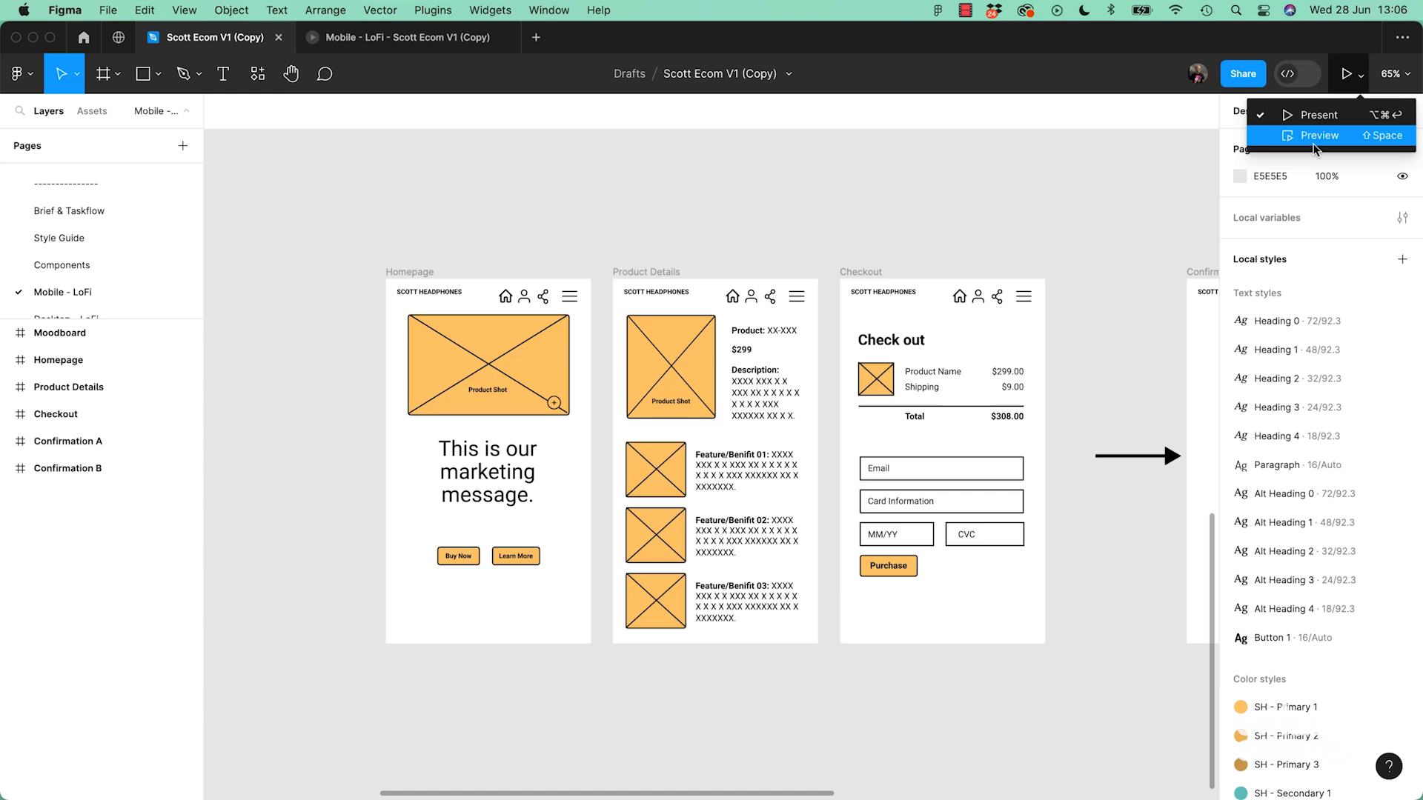
{"action": "mouse_move", "coordinate": [1316, 114]}
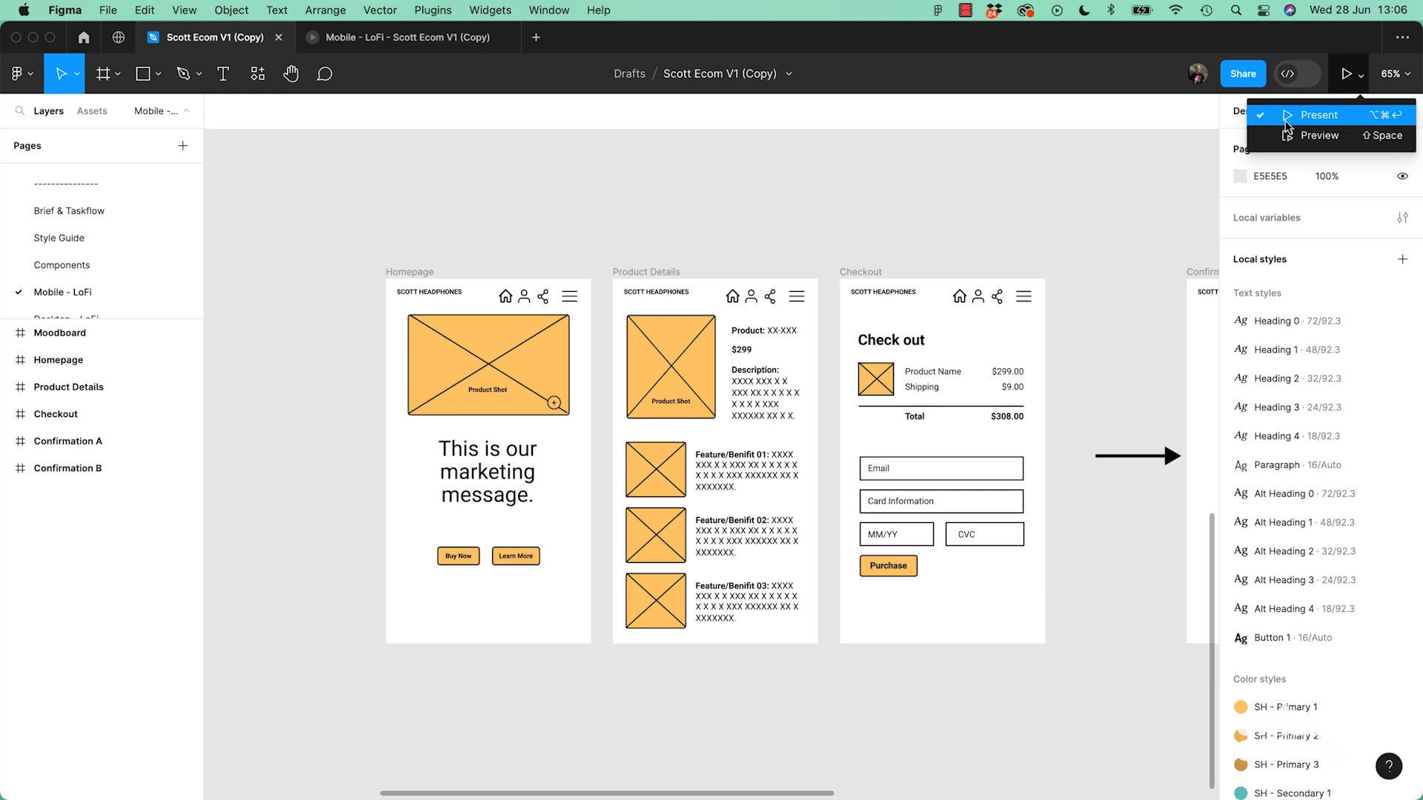
{"action": "left_click", "coordinate": [1318, 114]}
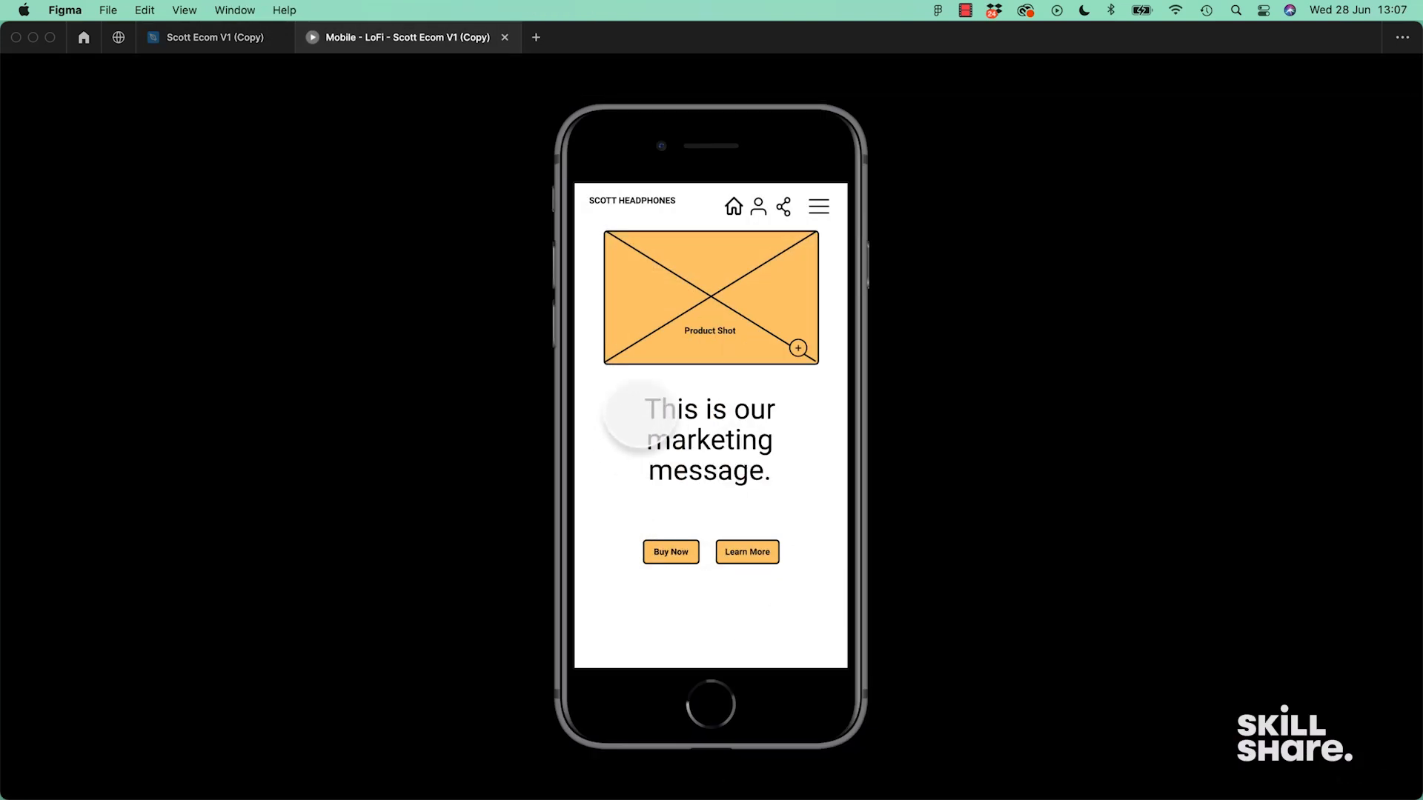
Launch the in-editor Preview of the prototype from the design file.
{"action": "left_click", "coordinate": [214, 37]}
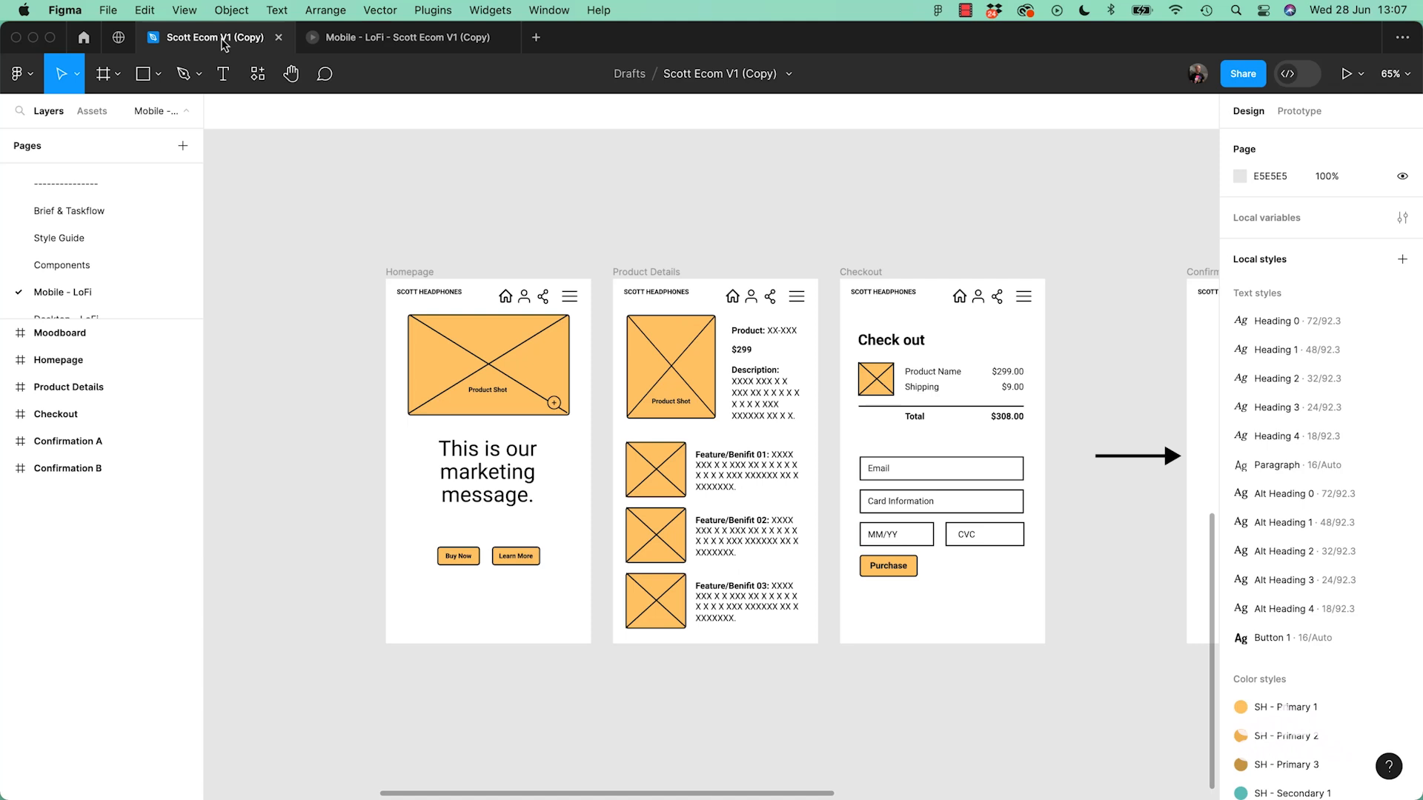
{"action": "left_click", "coordinate": [1360, 74]}
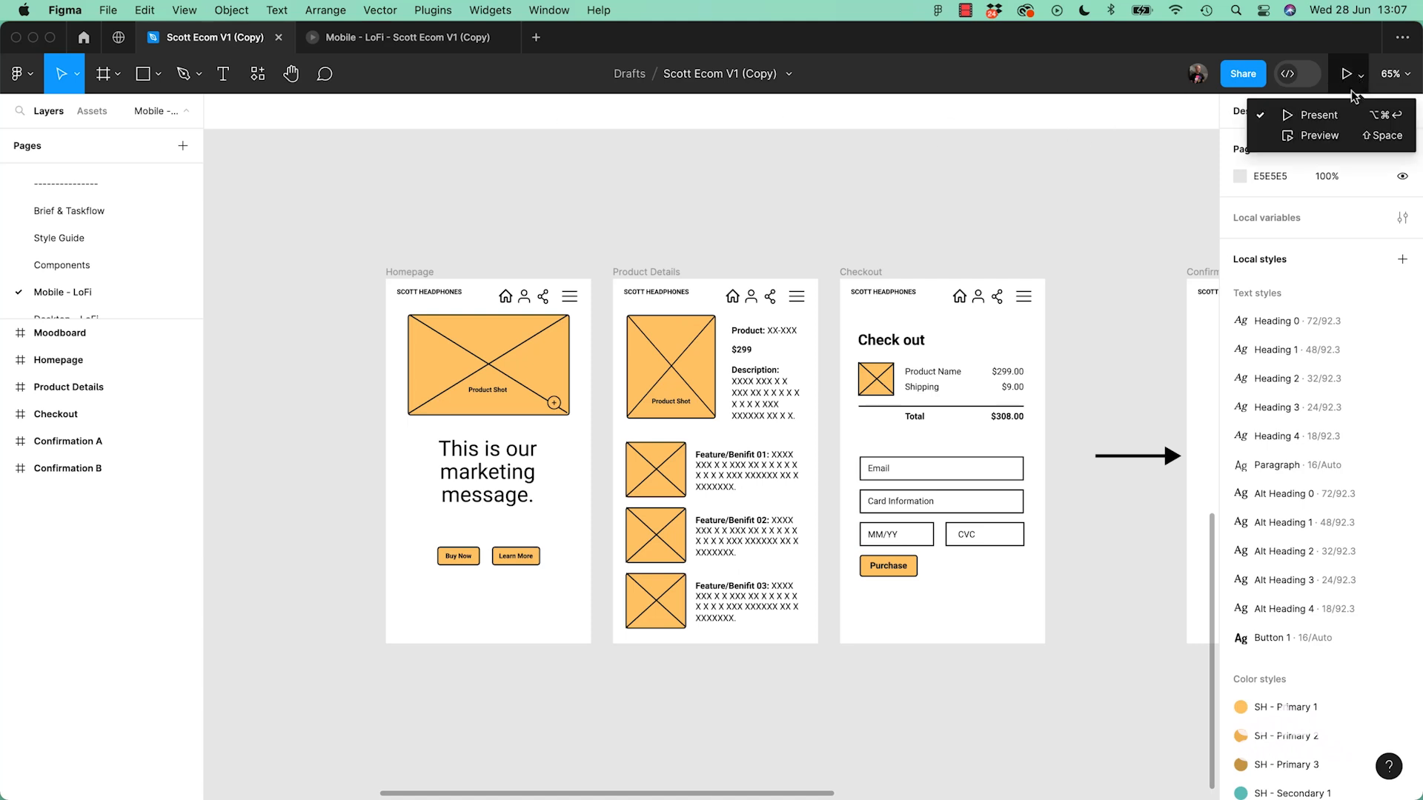
{"action": "left_click", "coordinate": [1320, 115]}
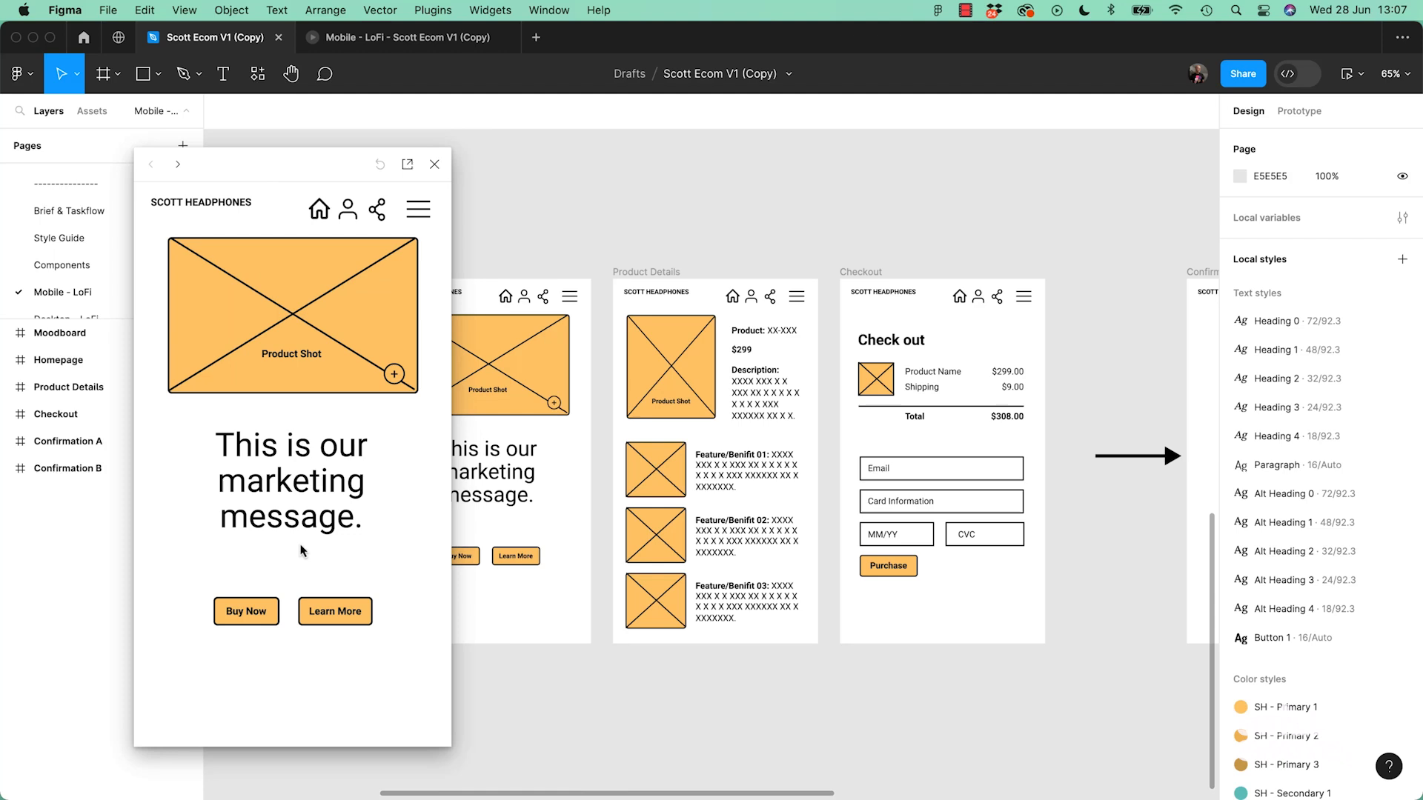
{"action": "mouse_move", "coordinate": [336, 321]}
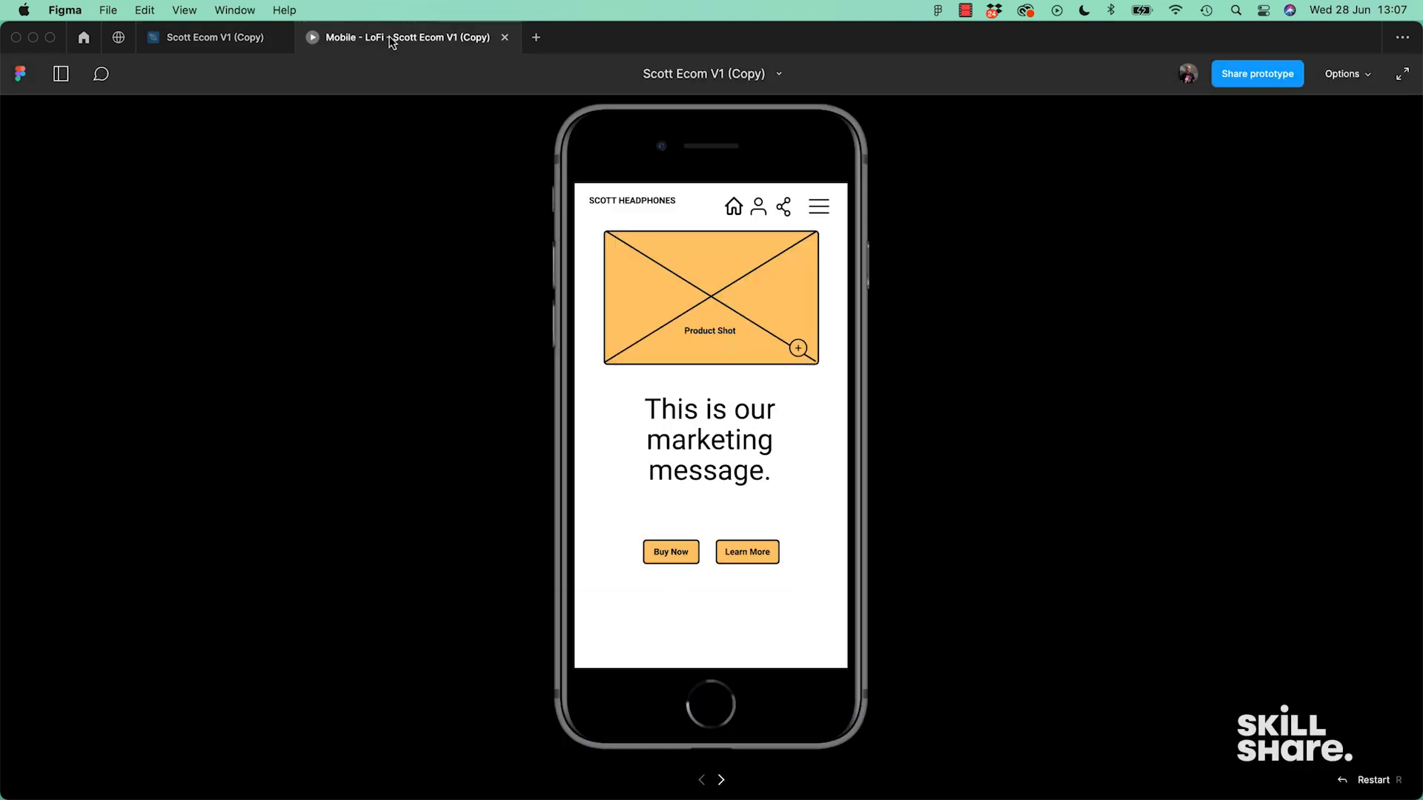
Close the Homepage preview window and return to the wireframe canvas.
{"action": "left_click", "coordinate": [214, 37]}
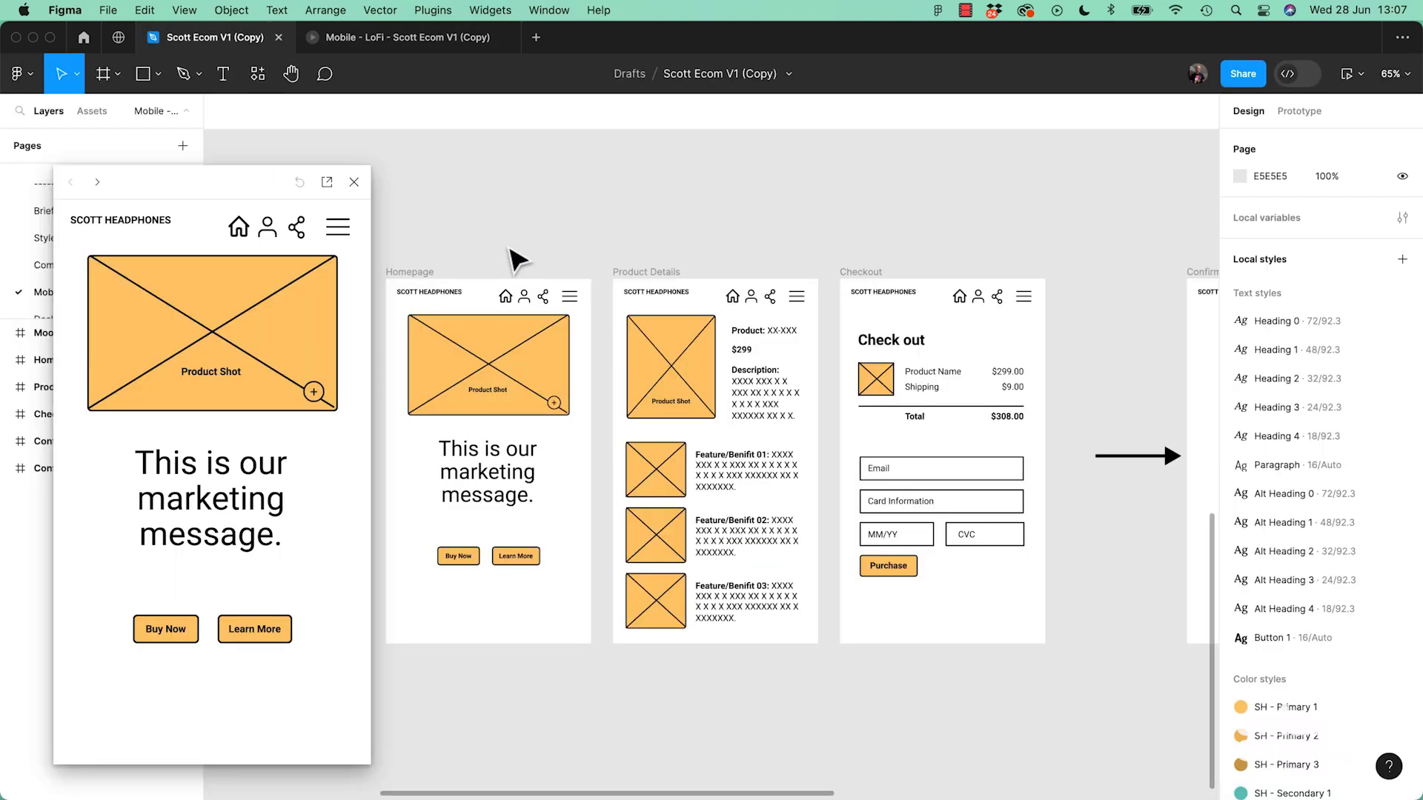
{"action": "left_click", "coordinate": [409, 37]}
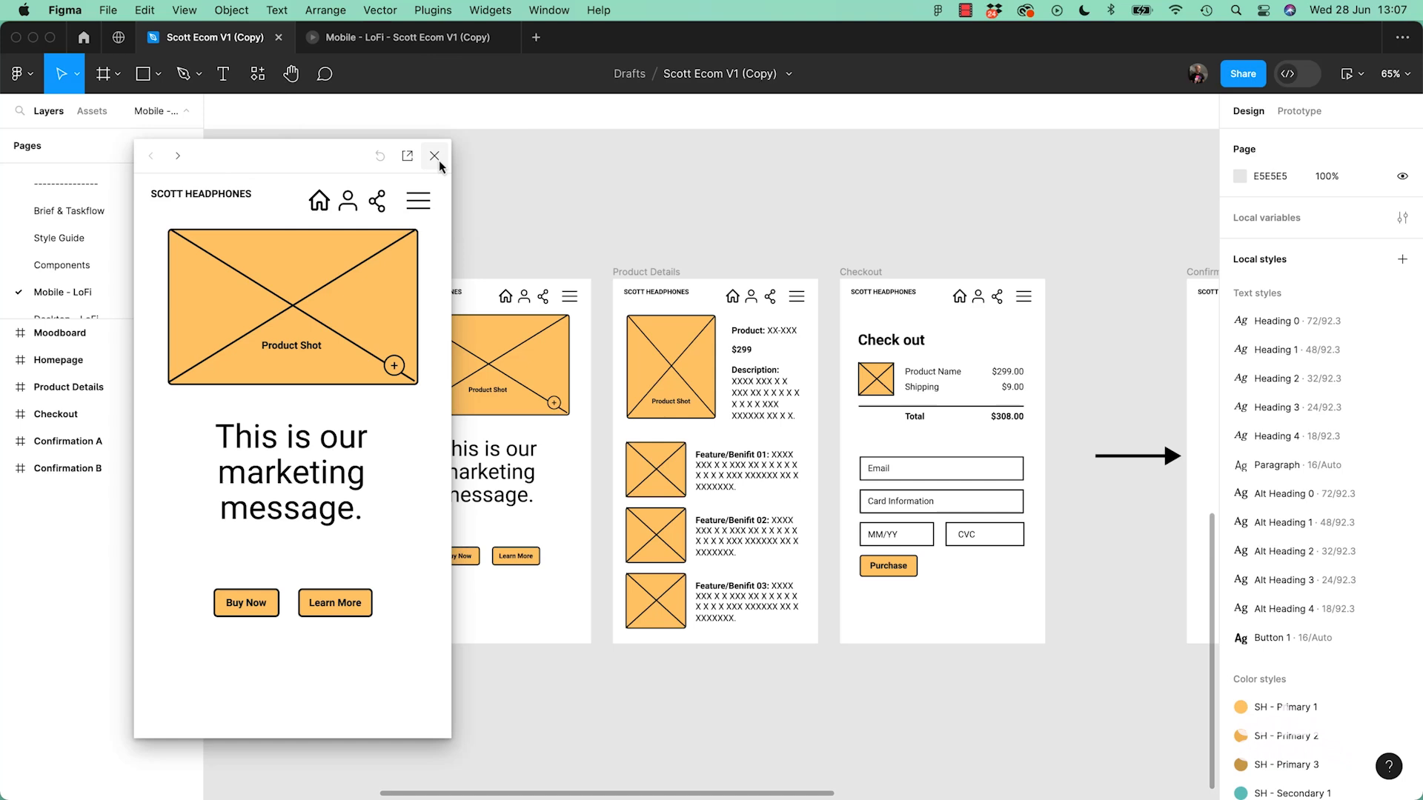
{"action": "left_click", "coordinate": [435, 156]}
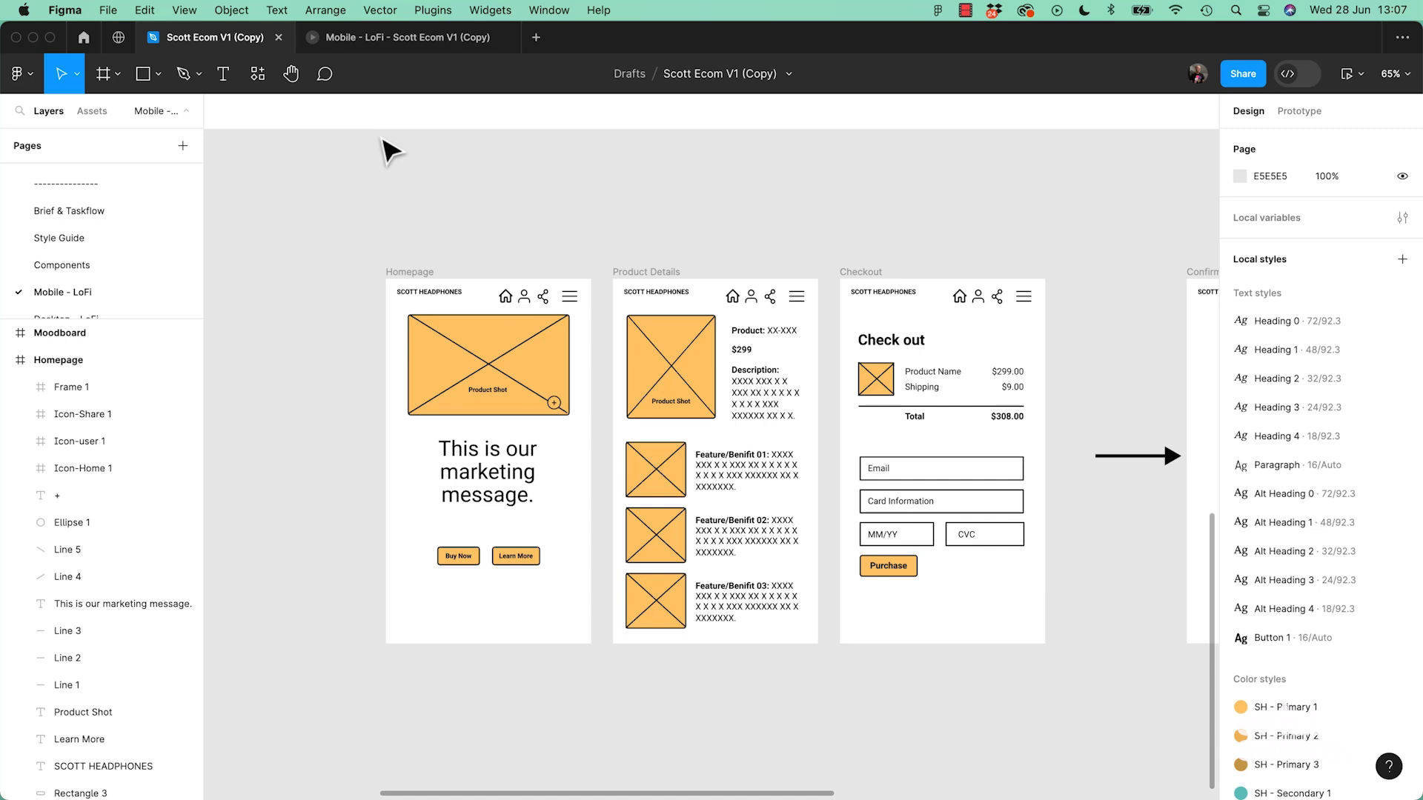
{"action": "mouse_move", "coordinate": [415, 207]}
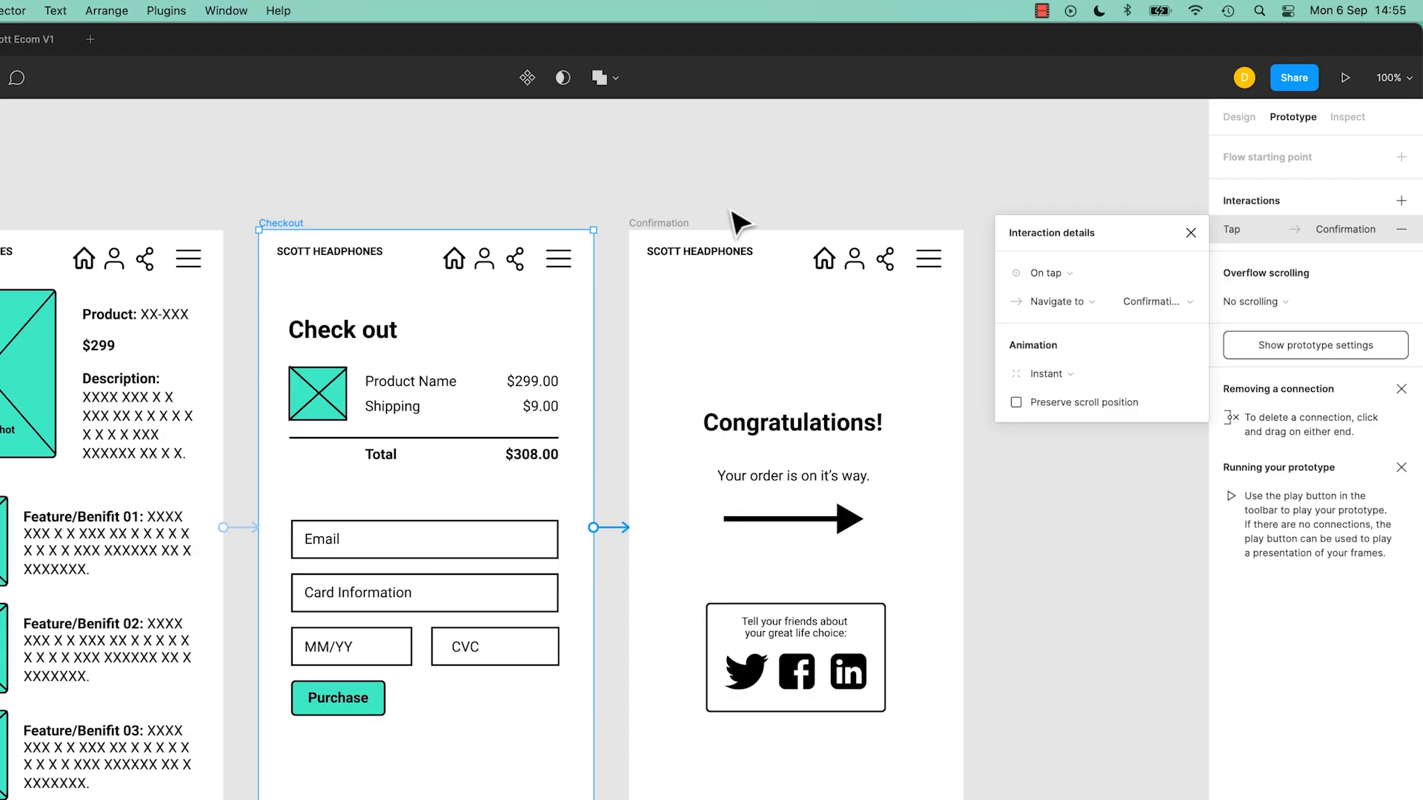
{"action": "mouse_move", "coordinate": [1346, 77]}
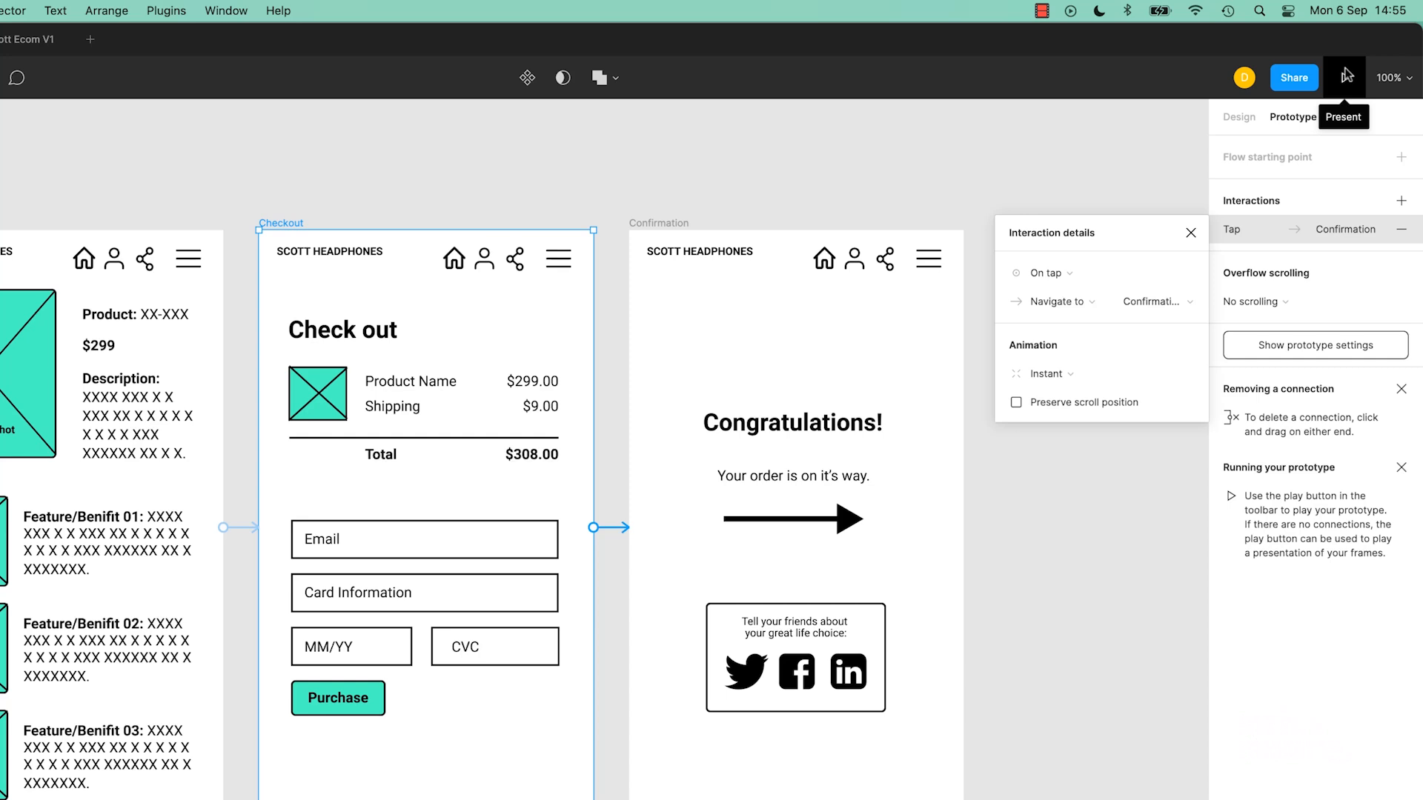
{"action": "mouse_move", "coordinate": [1352, 84]}
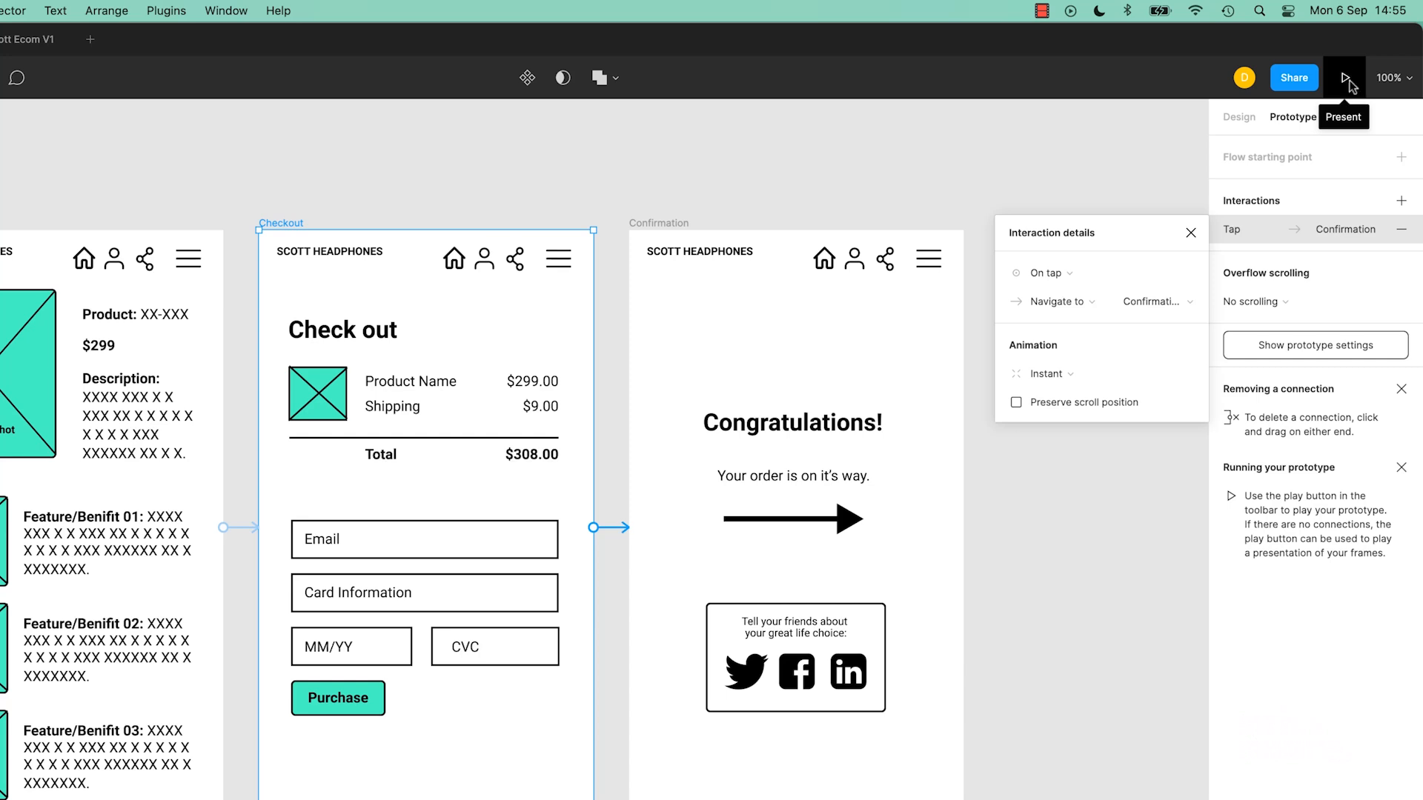
Present the prototype from Checkout and view the Check out screen (3 of 4).
{"action": "left_click", "coordinate": [1344, 77]}
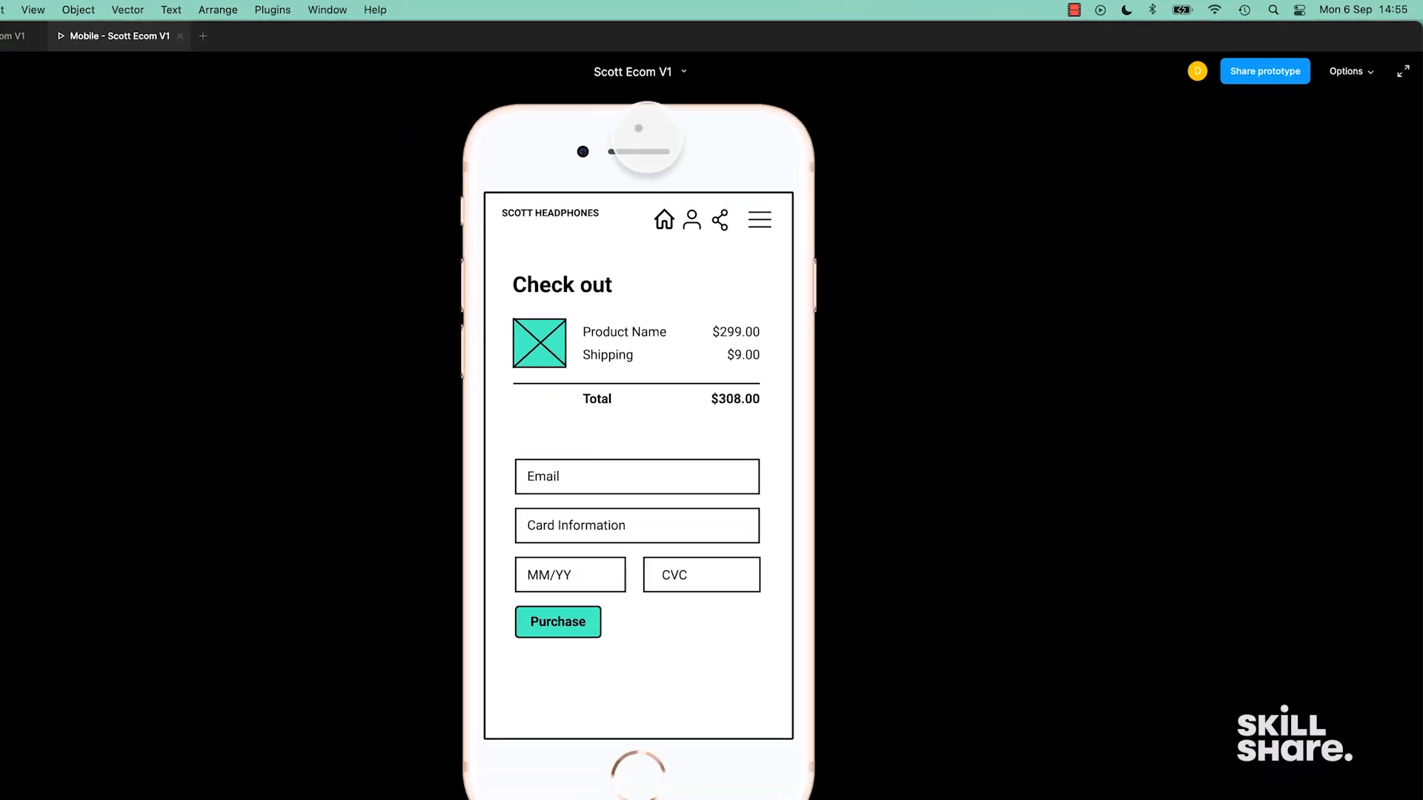
{"action": "left_click", "coordinate": [120, 33]}
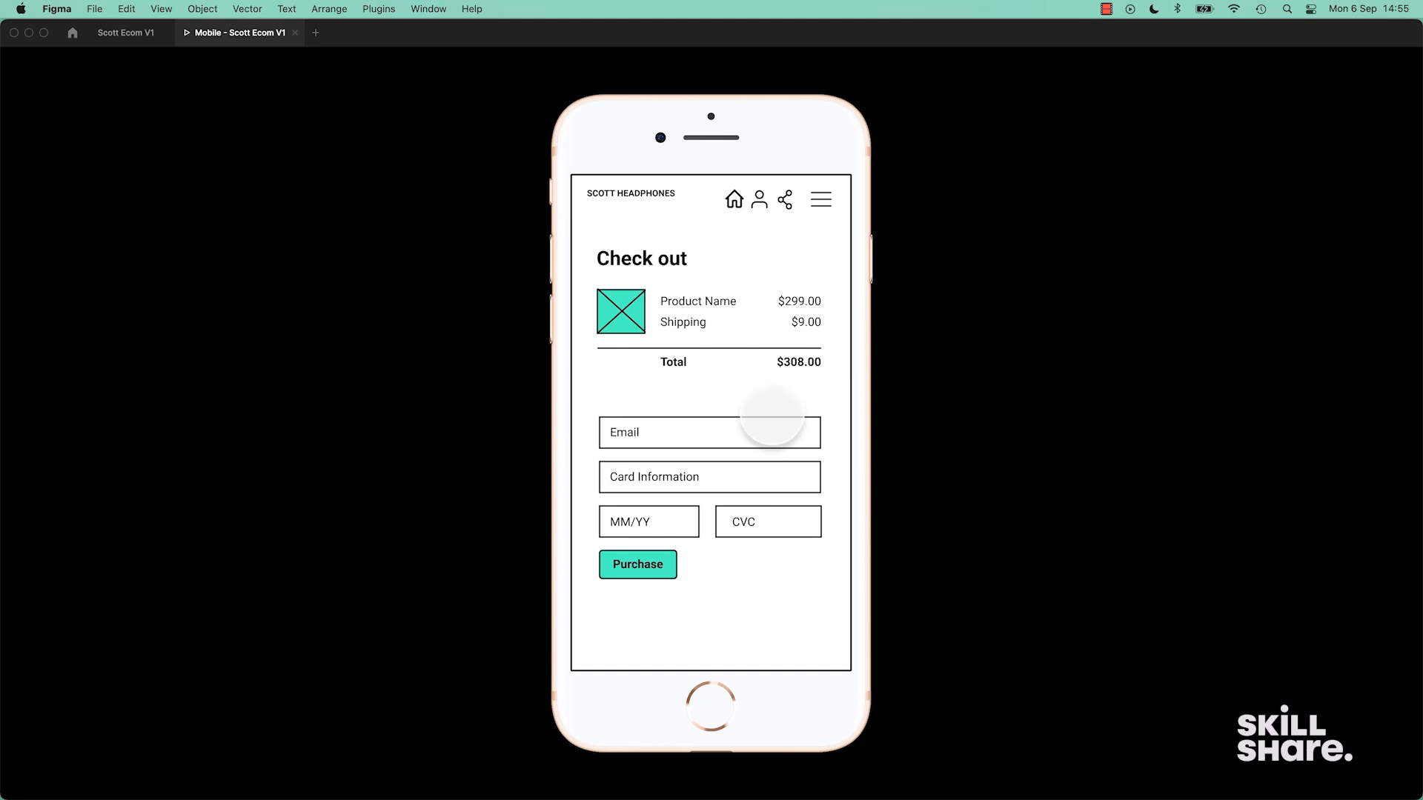
{"action": "left_click", "coordinate": [125, 32]}
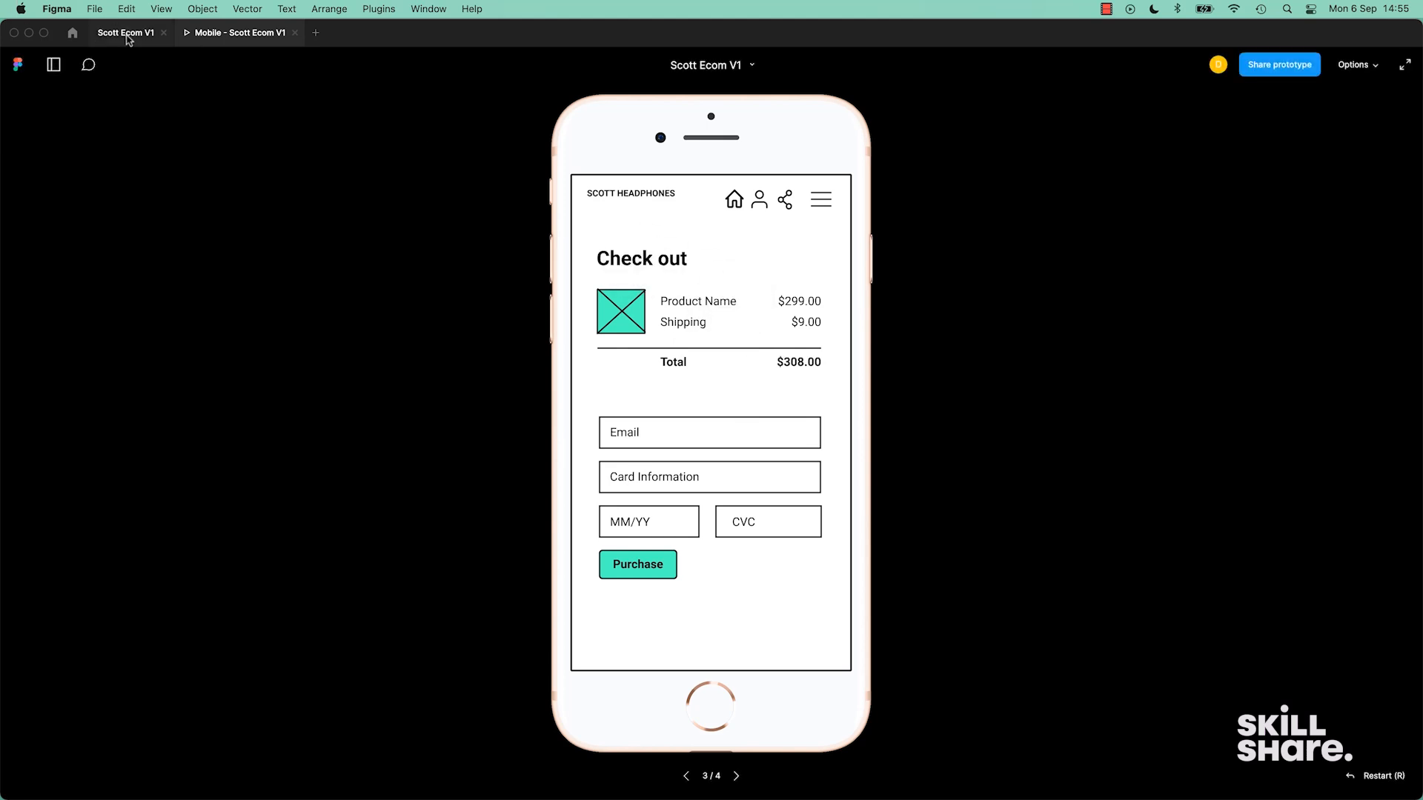
Return to the design file, then restart the prototype from the Homepage screen.
{"action": "left_click", "coordinate": [124, 33]}
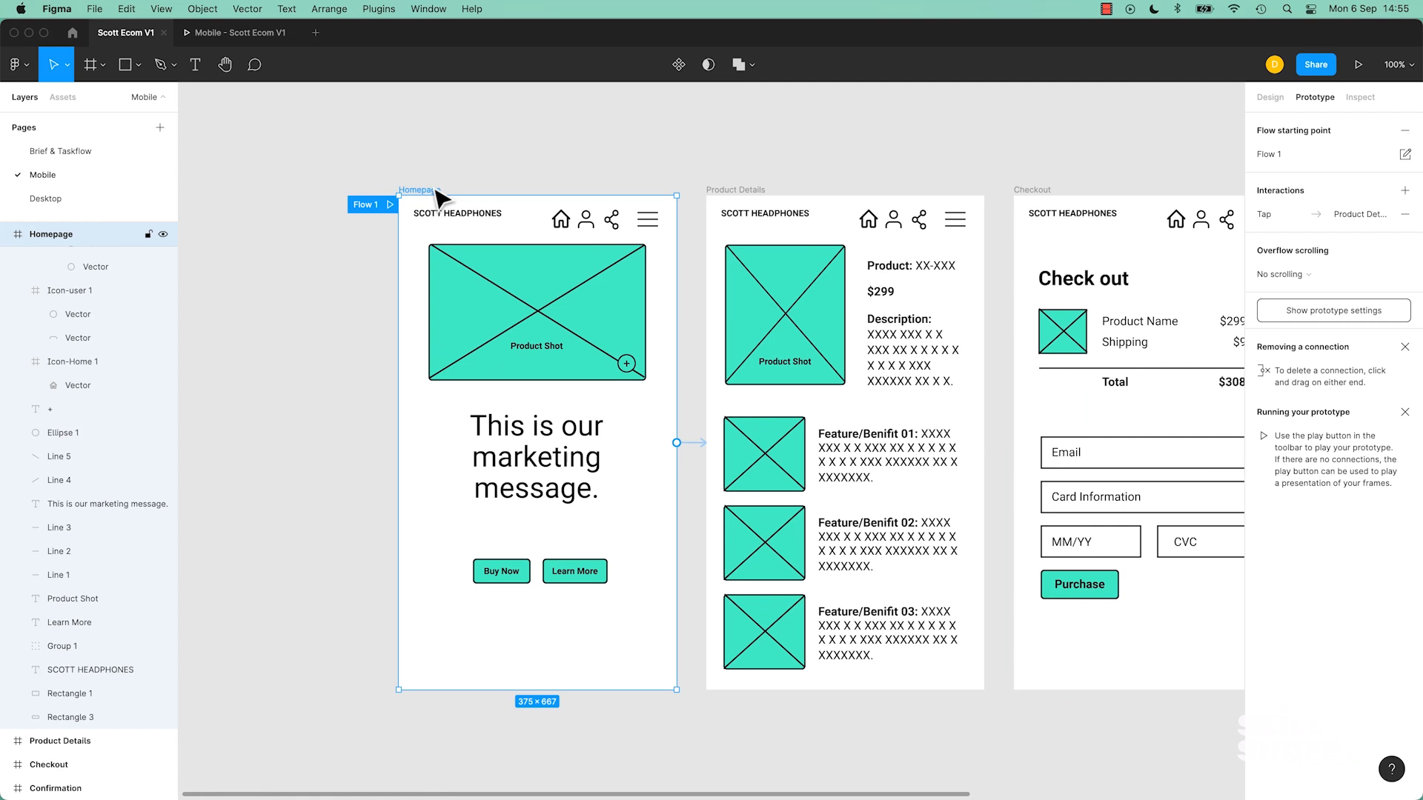
{"action": "mouse_move", "coordinate": [543, 172]}
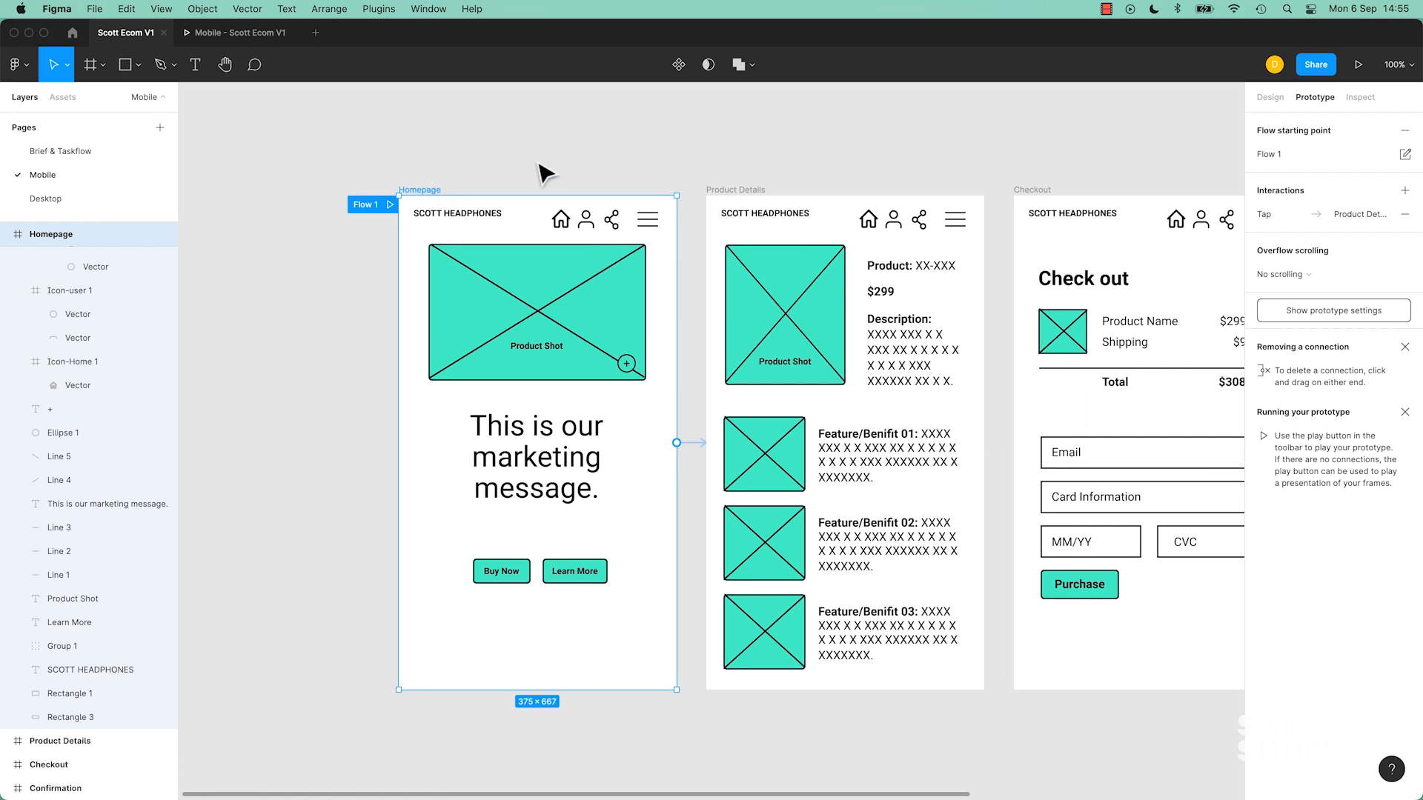
{"action": "left_click", "coordinate": [1358, 64]}
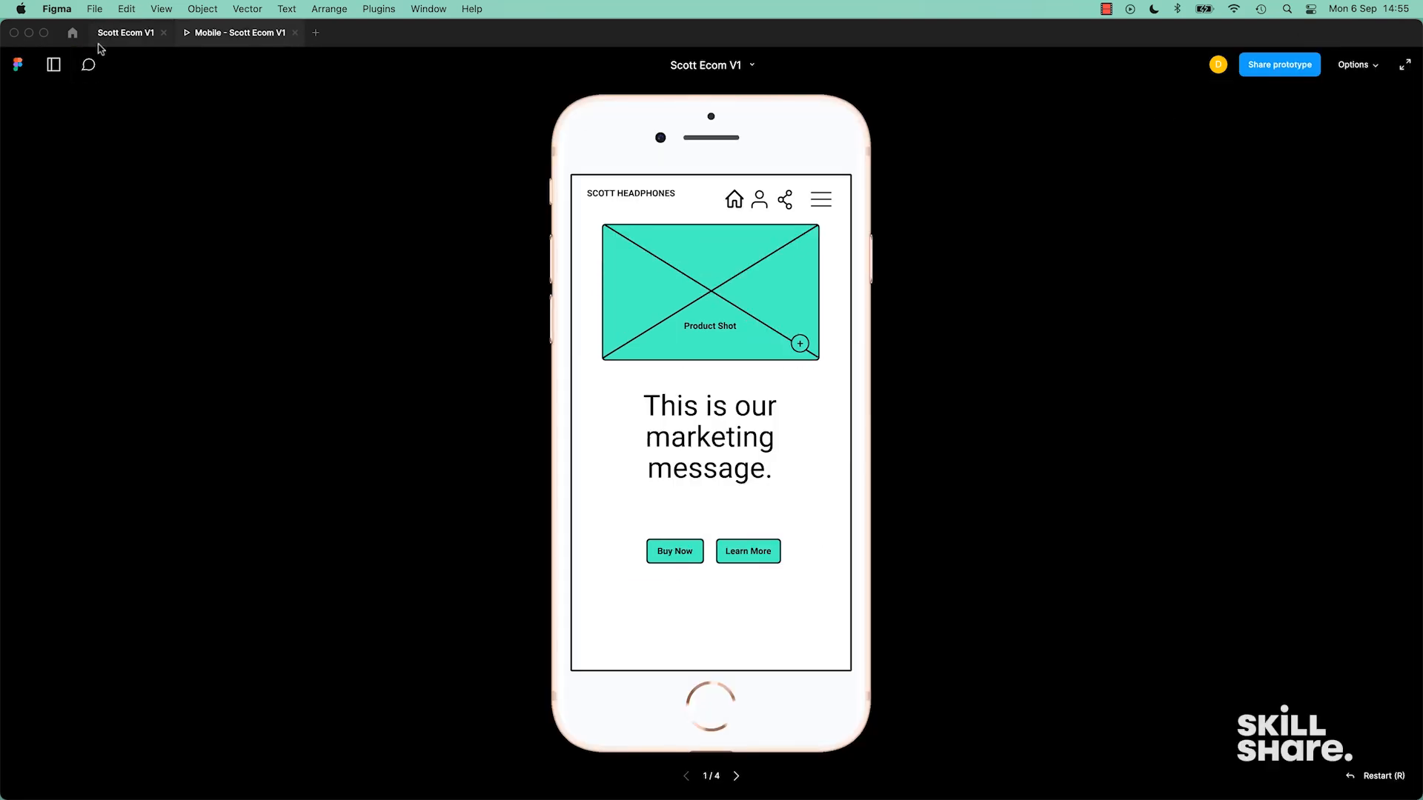
{"action": "left_click", "coordinate": [649, 316]}
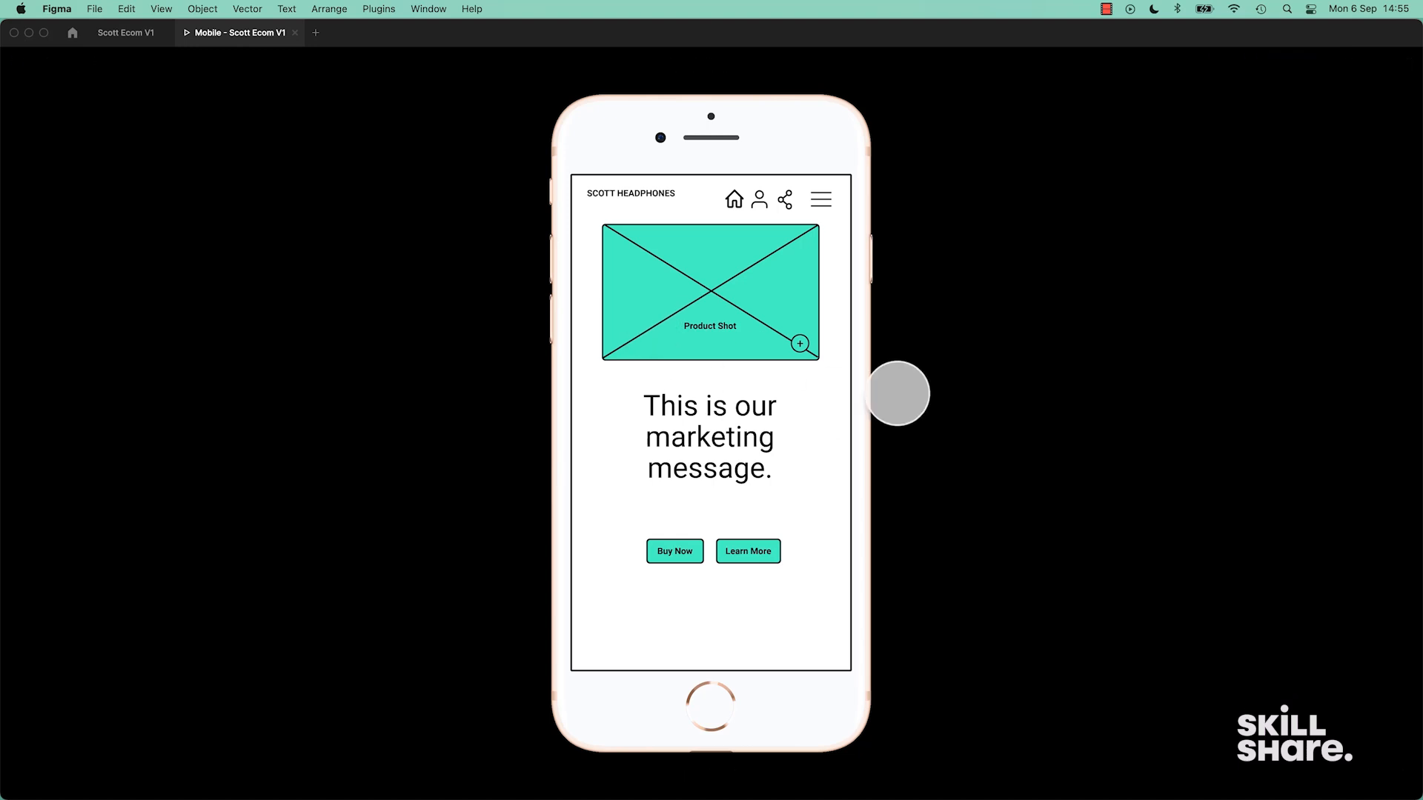
{"action": "mouse_move", "coordinate": [904, 395]}
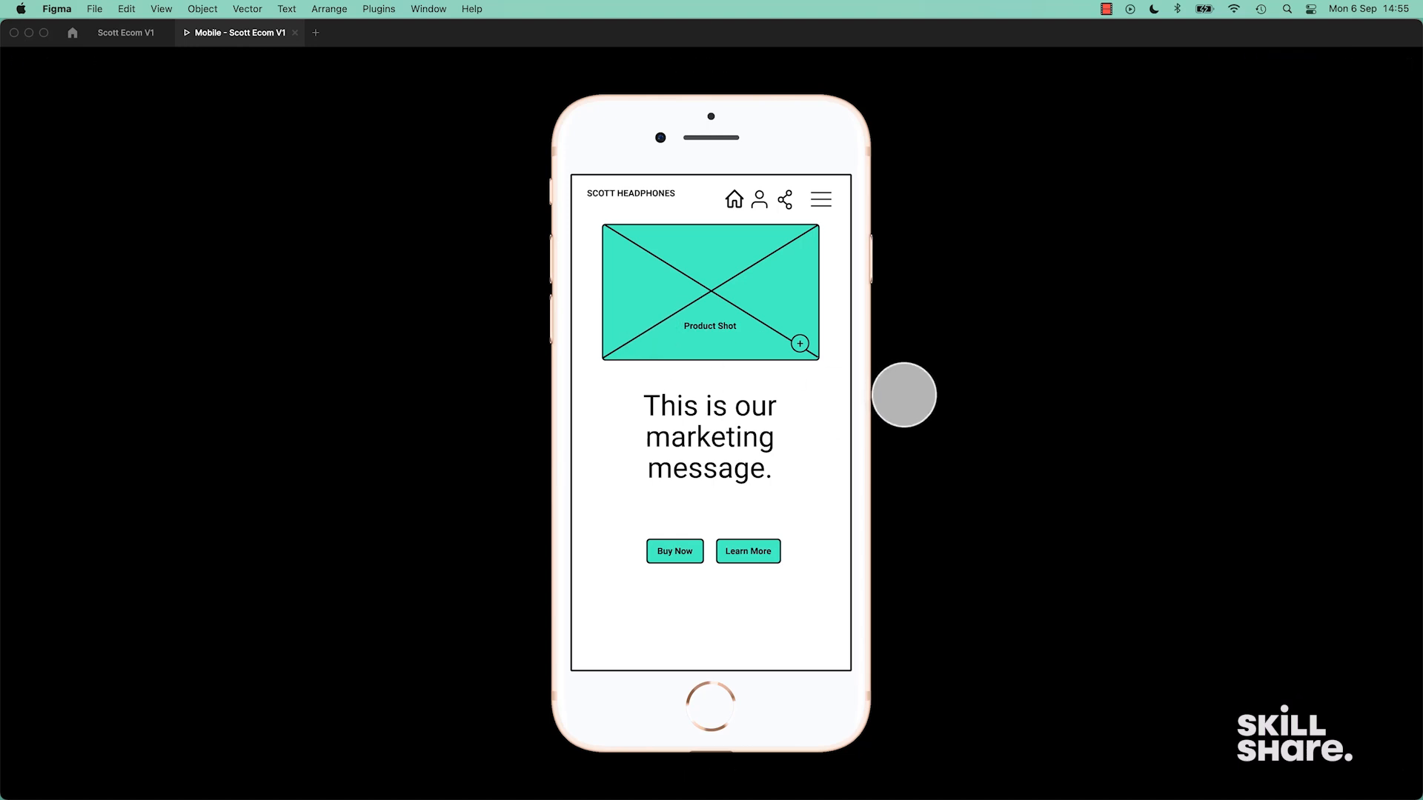
{"action": "mouse_move", "coordinate": [735, 383]}
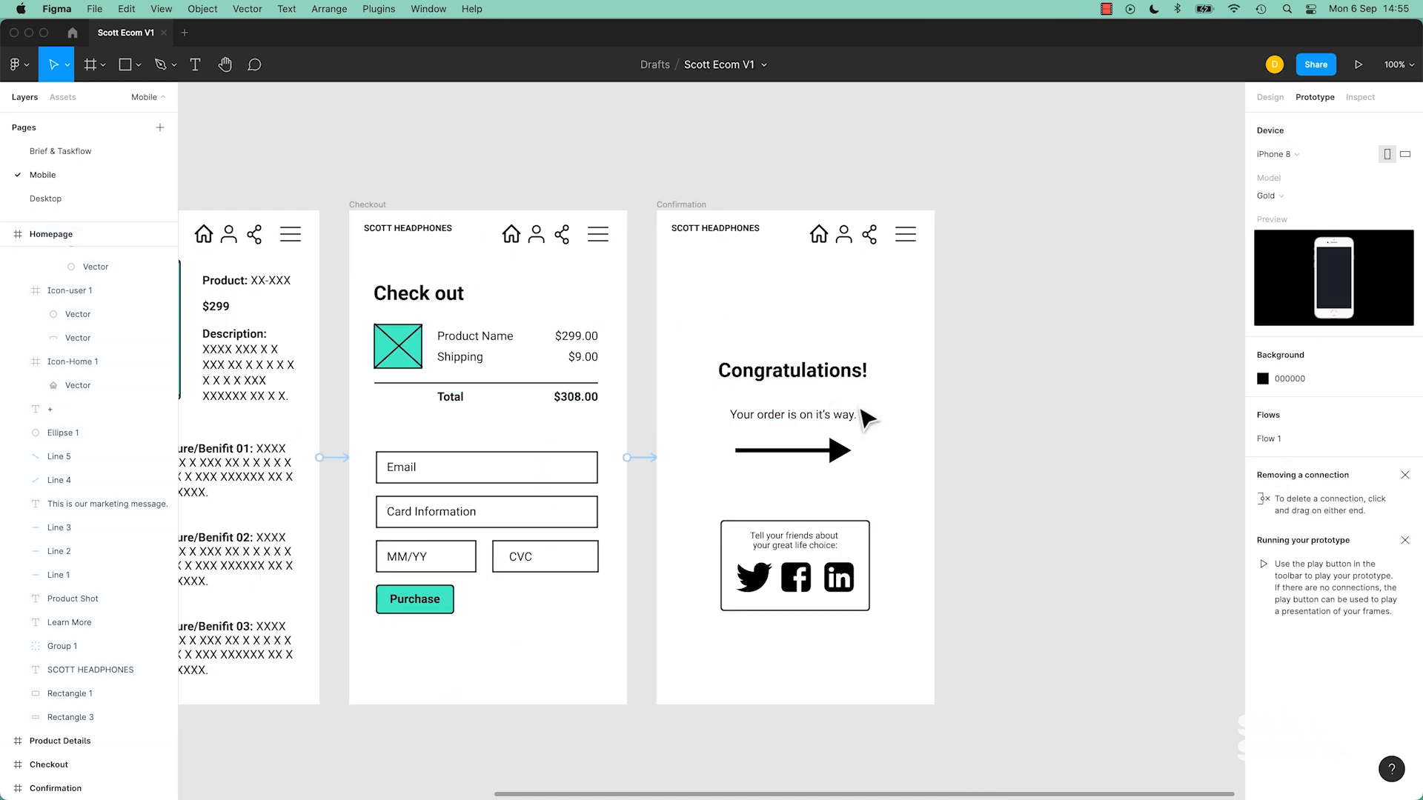
Relink Checkout to Confirmation and view Checkout (3 of 4) in the presentation.
{"action": "left_click", "coordinate": [714, 229]}
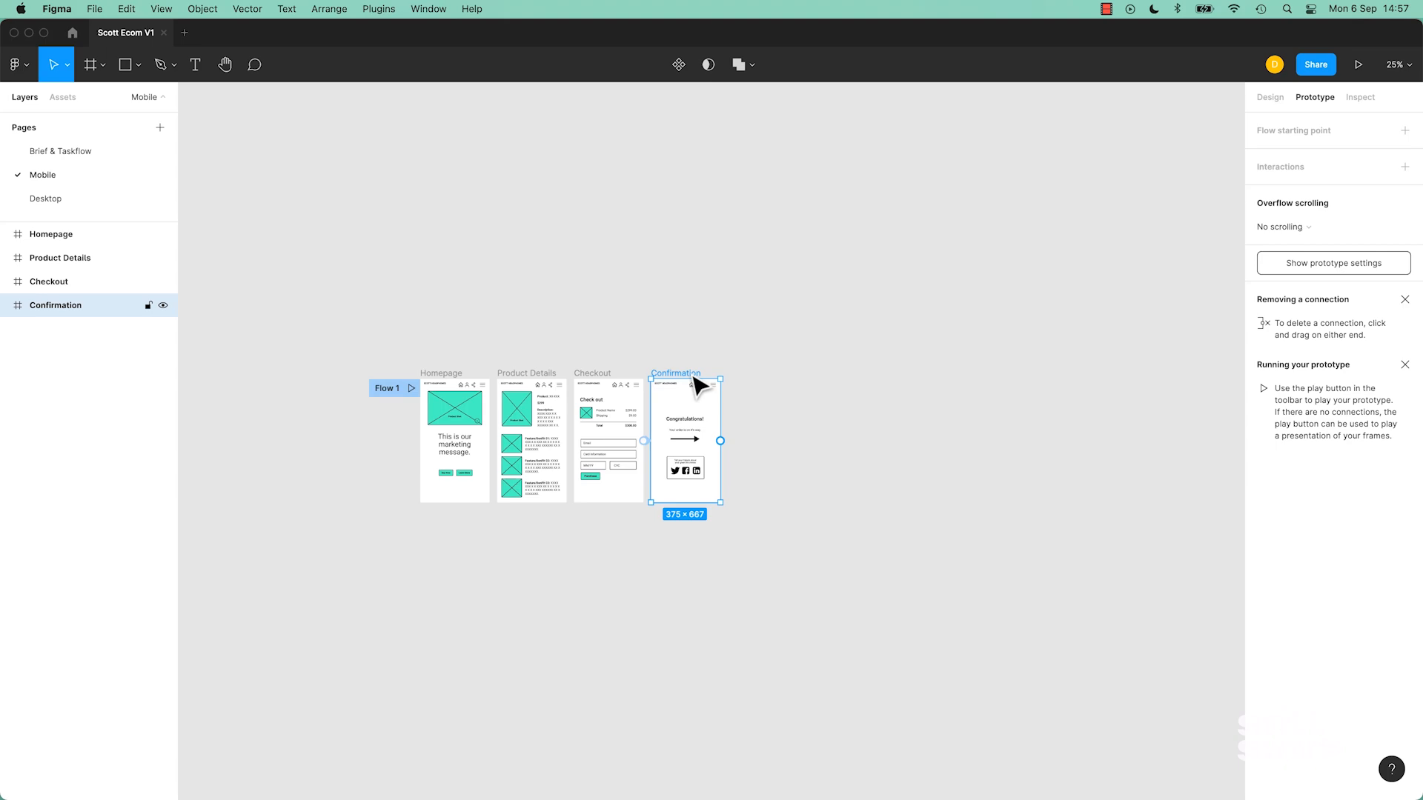
{"action": "left_click", "coordinate": [1359, 64]}
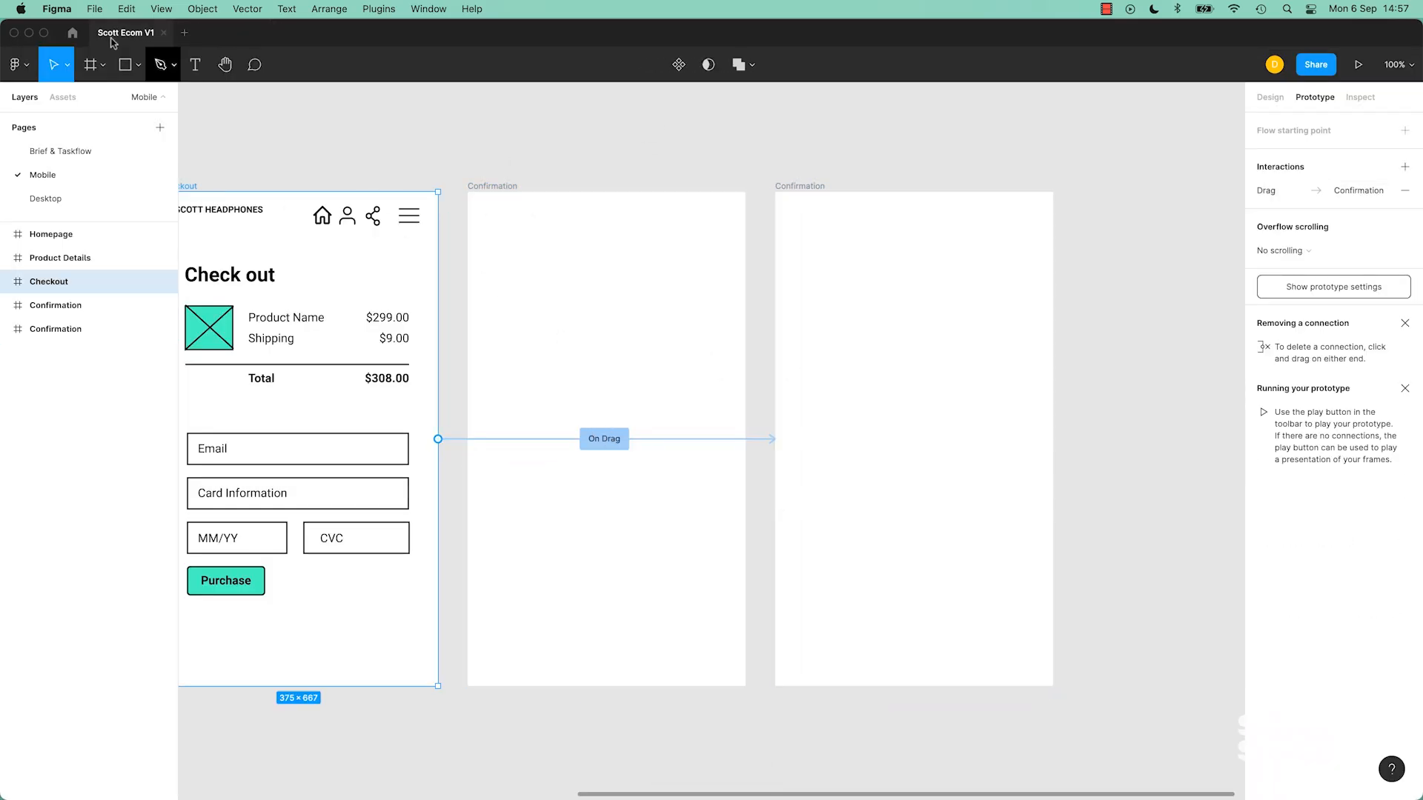
{"action": "left_click", "coordinate": [1359, 64]}
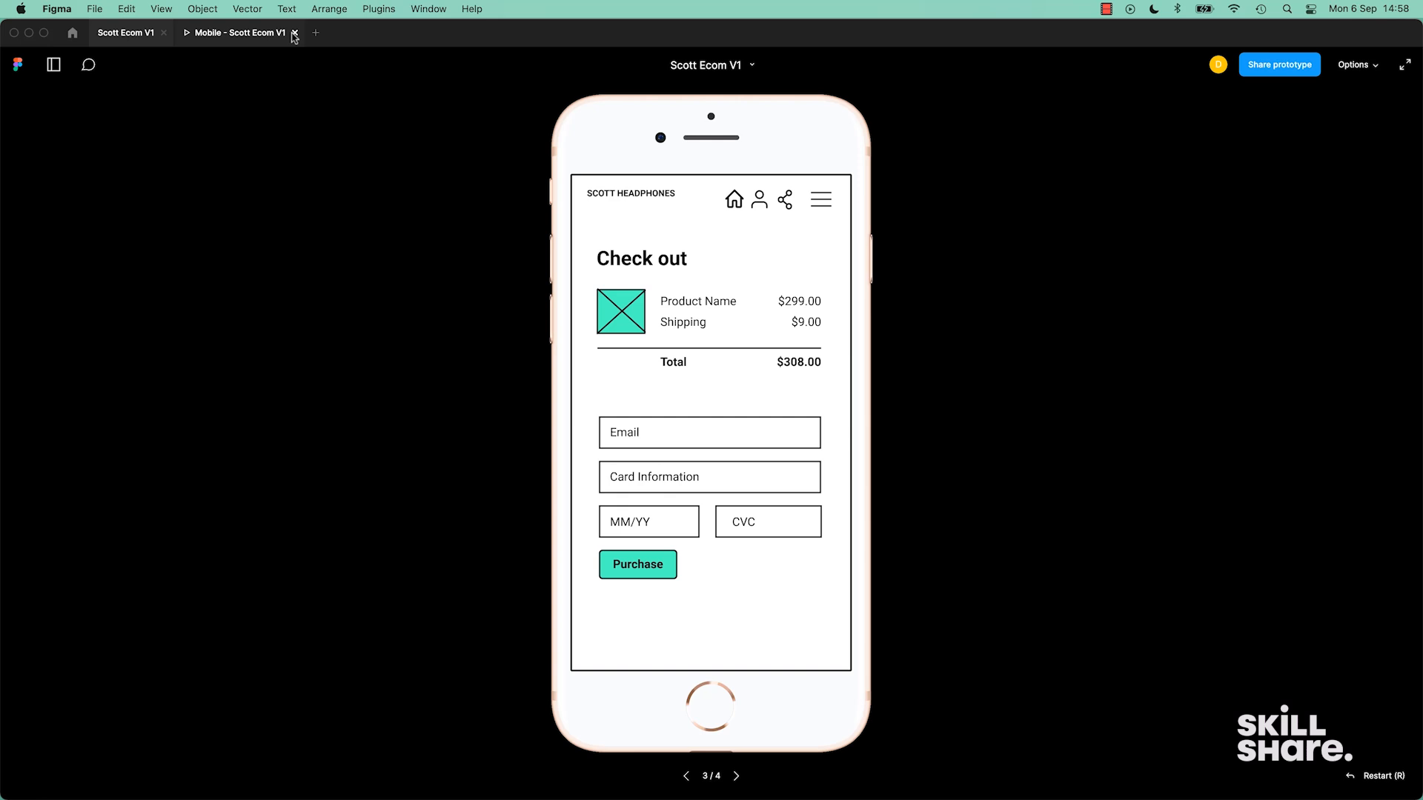
Delete the home, user and share icons from Confirmation and present the trimmed screen.
{"action": "left_click", "coordinate": [294, 33]}
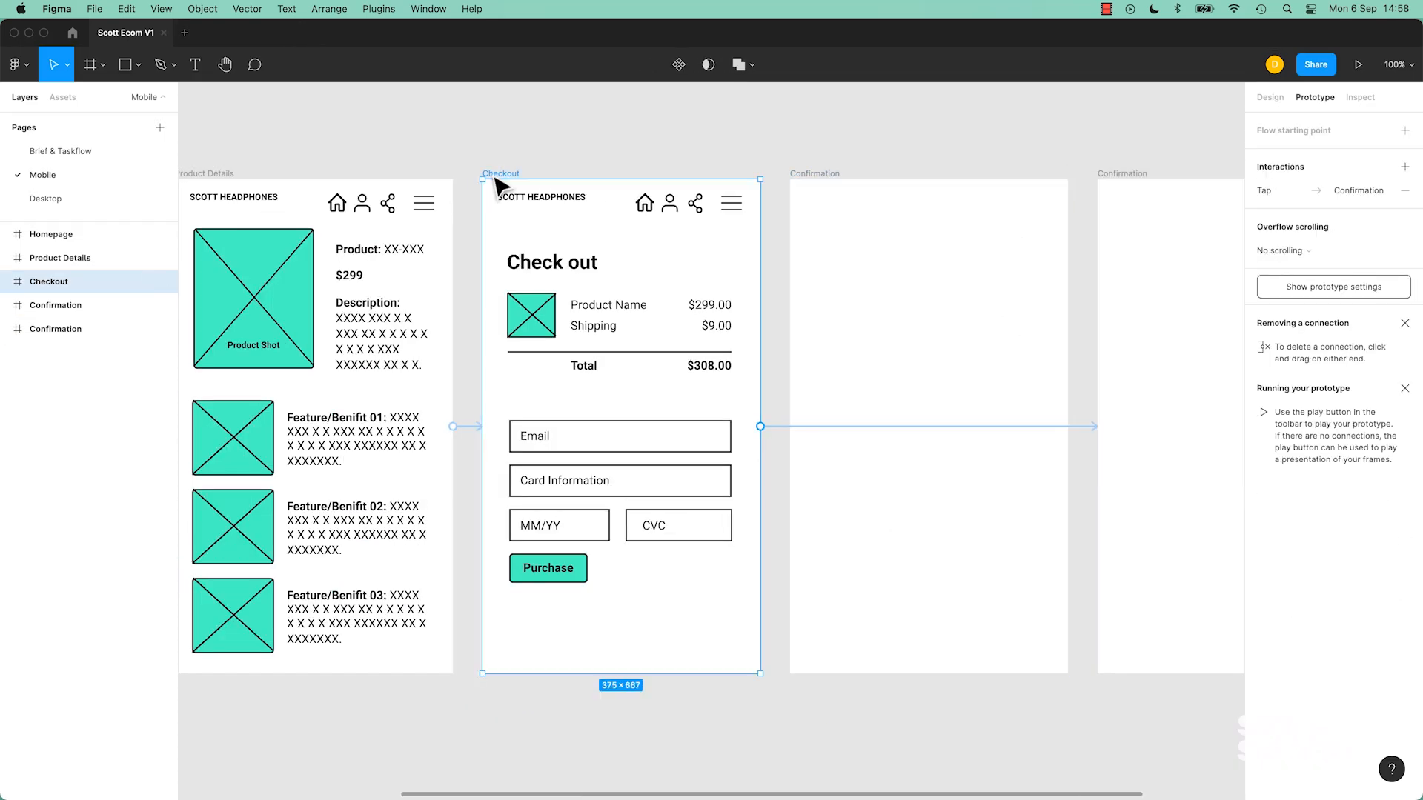
{"action": "left_click", "coordinate": [1360, 64]}
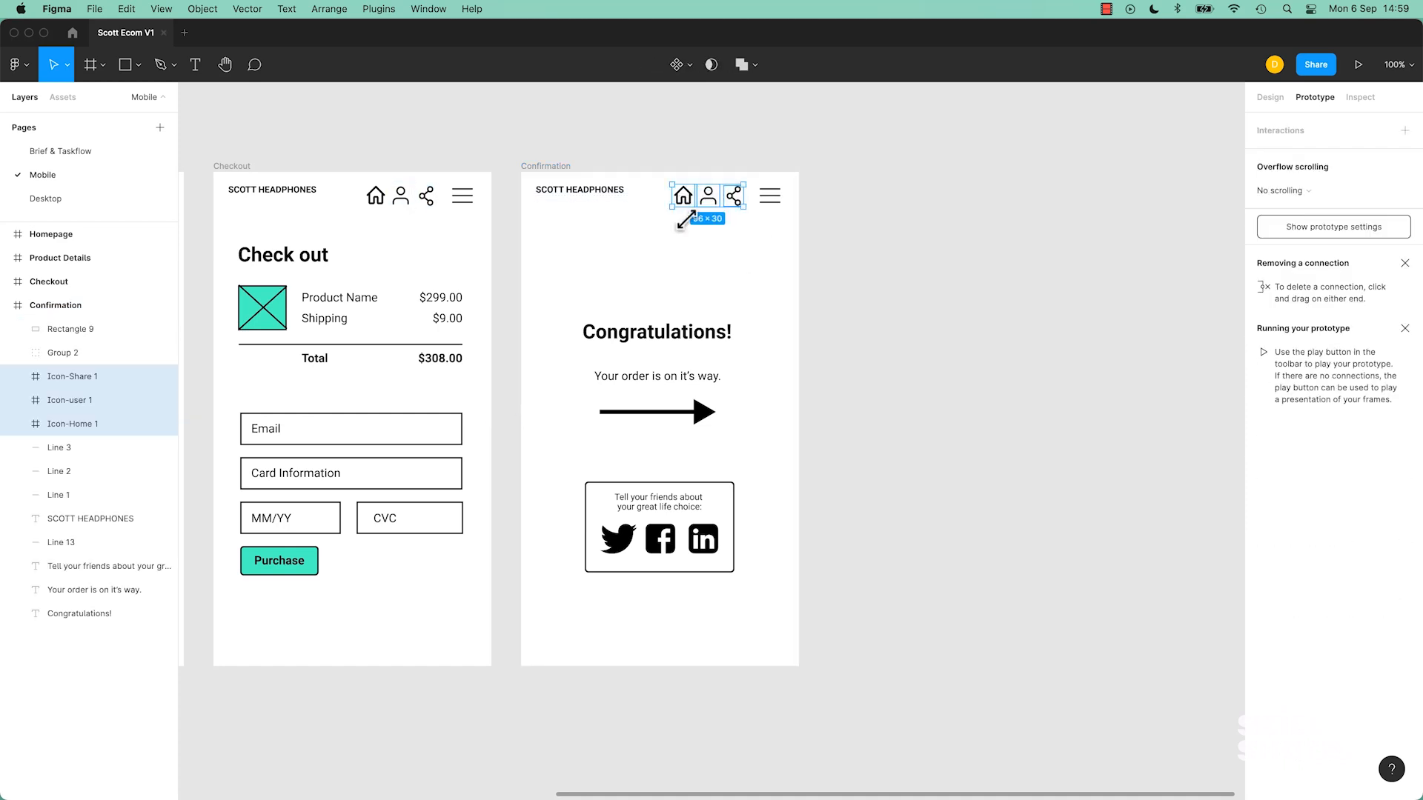
{"action": "mouse_move", "coordinate": [689, 240]}
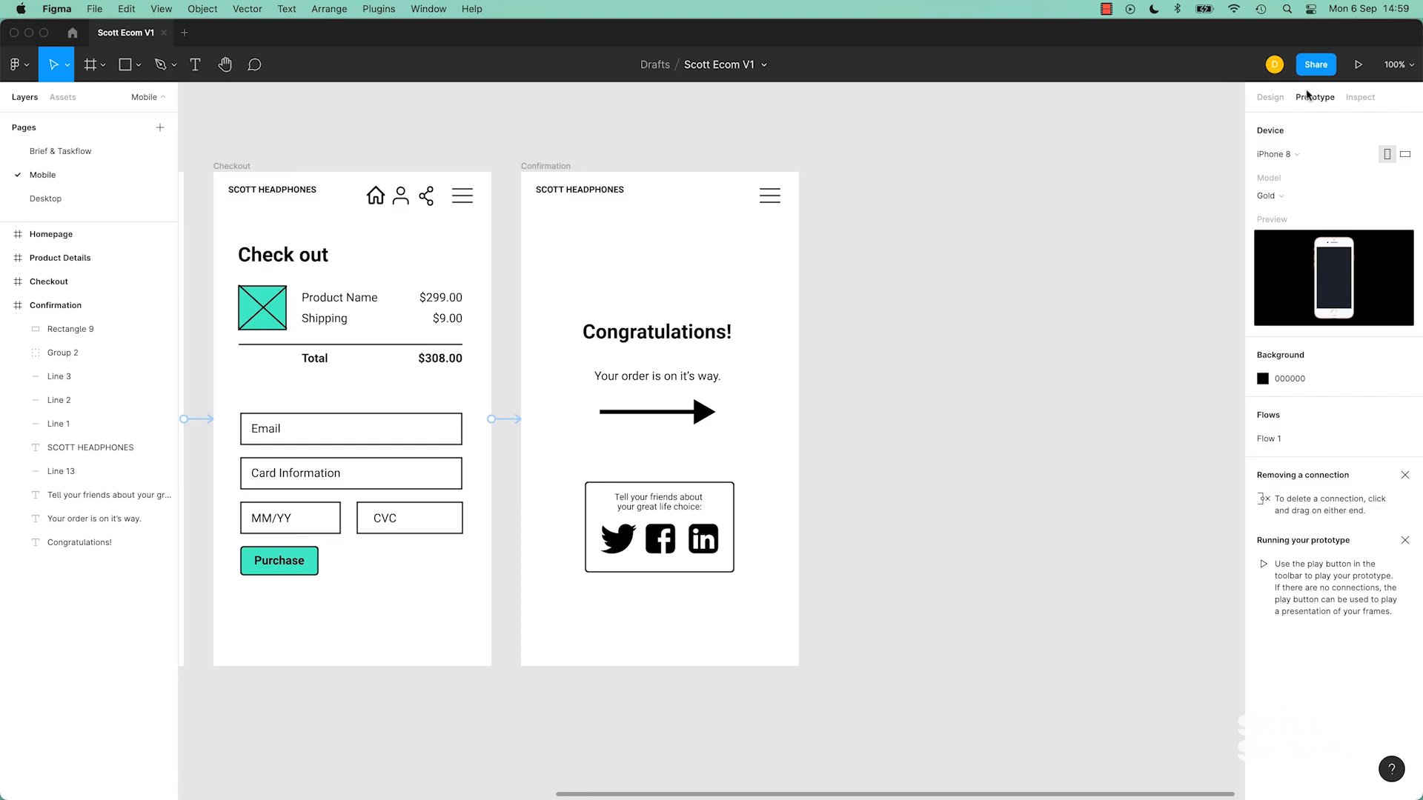
{"action": "left_click", "coordinate": [1359, 63]}
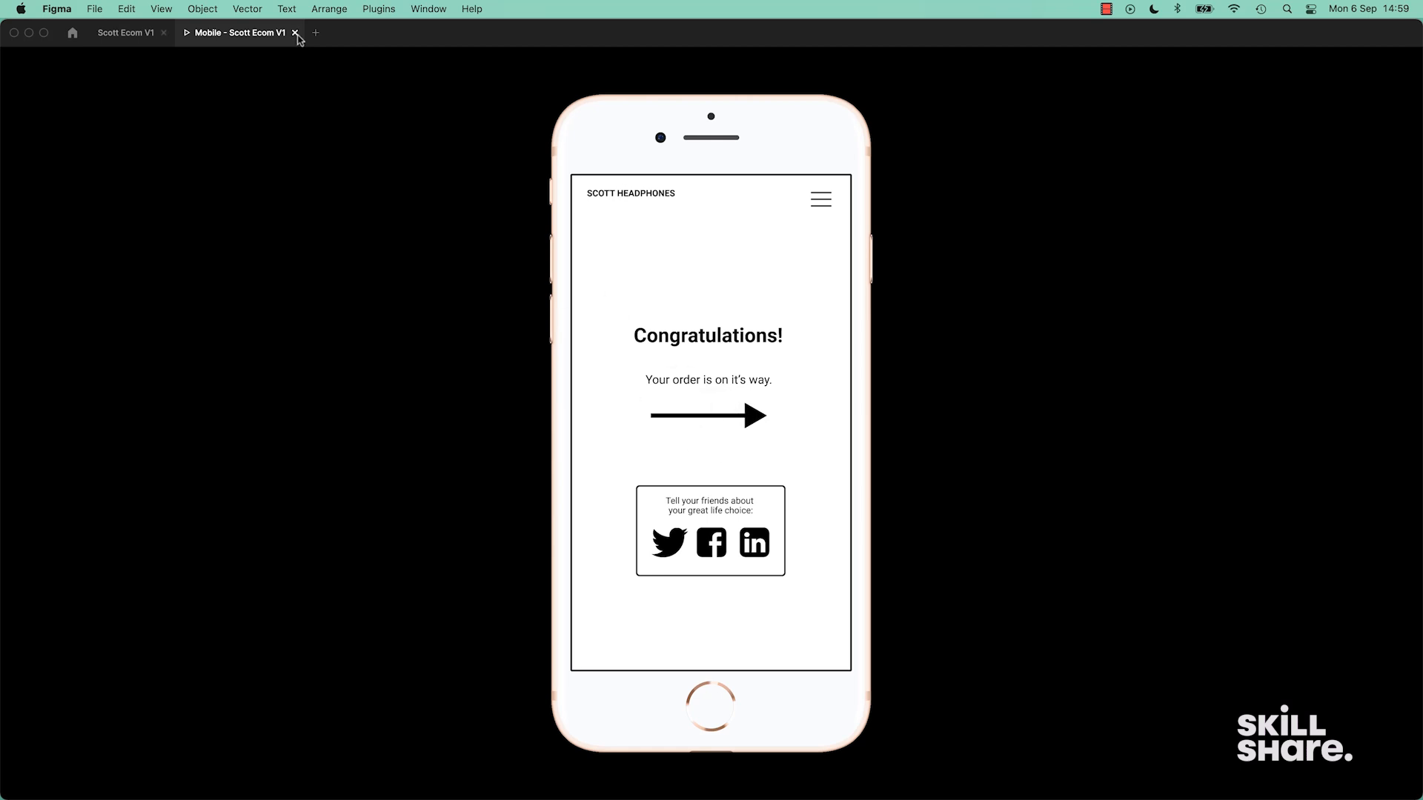
Close the presentation and restore the Confirmation header's home, user and share icons.
{"action": "left_click", "coordinate": [297, 33]}
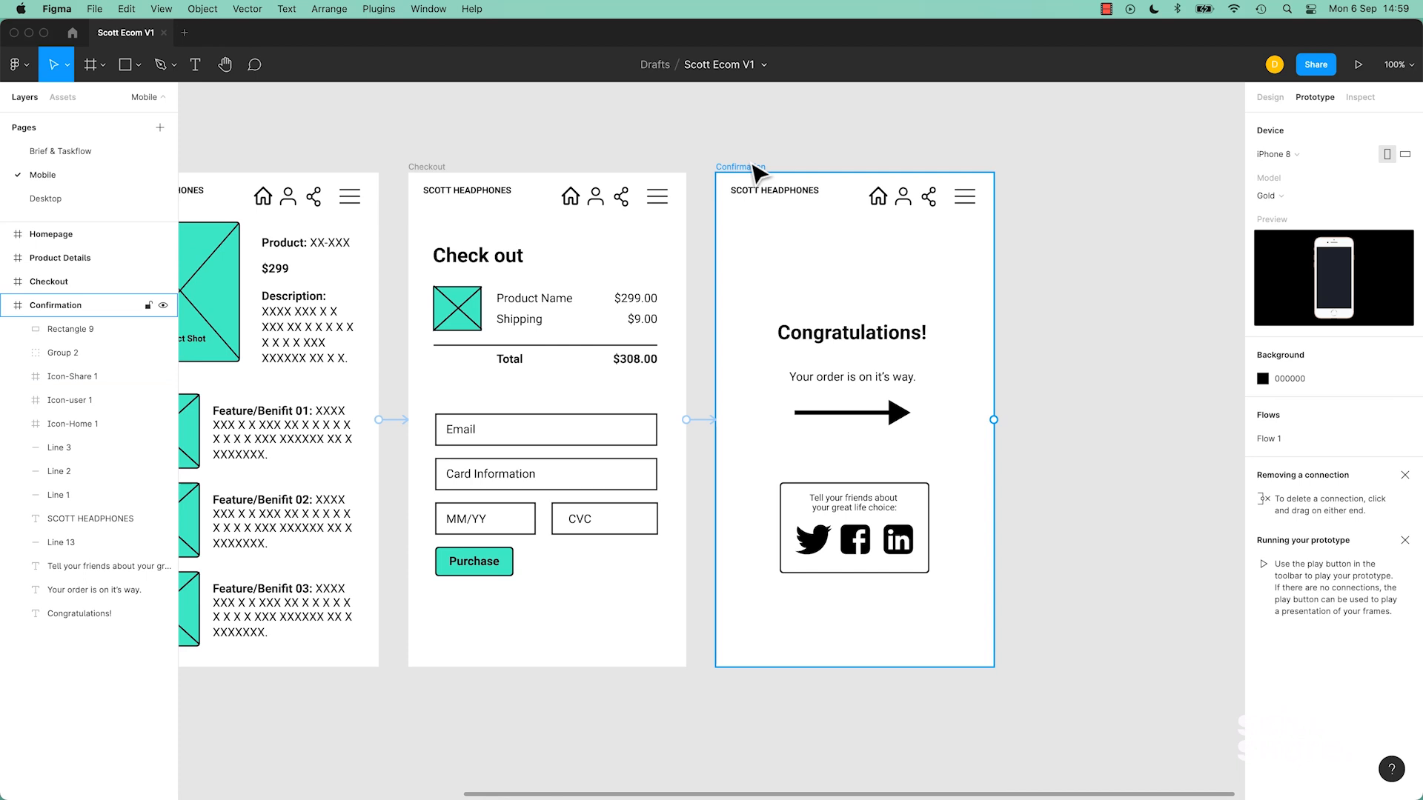
{"action": "left_click", "coordinate": [854, 418]}
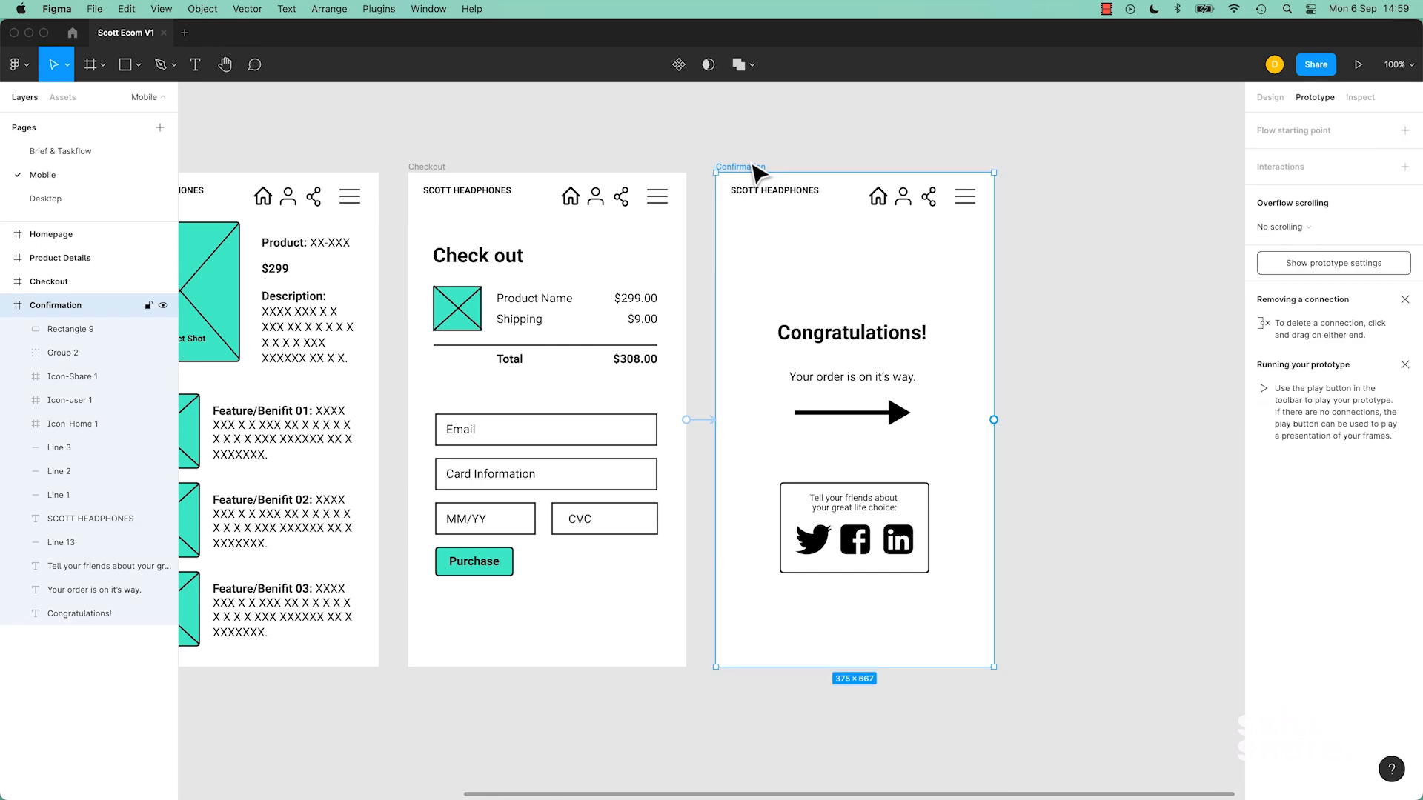
{"action": "mouse_move", "coordinate": [798, 183]}
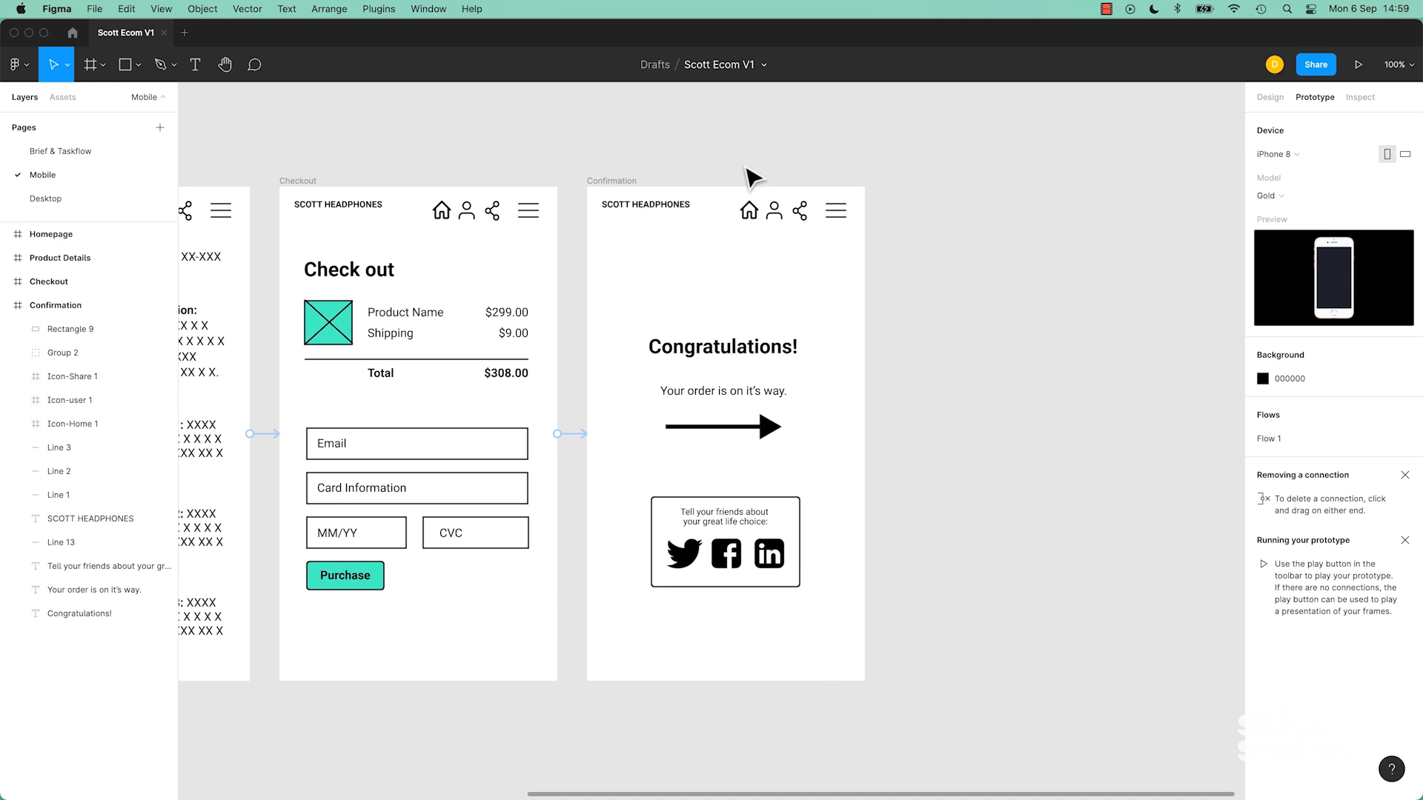
{"action": "left_click", "coordinate": [750, 209]}
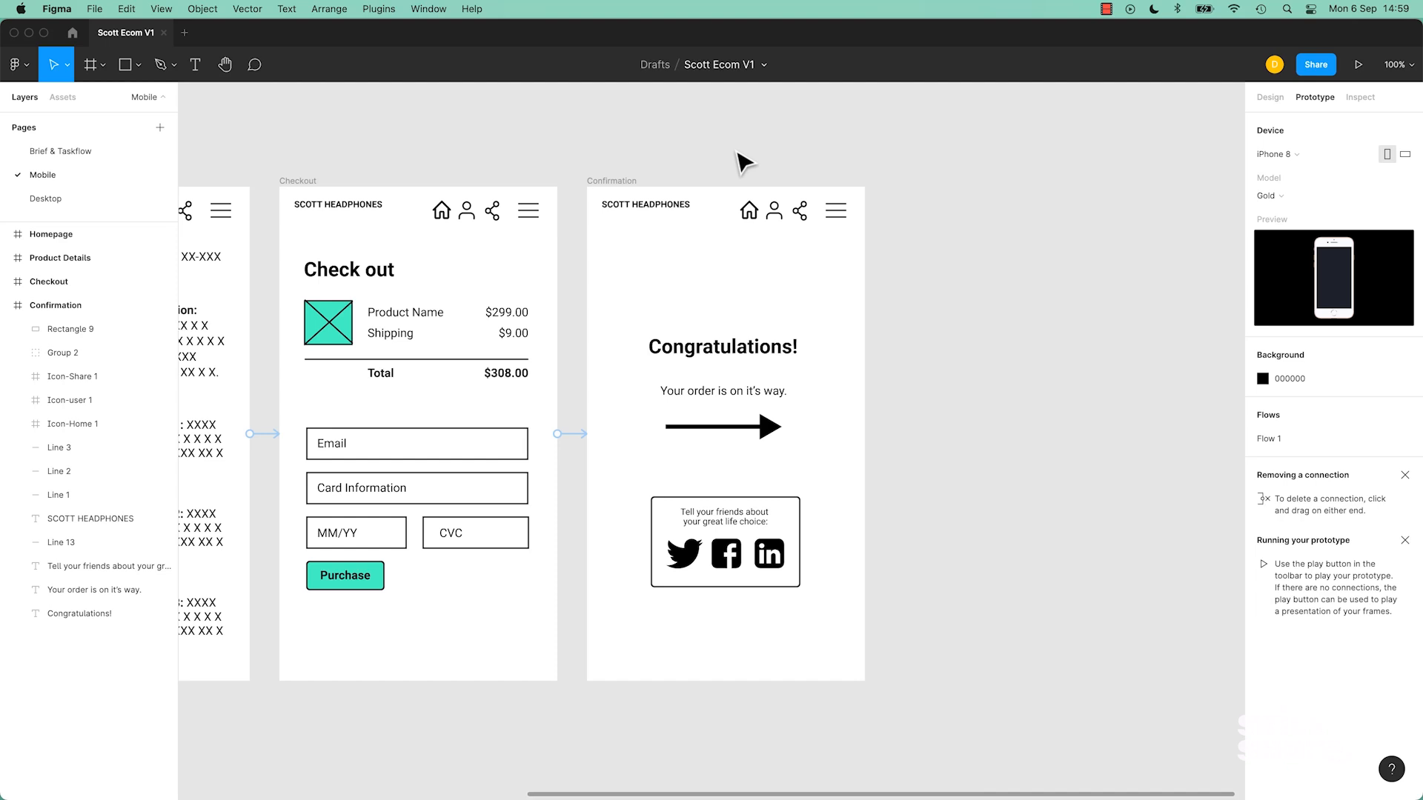
{"action": "left_click", "coordinate": [772, 211]}
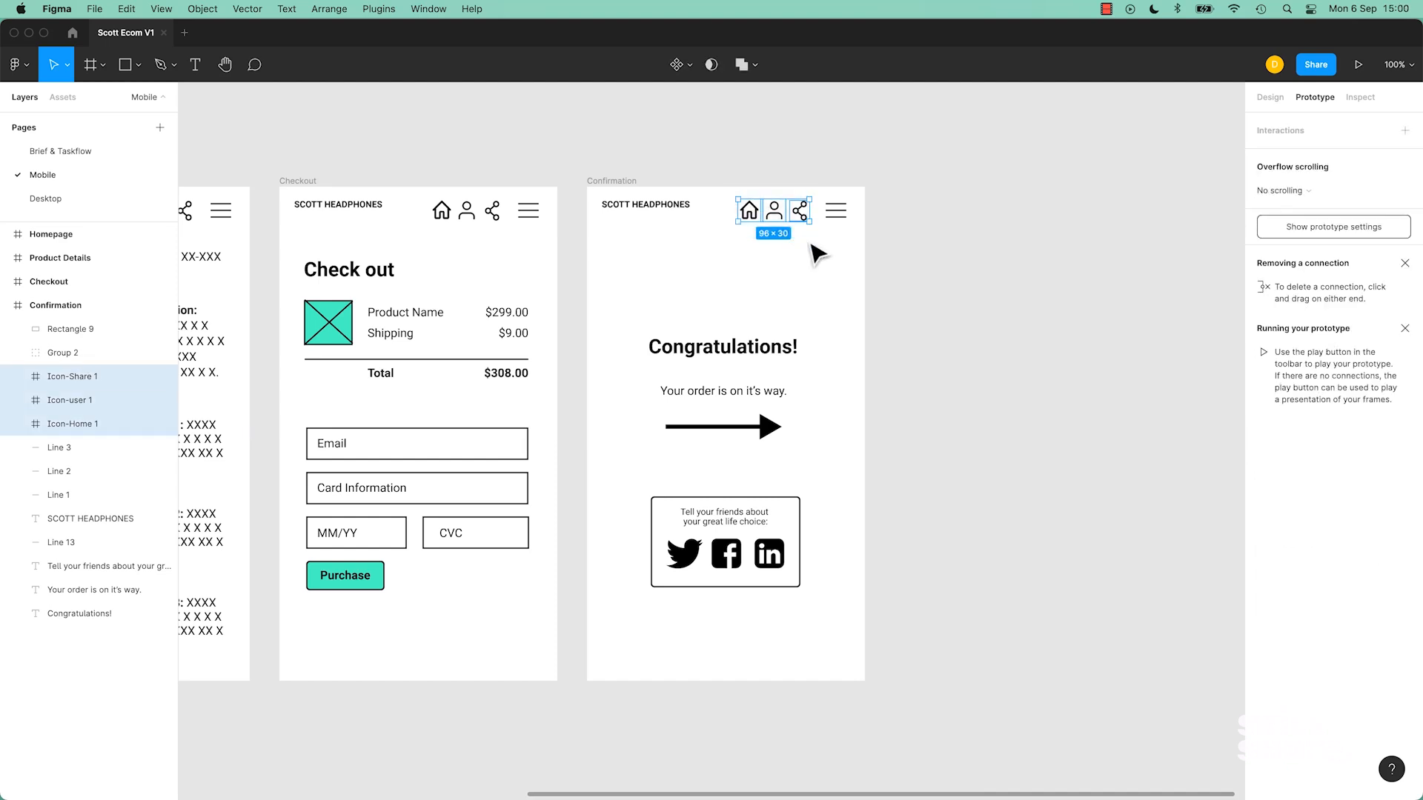
Check the Confirmation frame's Congratulations heading and layers.
{"action": "left_click", "coordinate": [725, 542]}
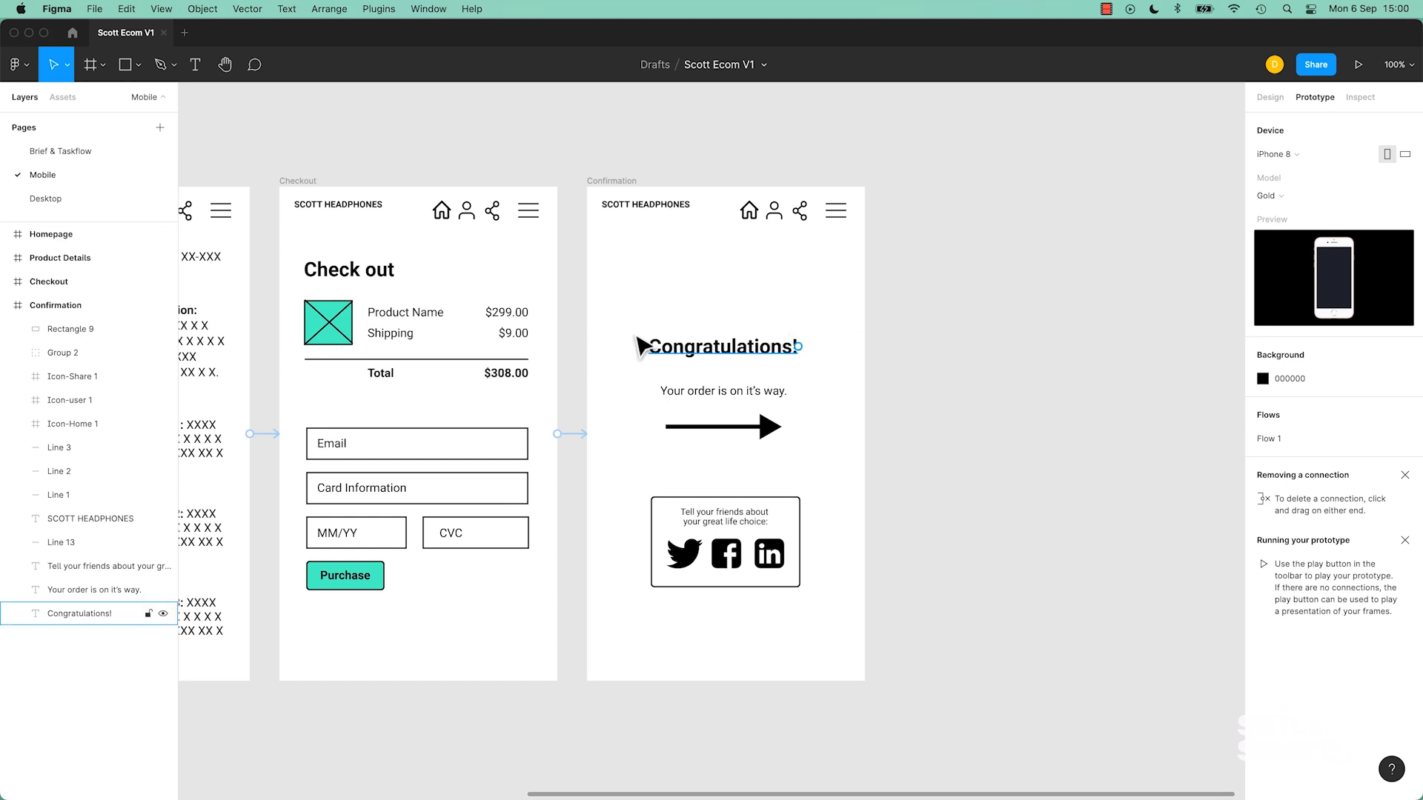
{"action": "left_click", "coordinate": [931, 288]}
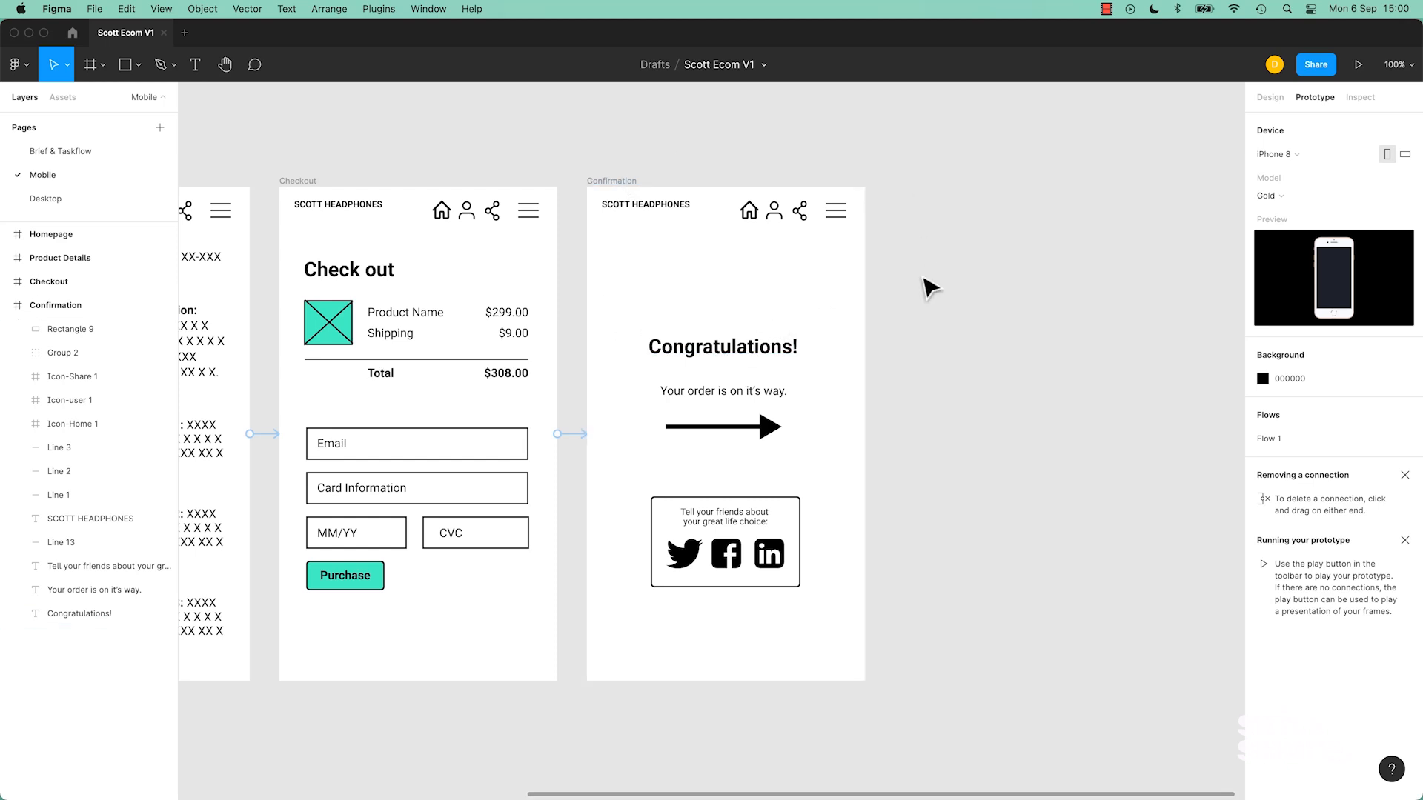
{"action": "left_click", "coordinate": [611, 181]}
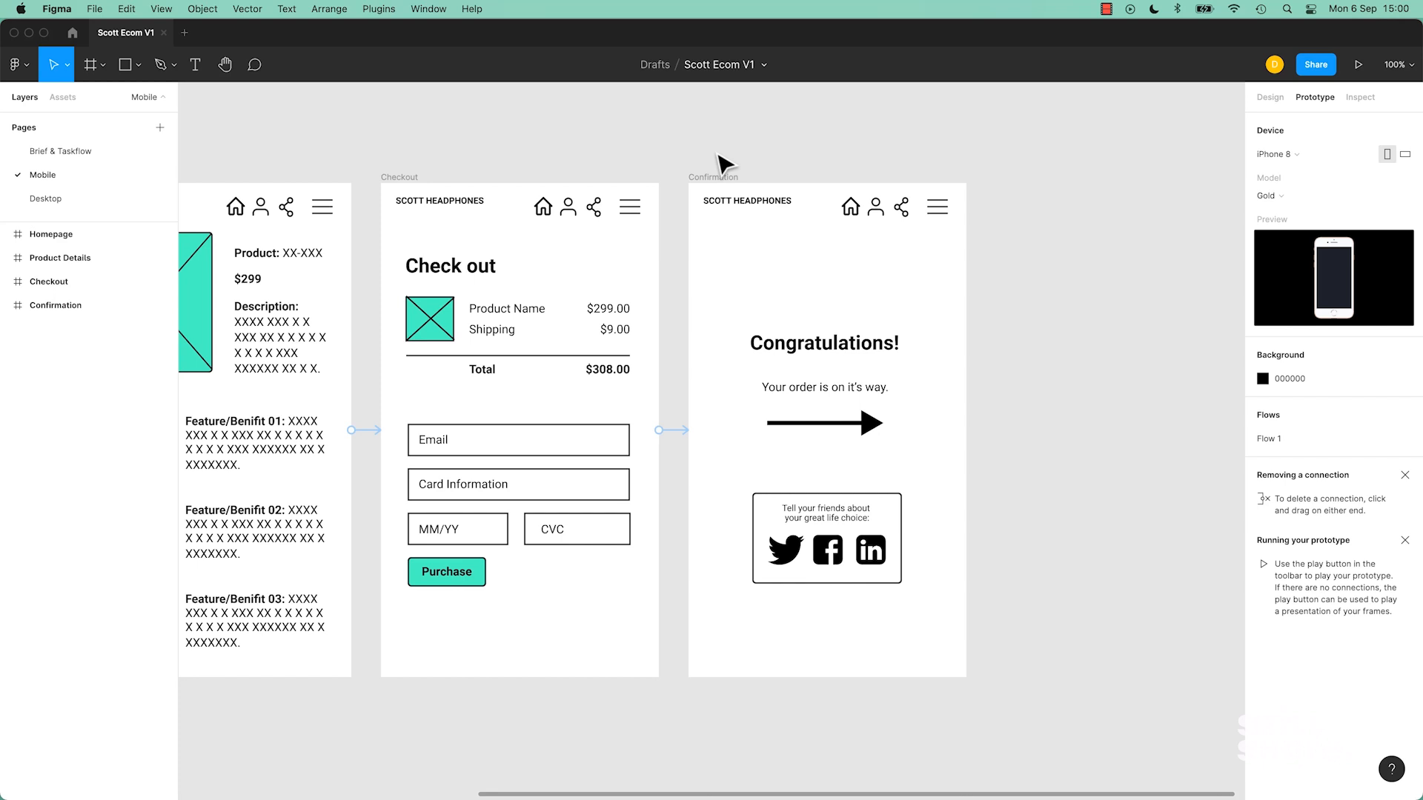
{"action": "mouse_move", "coordinate": [718, 163]}
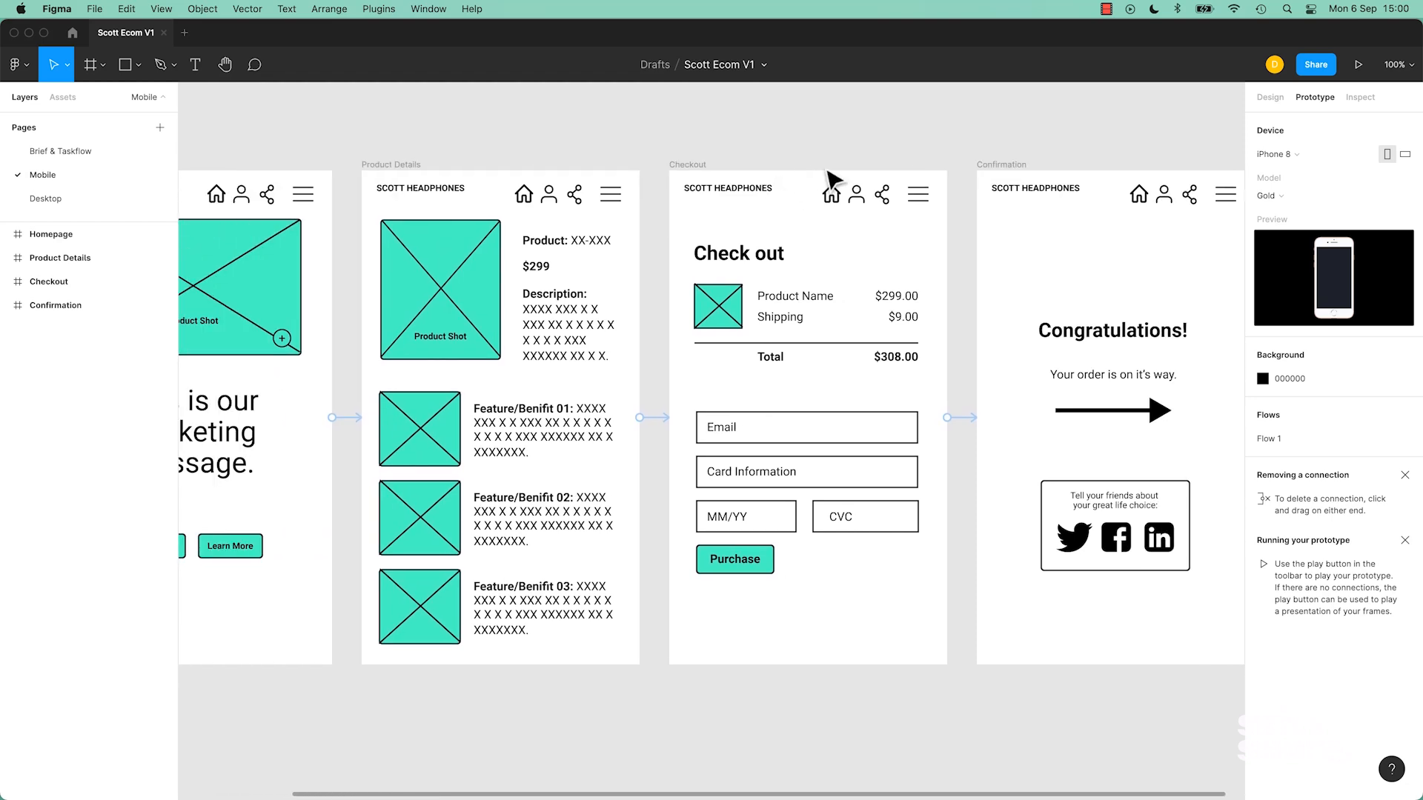
{"action": "mouse_move", "coordinate": [1363, 70]}
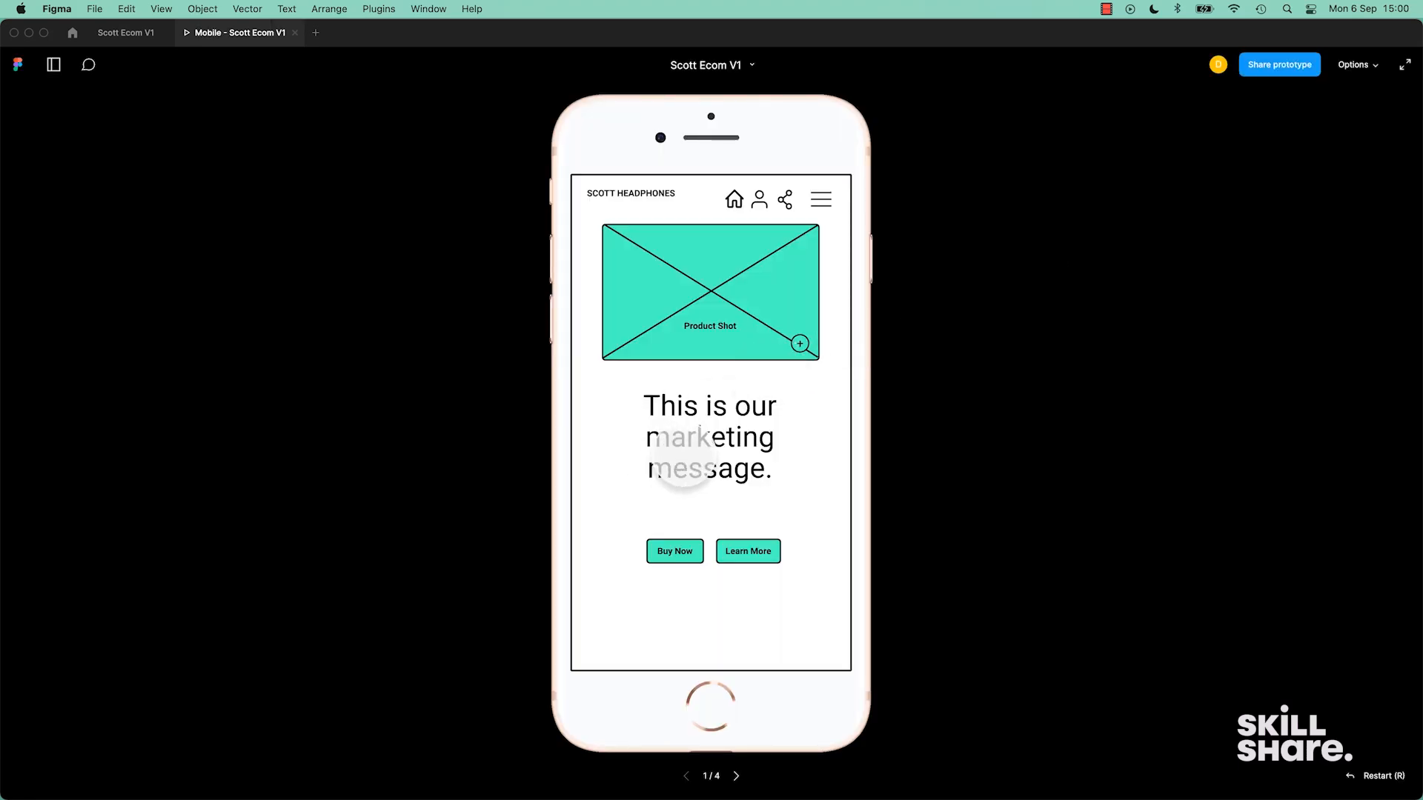
{"action": "left_click", "coordinate": [674, 551]}
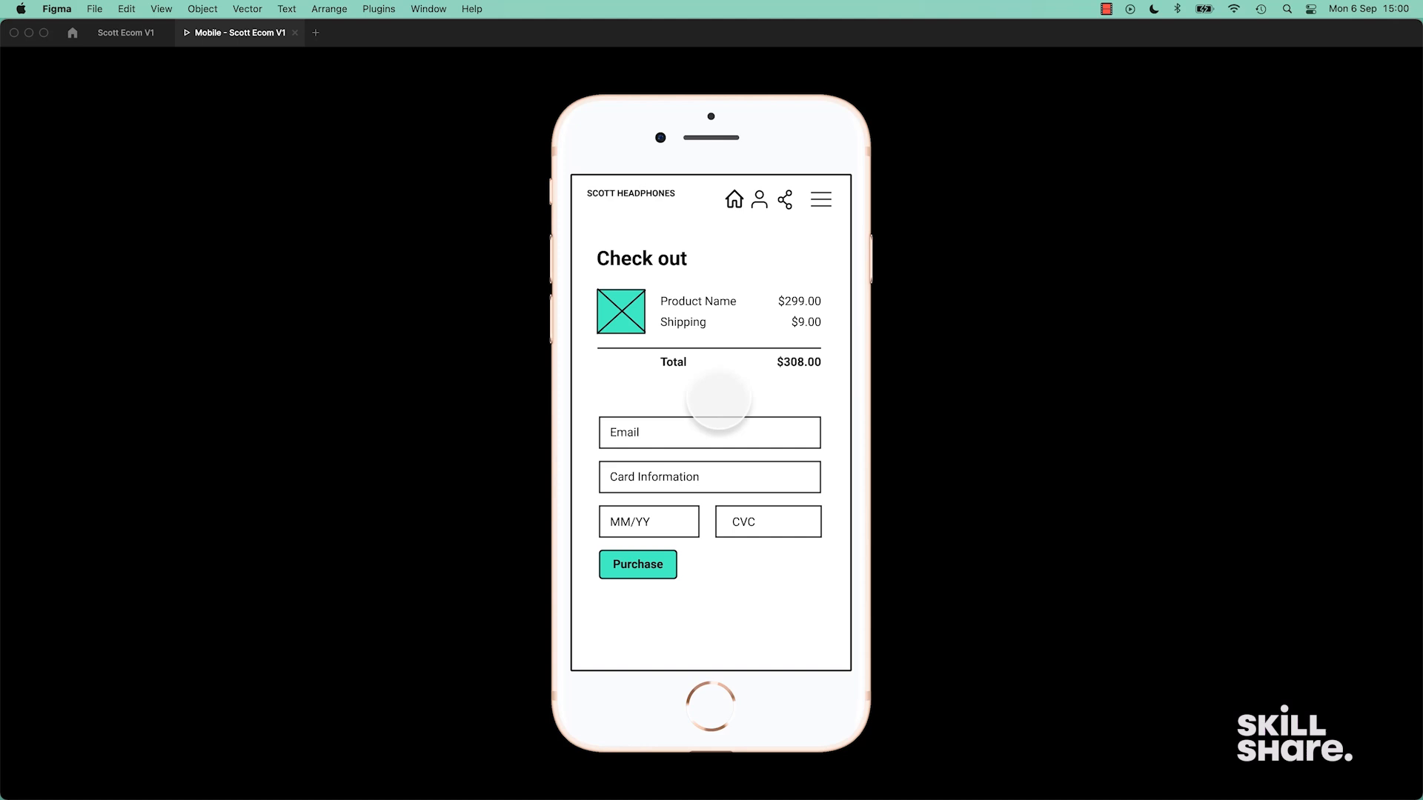
{"action": "left_click", "coordinate": [637, 564]}
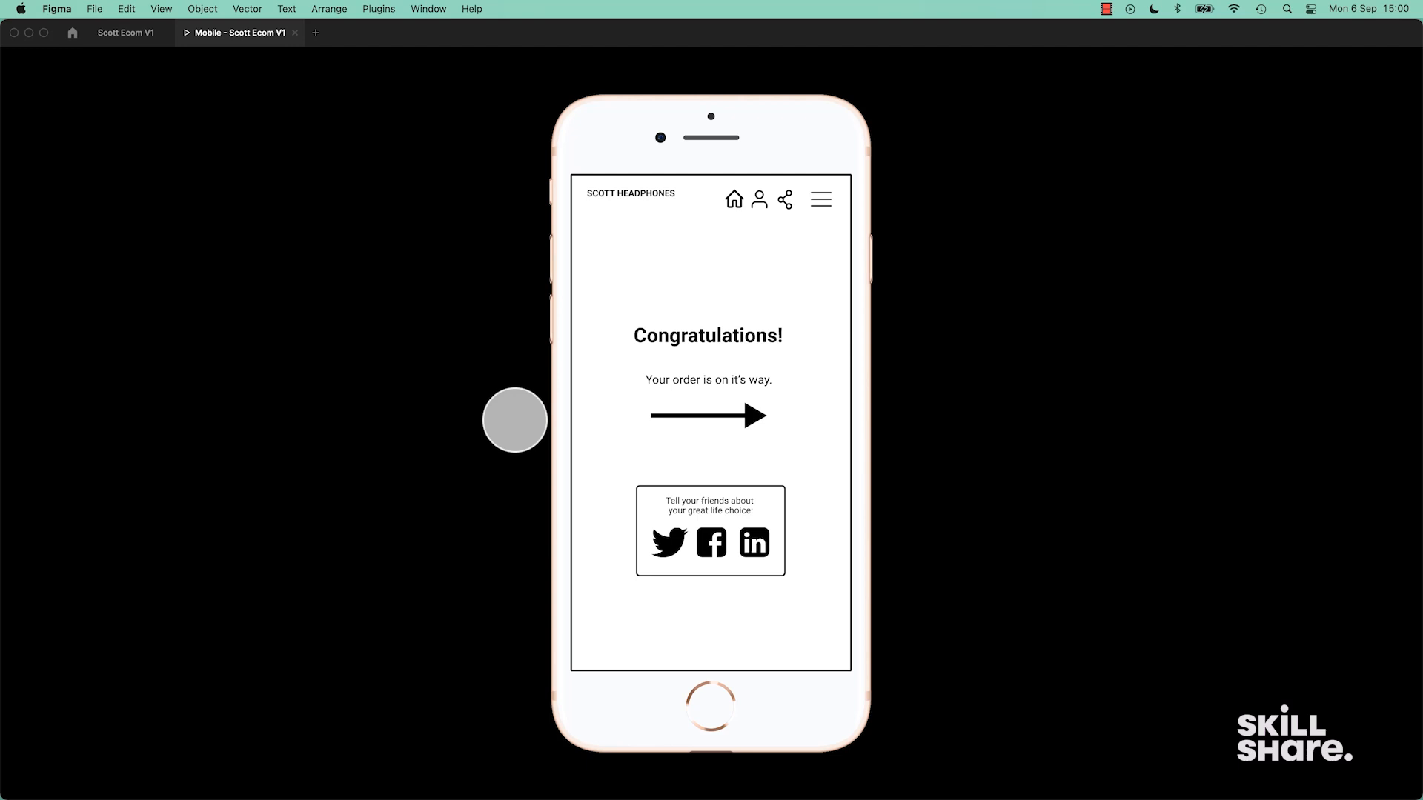
{"action": "mouse_move", "coordinate": [265, 269]}
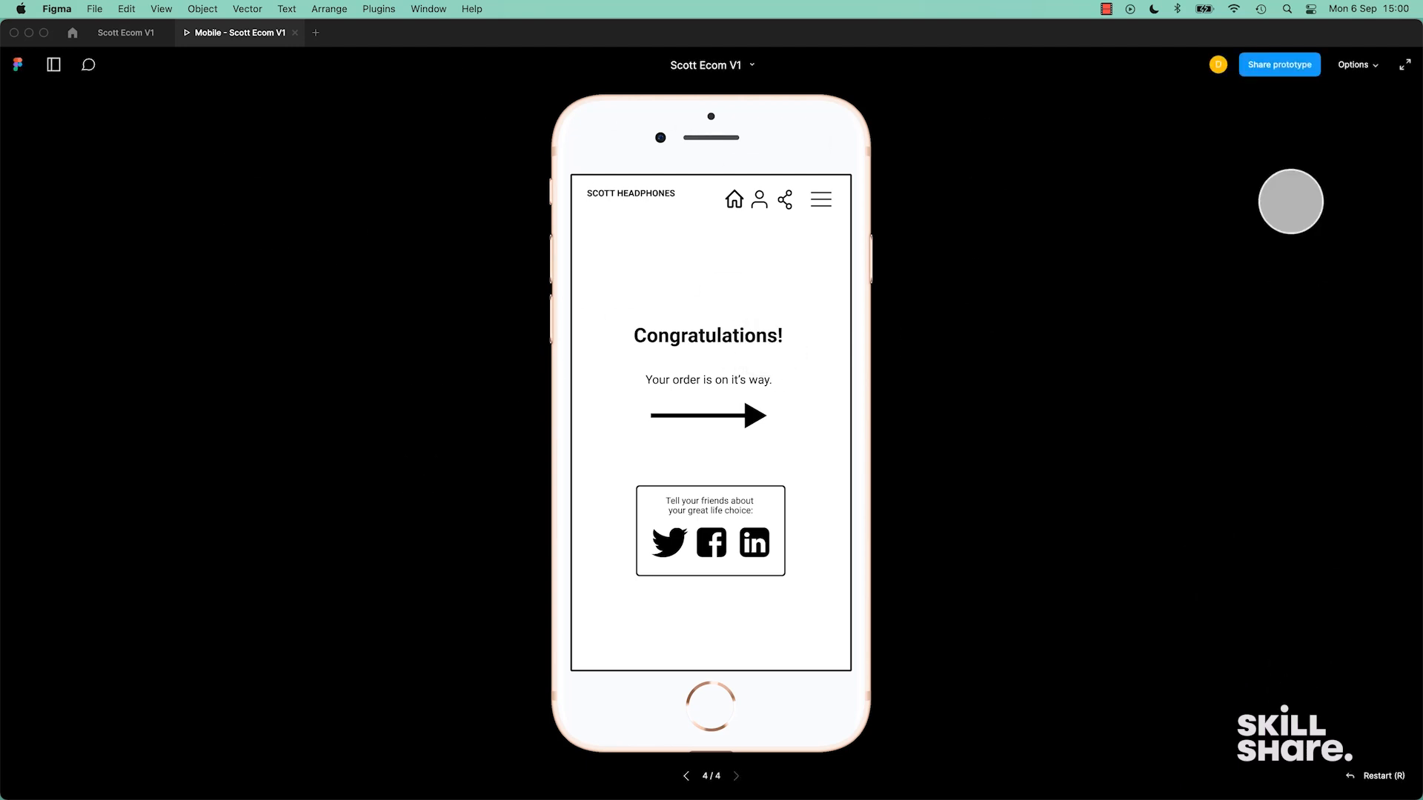
{"action": "mouse_move", "coordinate": [1378, 775]}
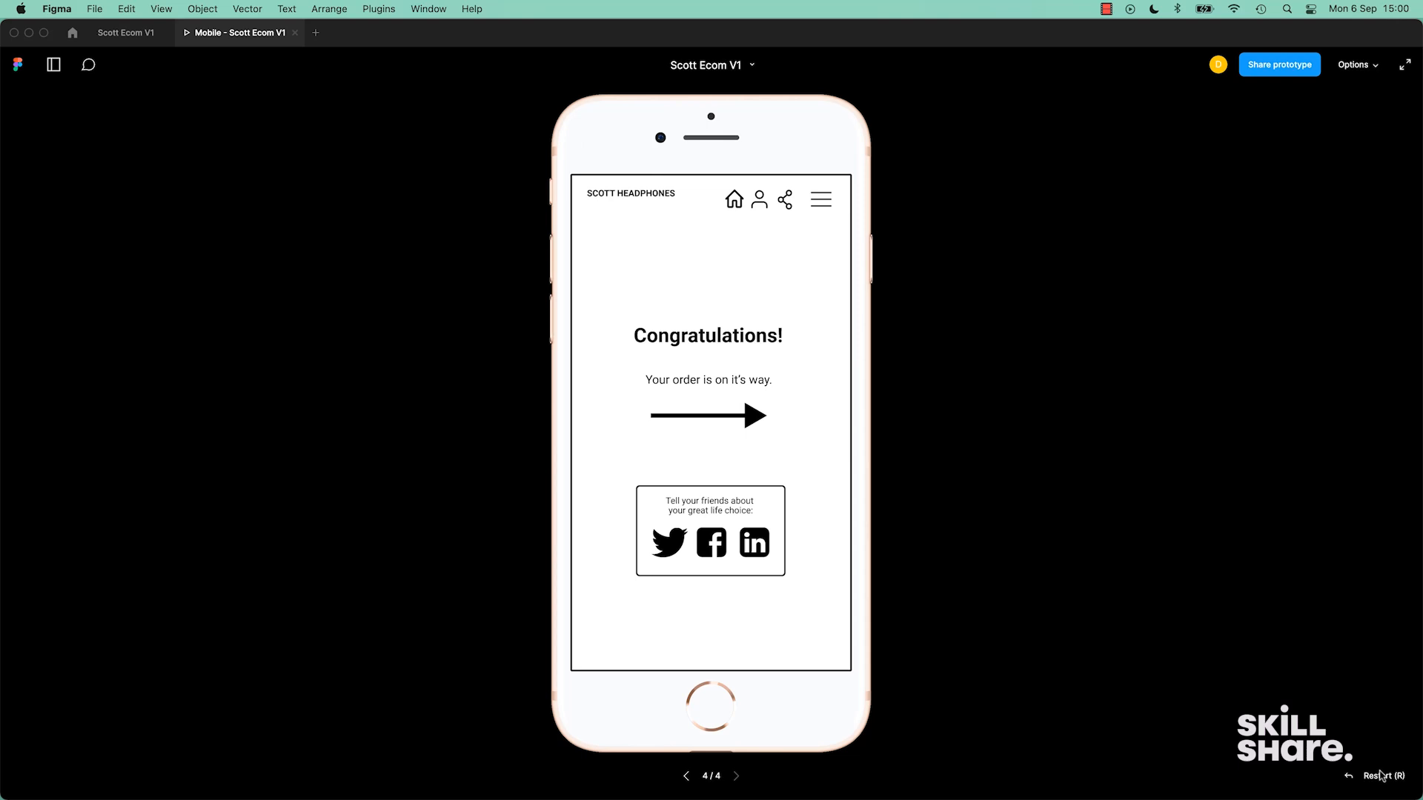
{"action": "left_click", "coordinate": [1373, 775]}
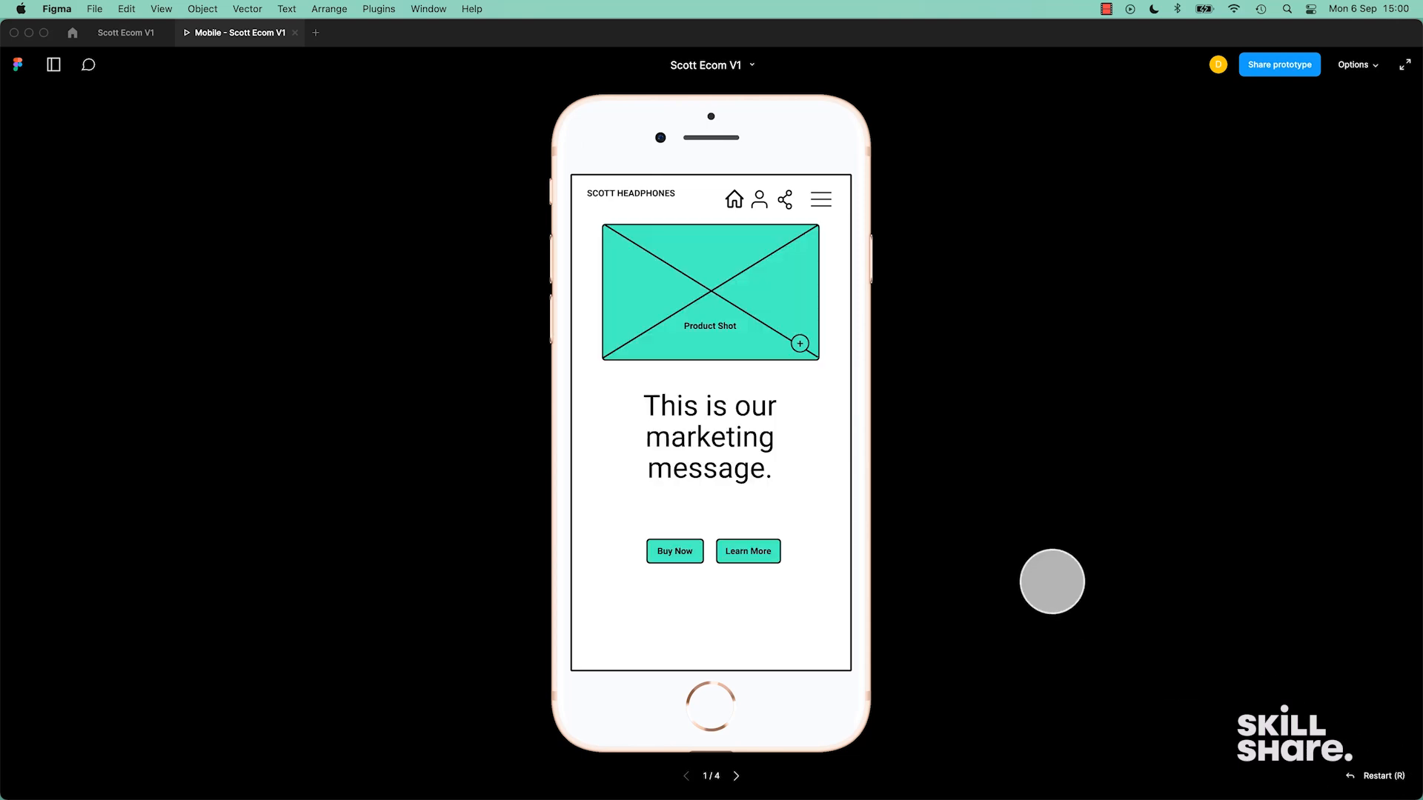
{"action": "left_click", "coordinate": [674, 552]}
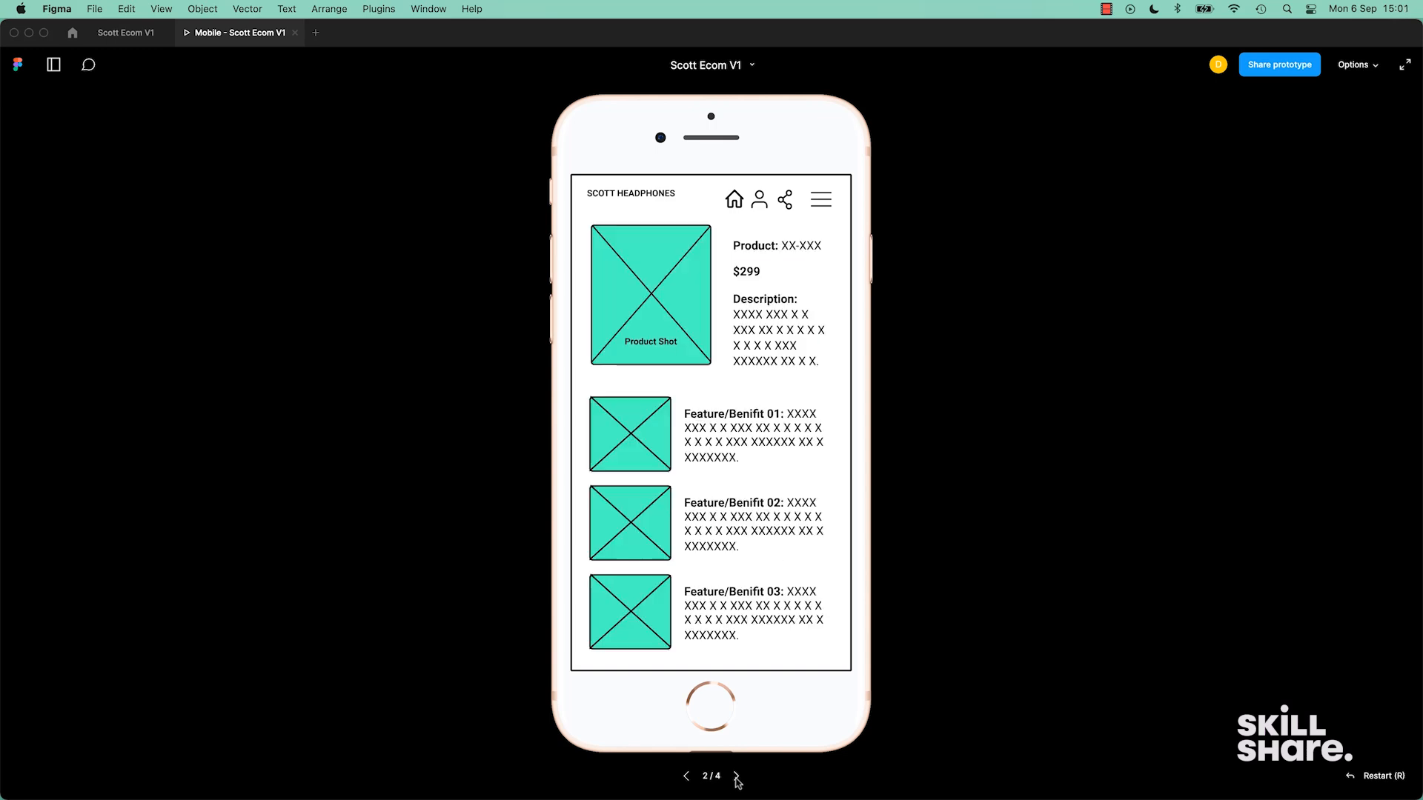
{"action": "left_click", "coordinate": [737, 775]}
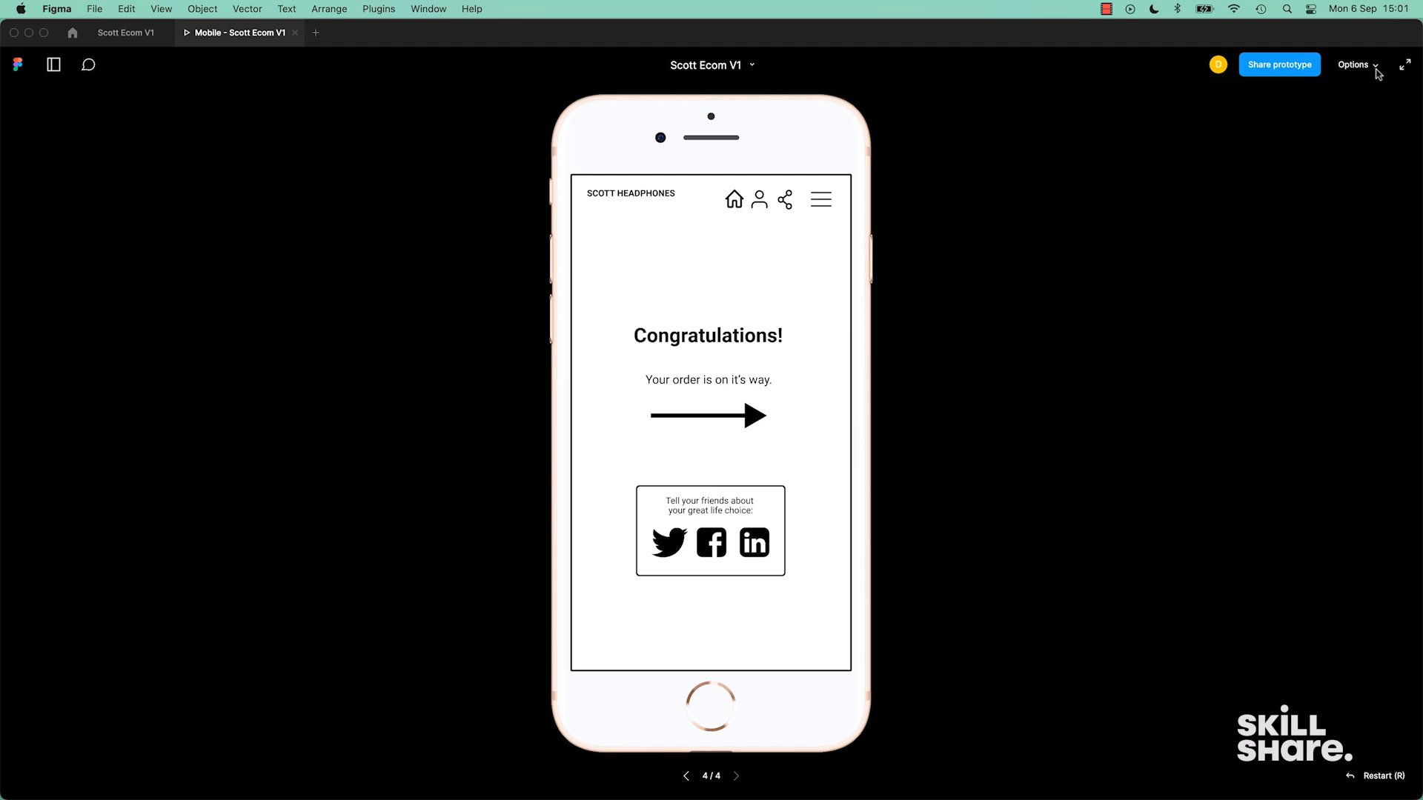
{"action": "left_click", "coordinate": [1353, 64]}
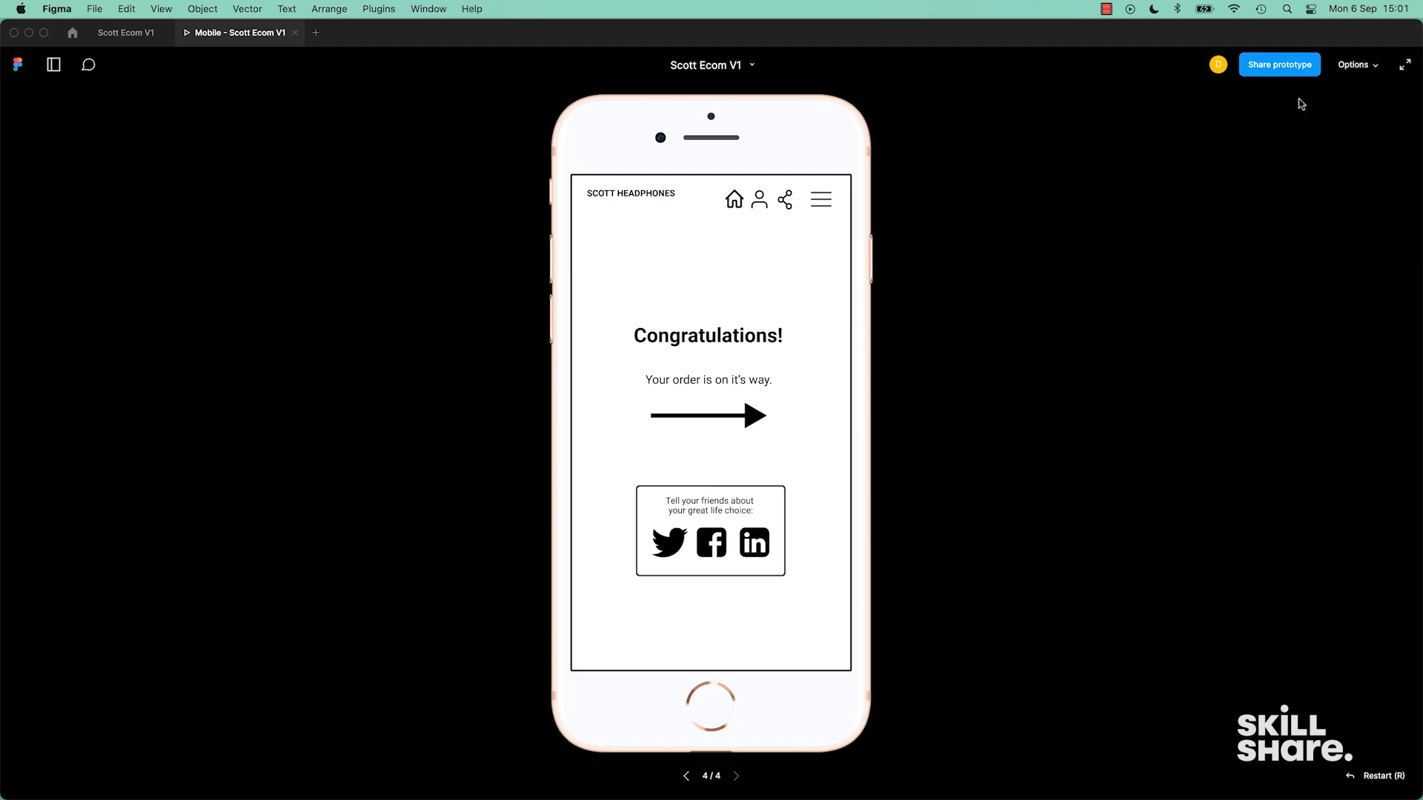
{"action": "left_click", "coordinate": [1403, 64]}
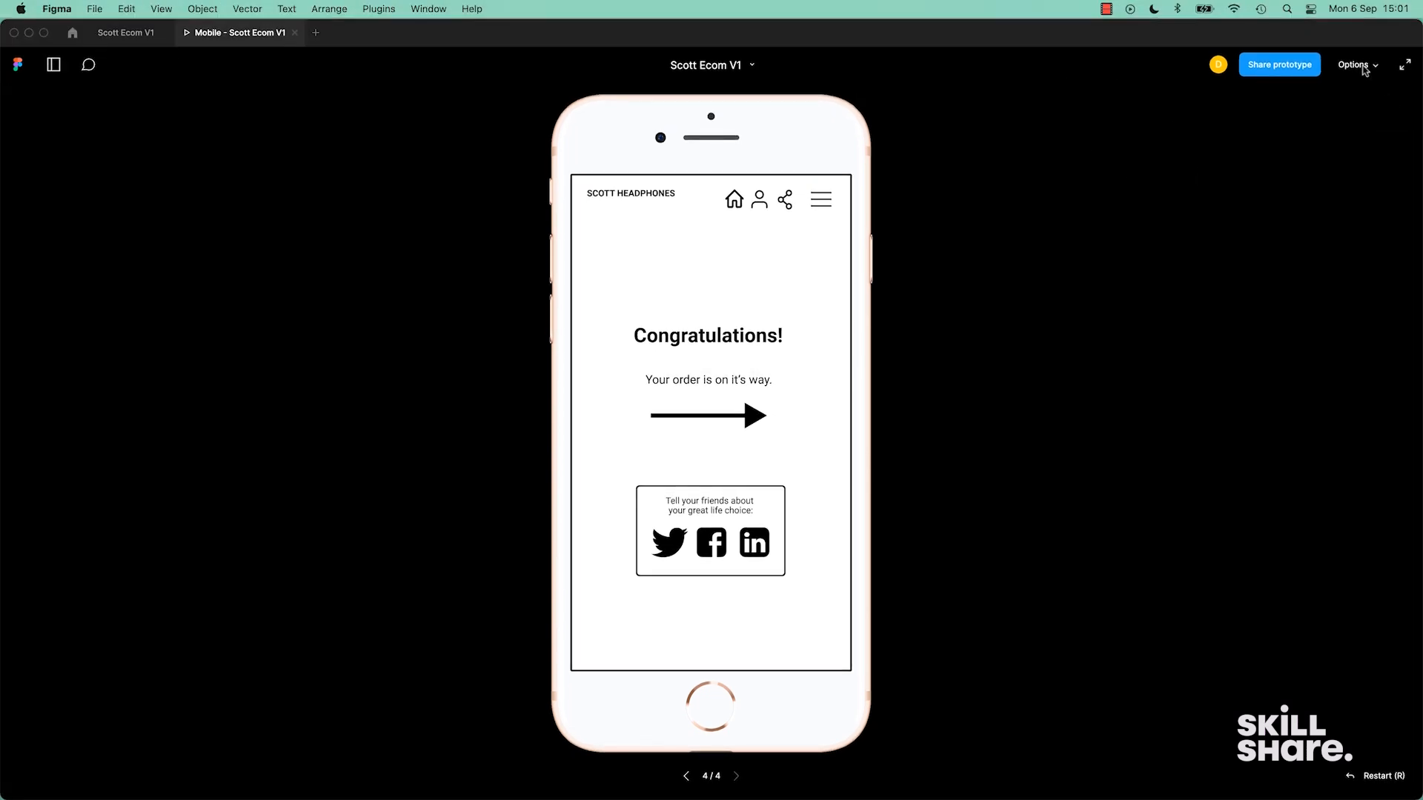
{"action": "left_click", "coordinate": [1356, 63]}
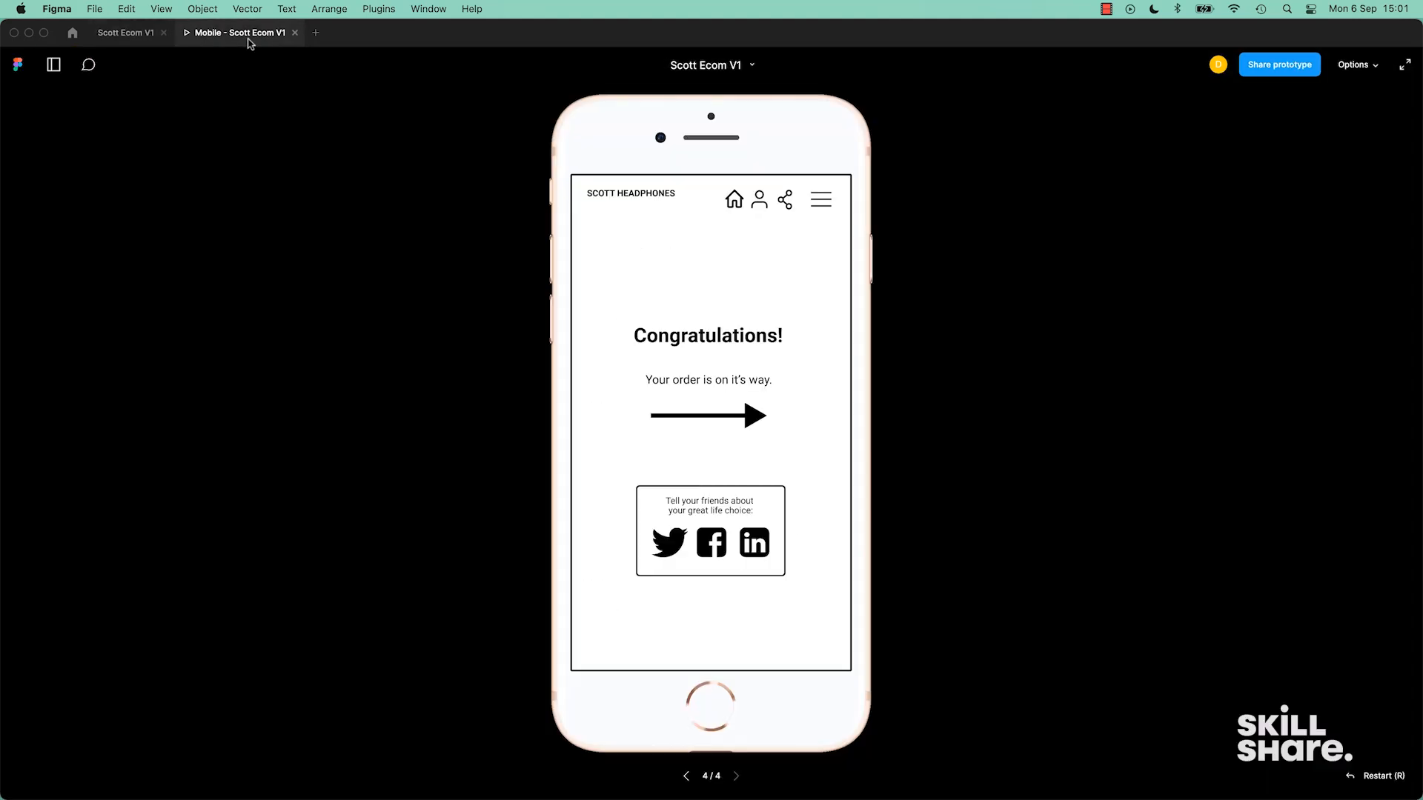
{"action": "left_click", "coordinate": [125, 33]}
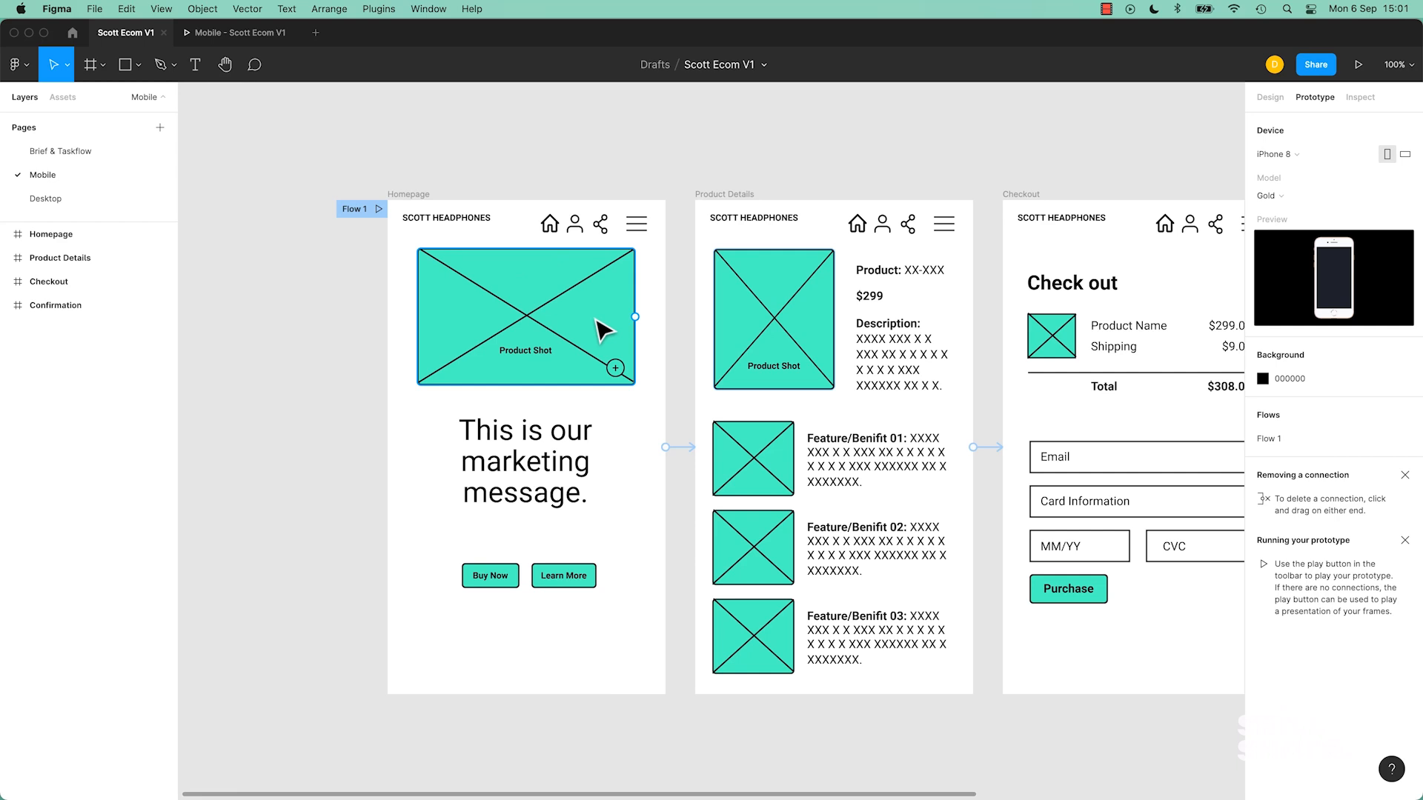
Select the homepage Product Shot placeholder and start editing its Fill colour.
{"action": "left_click", "coordinate": [525, 317]}
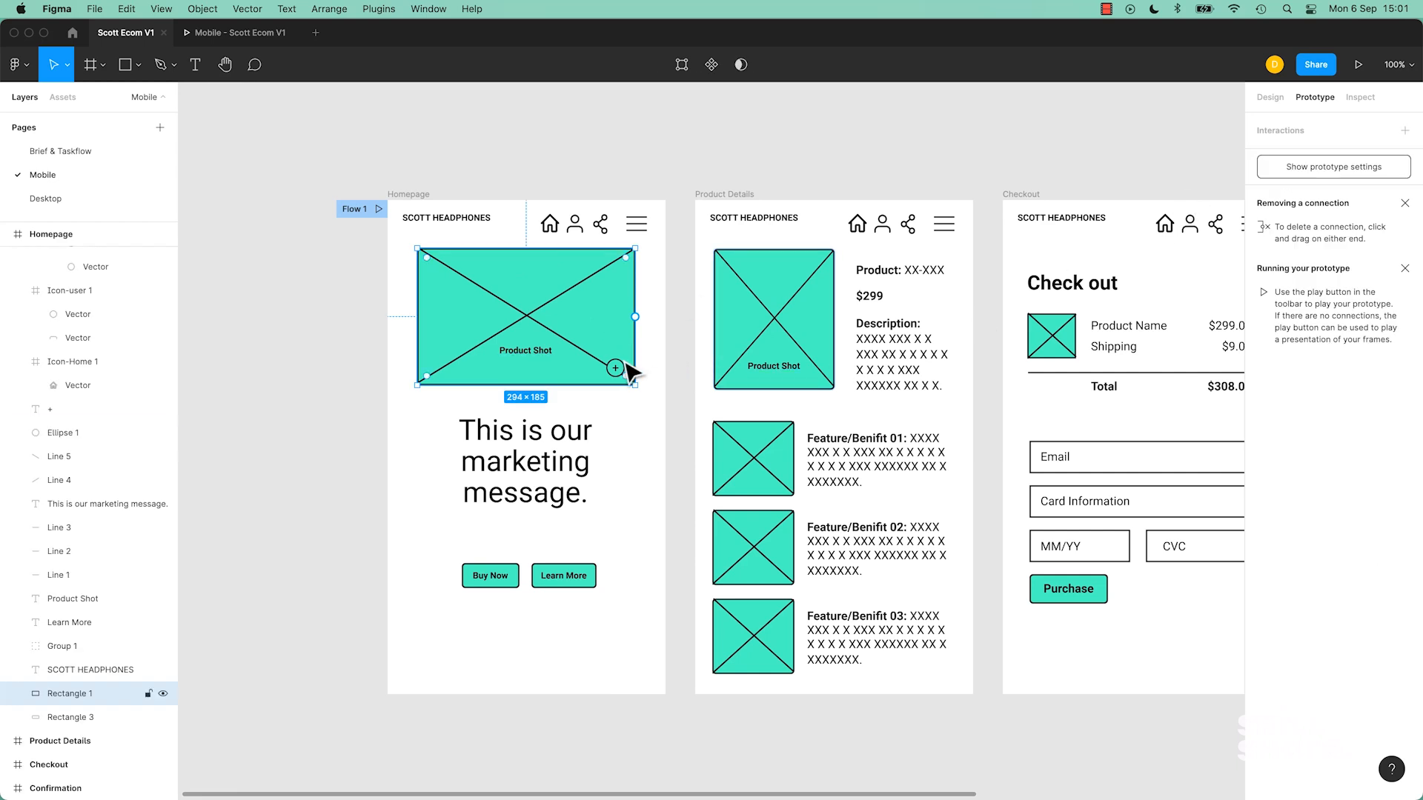
{"action": "mouse_move", "coordinate": [581, 325]}
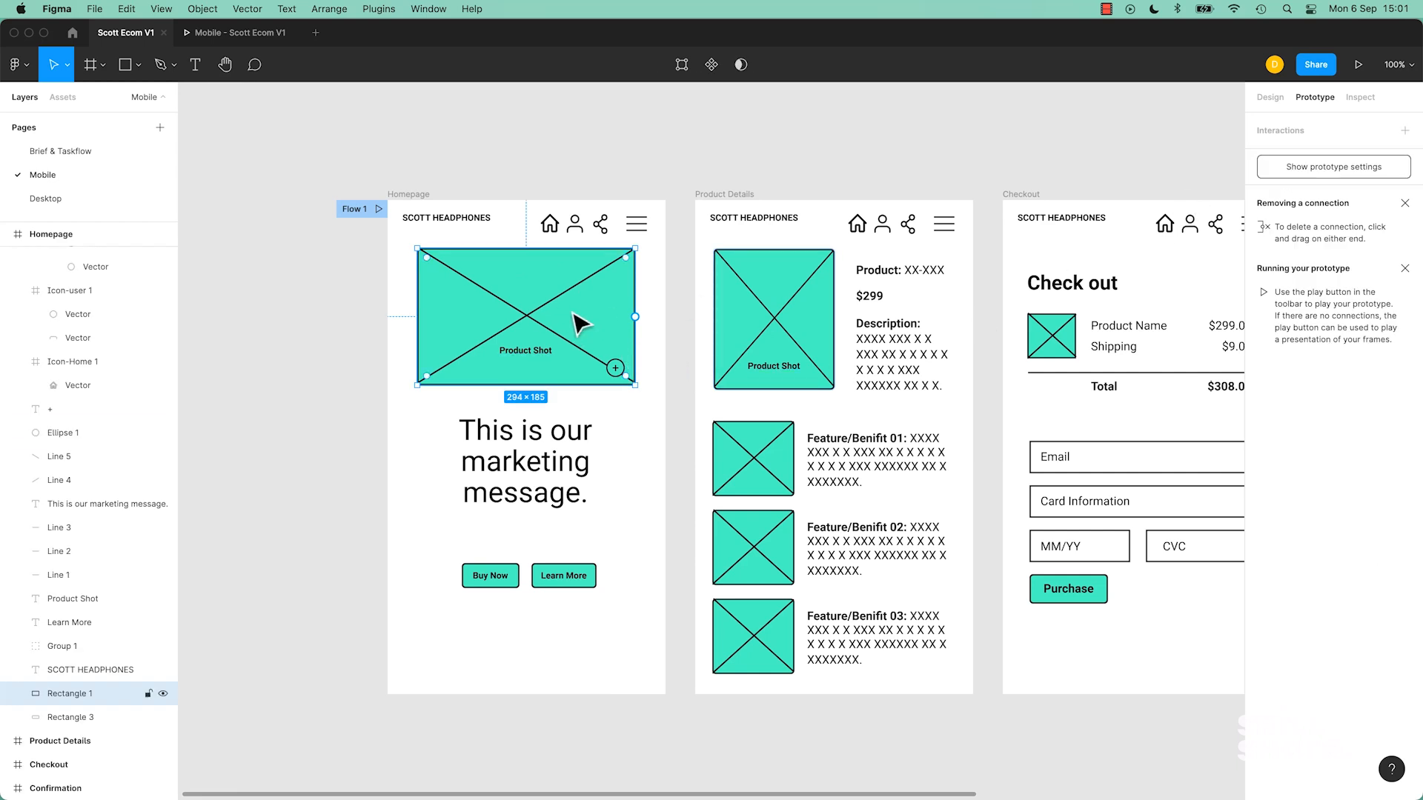
{"action": "mouse_move", "coordinate": [581, 336]}
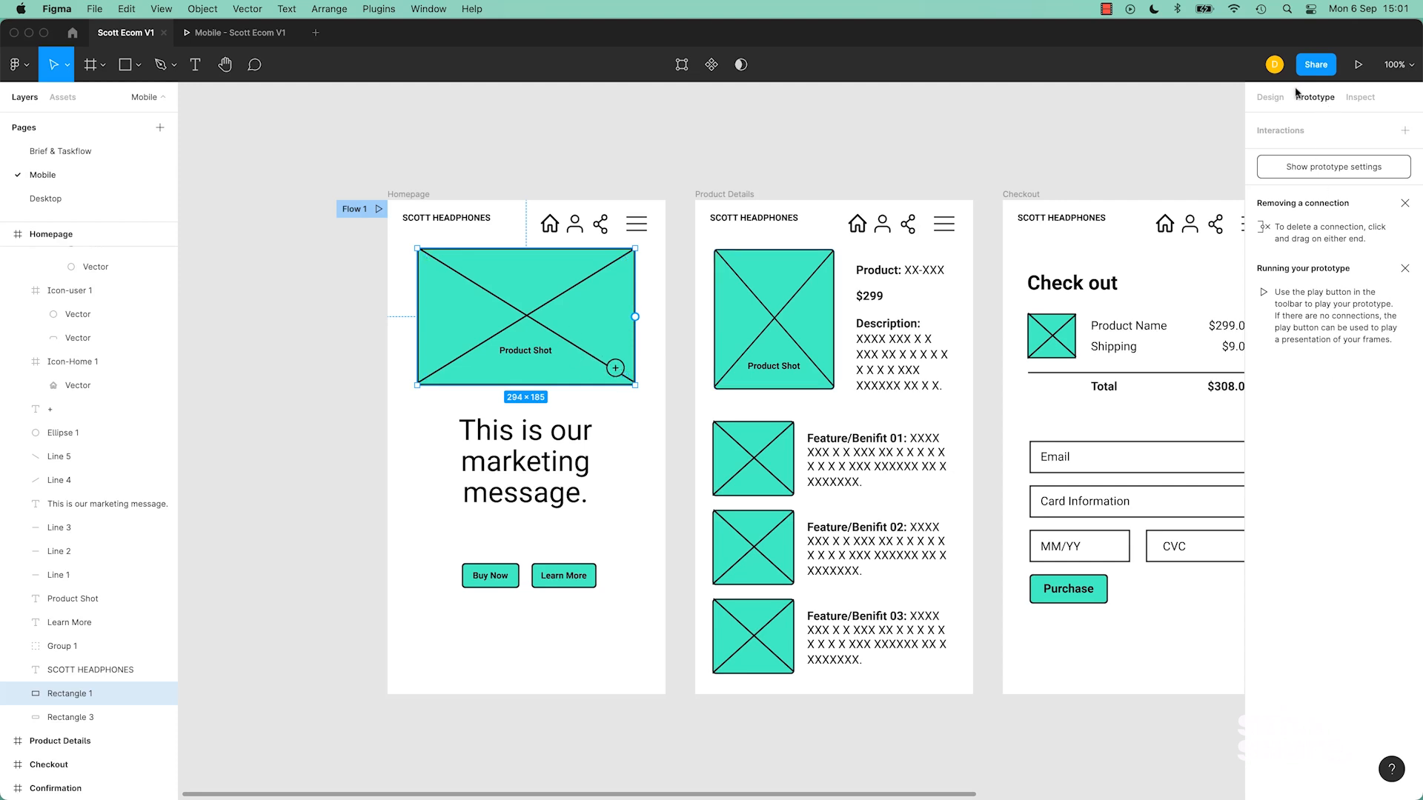
{"action": "left_click", "coordinate": [1360, 98]}
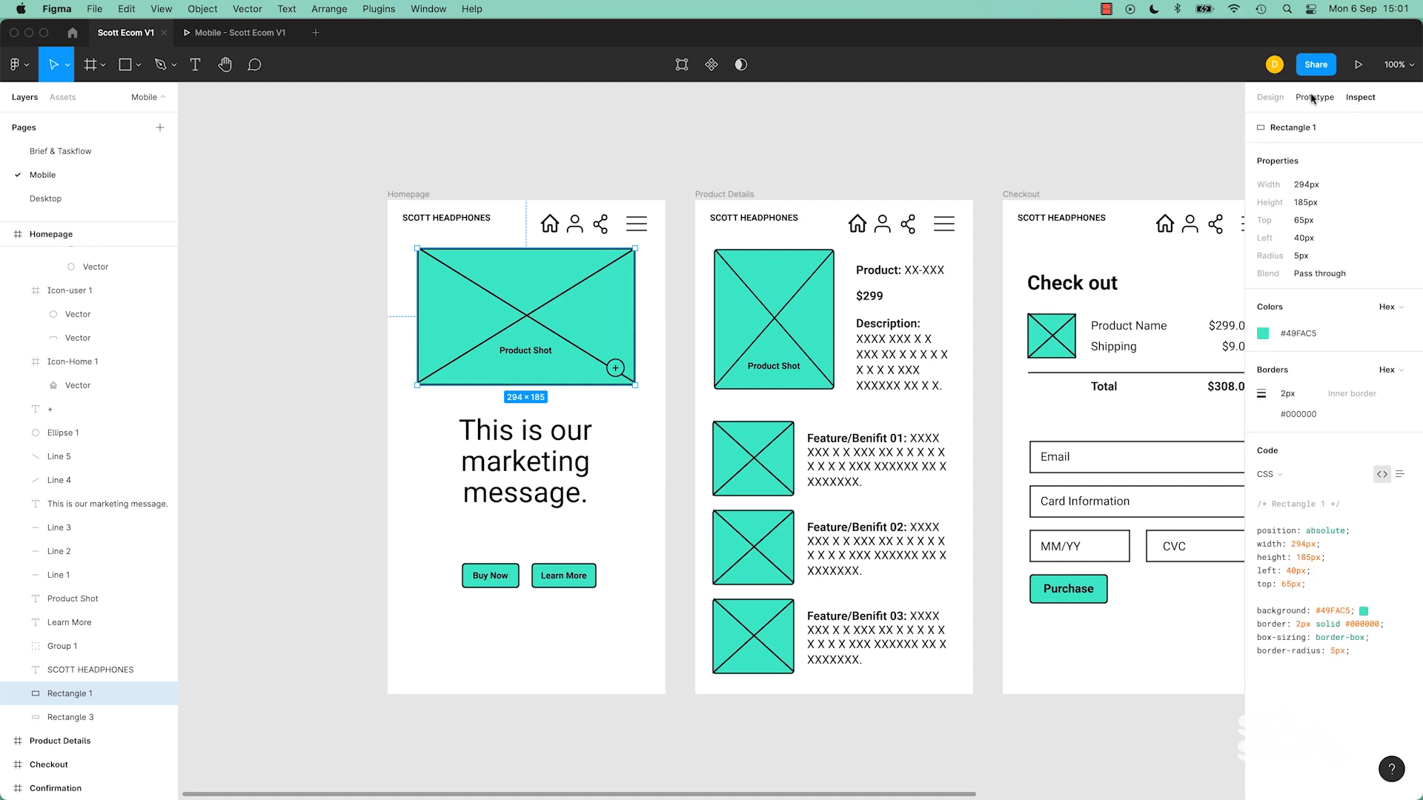
{"action": "left_click", "coordinate": [1270, 98]}
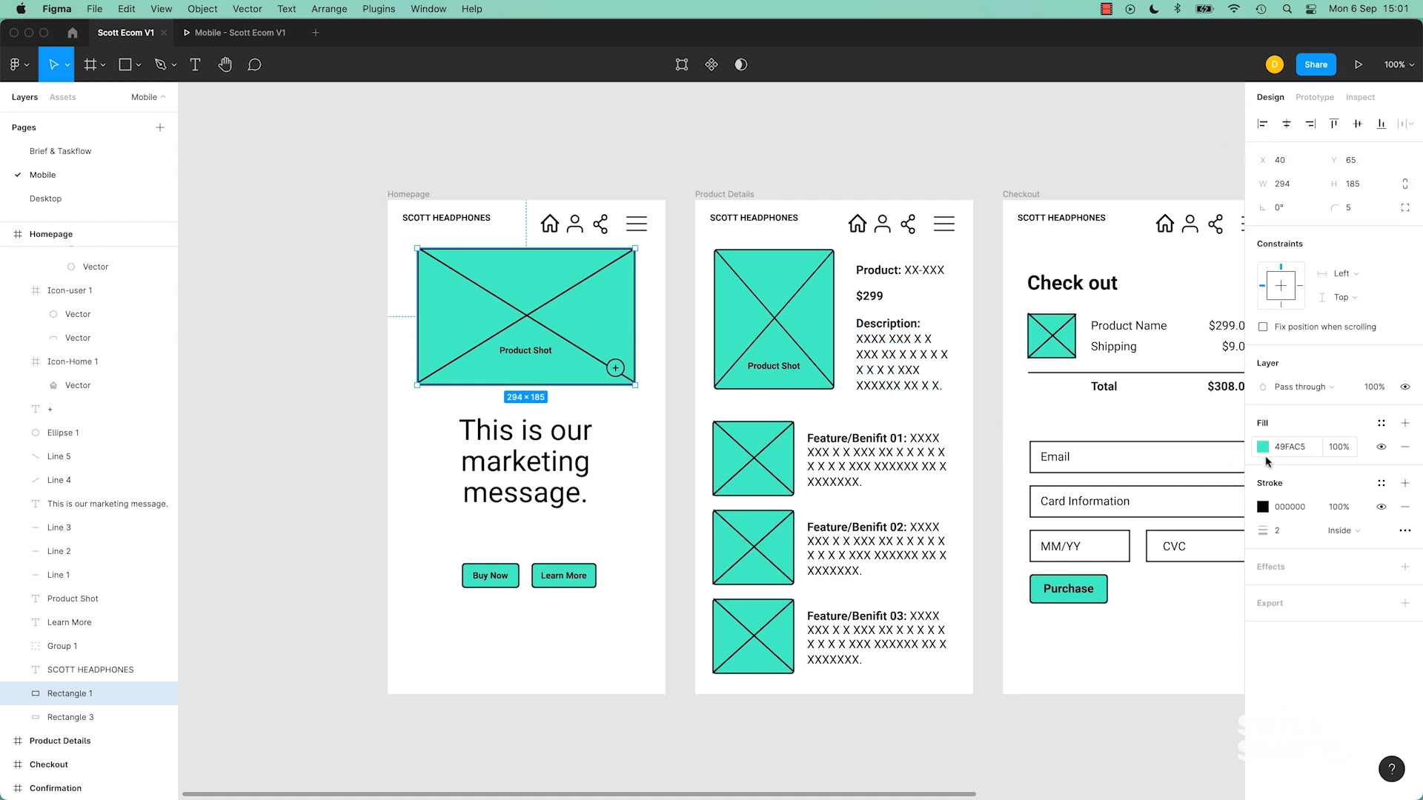
{"action": "left_click", "coordinate": [1315, 98]}
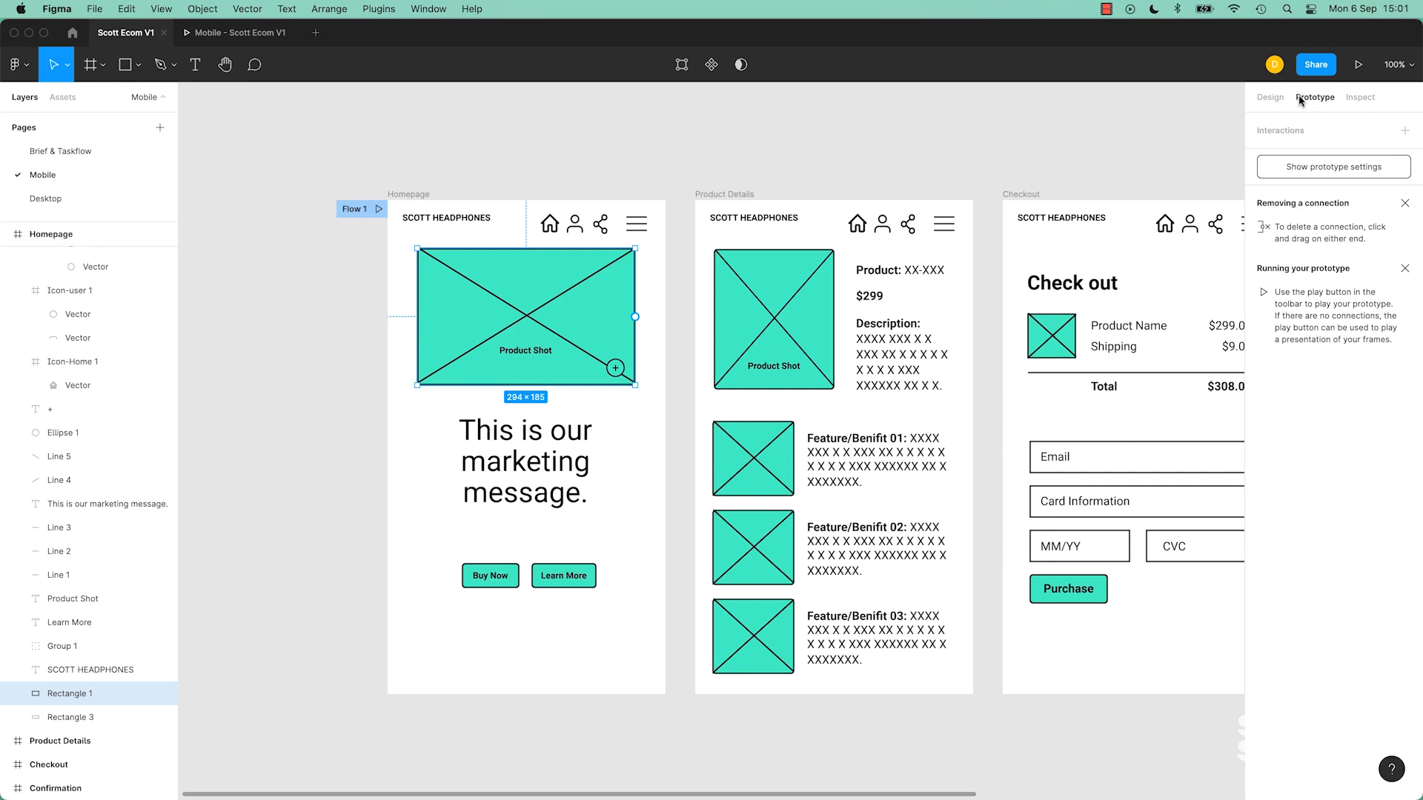
{"action": "left_click", "coordinate": [1270, 97]}
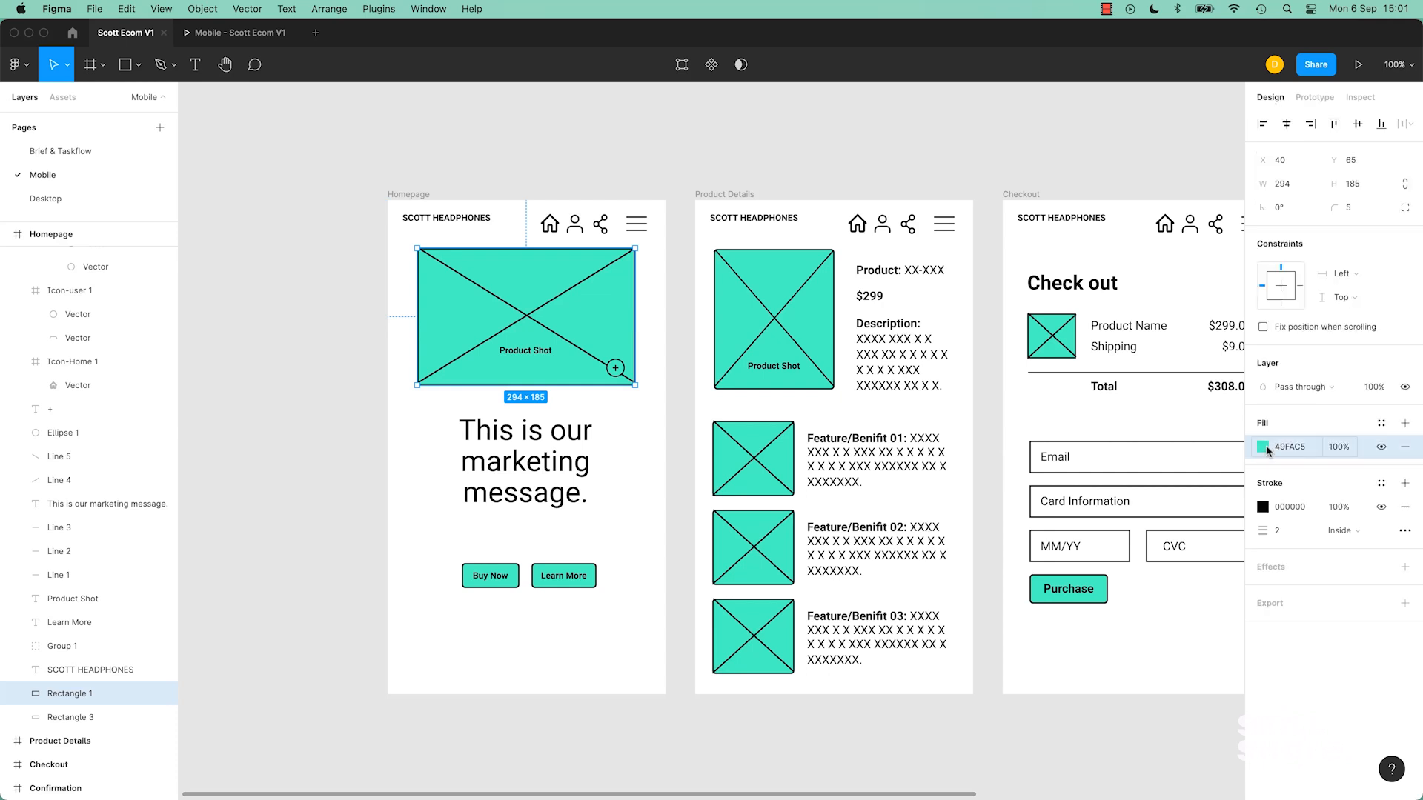
{"action": "left_click", "coordinate": [1265, 447]}
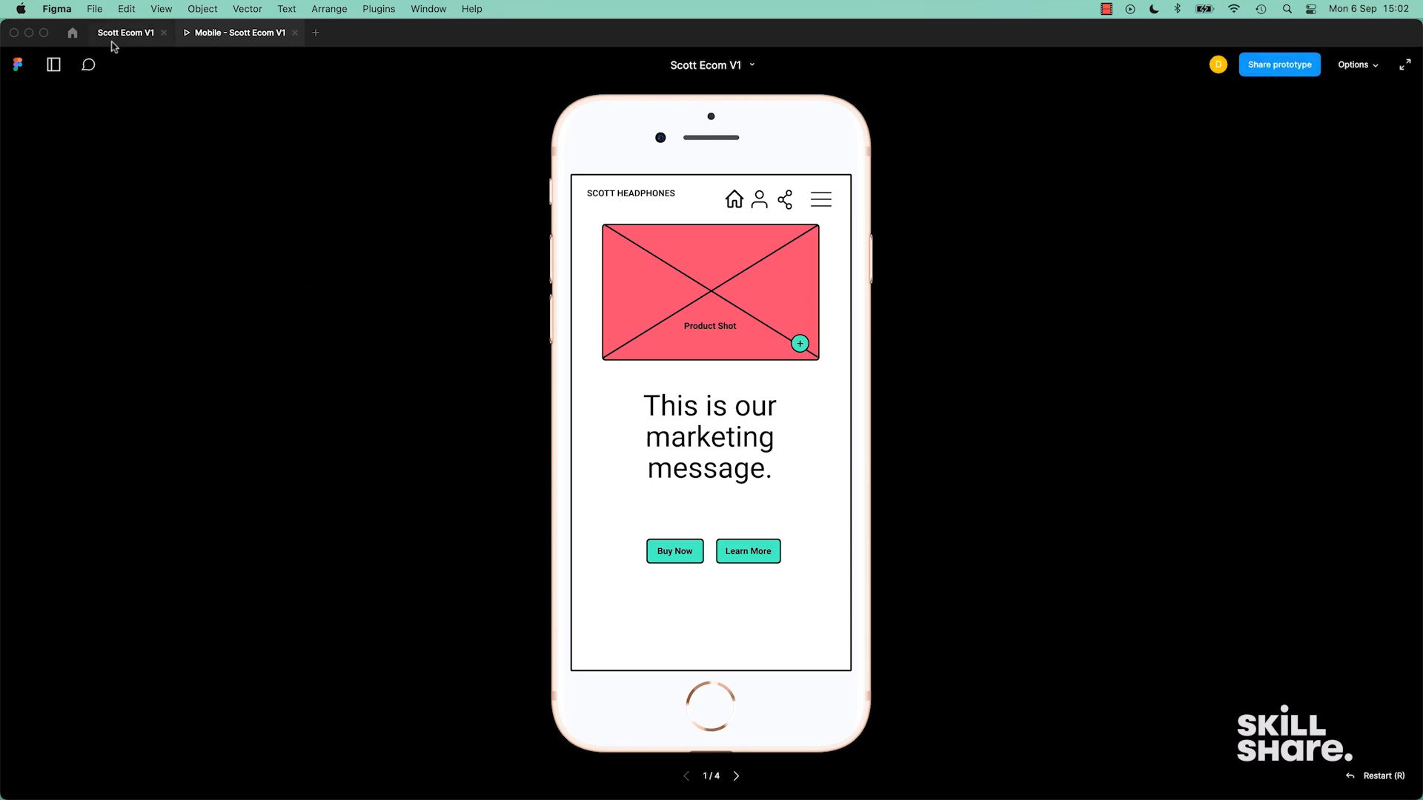
Recolour the Product Shot placeholder to FA4973, check it presented, then go Home to Drafts.
{"action": "right_click", "coordinate": [238, 33]}
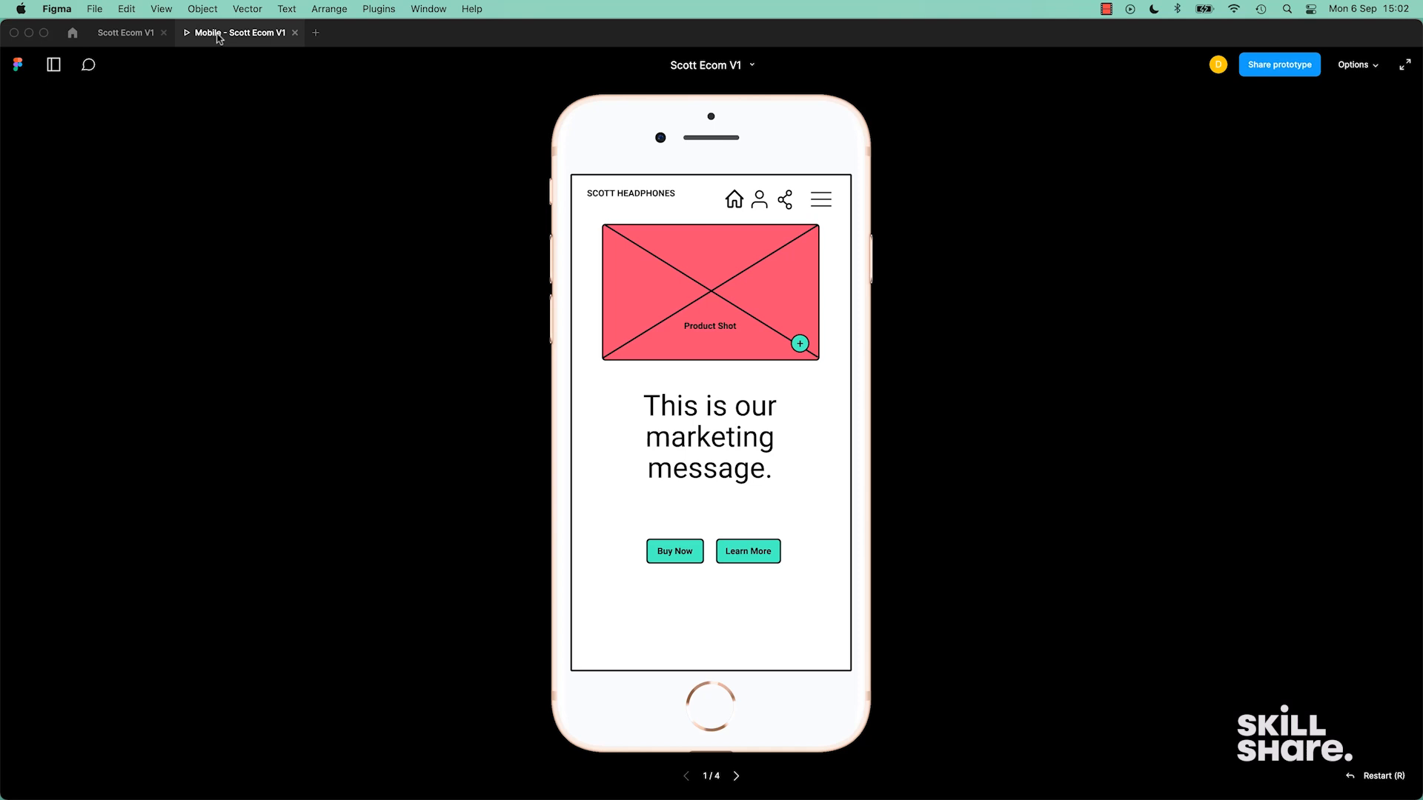
{"action": "mouse_move", "coordinate": [227, 39]}
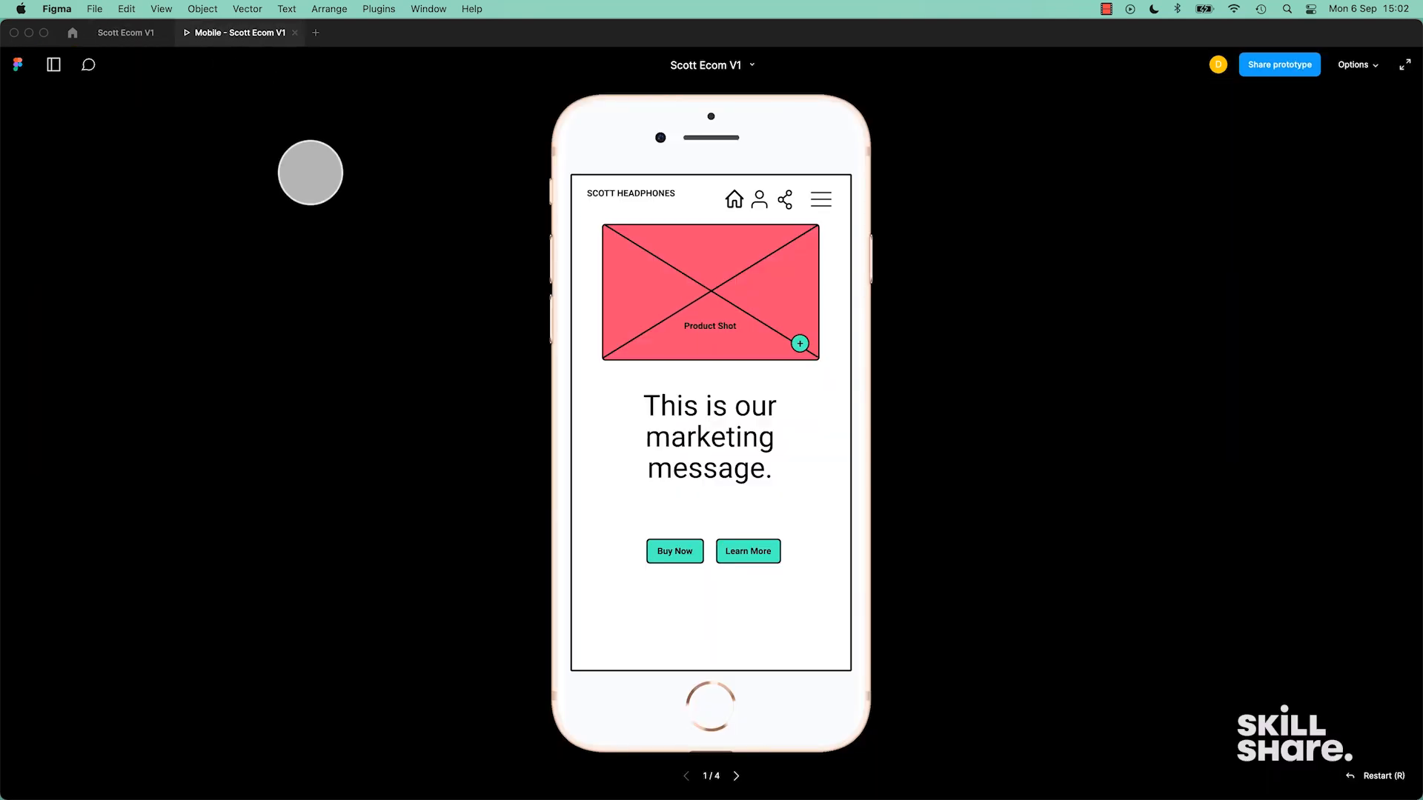
{"action": "left_click", "coordinate": [124, 33]}
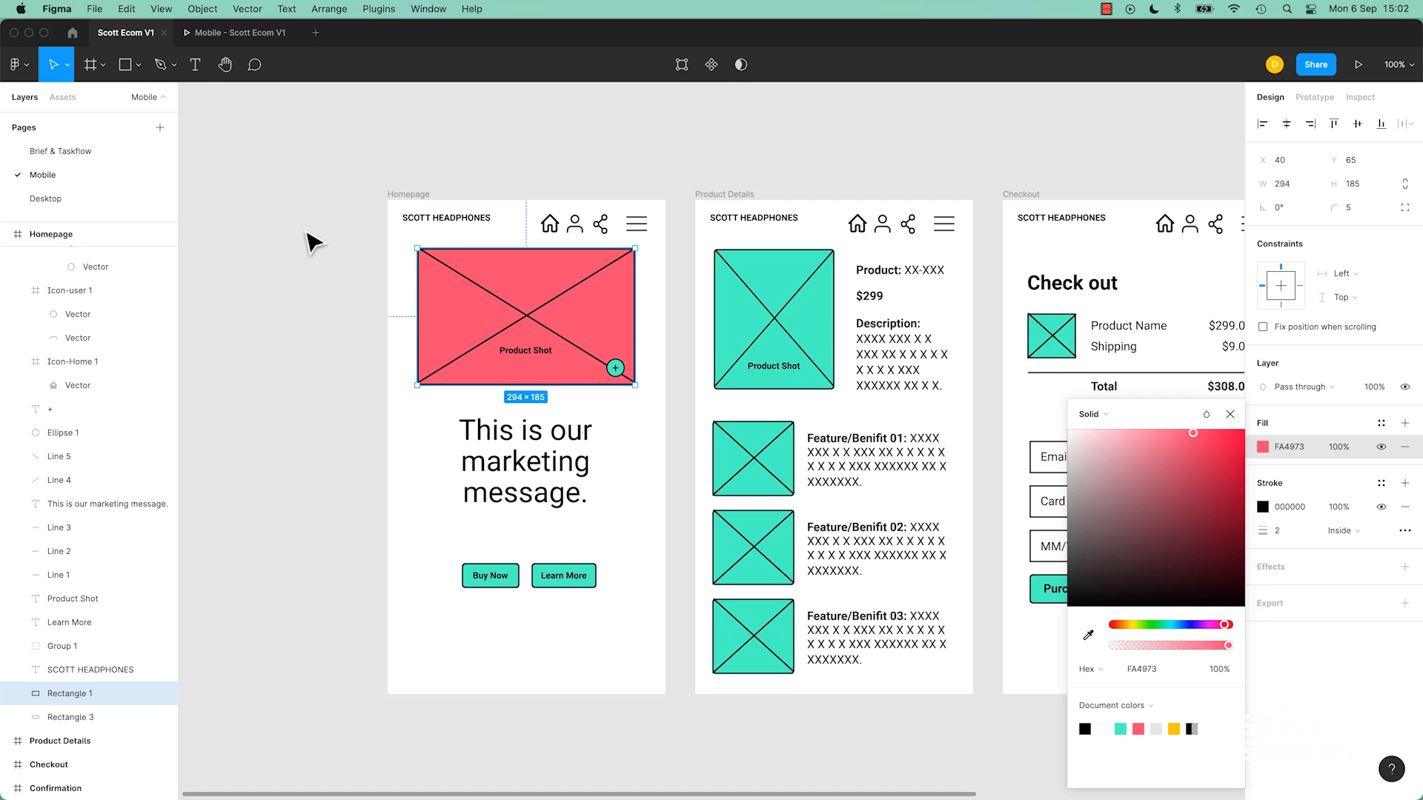
{"action": "mouse_move", "coordinate": [1273, 18]}
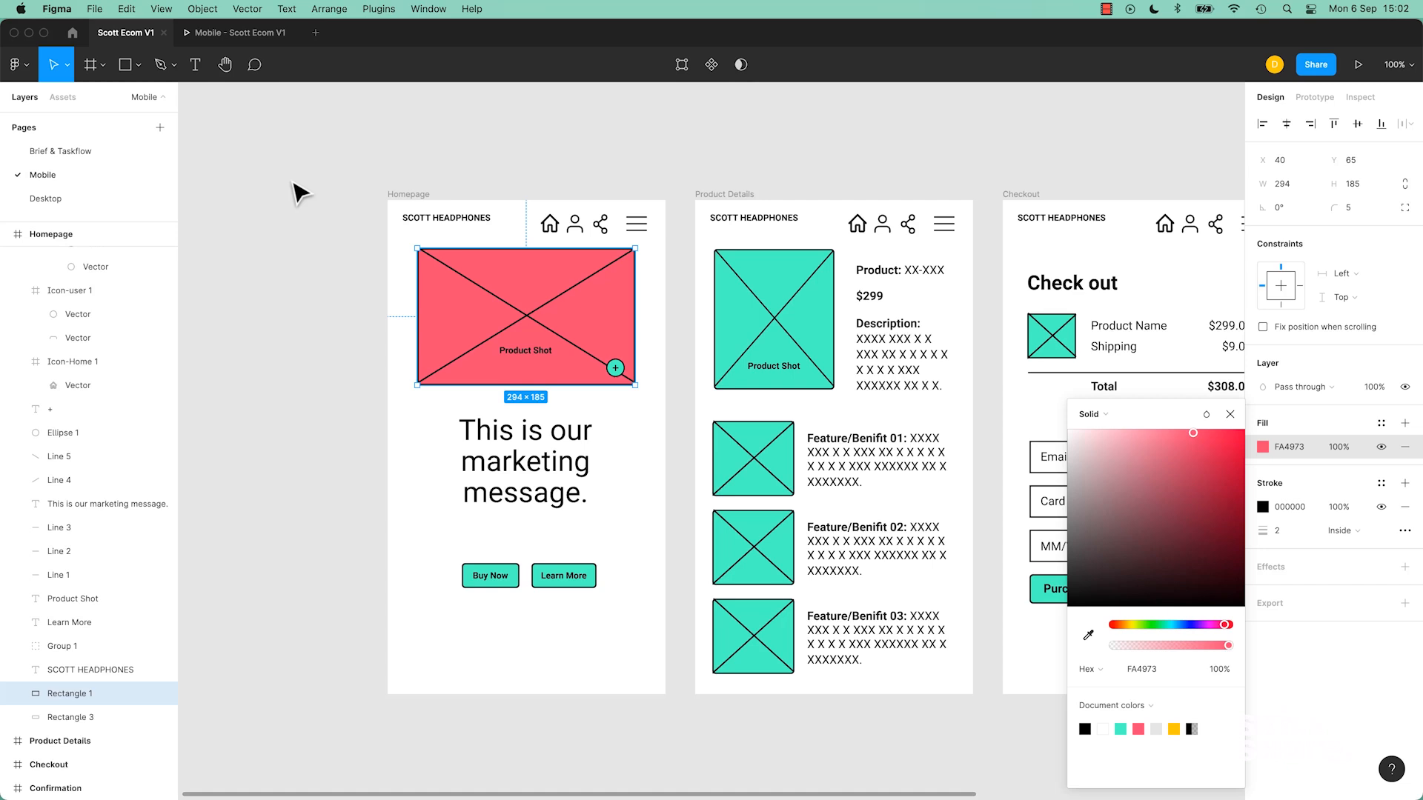
{"action": "left_click", "coordinate": [72, 32]}
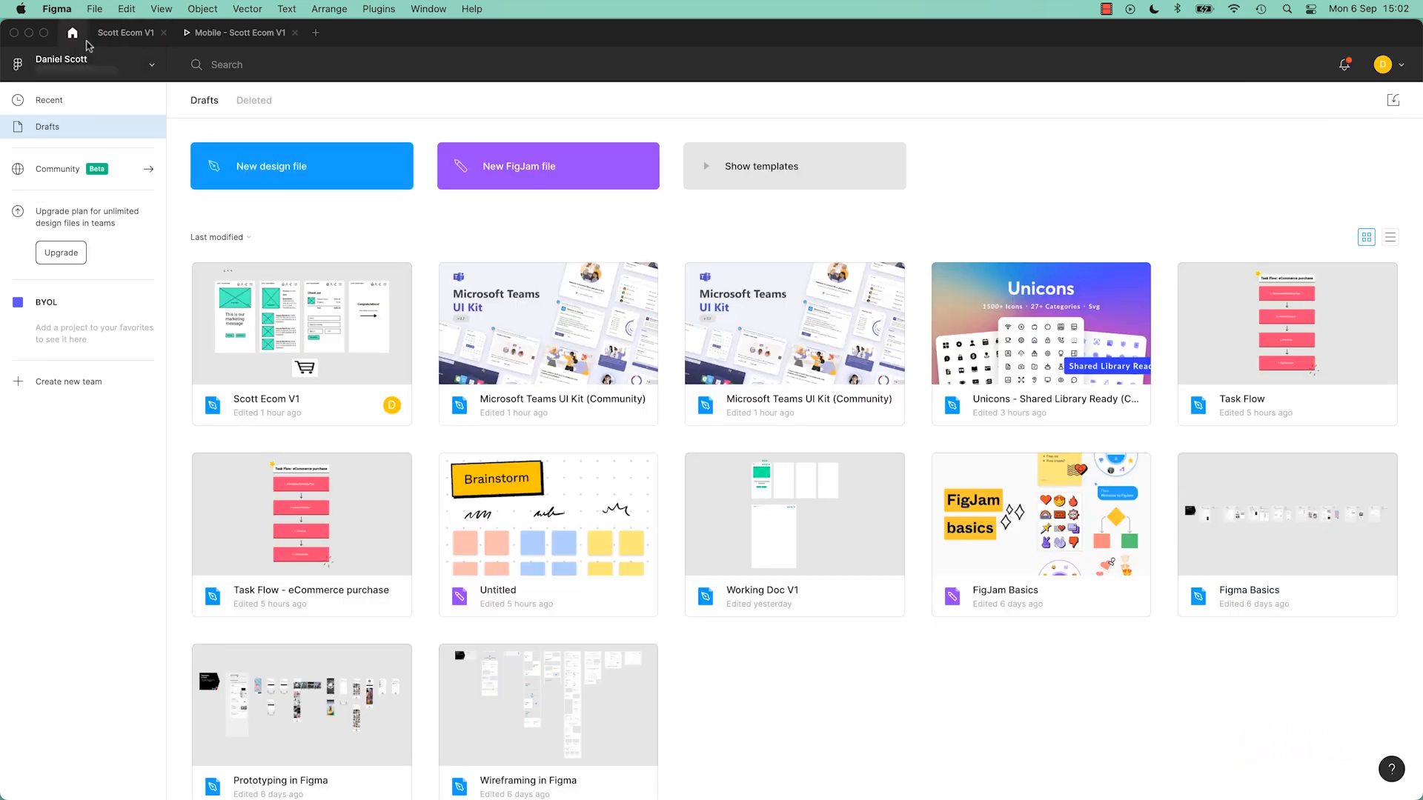
{"action": "mouse_move", "coordinate": [86, 43]}
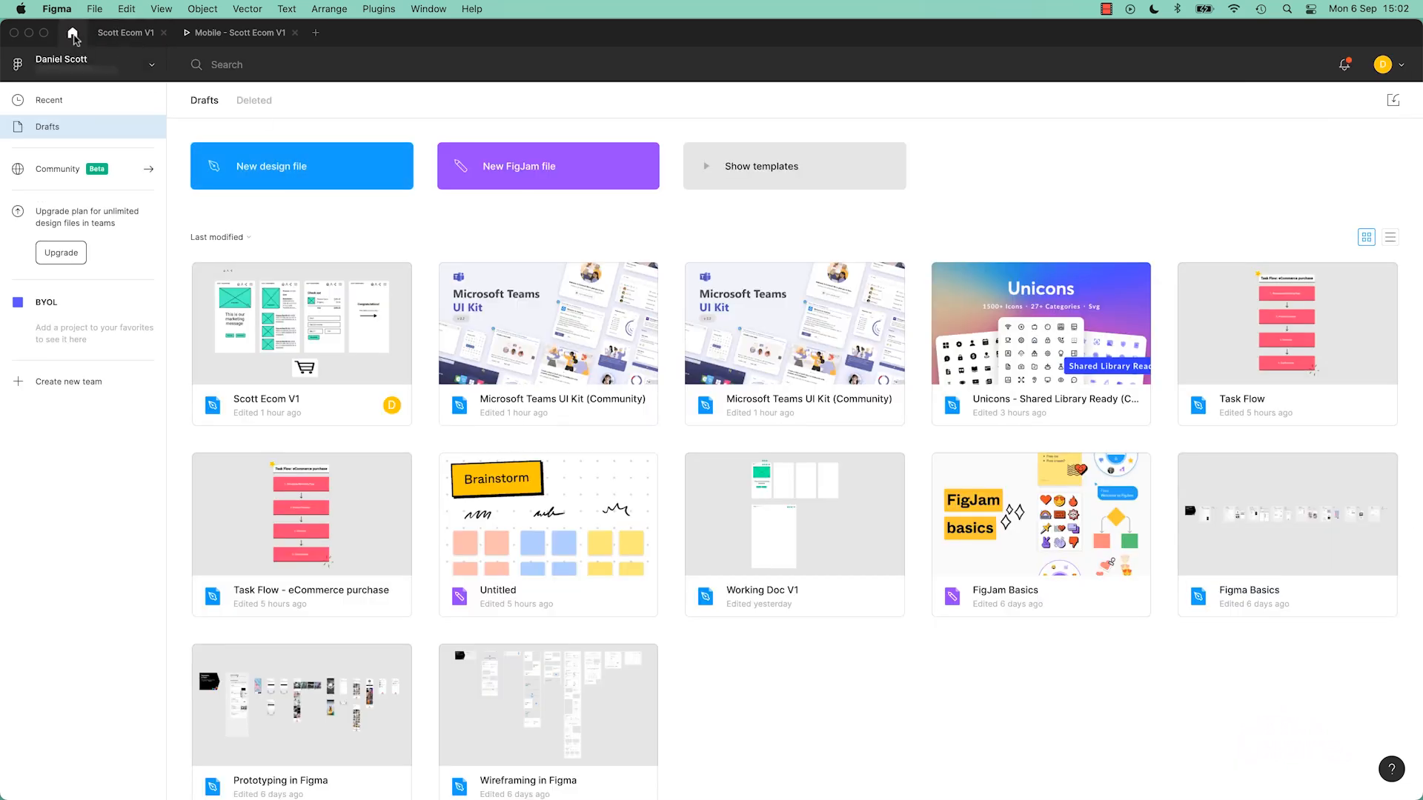
Reopen Scott Ecom V1, fill Rectangle 1 with 0E4534 and verify it in the prototype preview.
{"action": "left_click", "coordinate": [123, 33]}
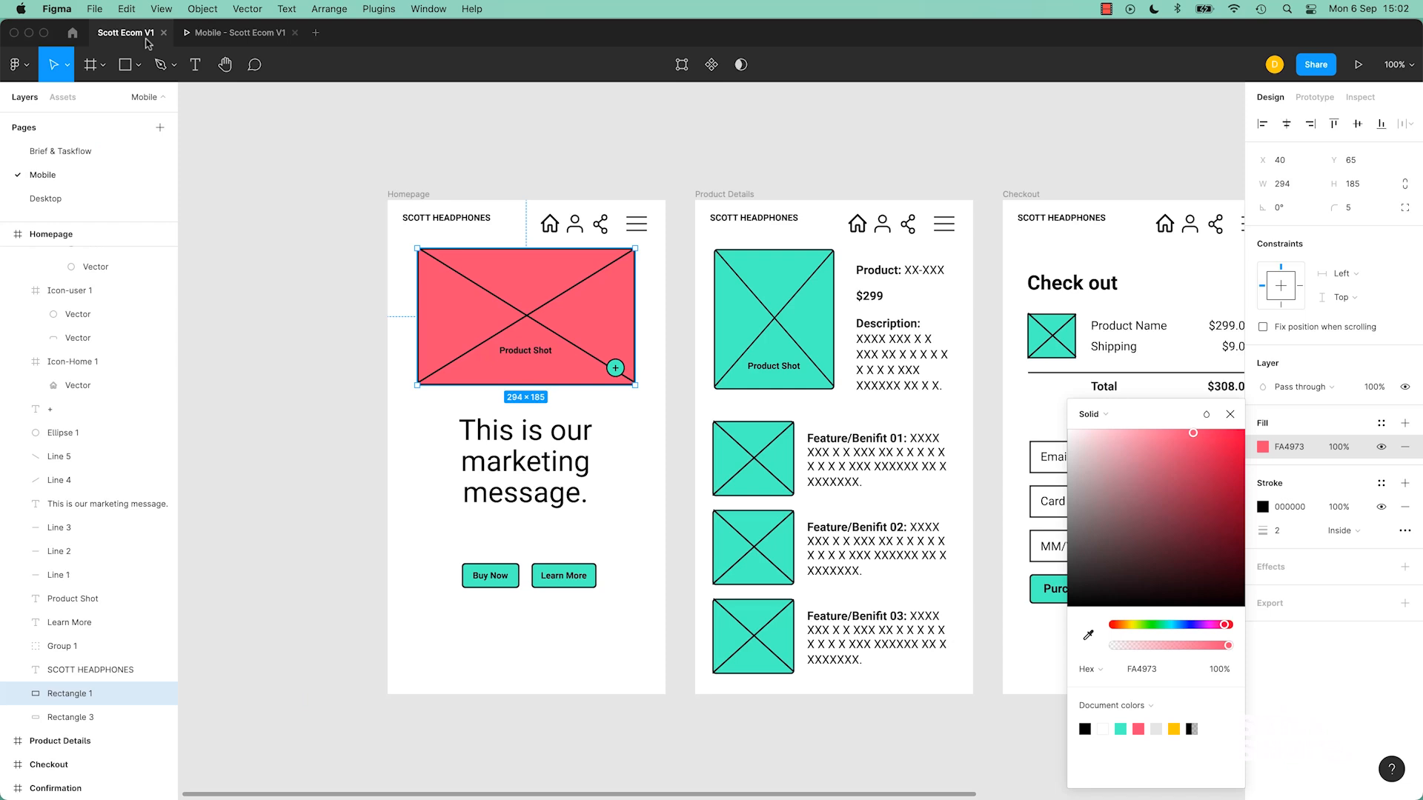
{"action": "mouse_move", "coordinate": [73, 32]}
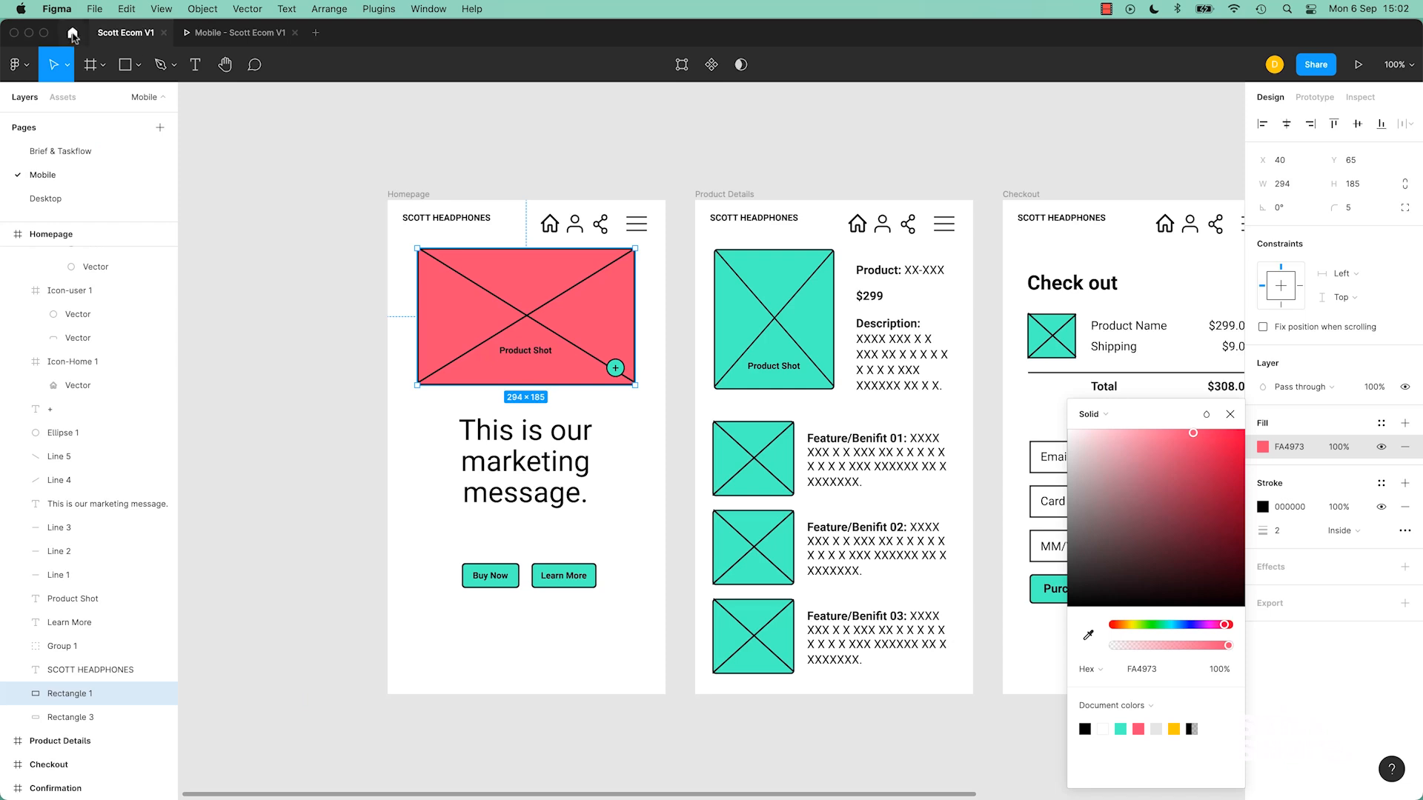
{"action": "mouse_move", "coordinate": [255, 228]}
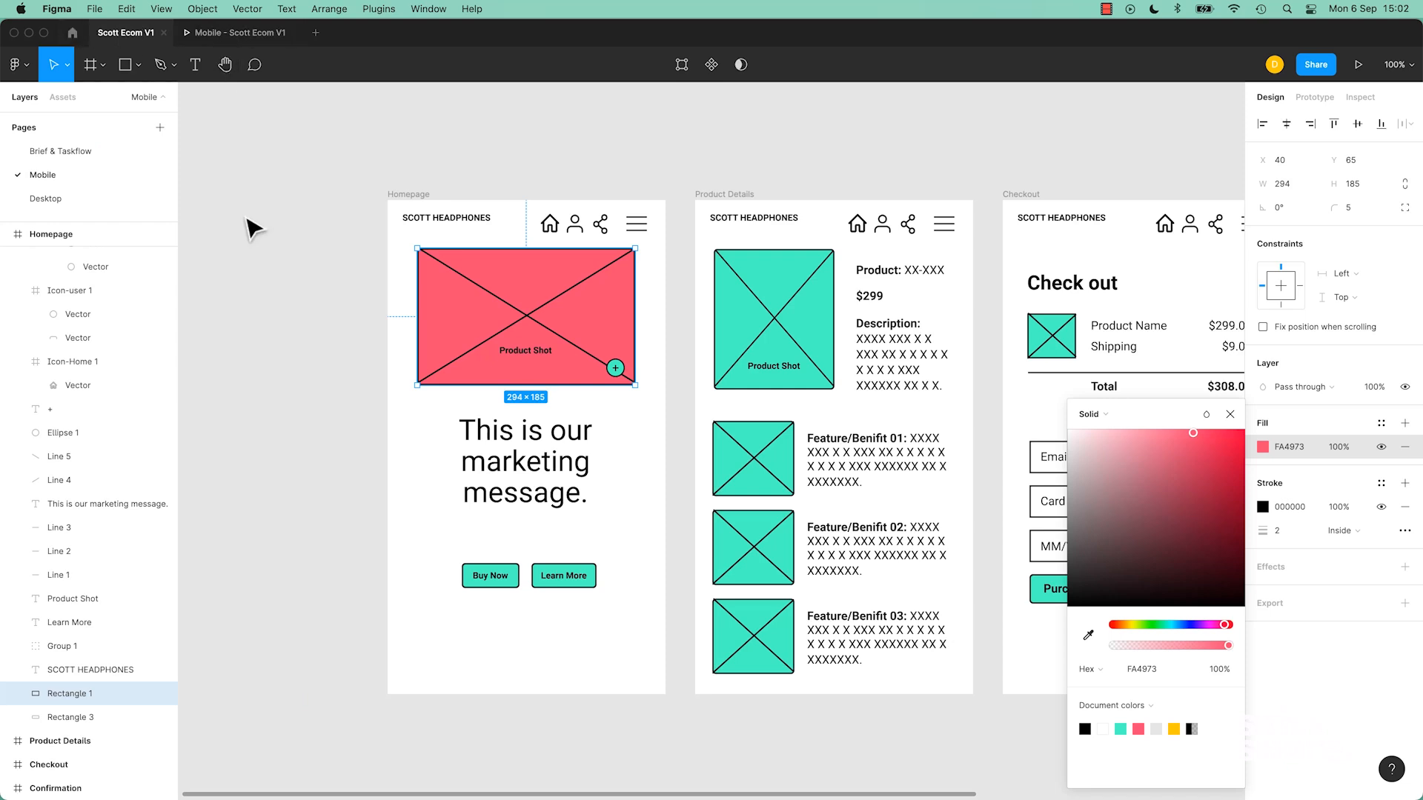
{"action": "mouse_move", "coordinate": [218, 331]}
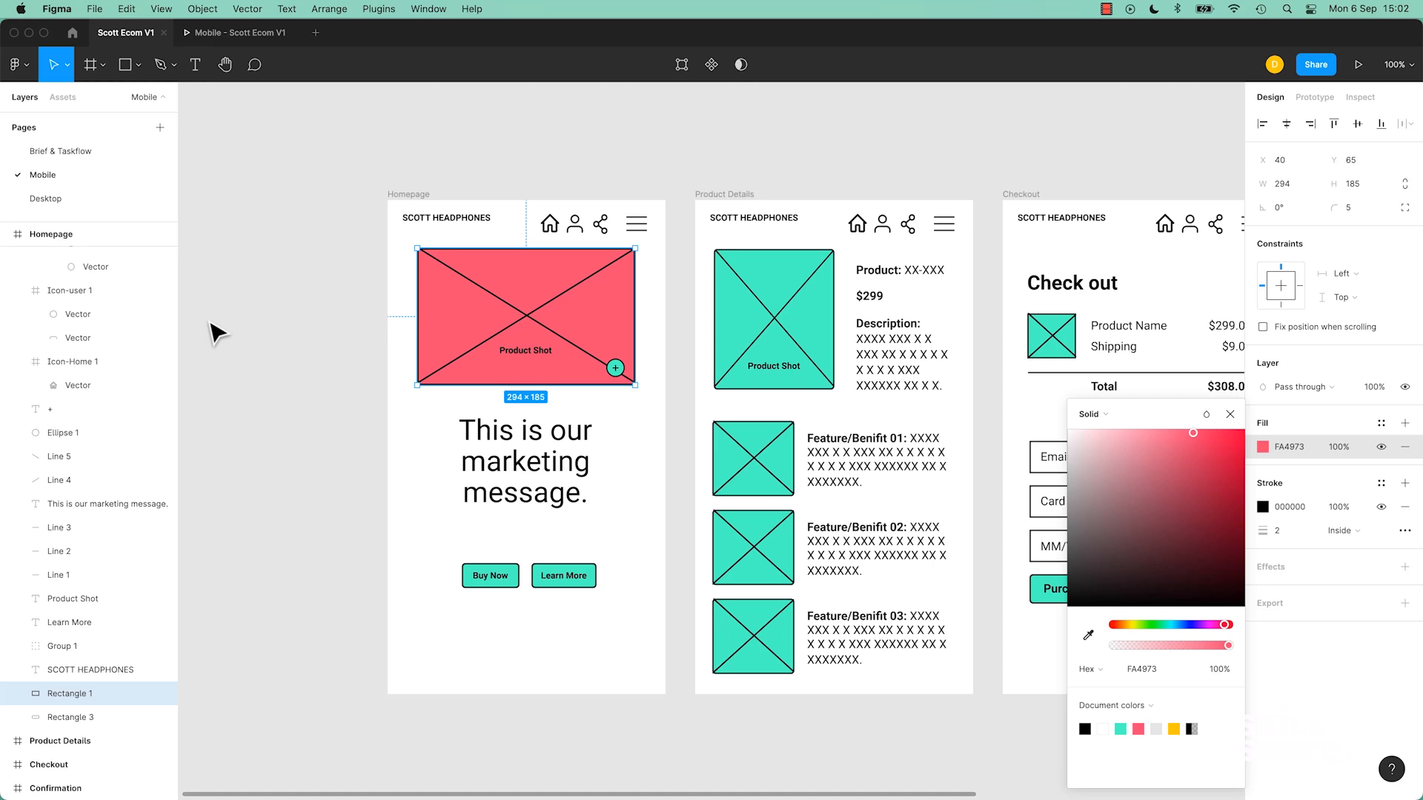
{"action": "left_click", "coordinate": [1359, 64]}
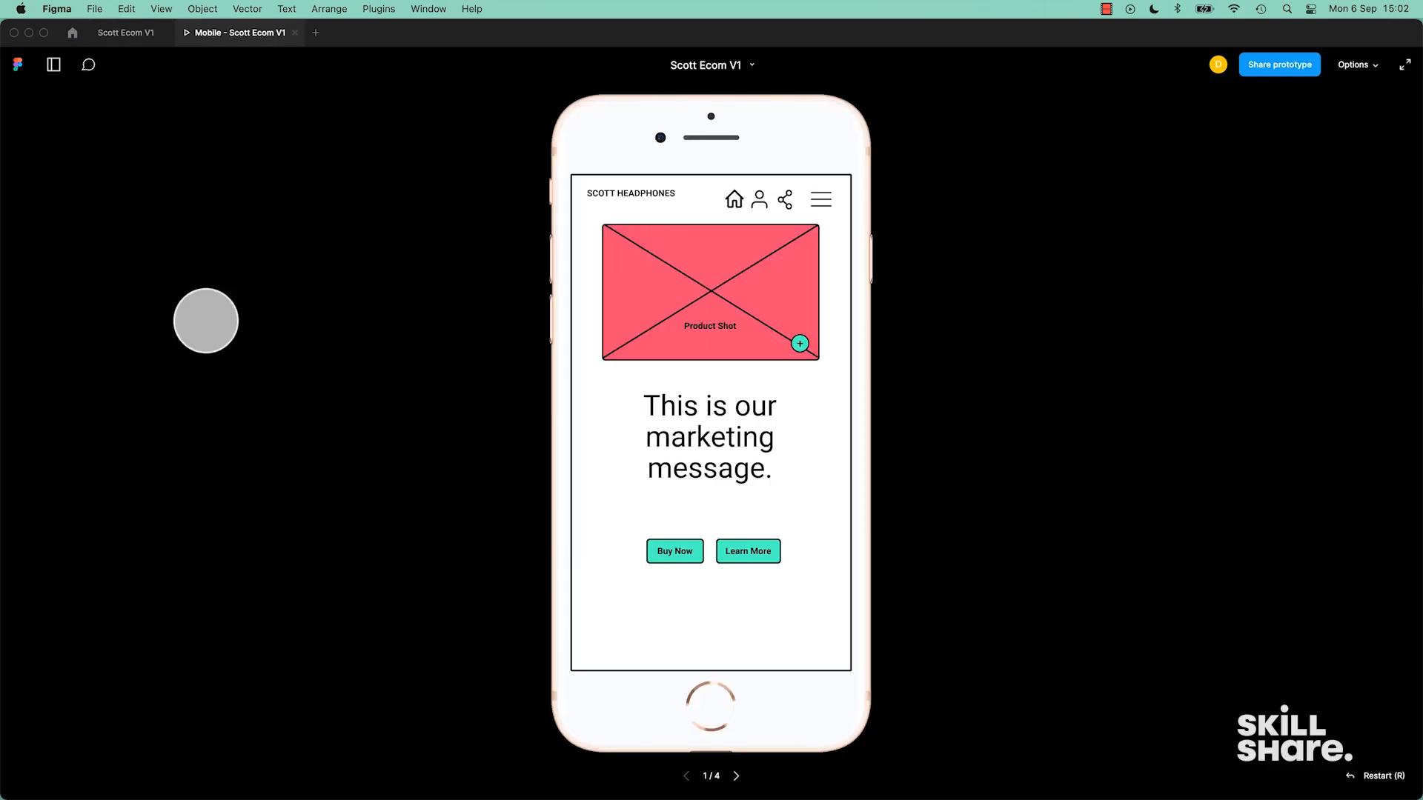
{"action": "left_click", "coordinate": [125, 32]}
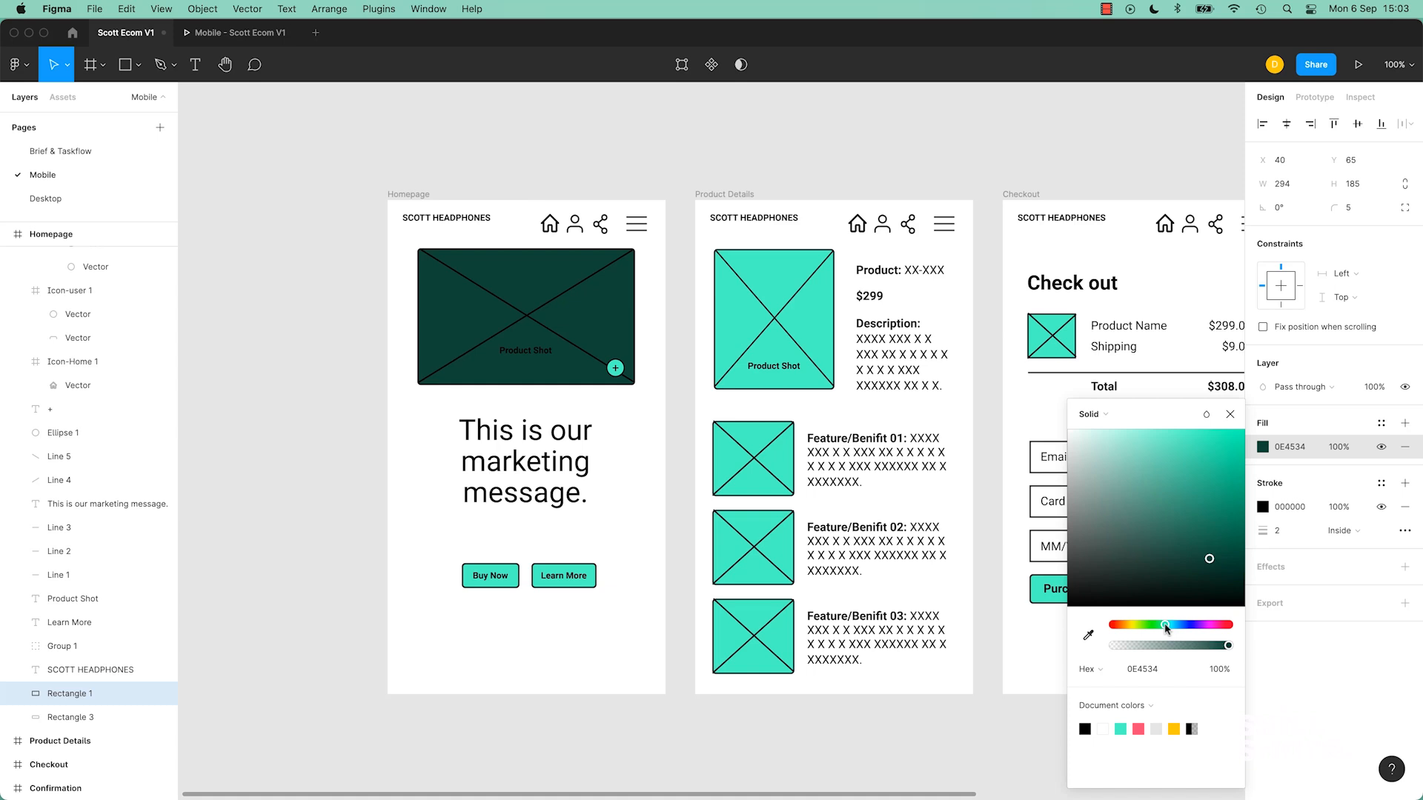
{"action": "left_click", "coordinate": [1360, 64]}
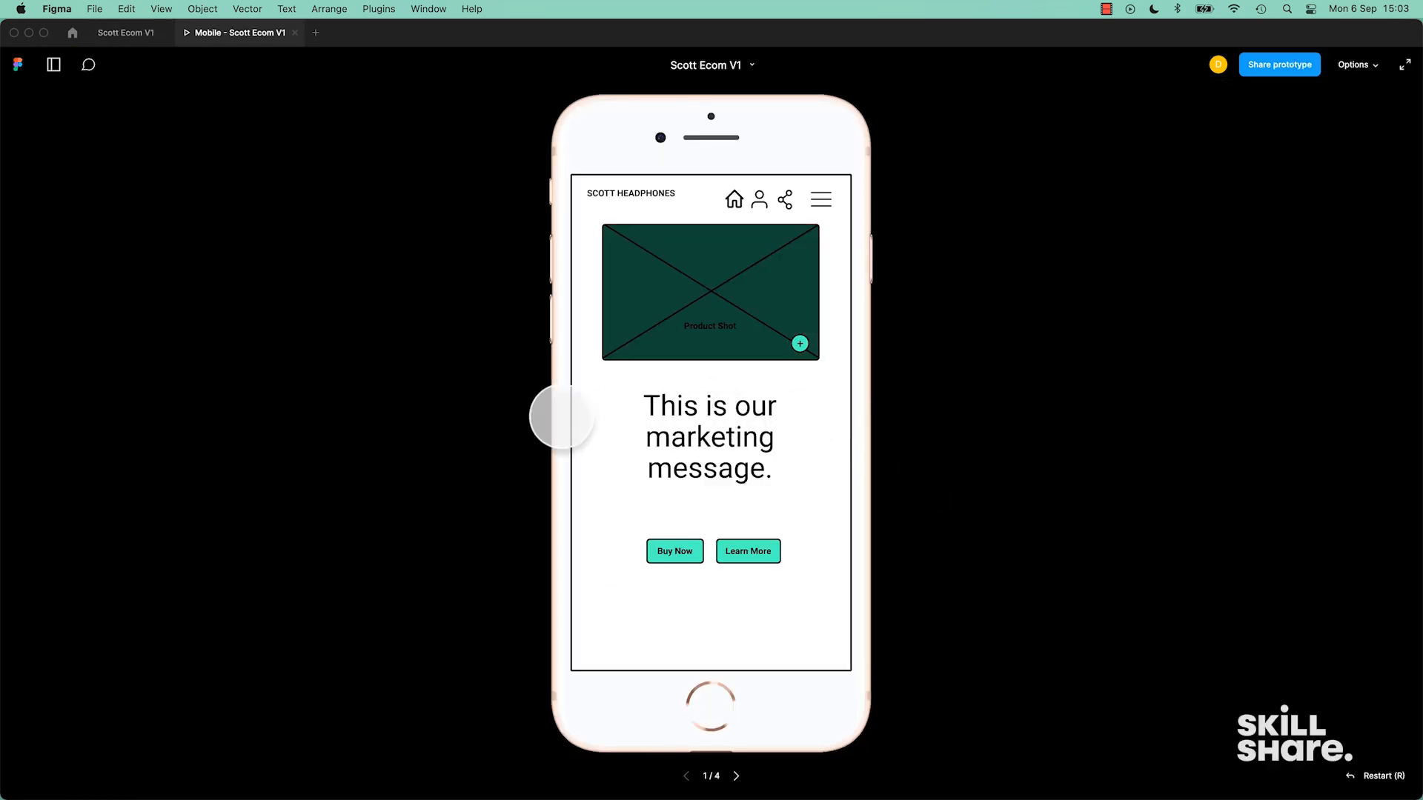
{"action": "left_click", "coordinate": [125, 32]}
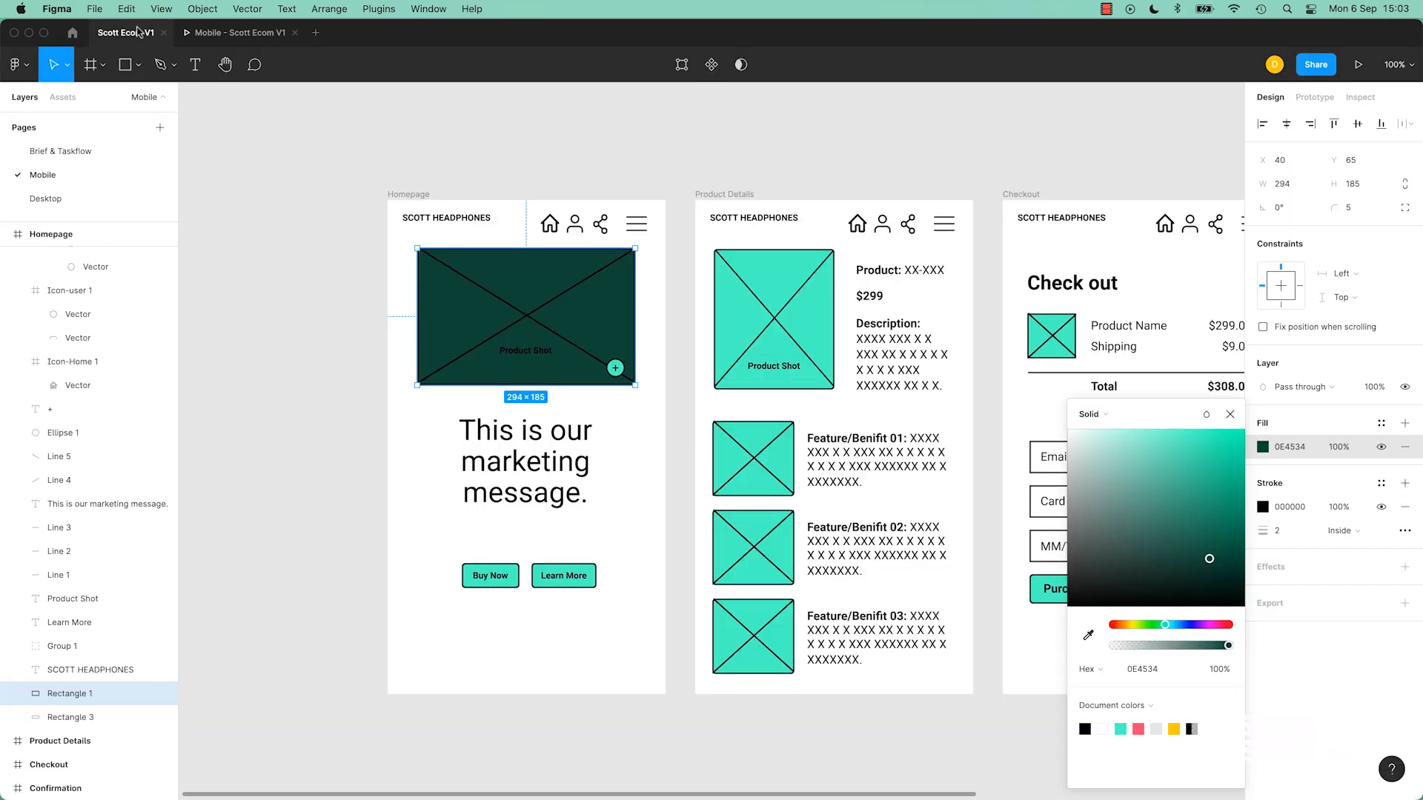
{"action": "mouse_move", "coordinate": [418, 416]}
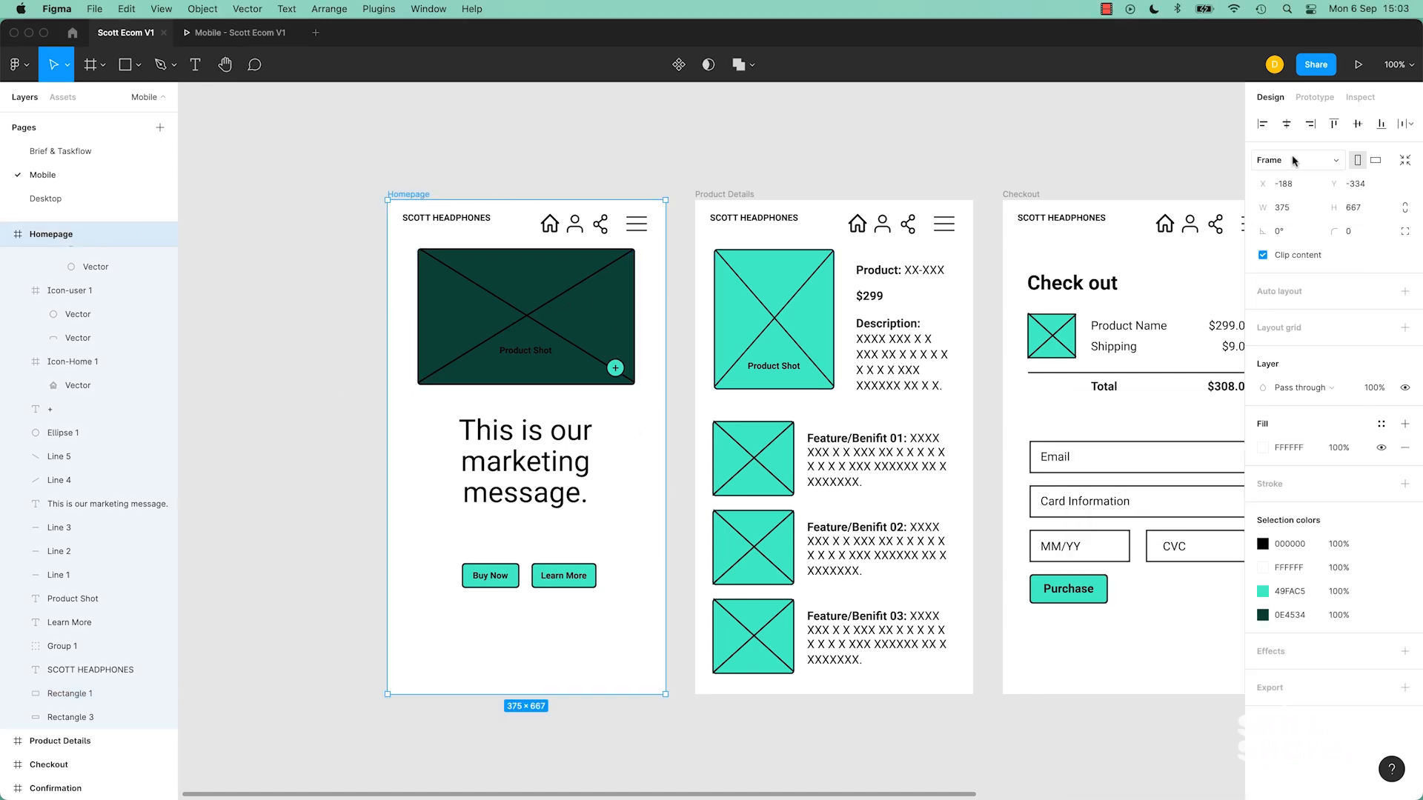
Check Homepage's tap link to Product Details, then show the page's iPhone 8 Gold device settings.
{"action": "left_click", "coordinate": [1315, 98]}
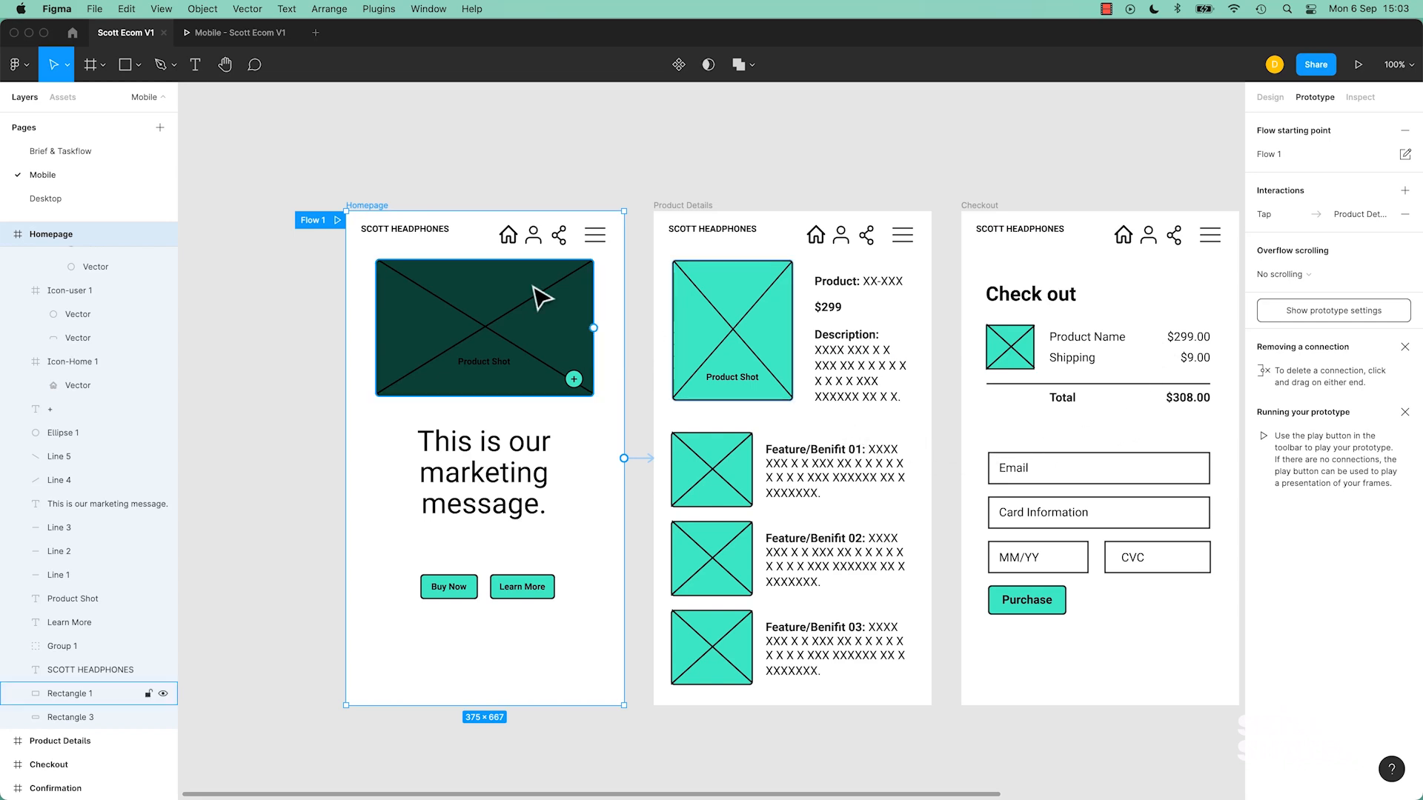
{"action": "left_click", "coordinate": [1360, 64]}
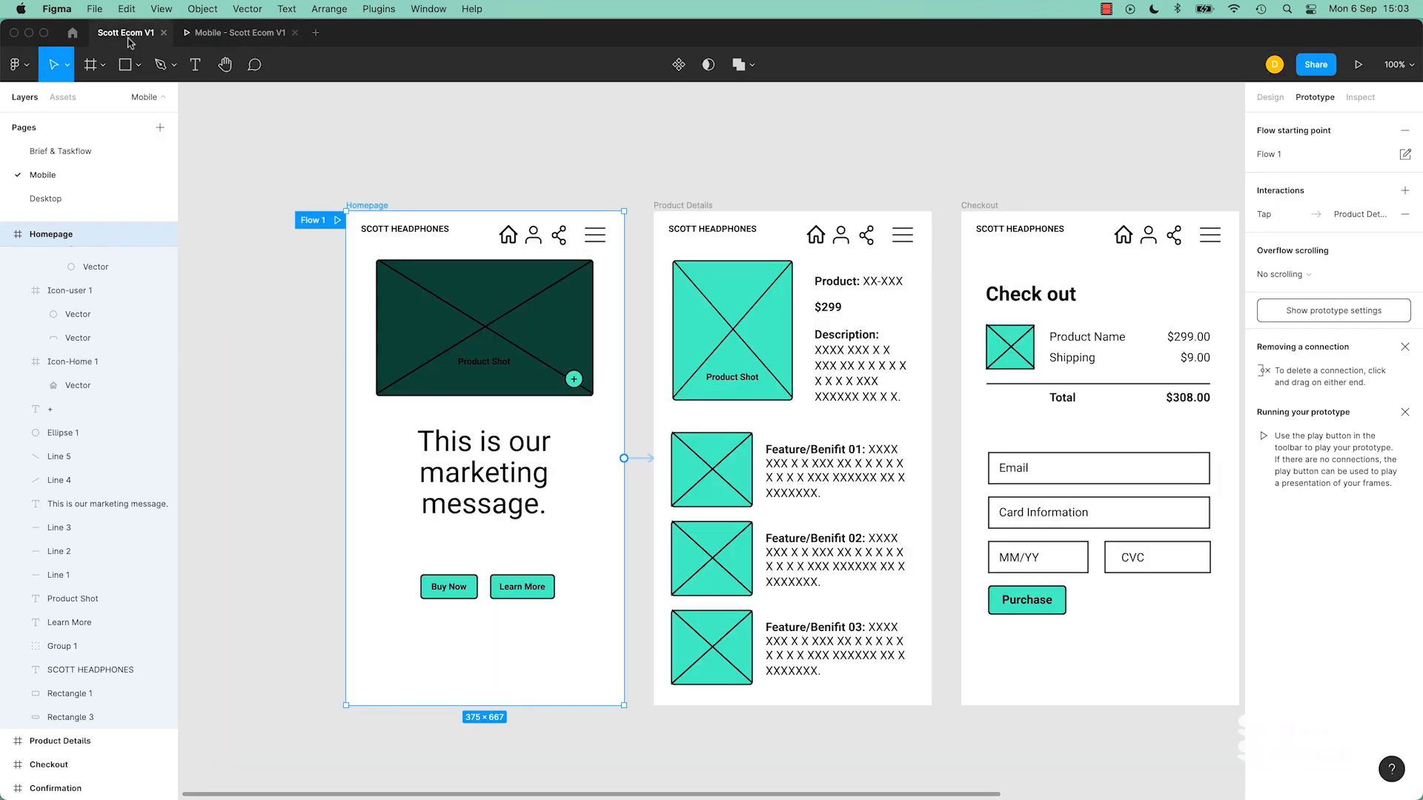
{"action": "mouse_move", "coordinate": [409, 214]}
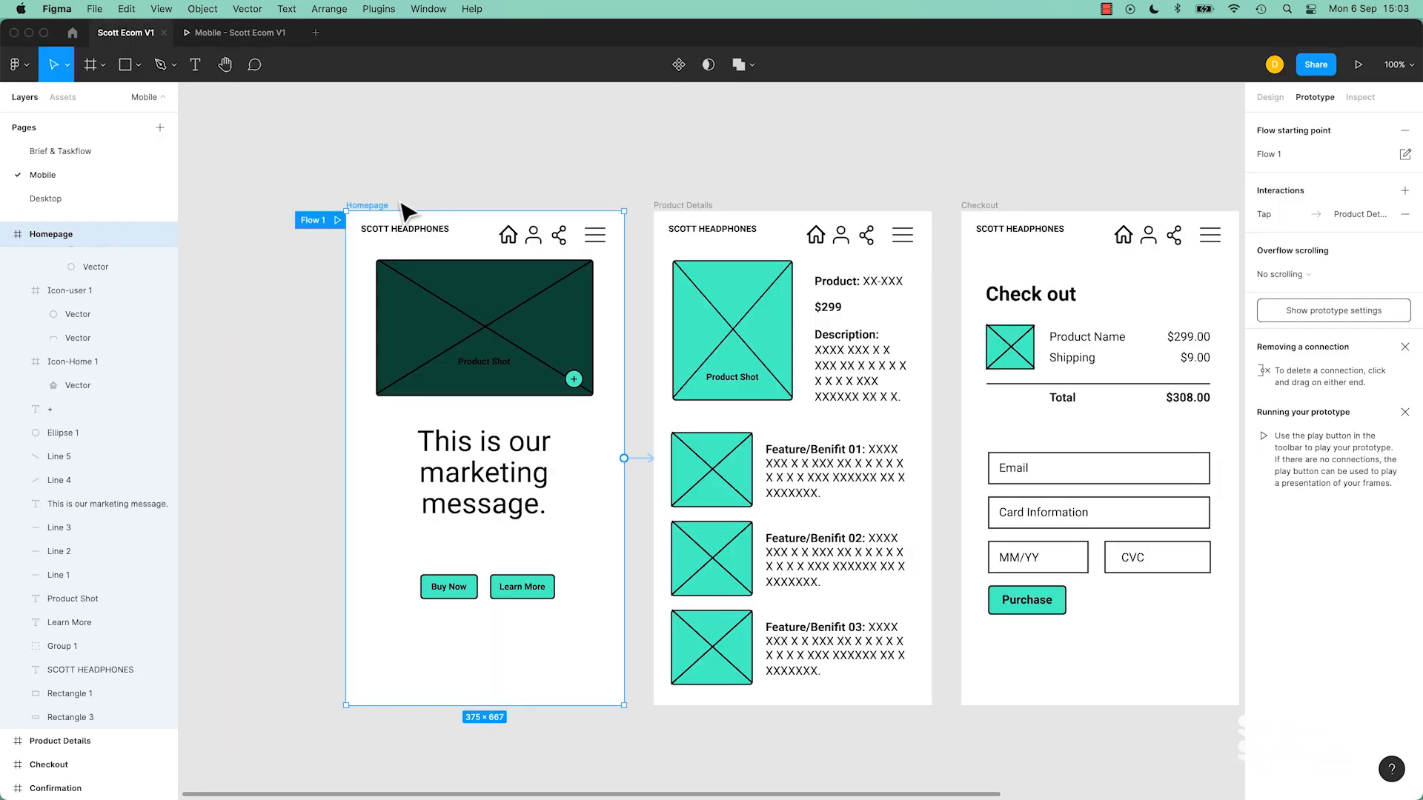
{"action": "mouse_move", "coordinate": [381, 181]}
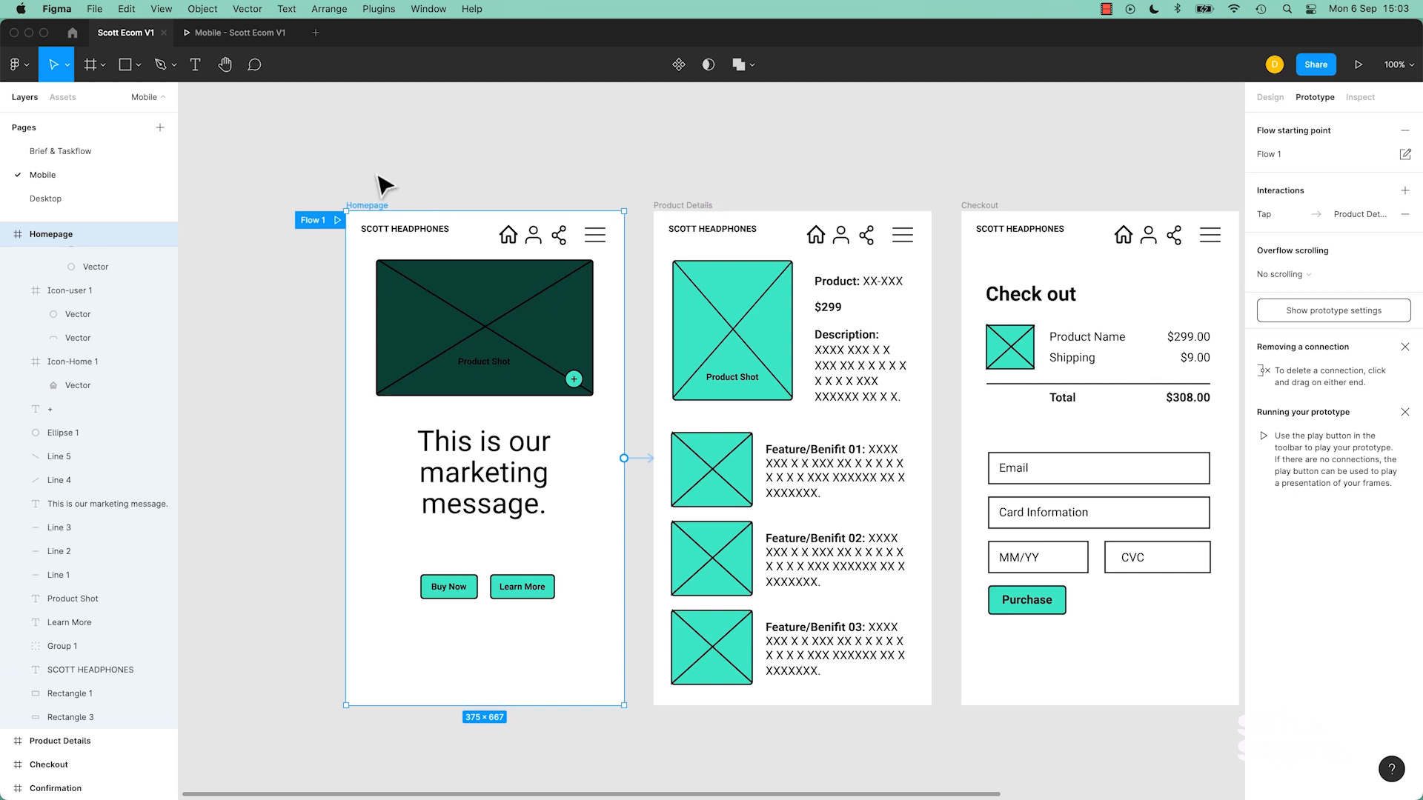
{"action": "mouse_move", "coordinate": [1324, 102]}
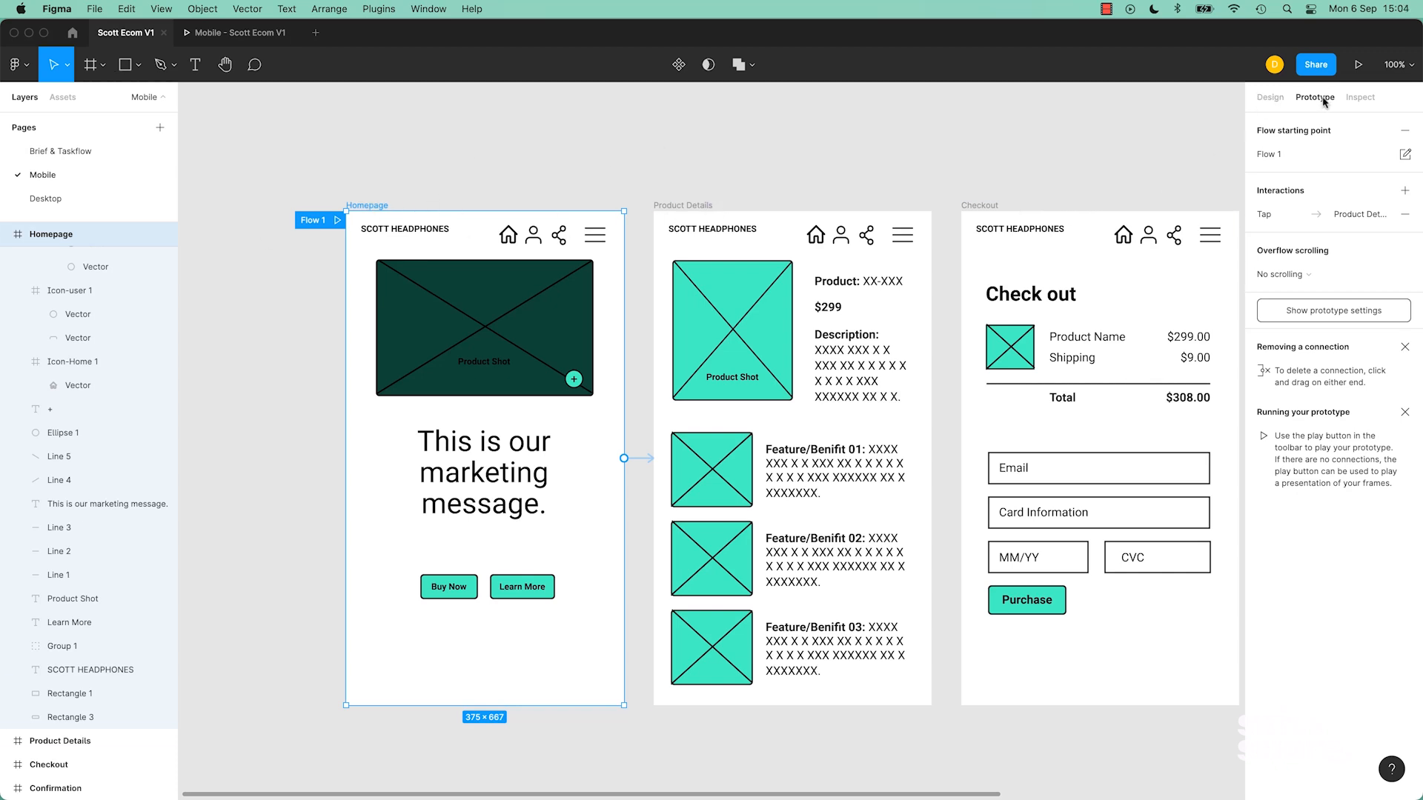
{"action": "mouse_move", "coordinate": [958, 168]}
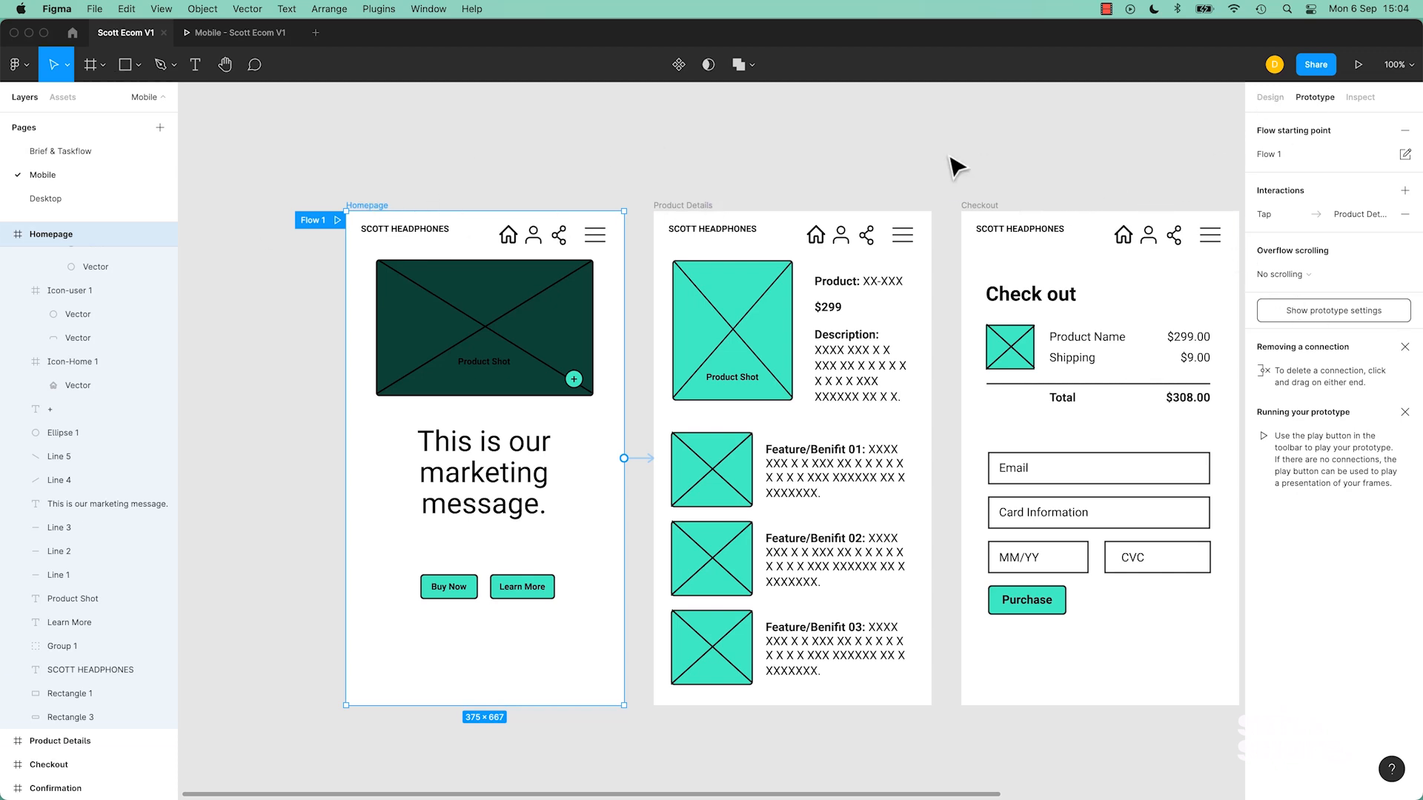
{"action": "left_click", "coordinate": [876, 159]}
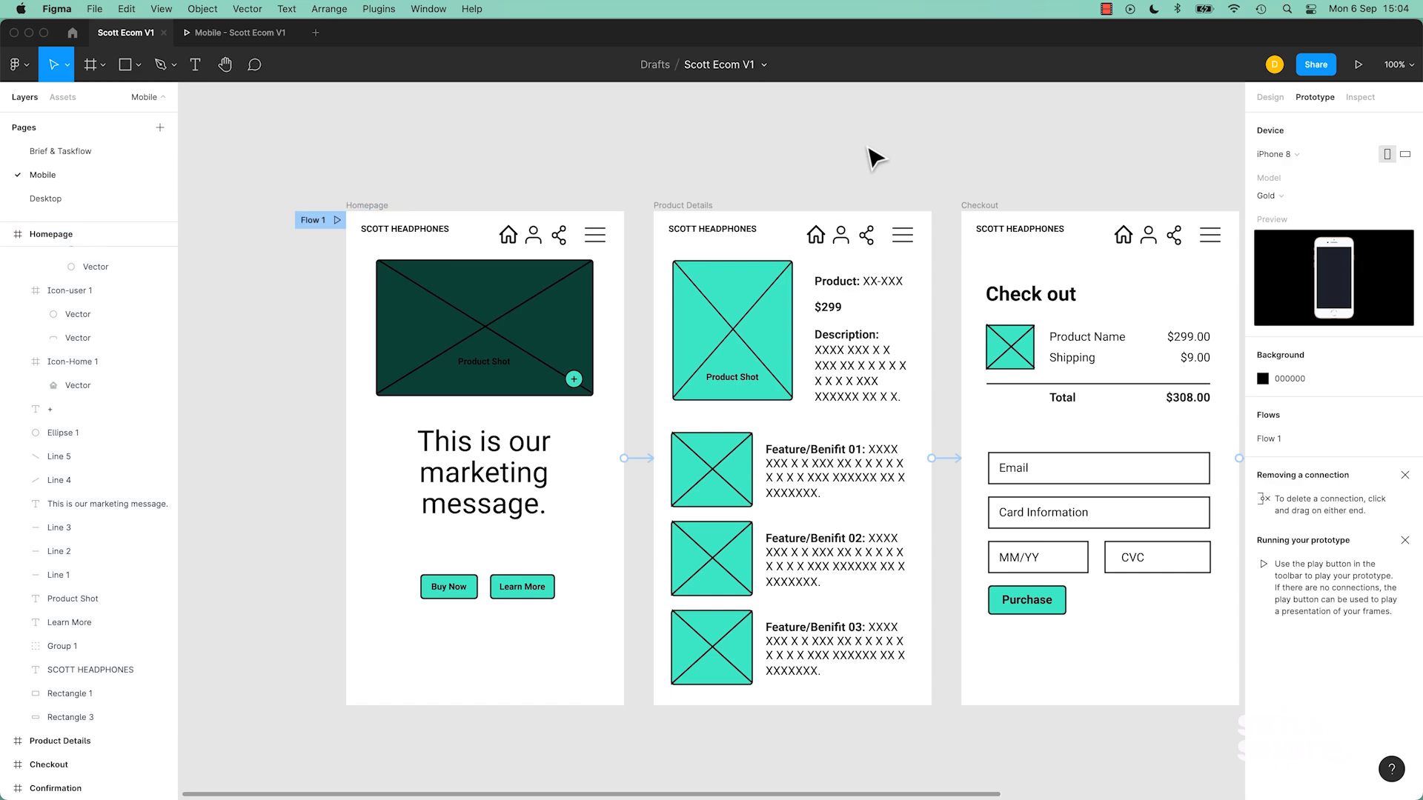
{"action": "left_click", "coordinate": [1268, 97]}
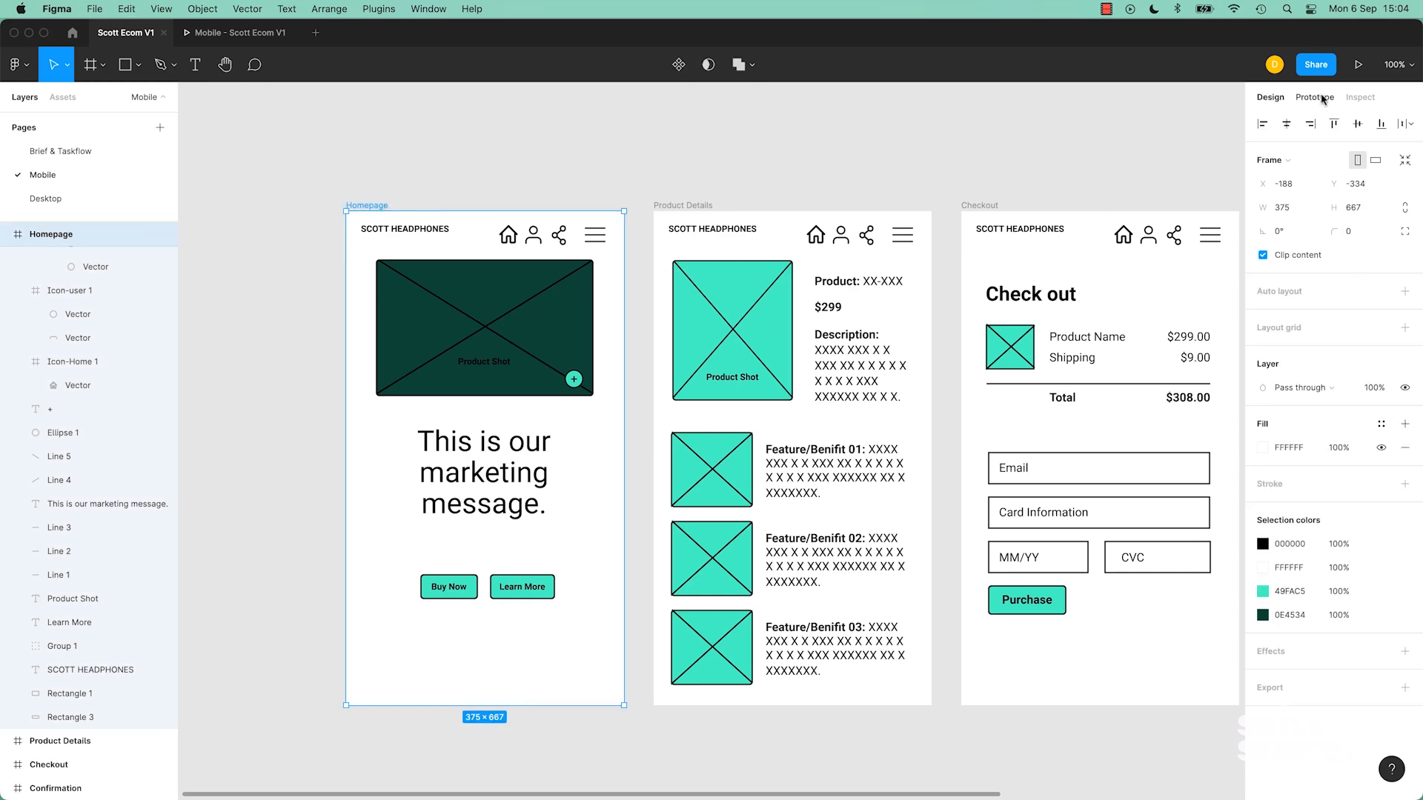
{"action": "left_click", "coordinate": [1314, 97]}
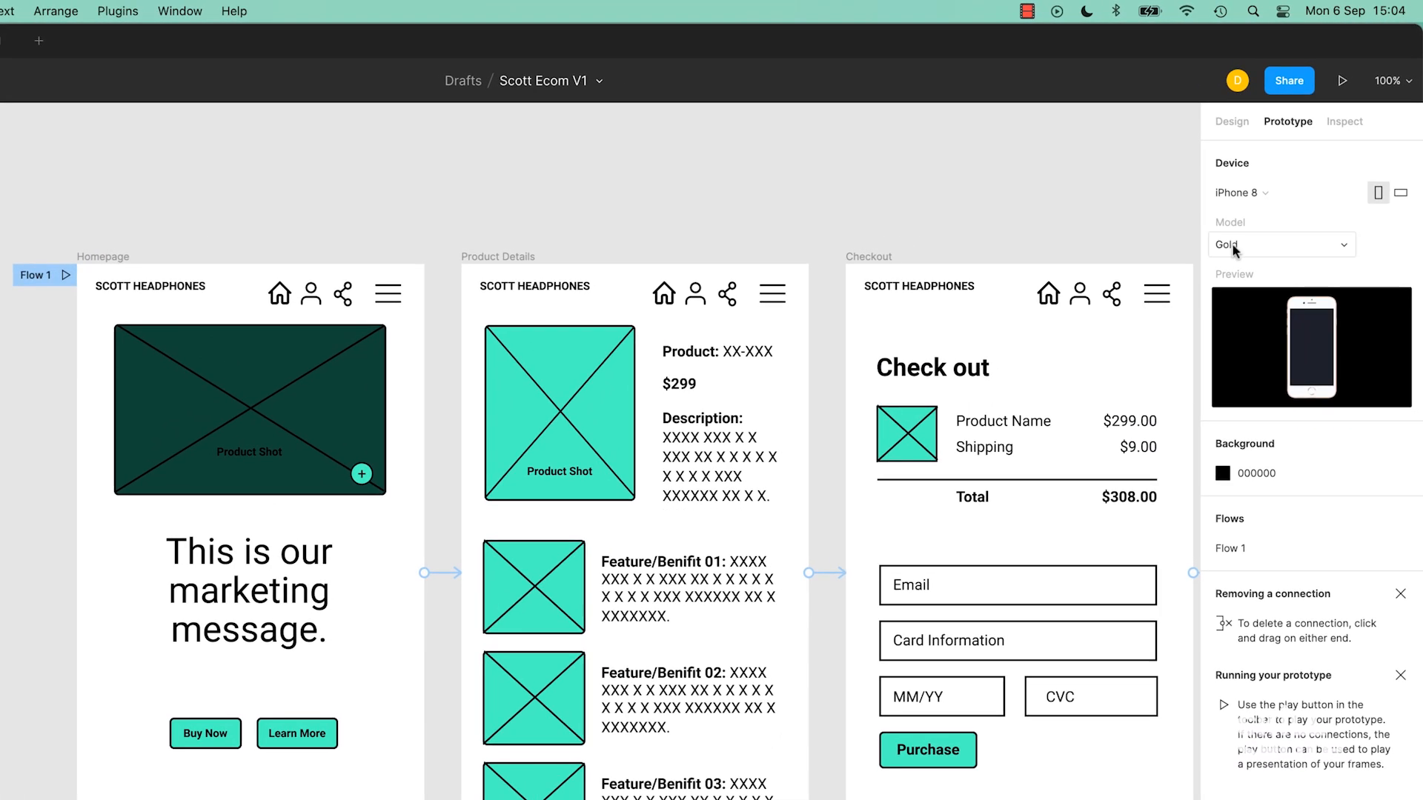
Try Google Pixel 2 as preview device in Just Black, Kinda Blue and Clearly White.
{"action": "left_click", "coordinate": [1240, 193]}
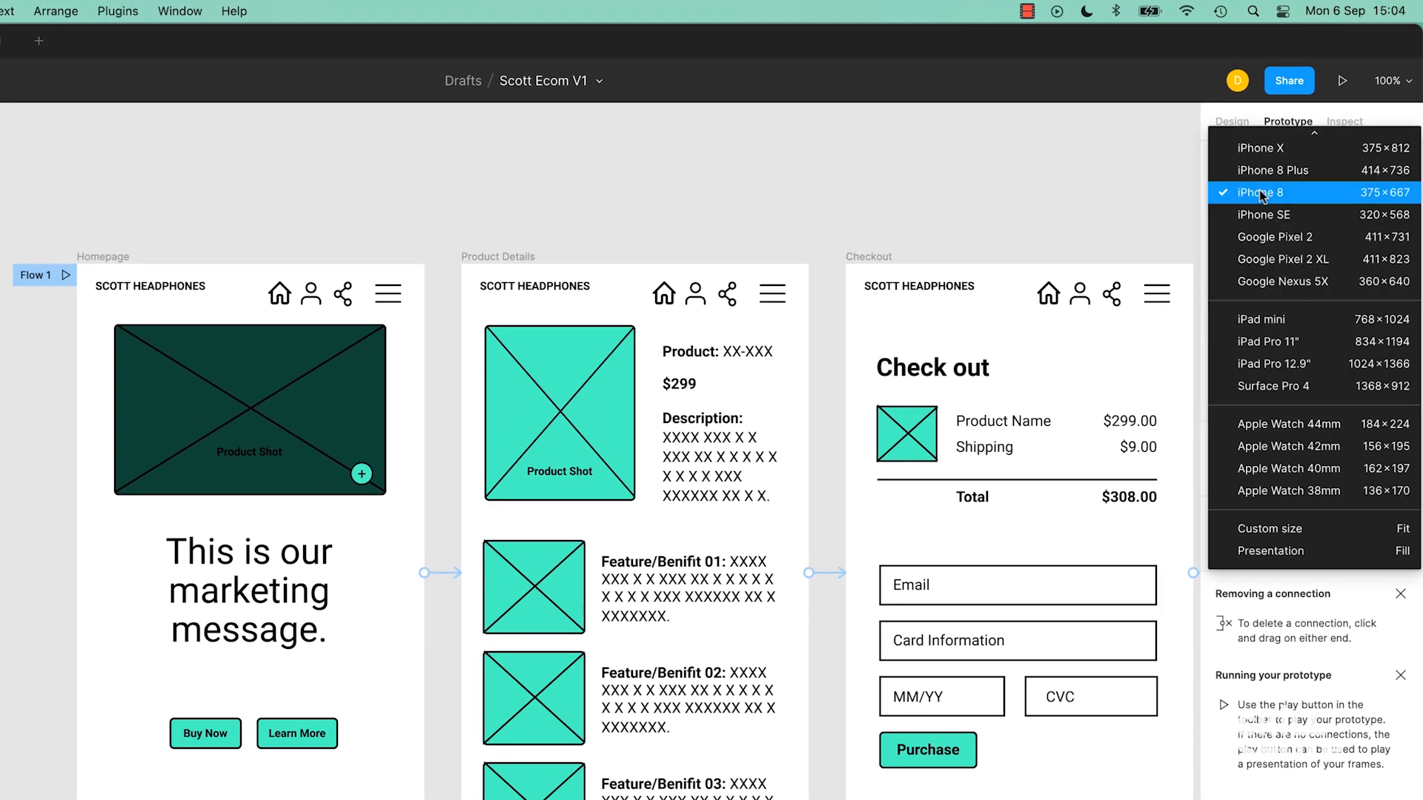
{"action": "mouse_move", "coordinate": [1283, 281]}
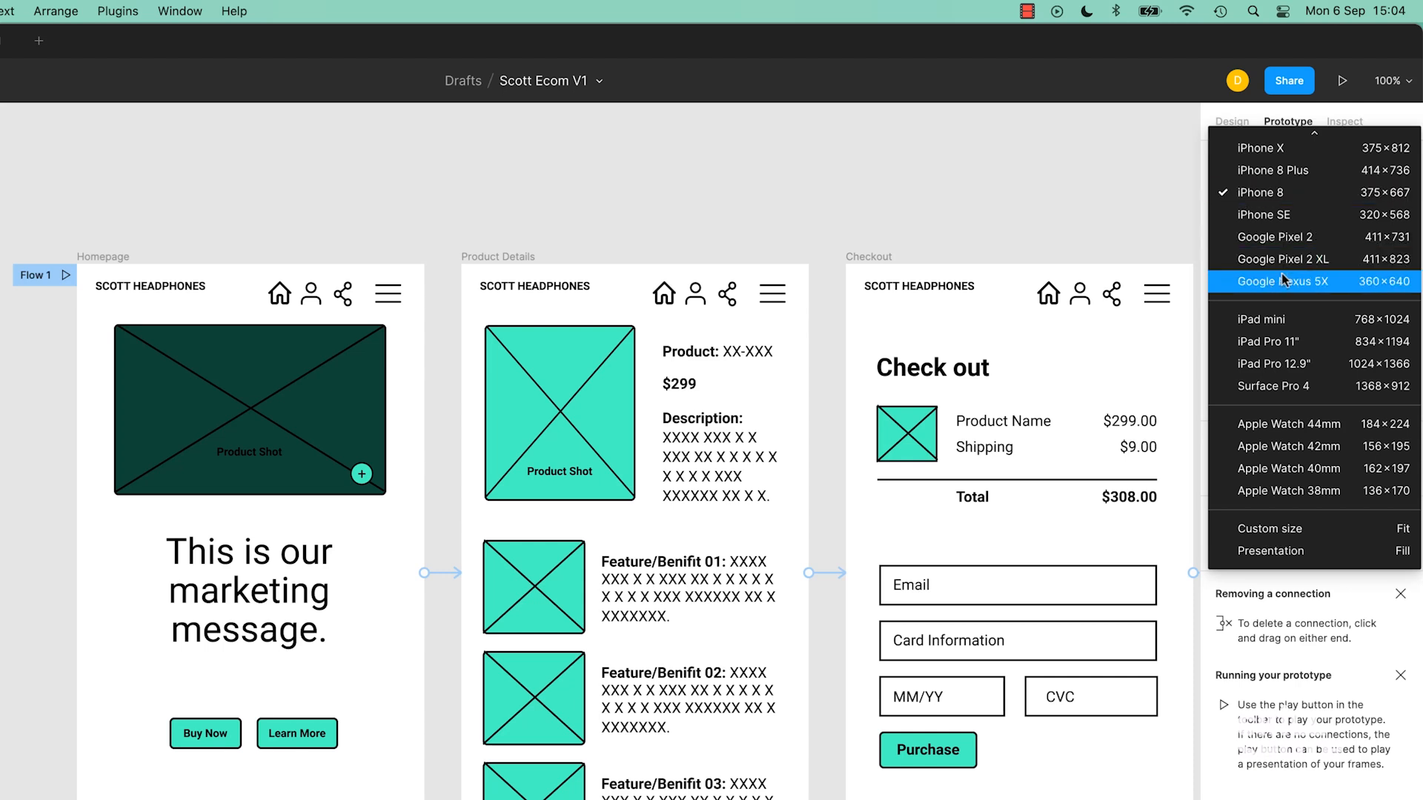
{"action": "mouse_move", "coordinate": [1278, 237]}
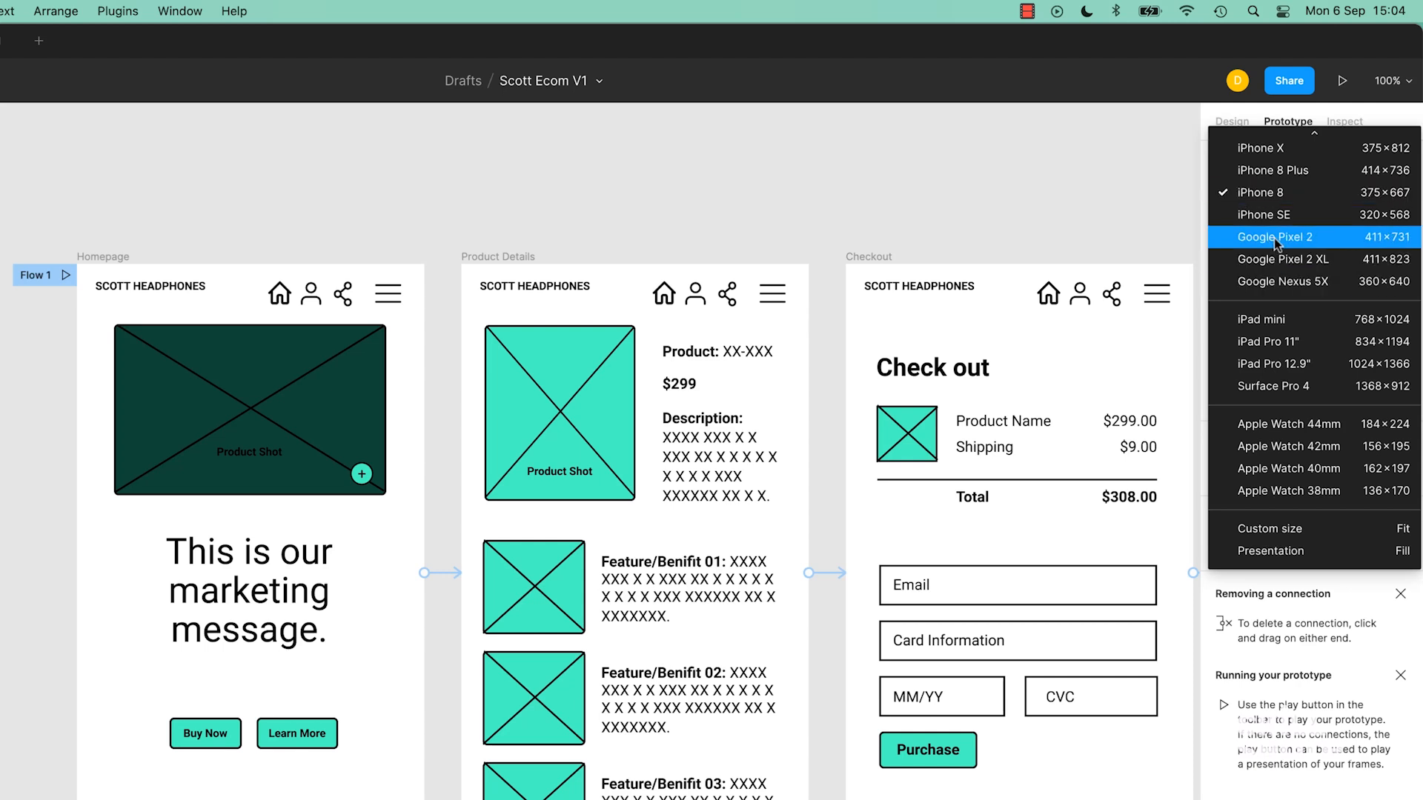
{"action": "mouse_move", "coordinate": [1281, 245]}
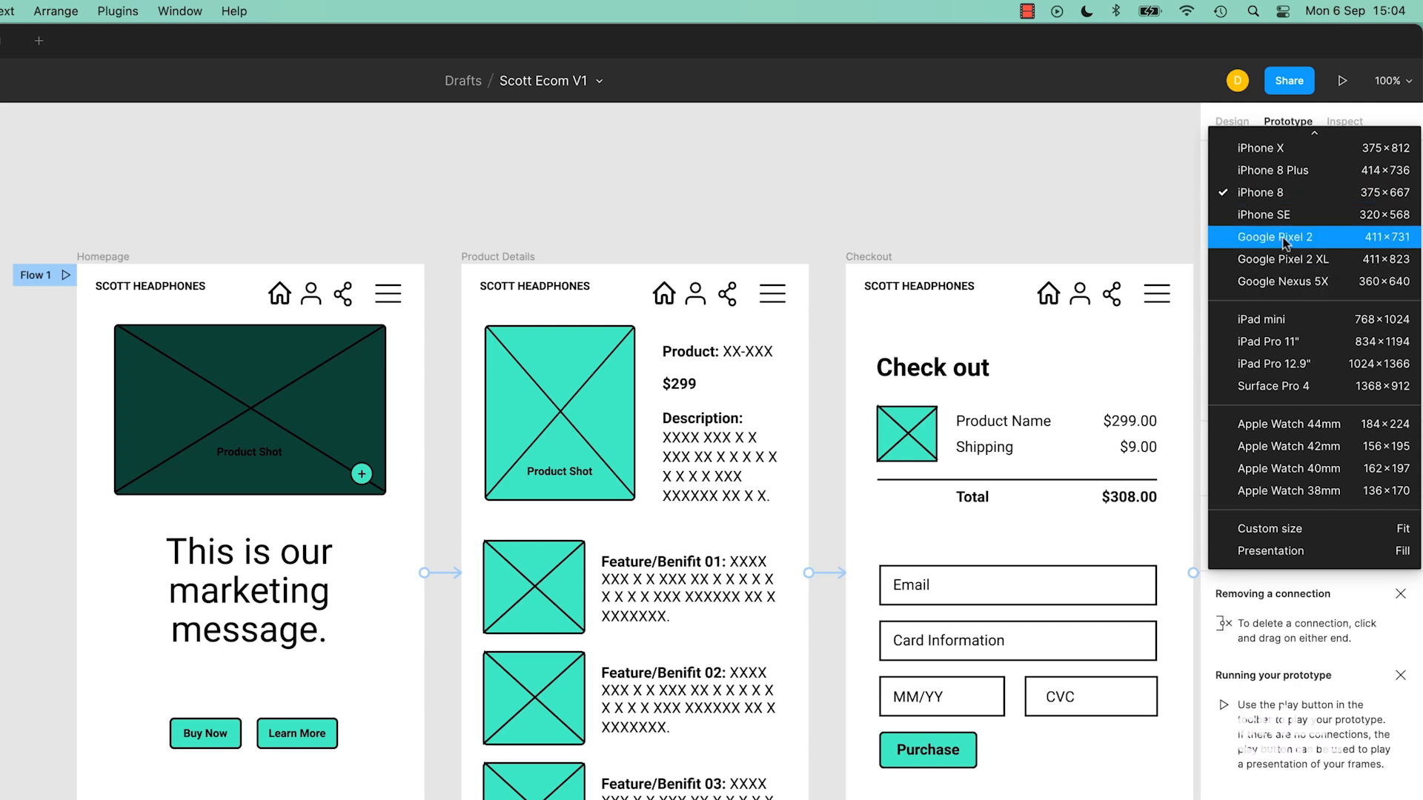
{"action": "left_click", "coordinate": [1286, 237]}
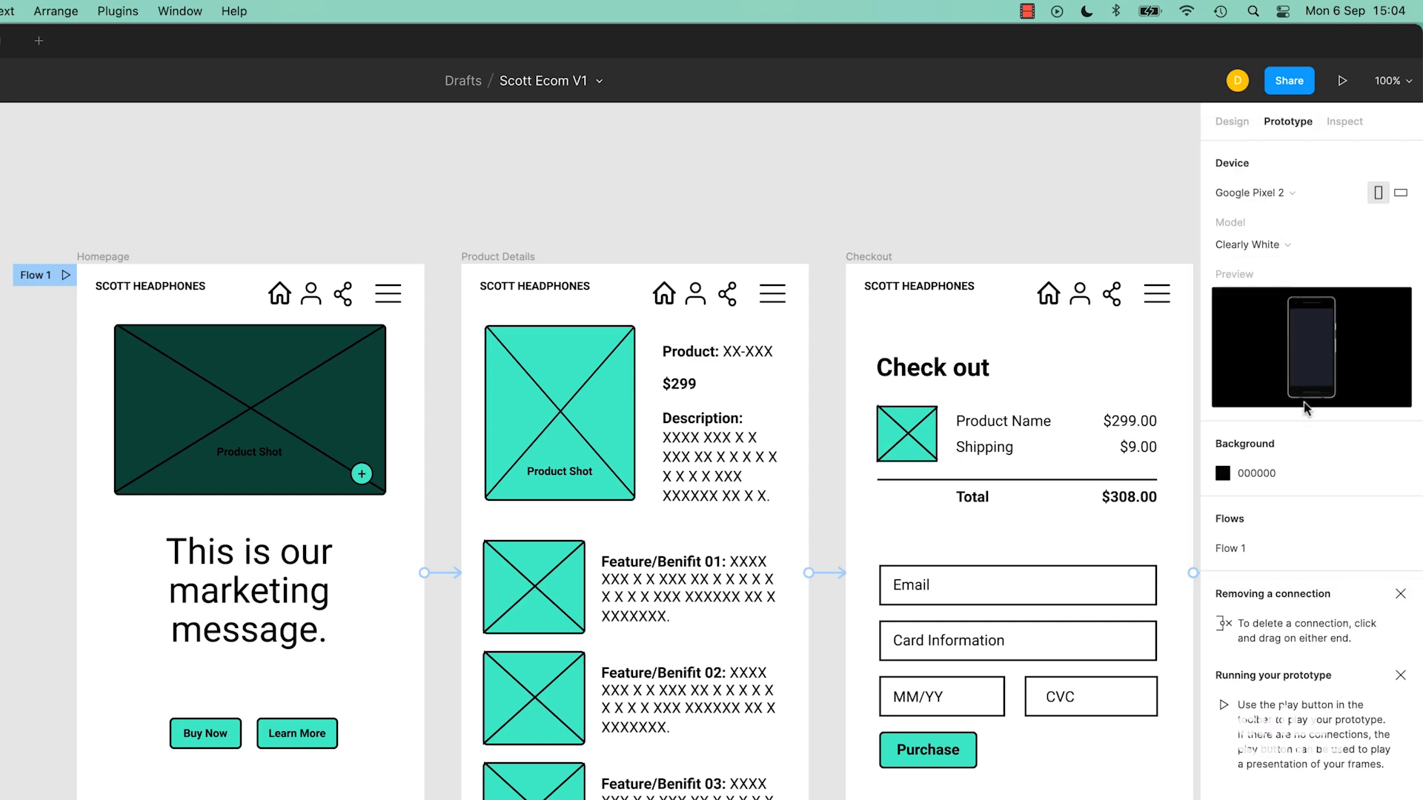
{"action": "mouse_move", "coordinate": [1333, 376]}
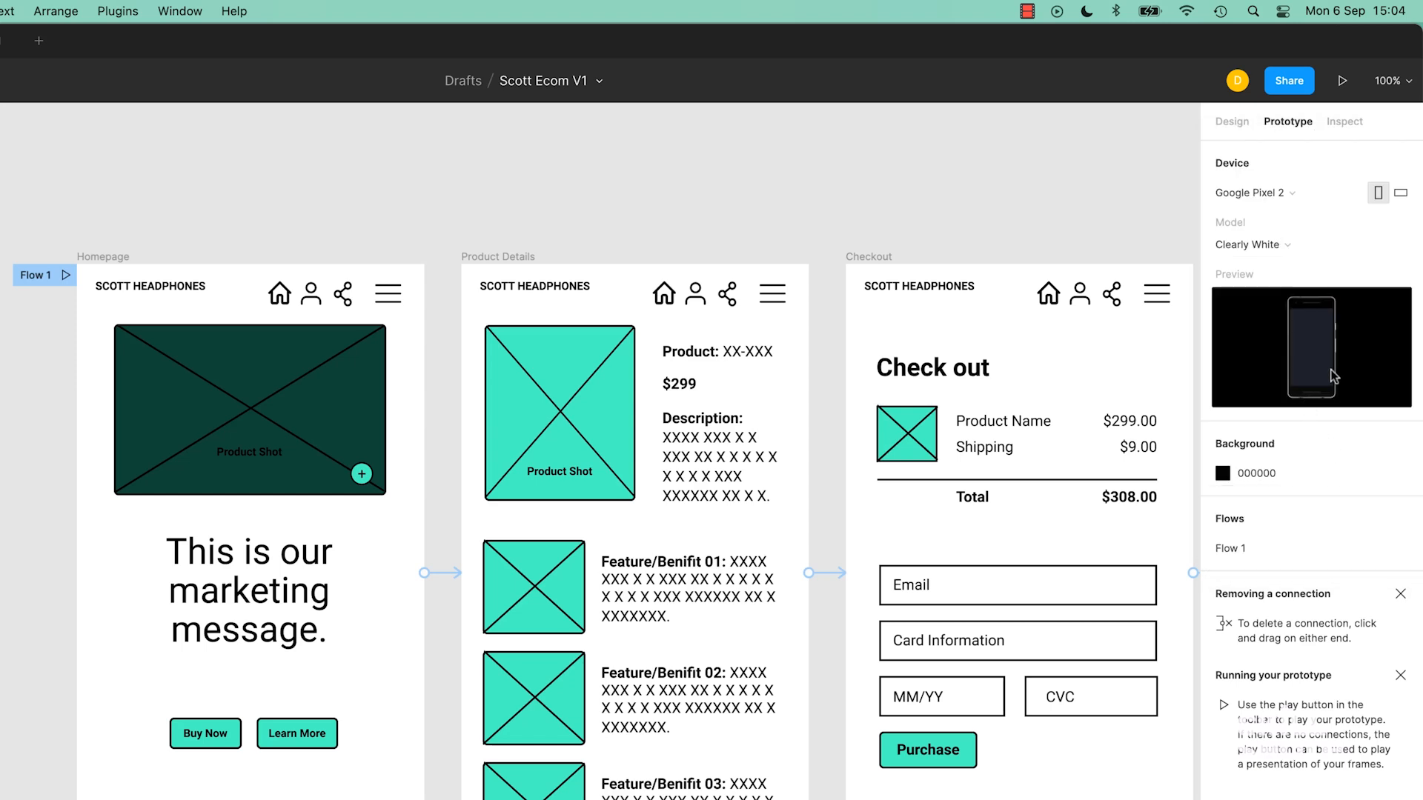
{"action": "left_click", "coordinate": [1251, 244]}
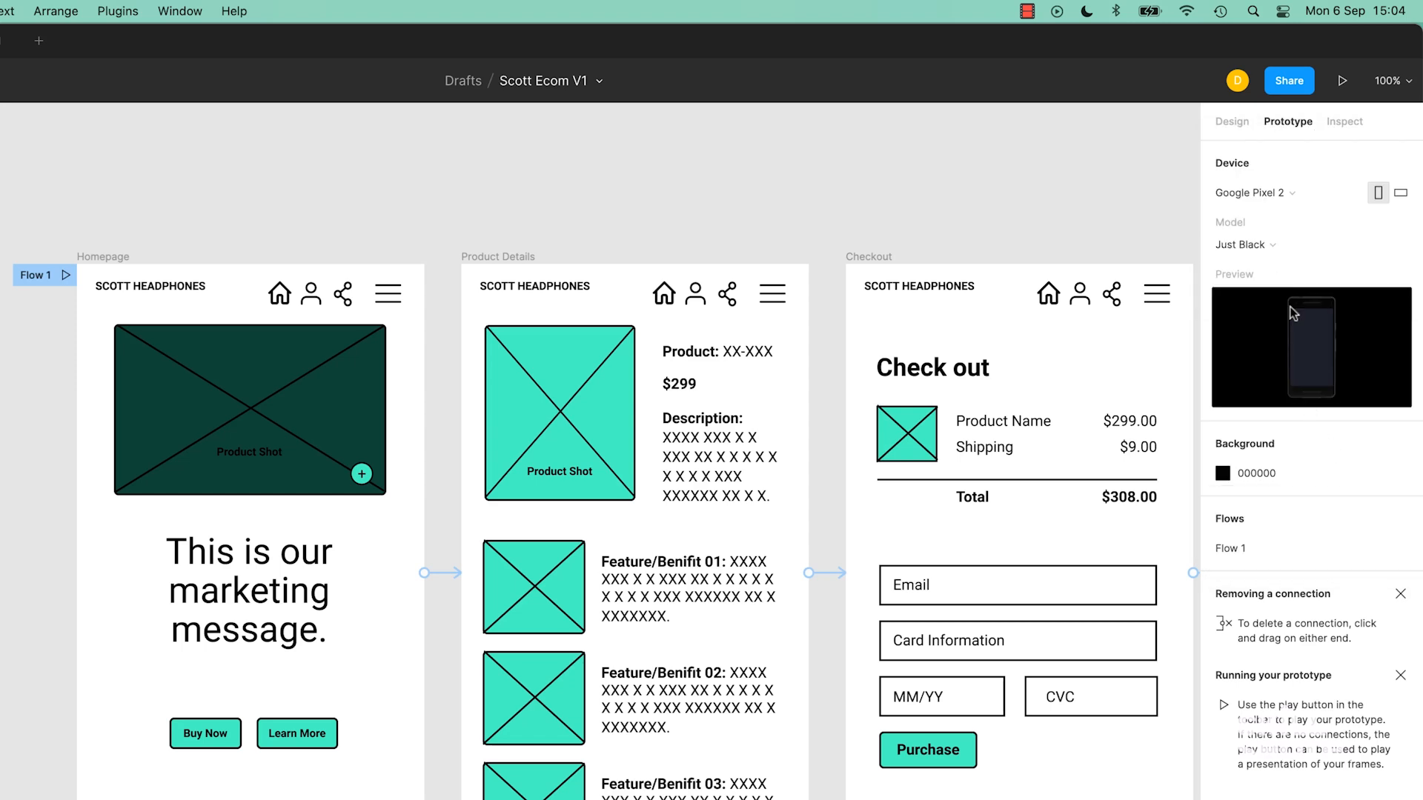
{"action": "left_click", "coordinate": [1245, 245]}
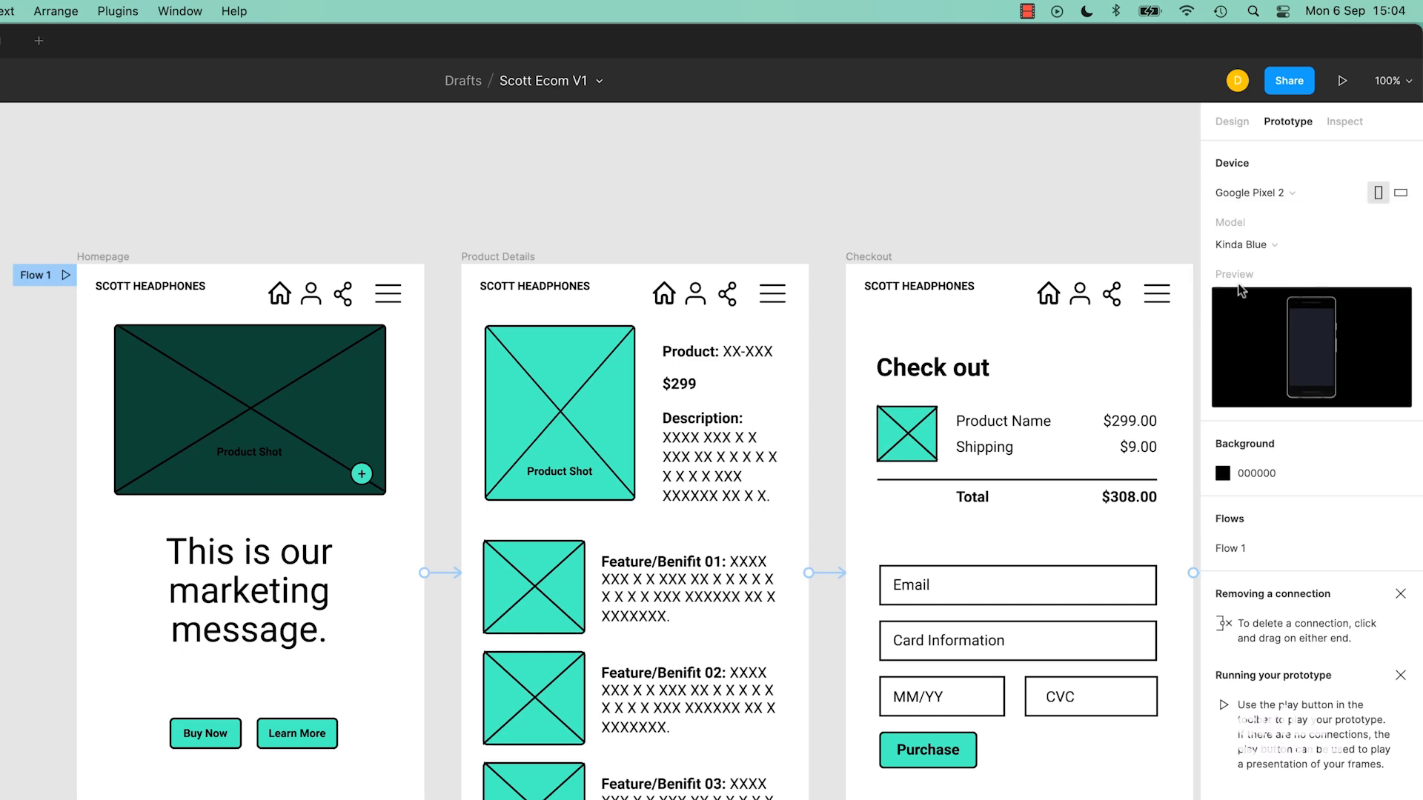
{"action": "left_click", "coordinate": [1246, 245]}
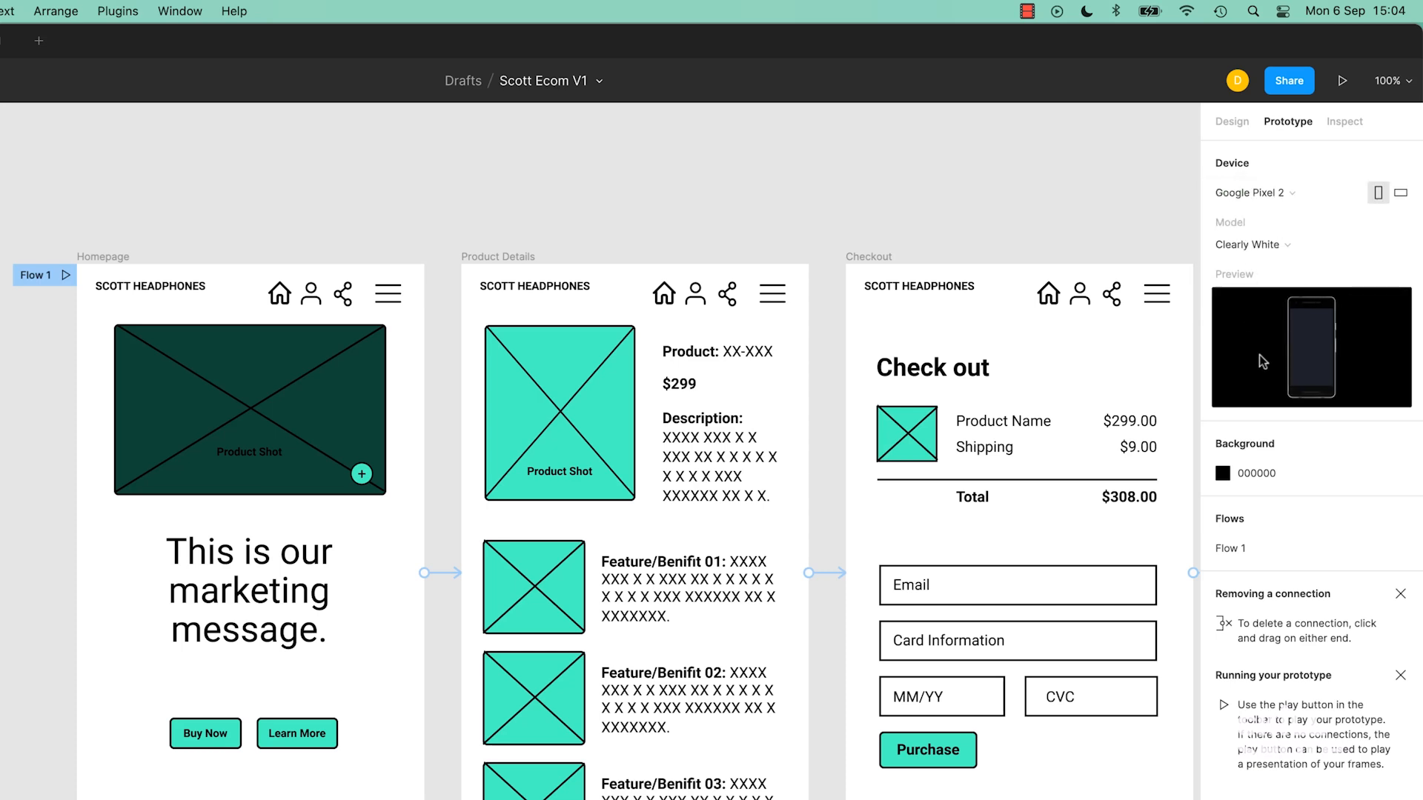
Switch the preview device back to iPhone 8, trying Silver then settling on Space Grey.
{"action": "left_click", "coordinate": [1254, 192]}
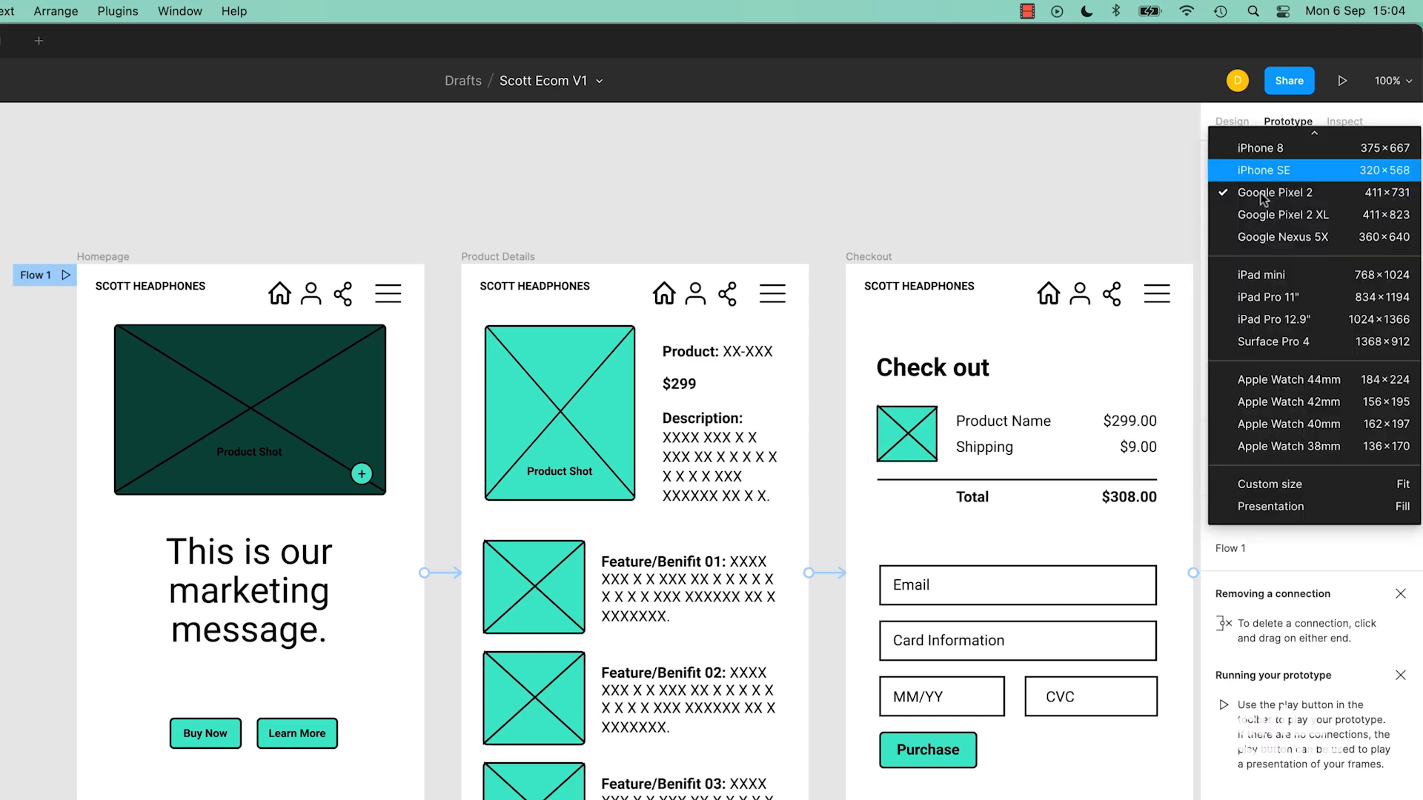
{"action": "left_click", "coordinate": [1260, 148]}
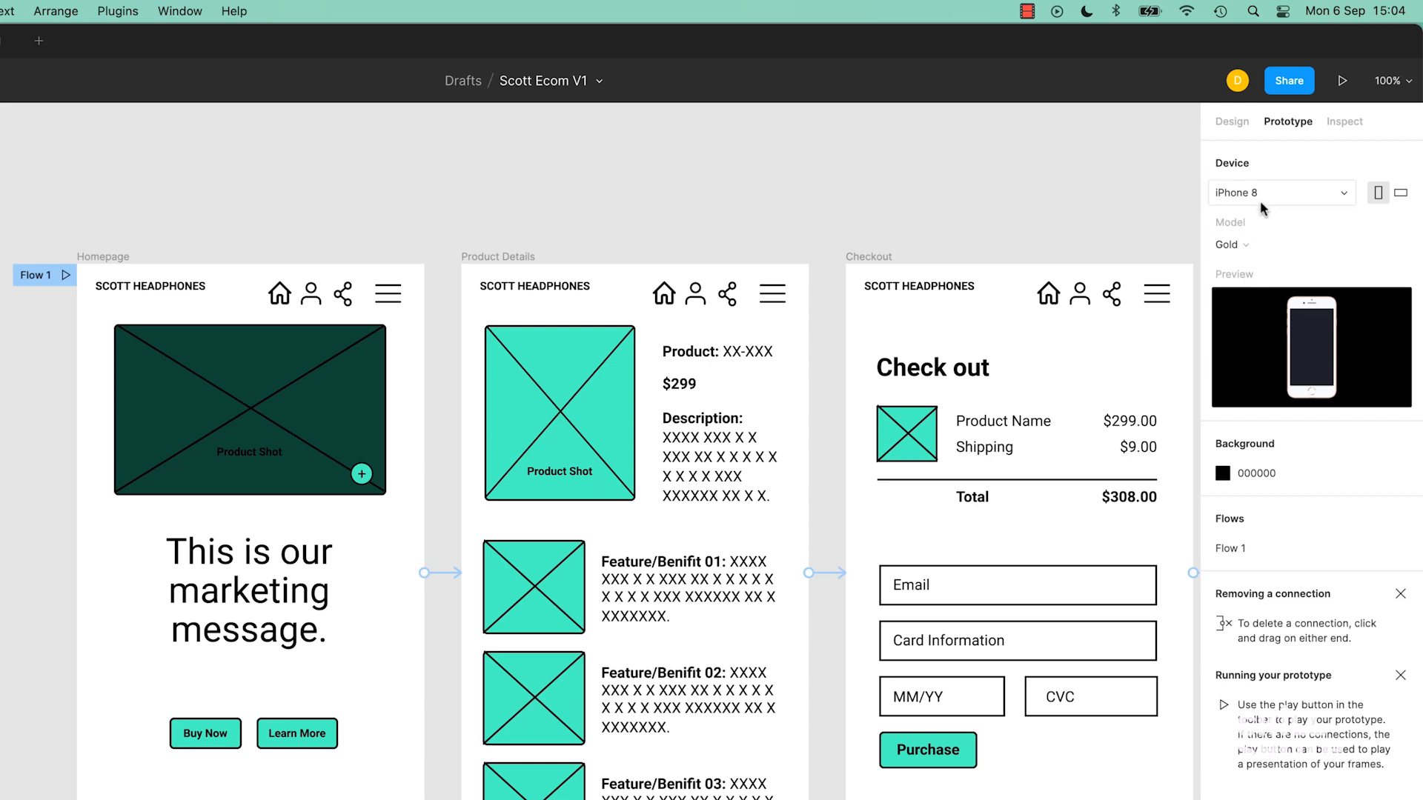
{"action": "left_click", "coordinate": [1231, 245]}
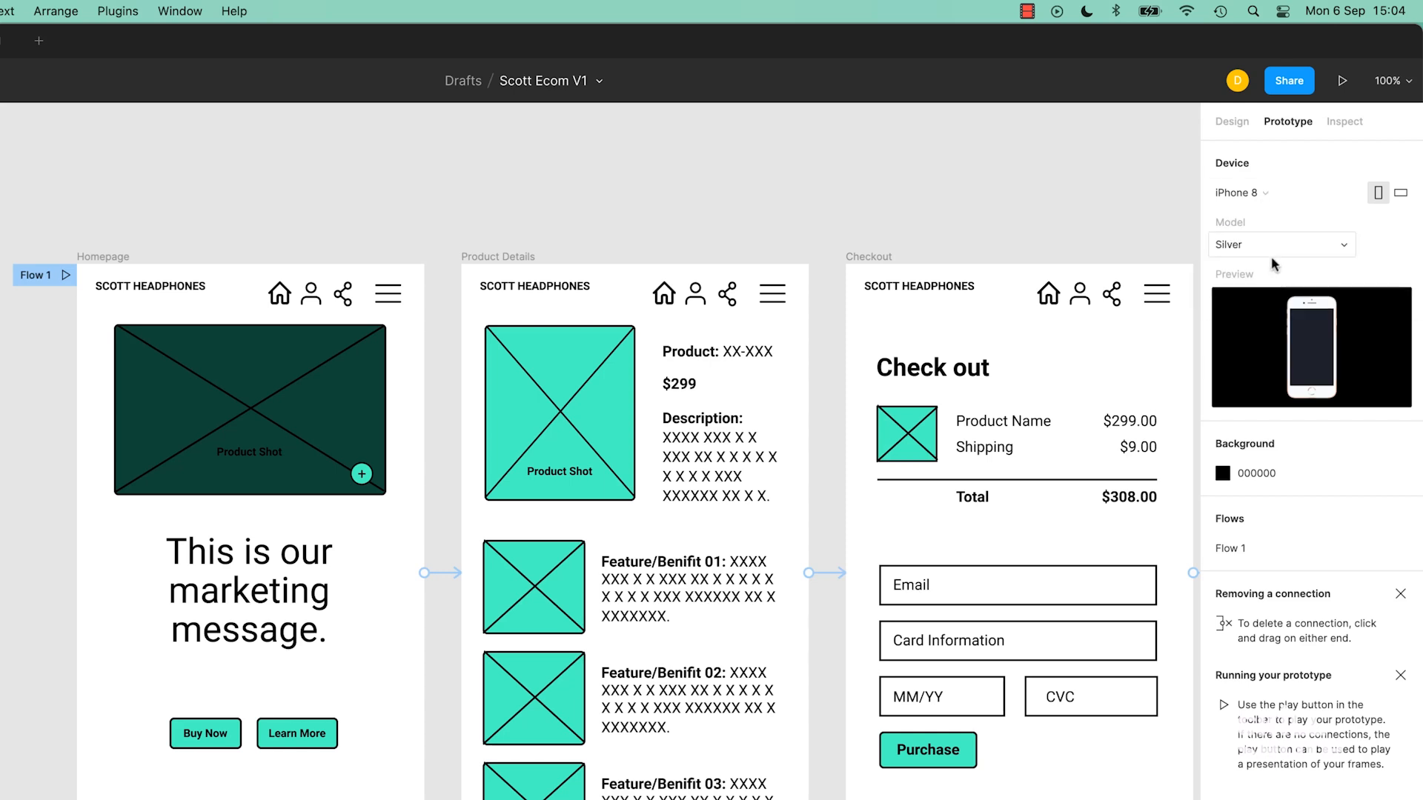
{"action": "left_click", "coordinate": [1281, 244]}
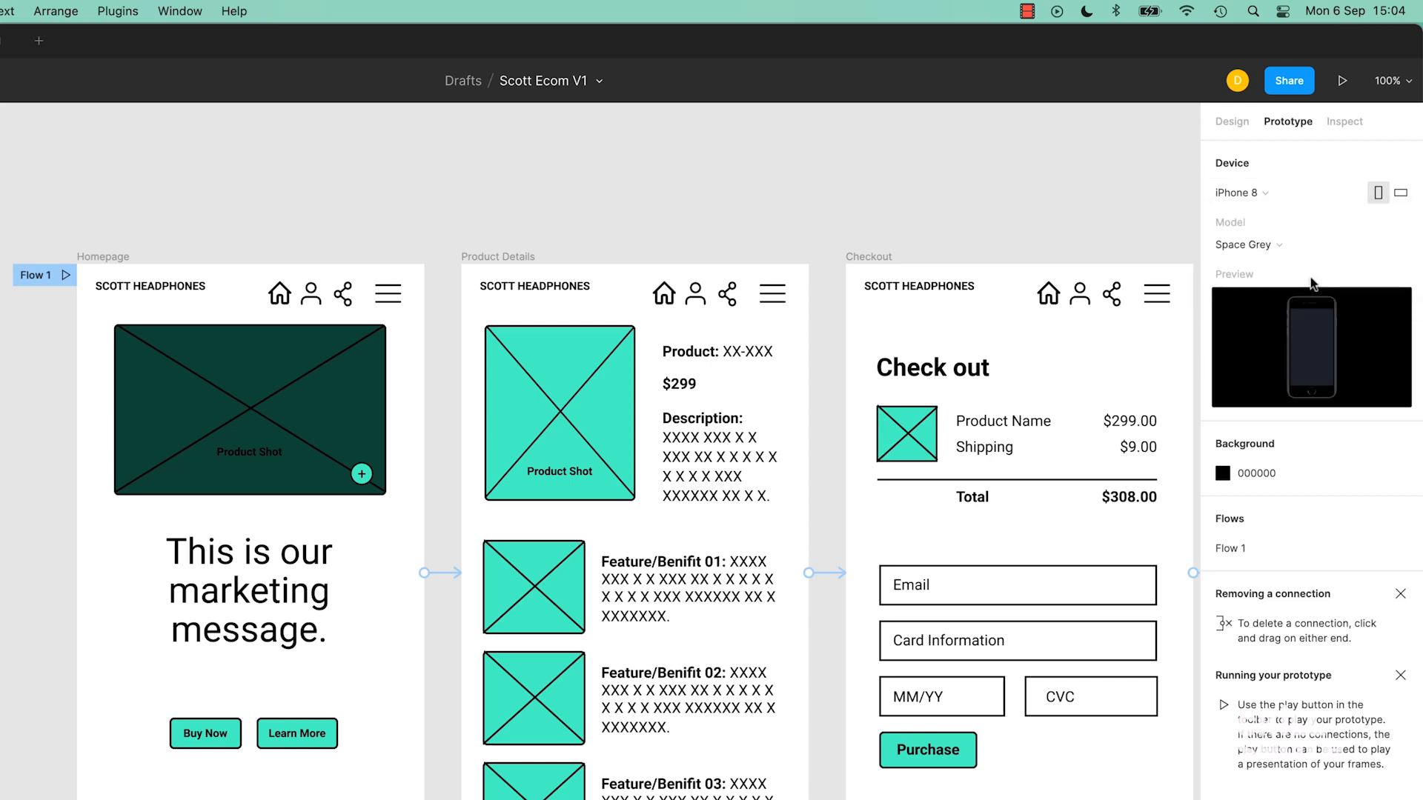
{"action": "mouse_move", "coordinate": [1319, 276]}
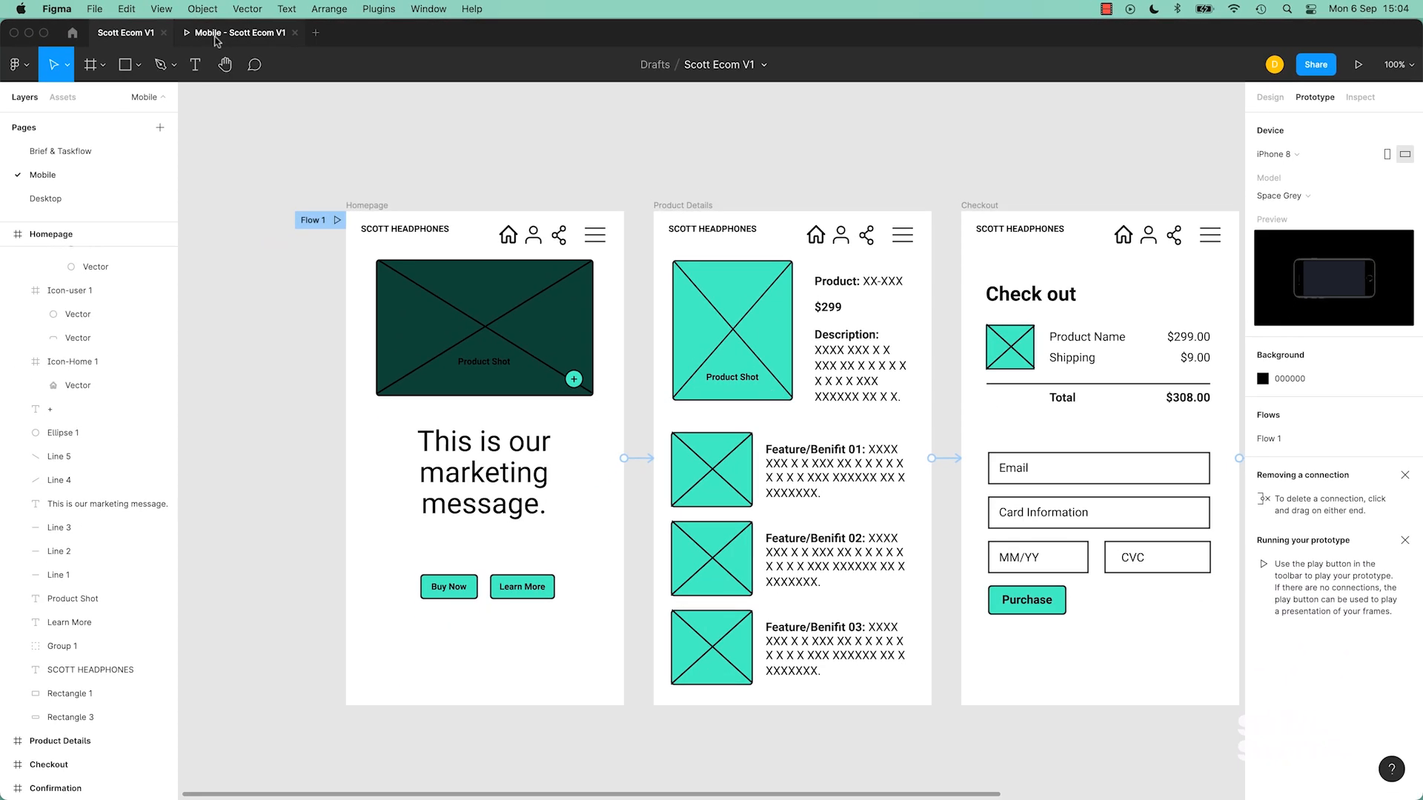
{"action": "left_click", "coordinate": [1359, 64]}
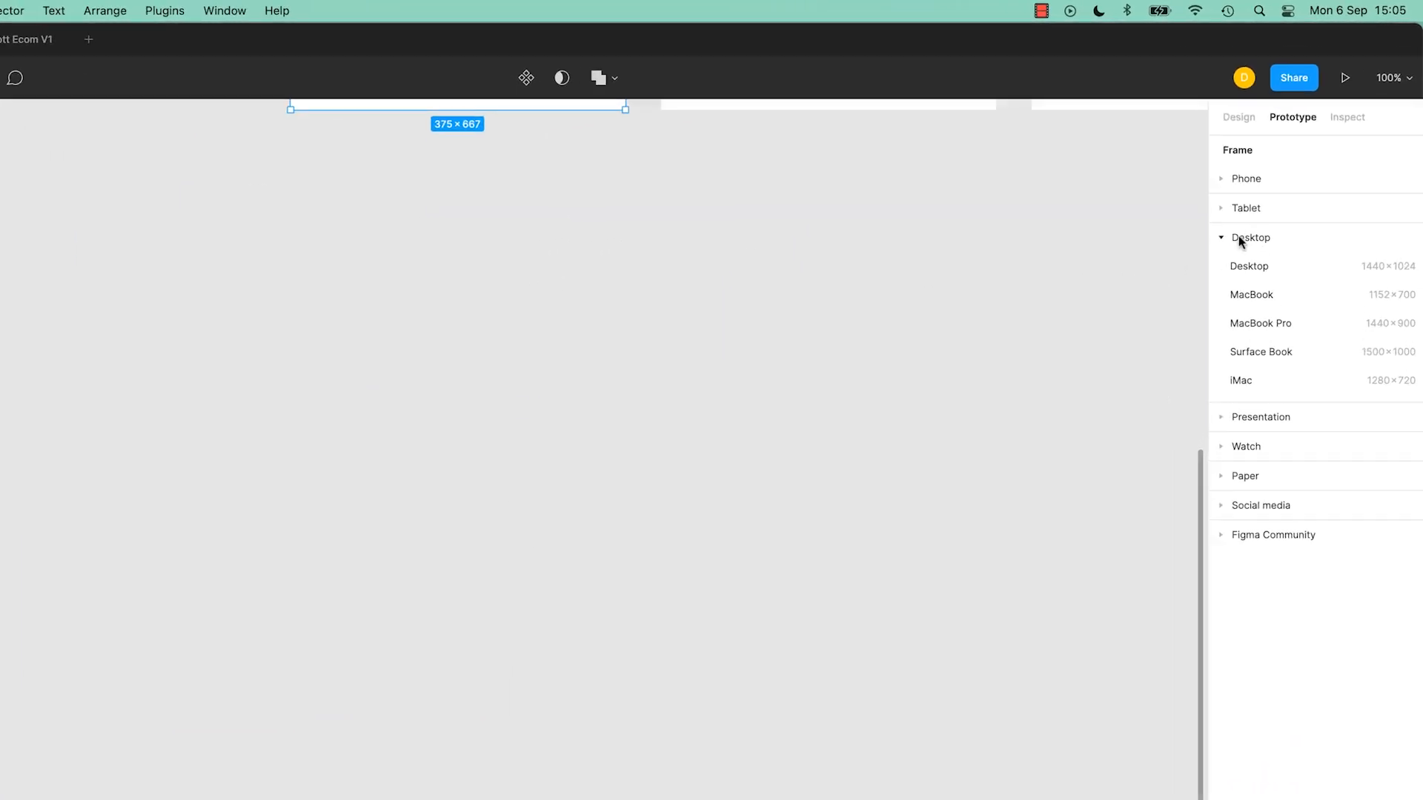
{"action": "left_click", "coordinate": [1247, 180]}
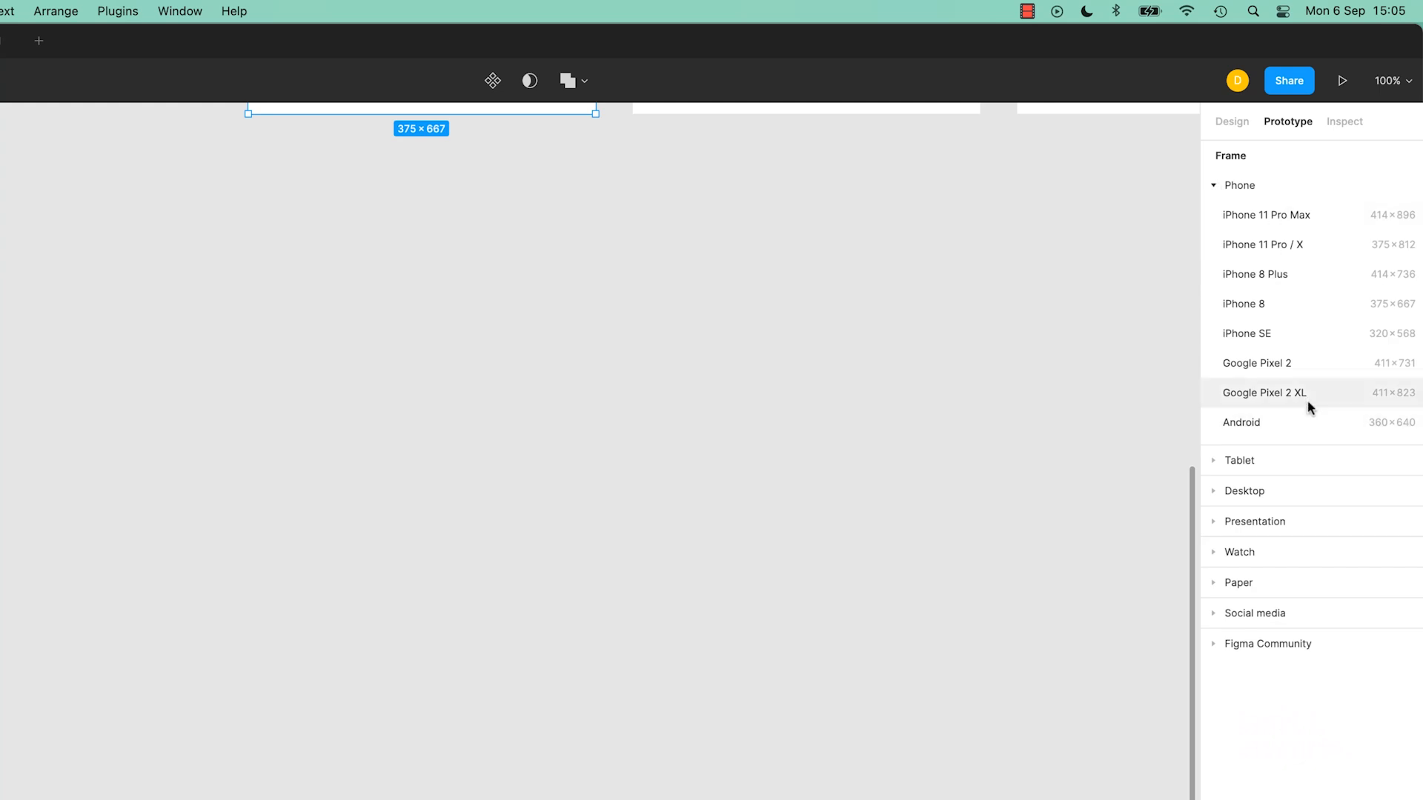
{"action": "left_click", "coordinate": [1239, 185]}
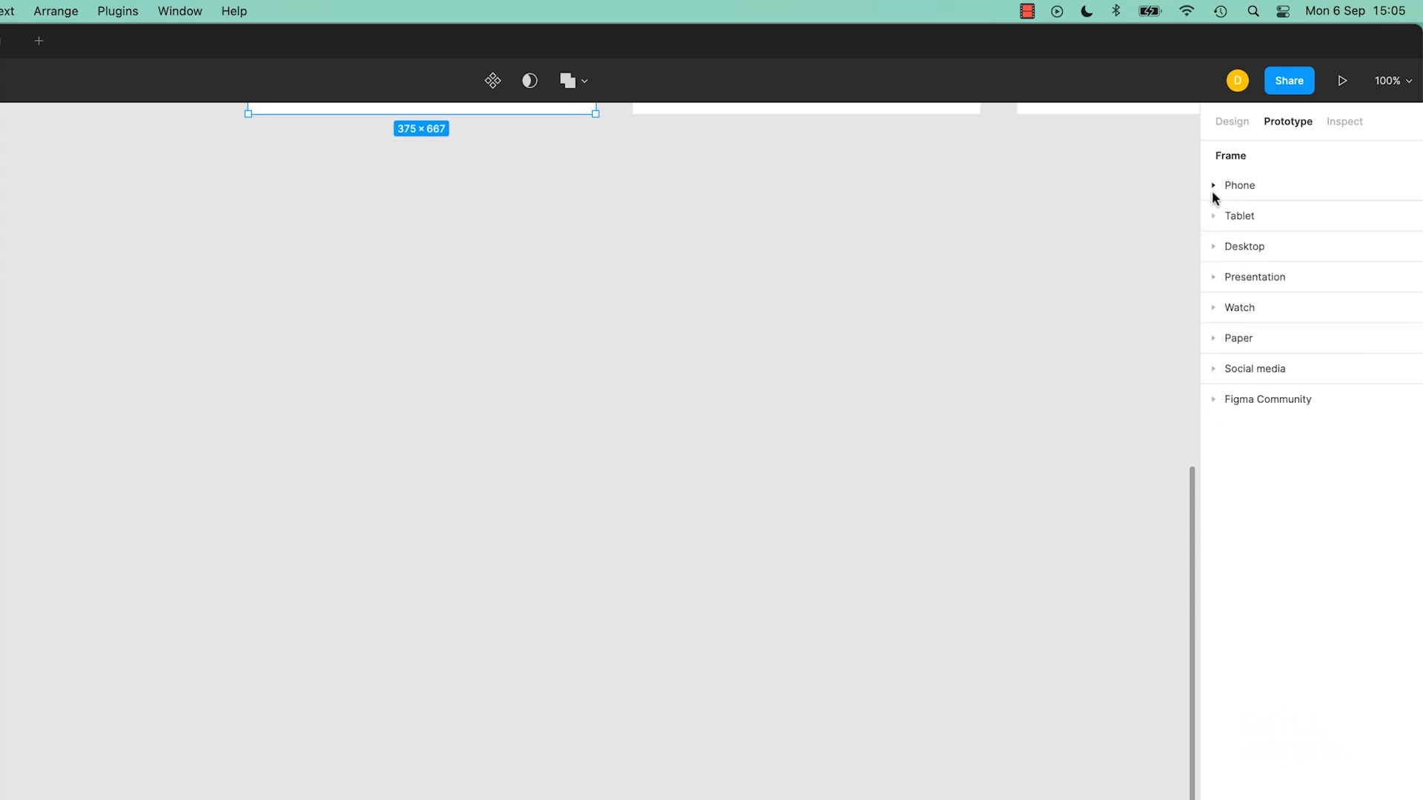
{"action": "mouse_move", "coordinate": [1218, 261]}
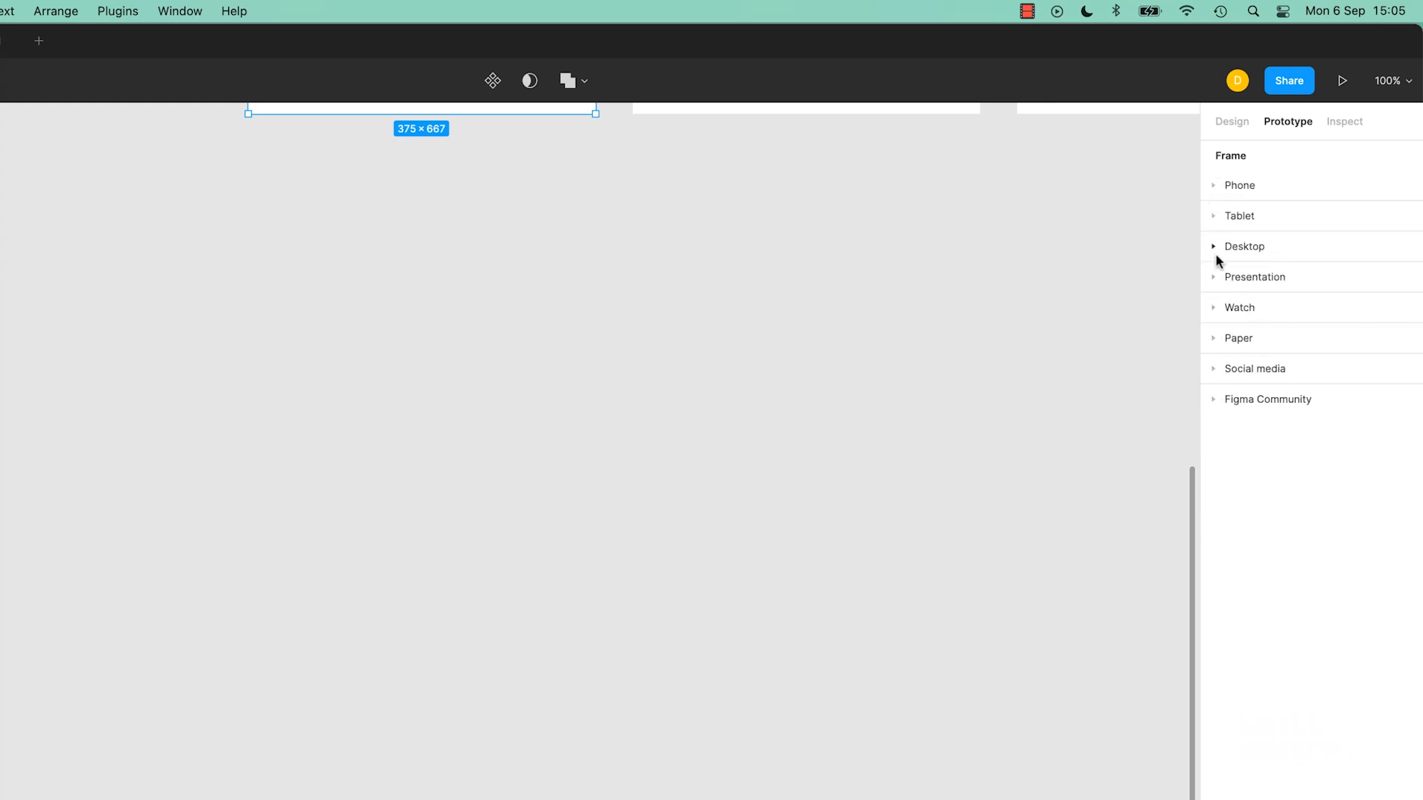
{"action": "left_click", "coordinate": [1244, 246]}
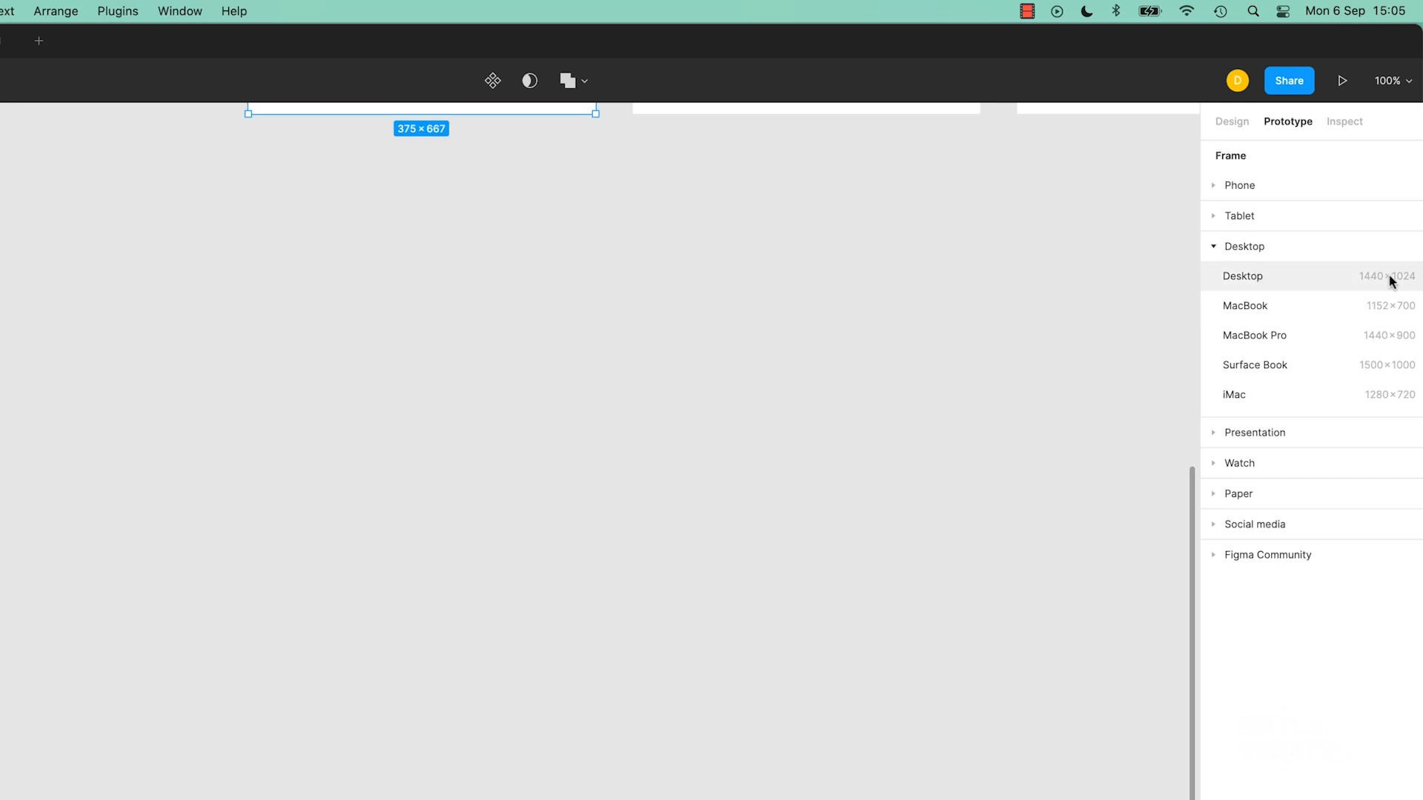
{"action": "mouse_move", "coordinate": [1228, 200]}
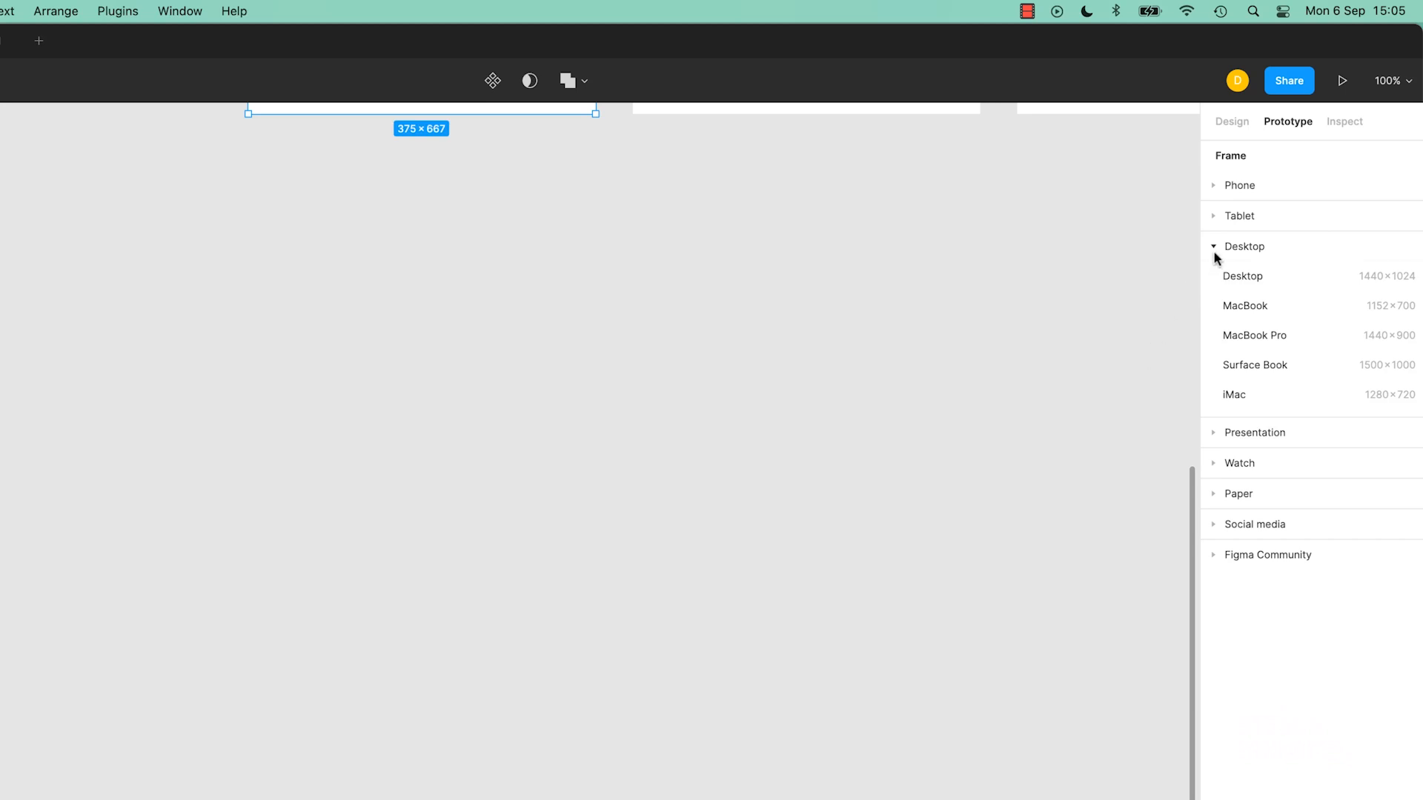
{"action": "left_click", "coordinate": [1248, 246]}
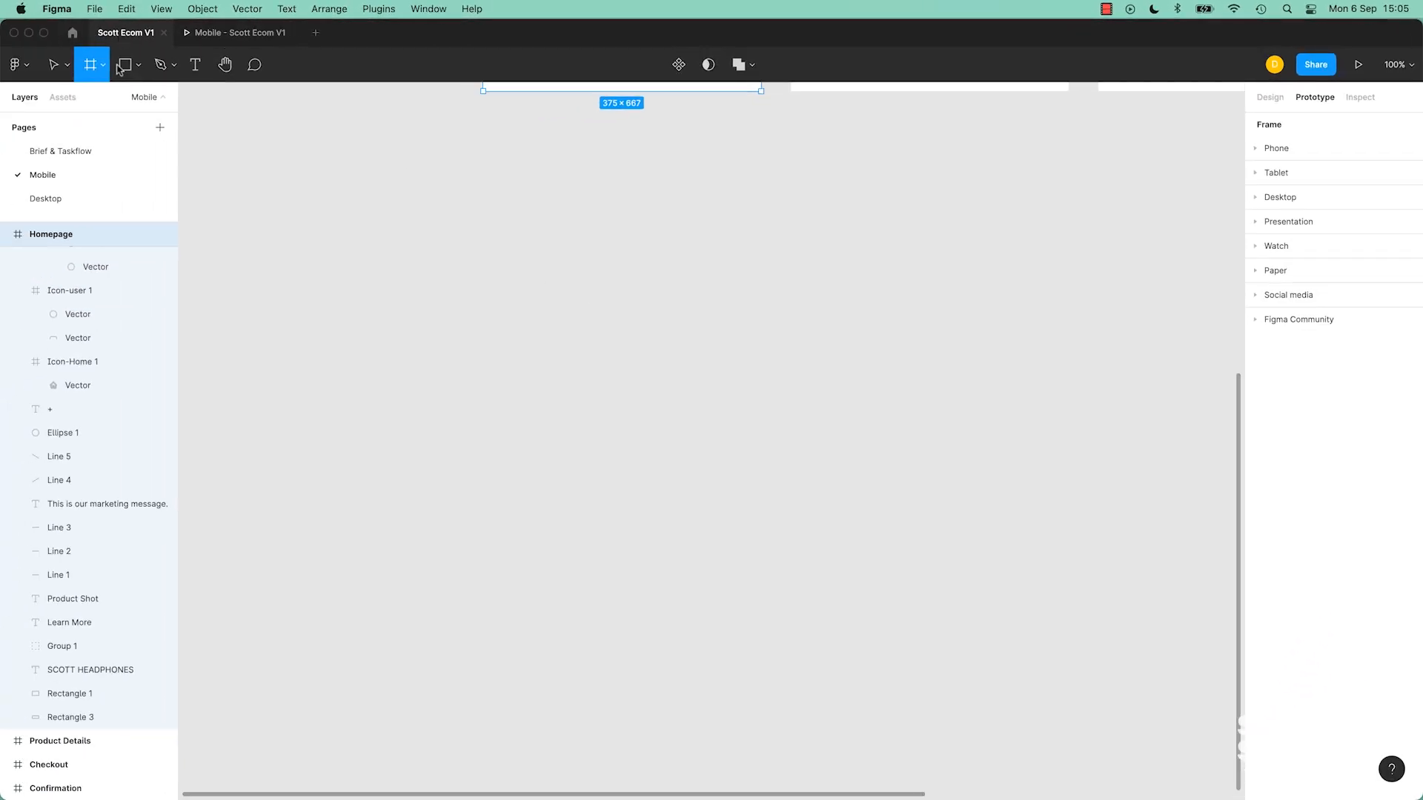
Select the desktop Homepage, browse the prototype Device list and leave it at None.
{"action": "left_click", "coordinate": [46, 199]}
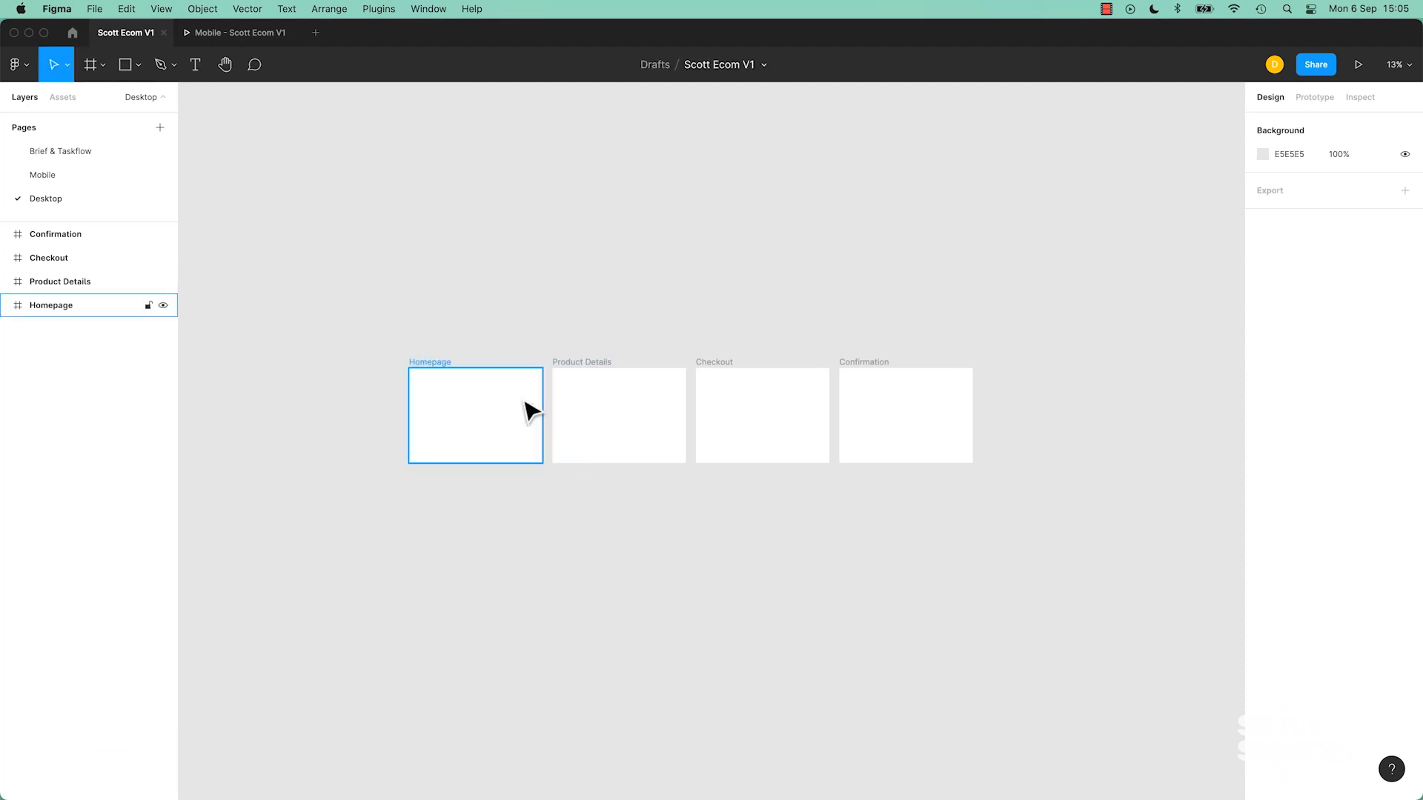
{"action": "left_click", "coordinate": [474, 415]}
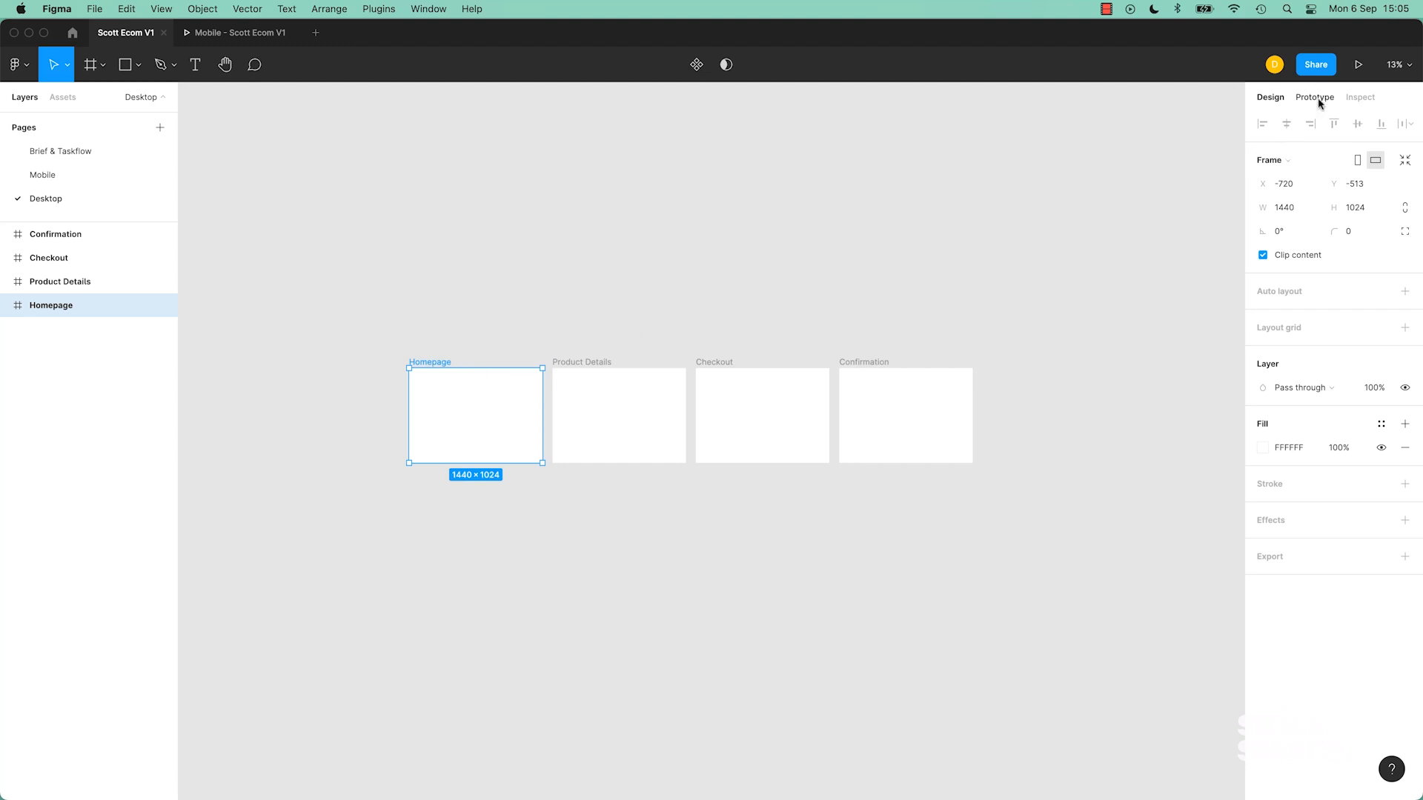
{"action": "left_click", "coordinate": [1314, 98]}
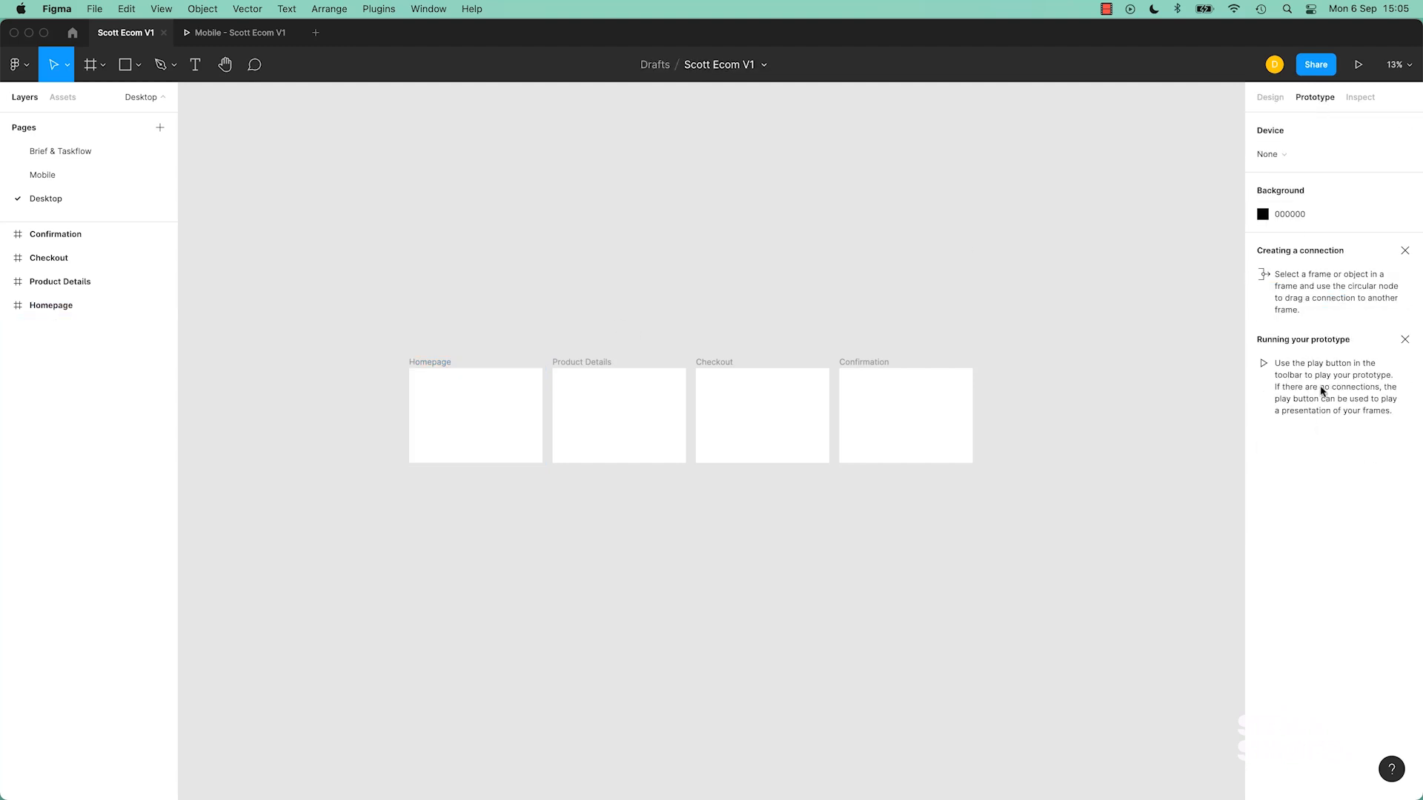
{"action": "left_click", "coordinate": [1271, 152]}
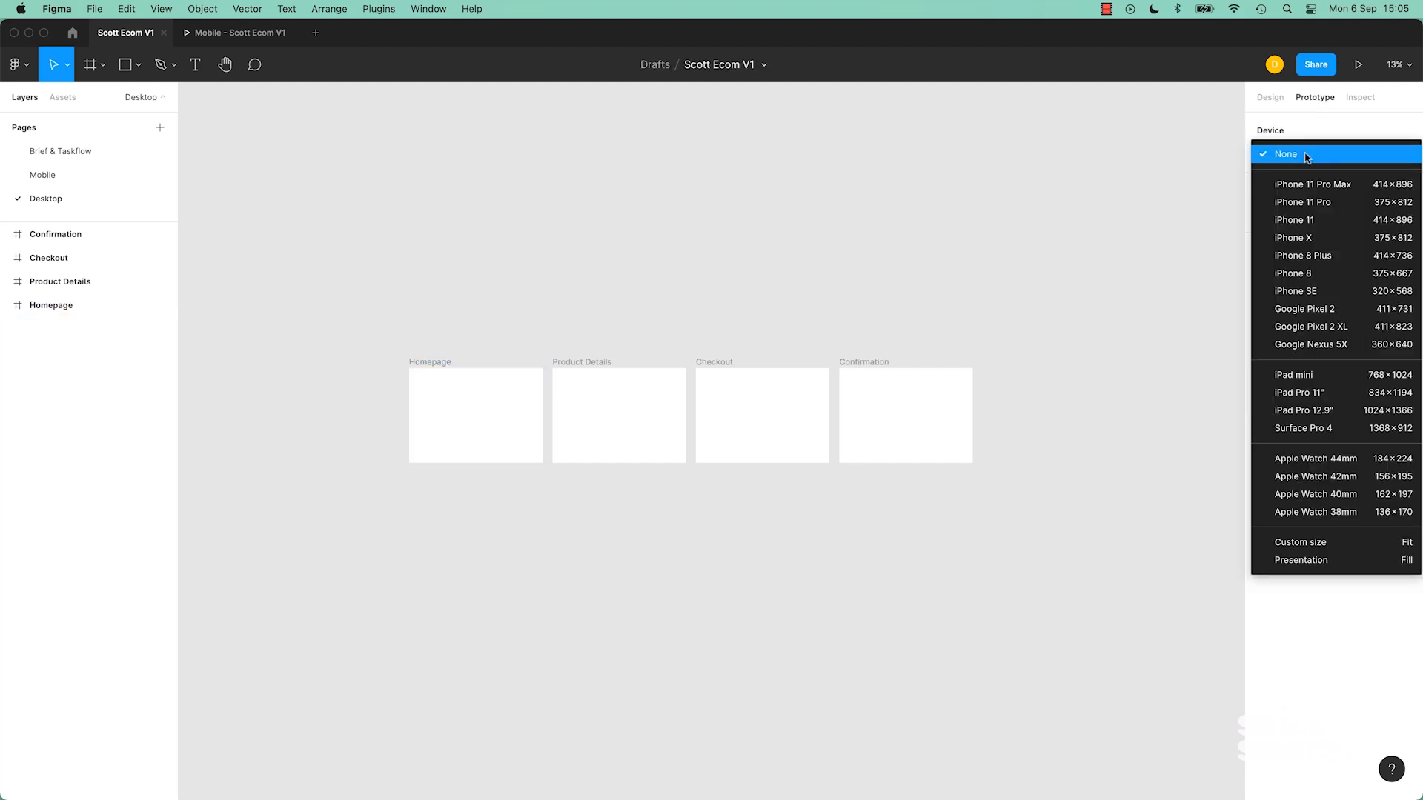
{"action": "mouse_move", "coordinate": [1314, 458]}
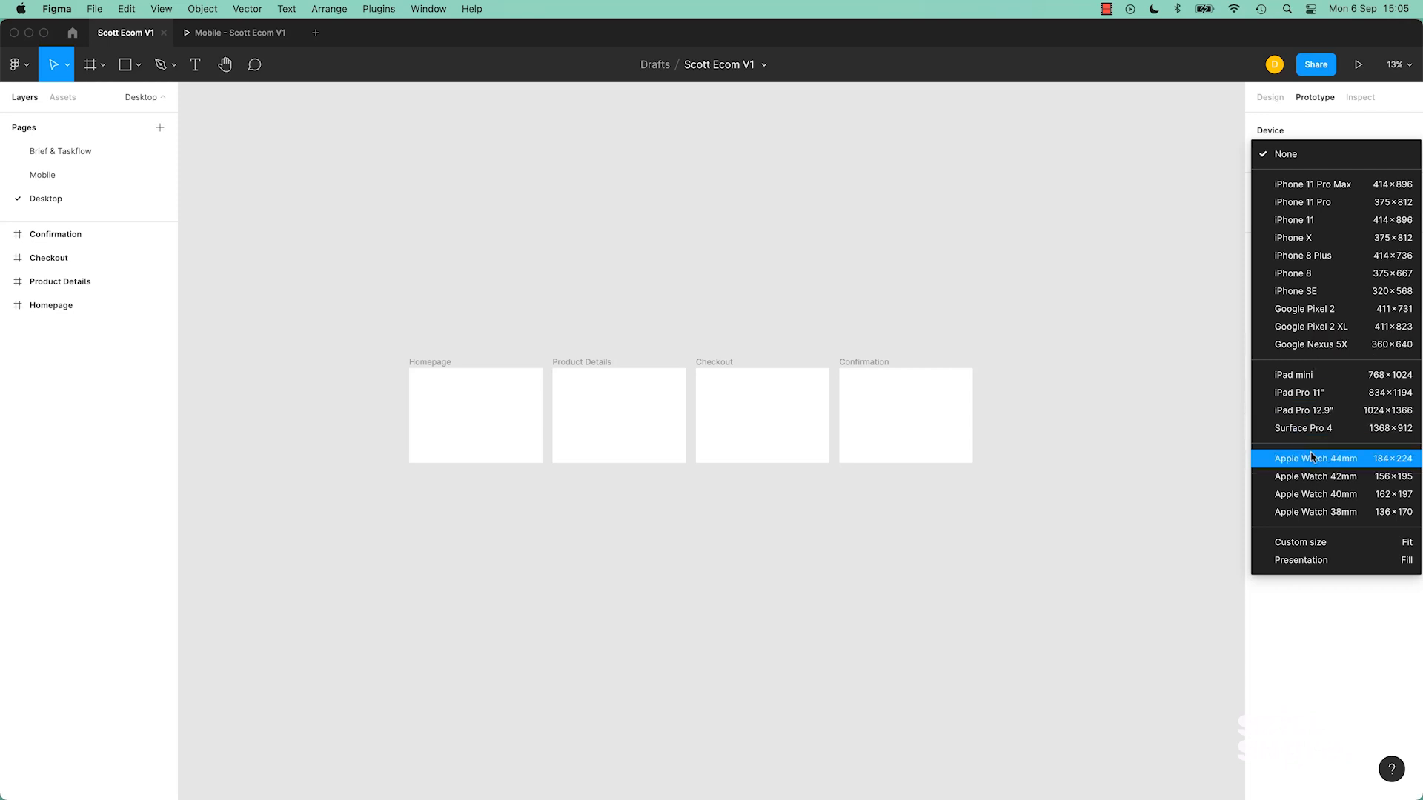
{"action": "mouse_move", "coordinate": [1315, 493]}
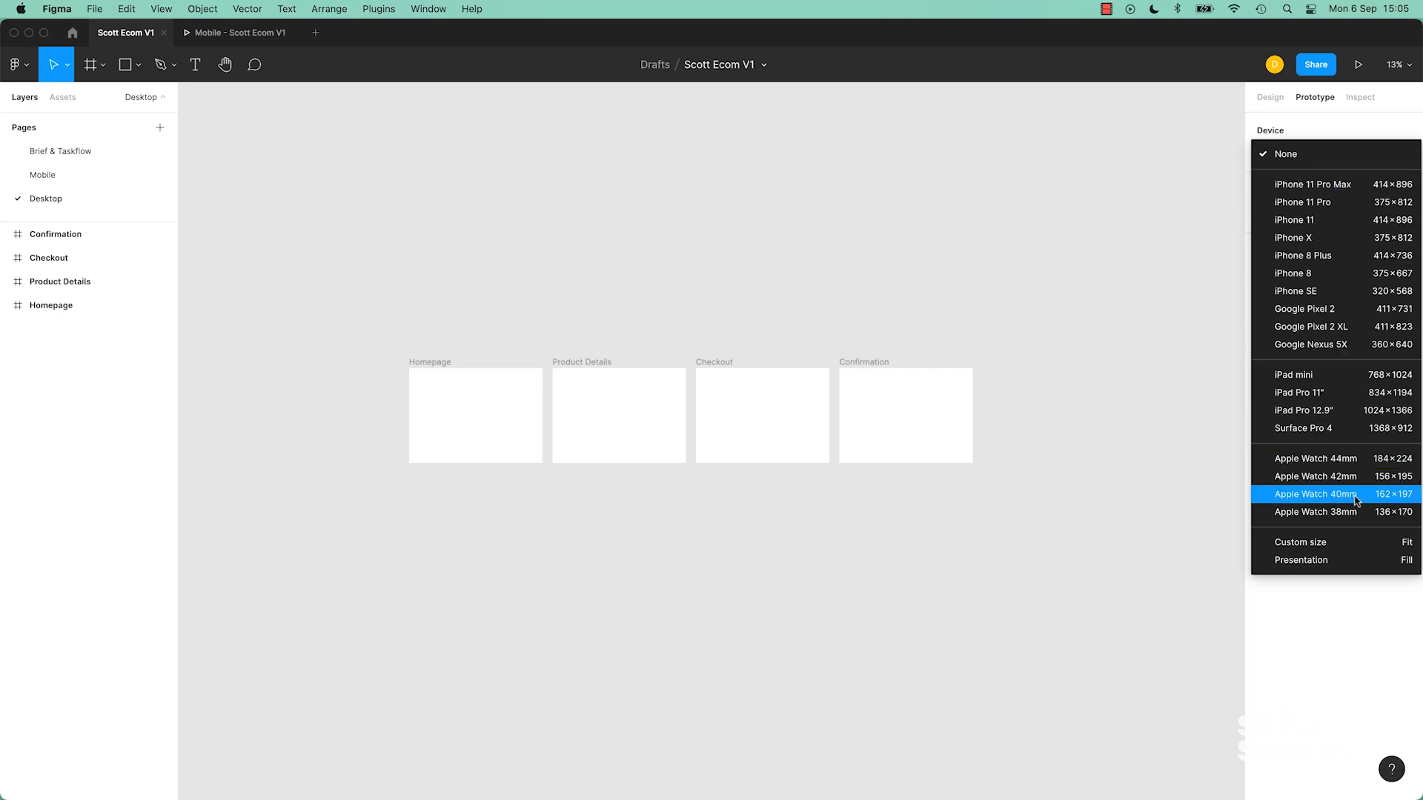
{"action": "mouse_move", "coordinate": [1311, 237]}
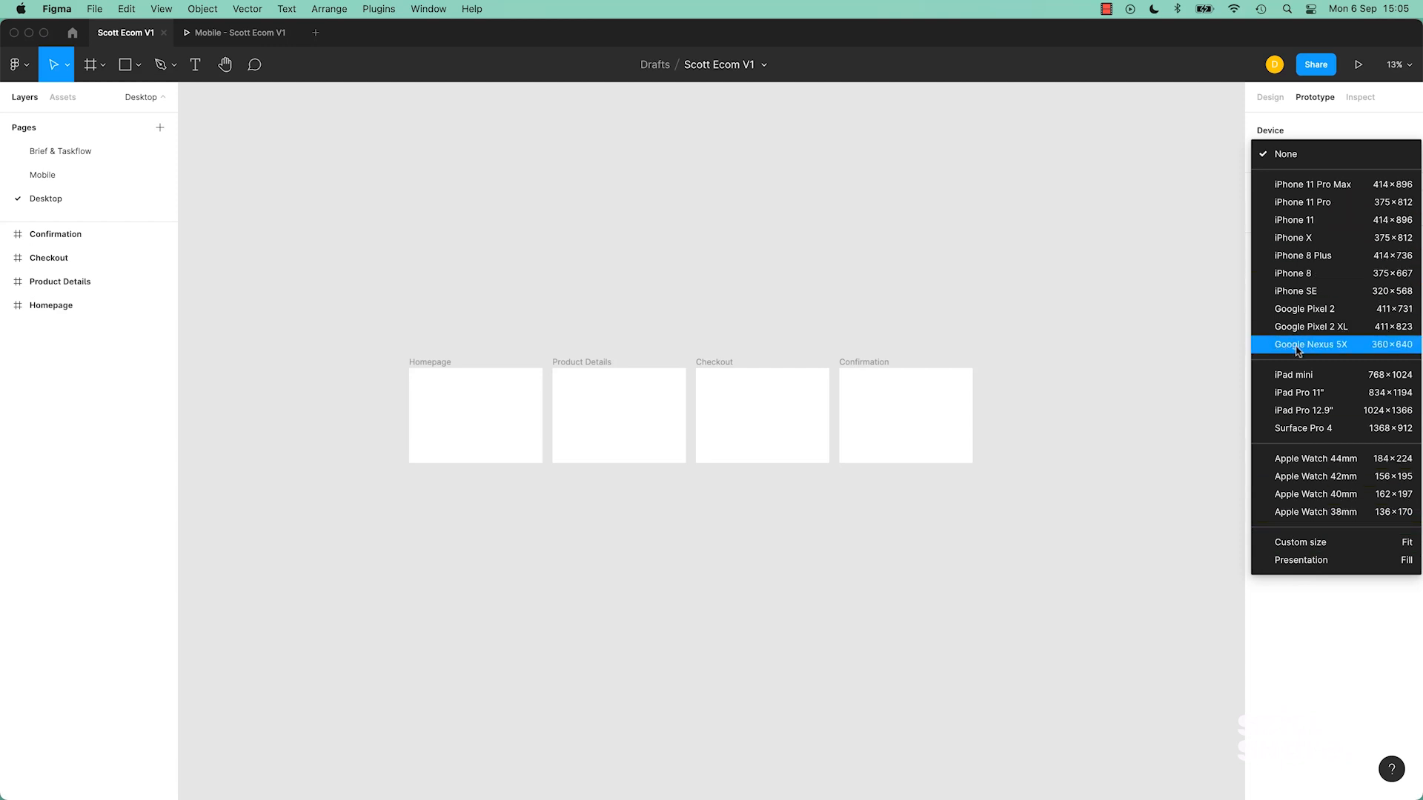
{"action": "left_click", "coordinate": [1285, 153]}
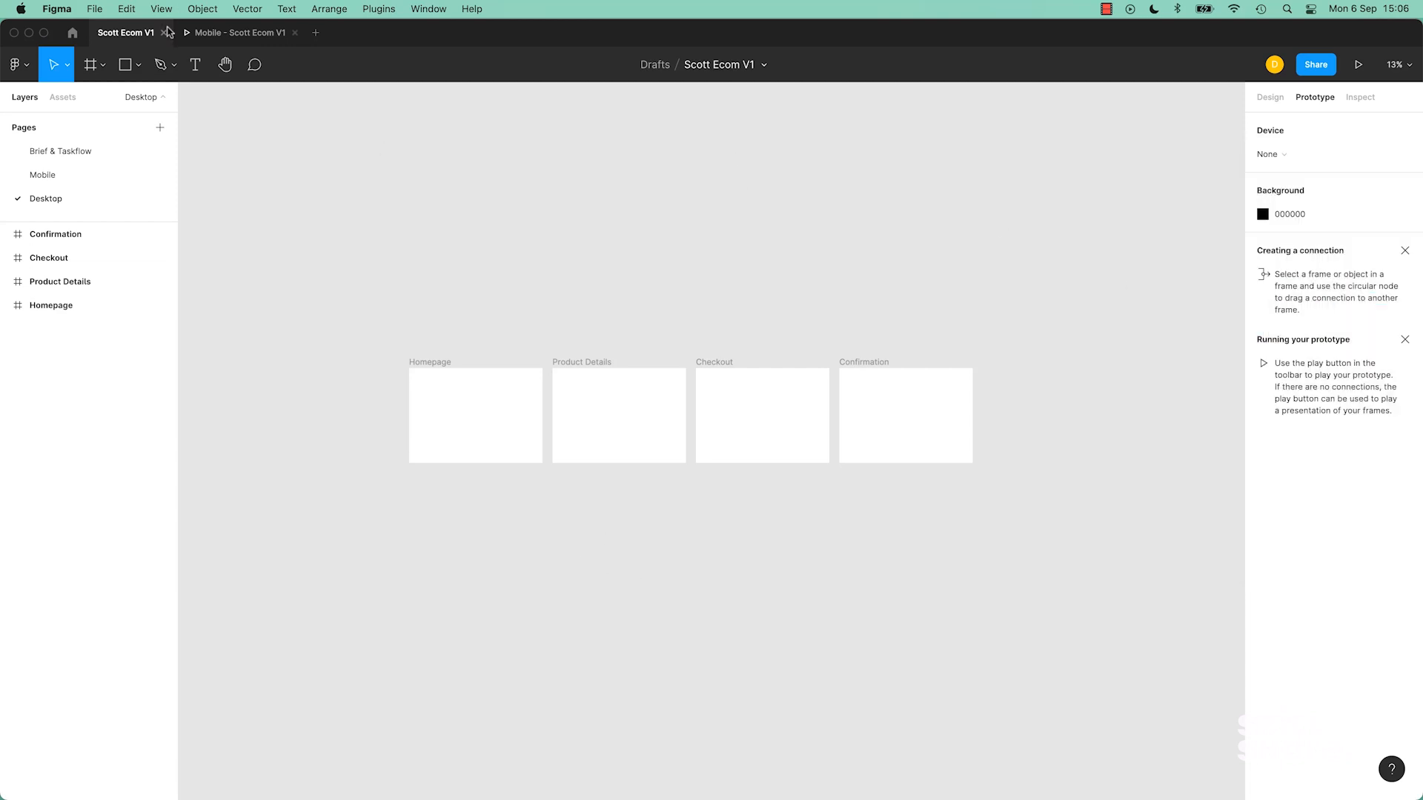
Return to the Mobile page showing Homepage's on-tap navigation to Product Details.
{"action": "left_click", "coordinate": [1358, 64]}
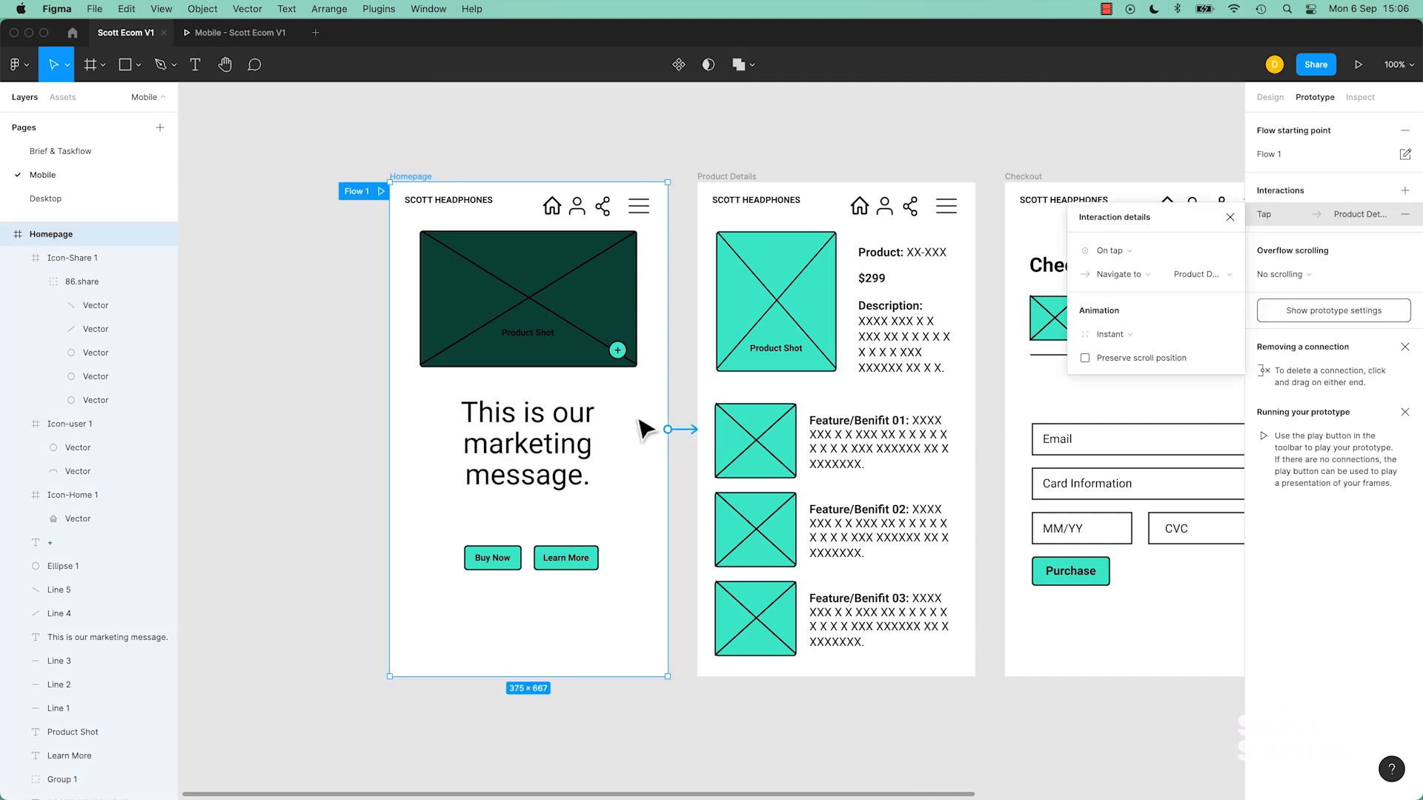
{"action": "mouse_move", "coordinate": [569, 599]}
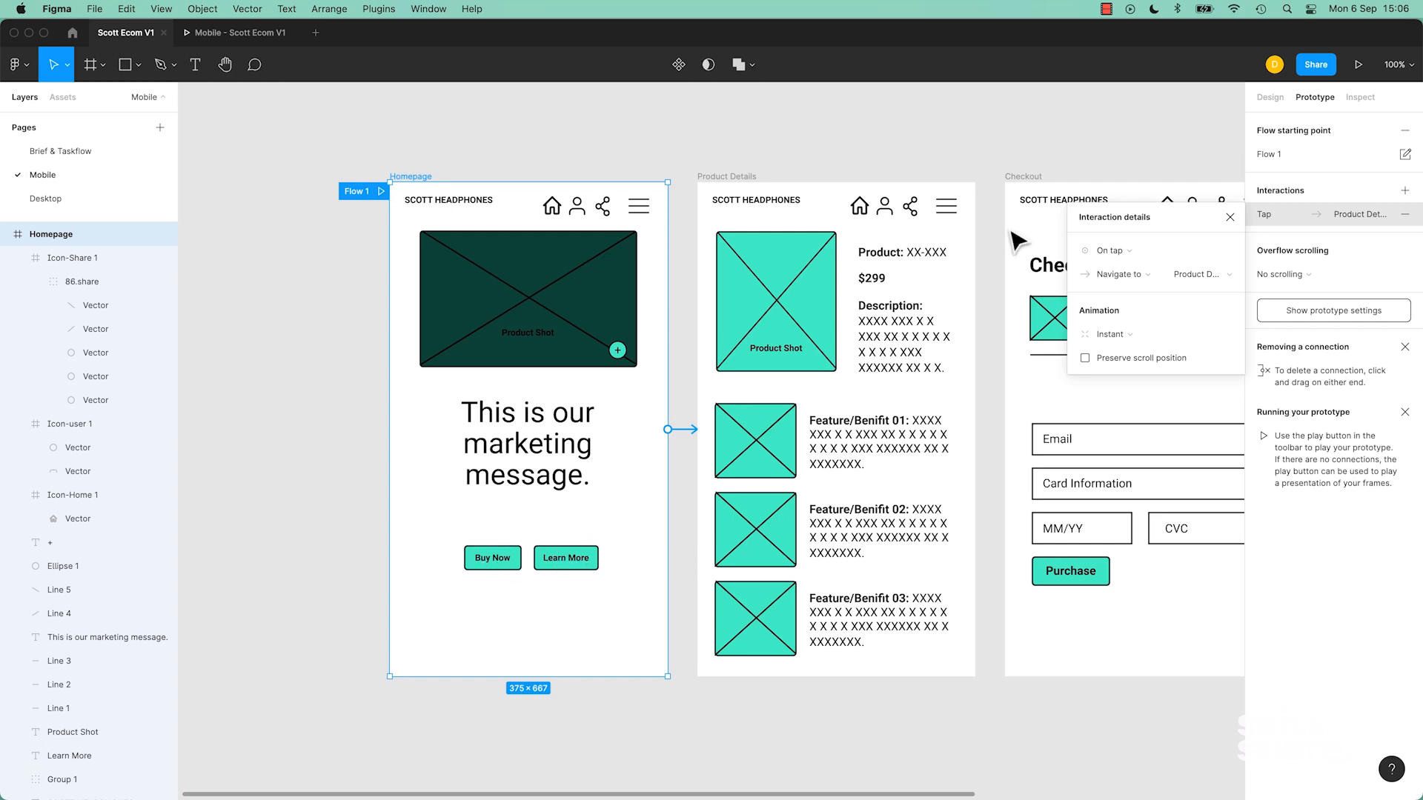
{"action": "mouse_move", "coordinate": [785, 317]}
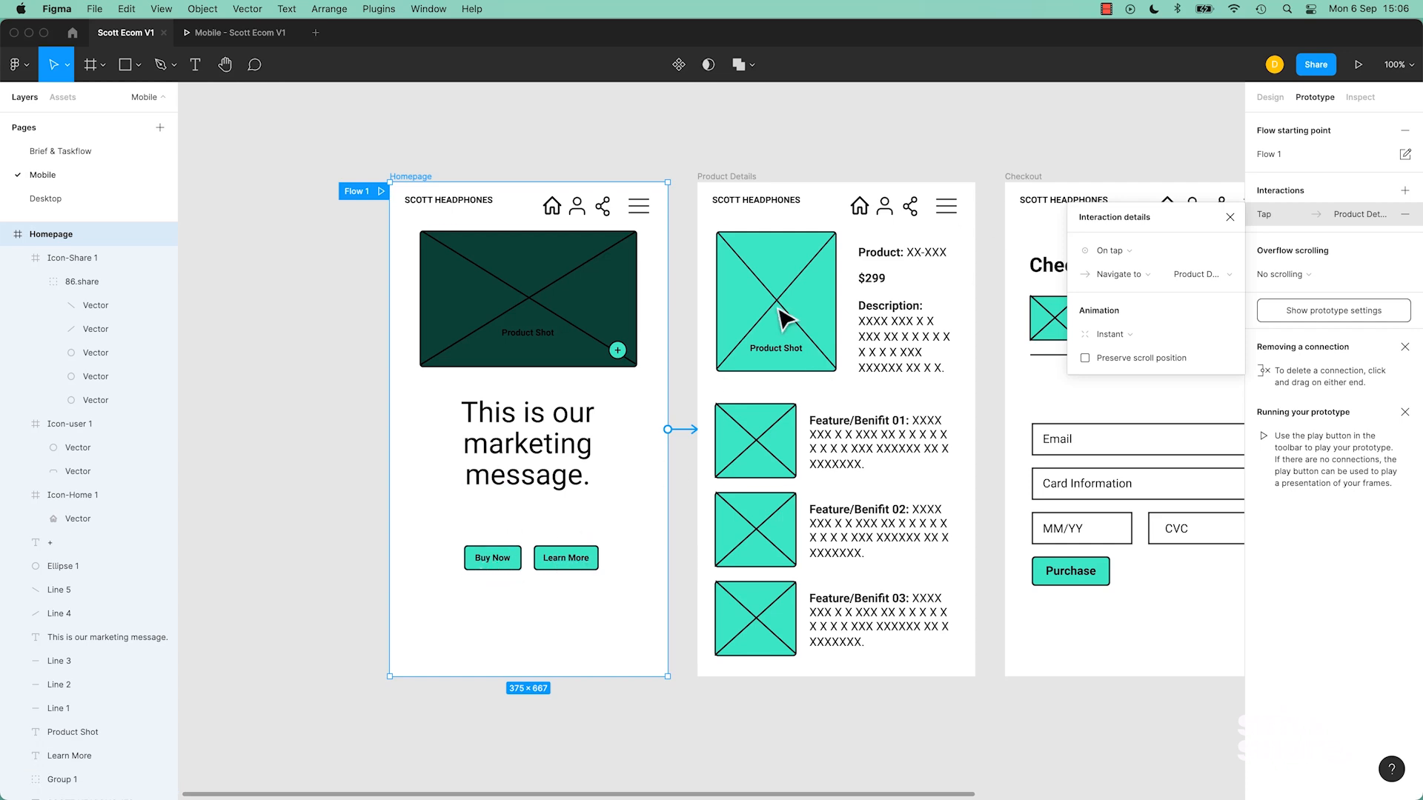
{"action": "mouse_move", "coordinate": [688, 451]}
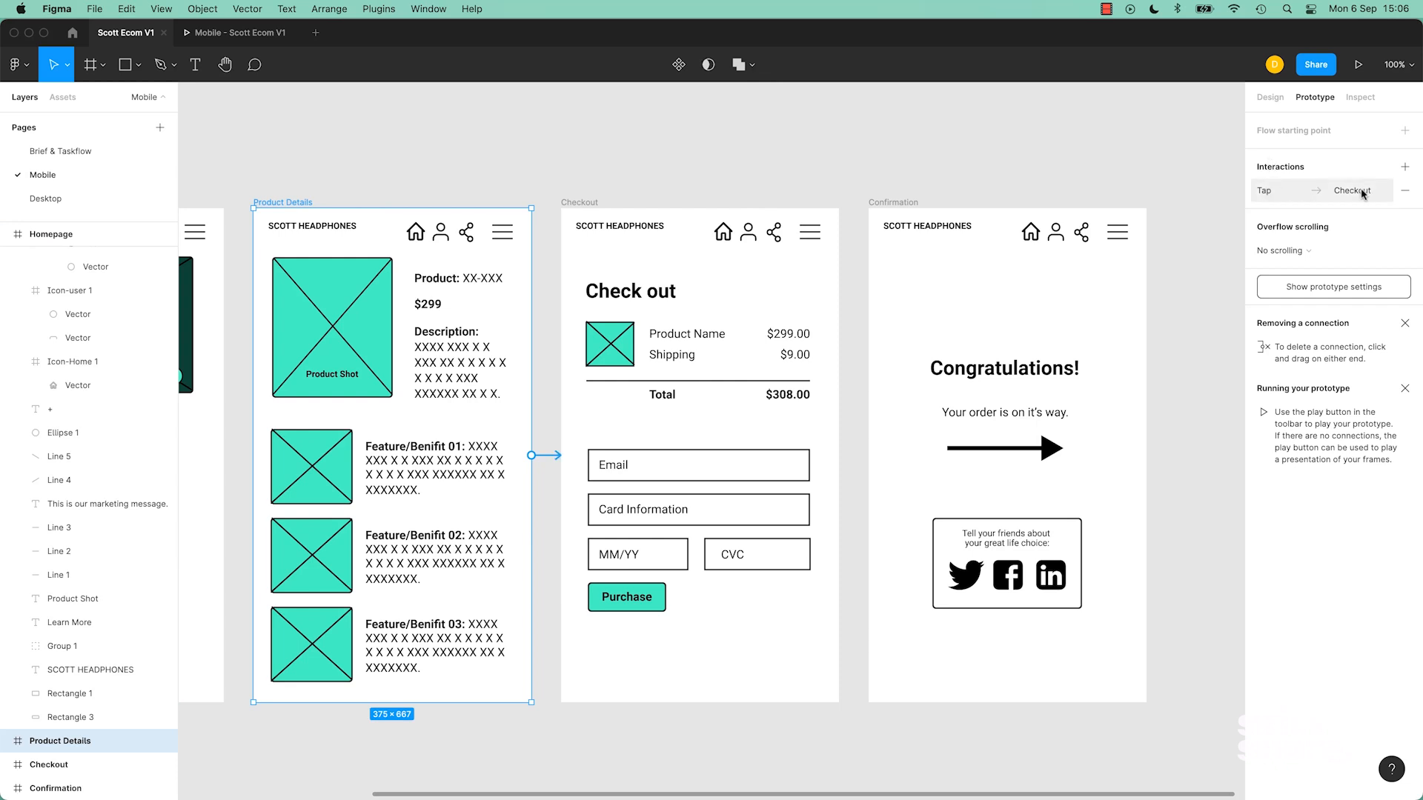
Review the Product Details tap connection to Checkout, then deselect to show page settings.
{"action": "left_click", "coordinate": [1404, 191]}
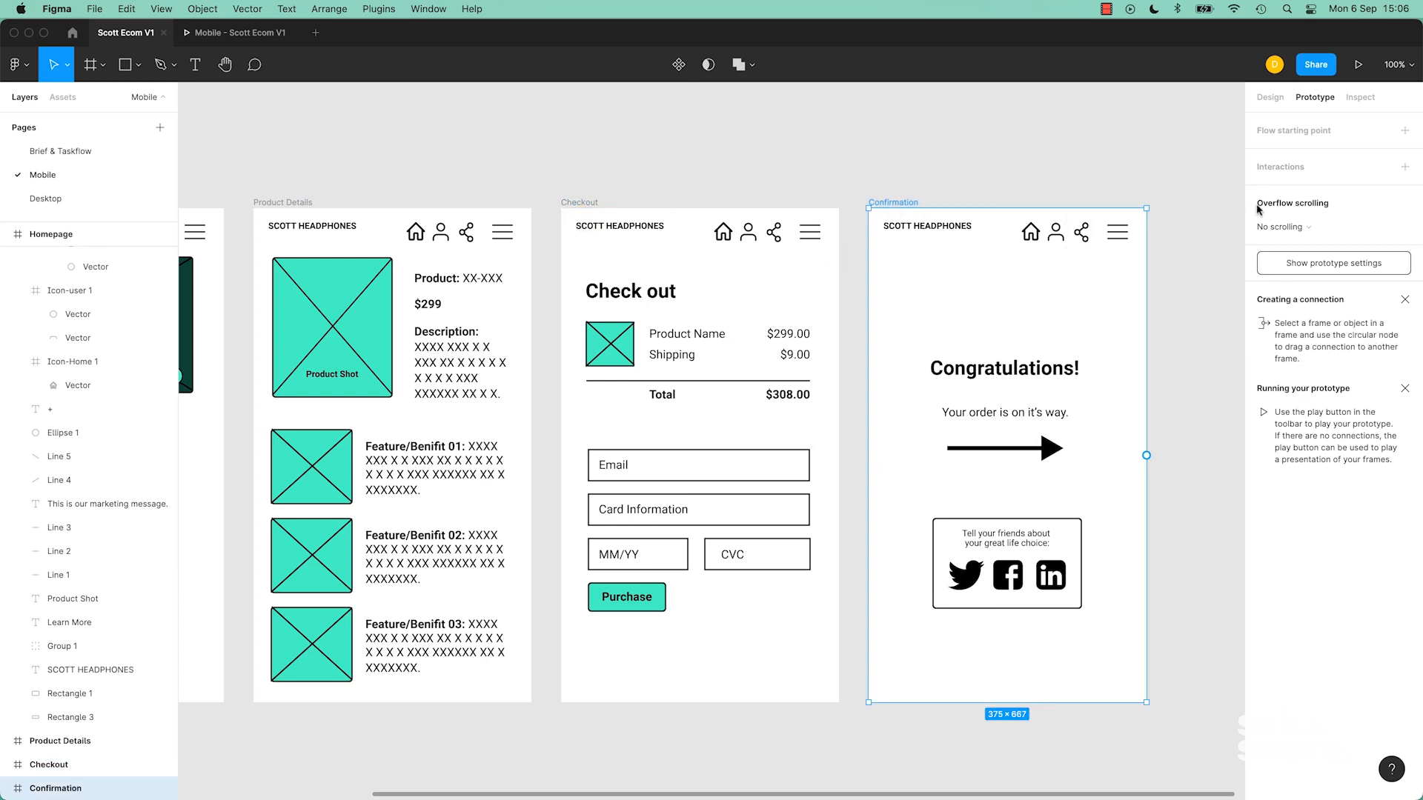
{"action": "left_click", "coordinate": [723, 233]}
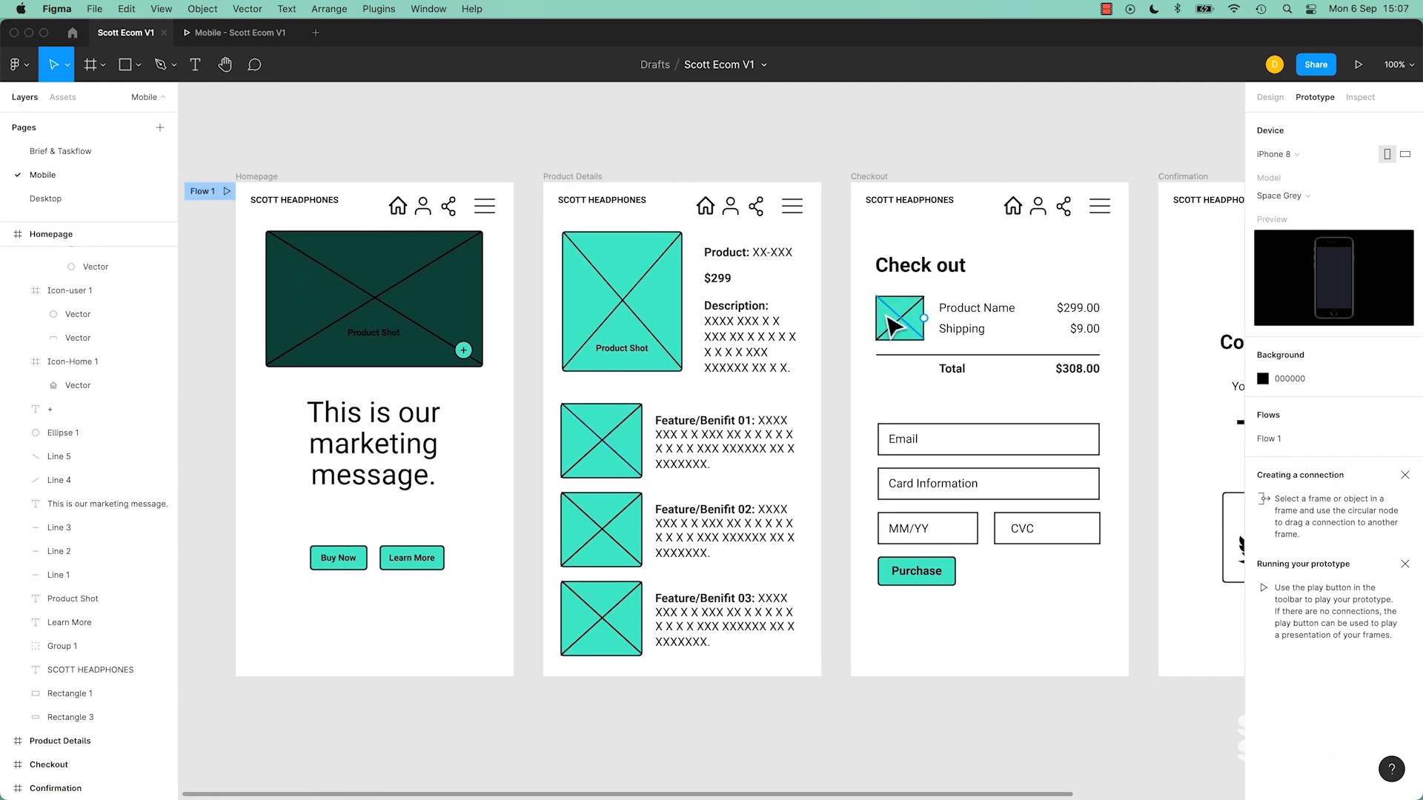
{"action": "mouse_move", "coordinate": [891, 325]}
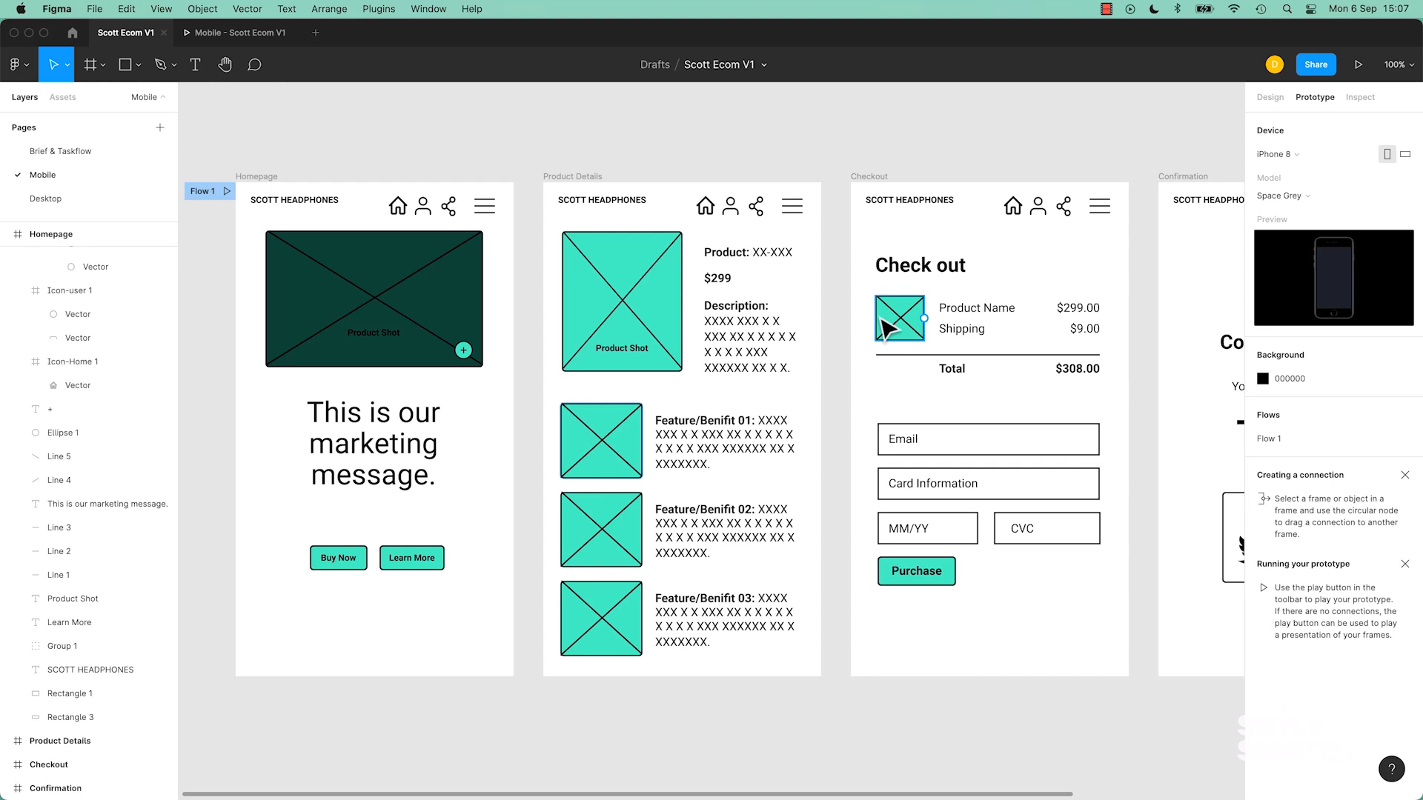
{"action": "mouse_move", "coordinate": [530, 467]}
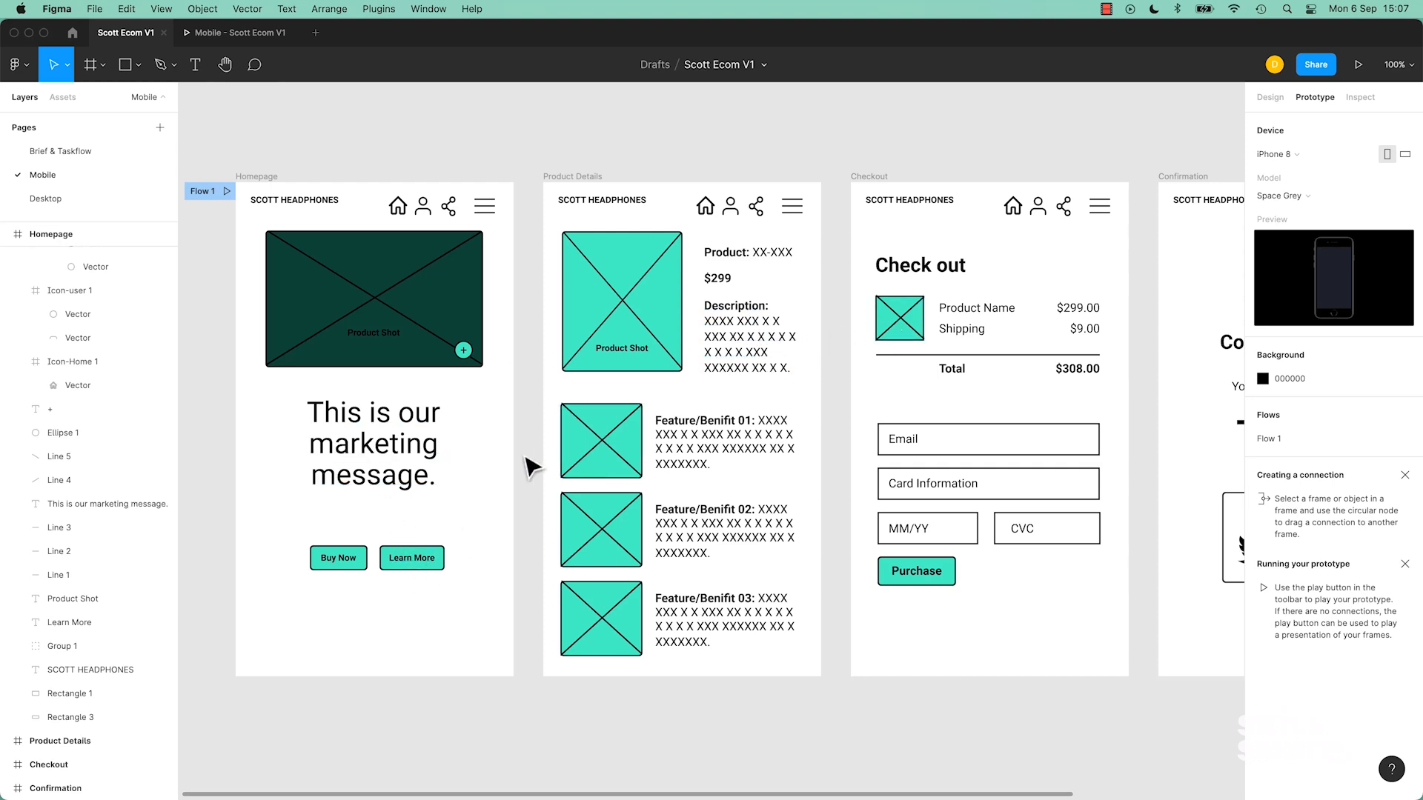